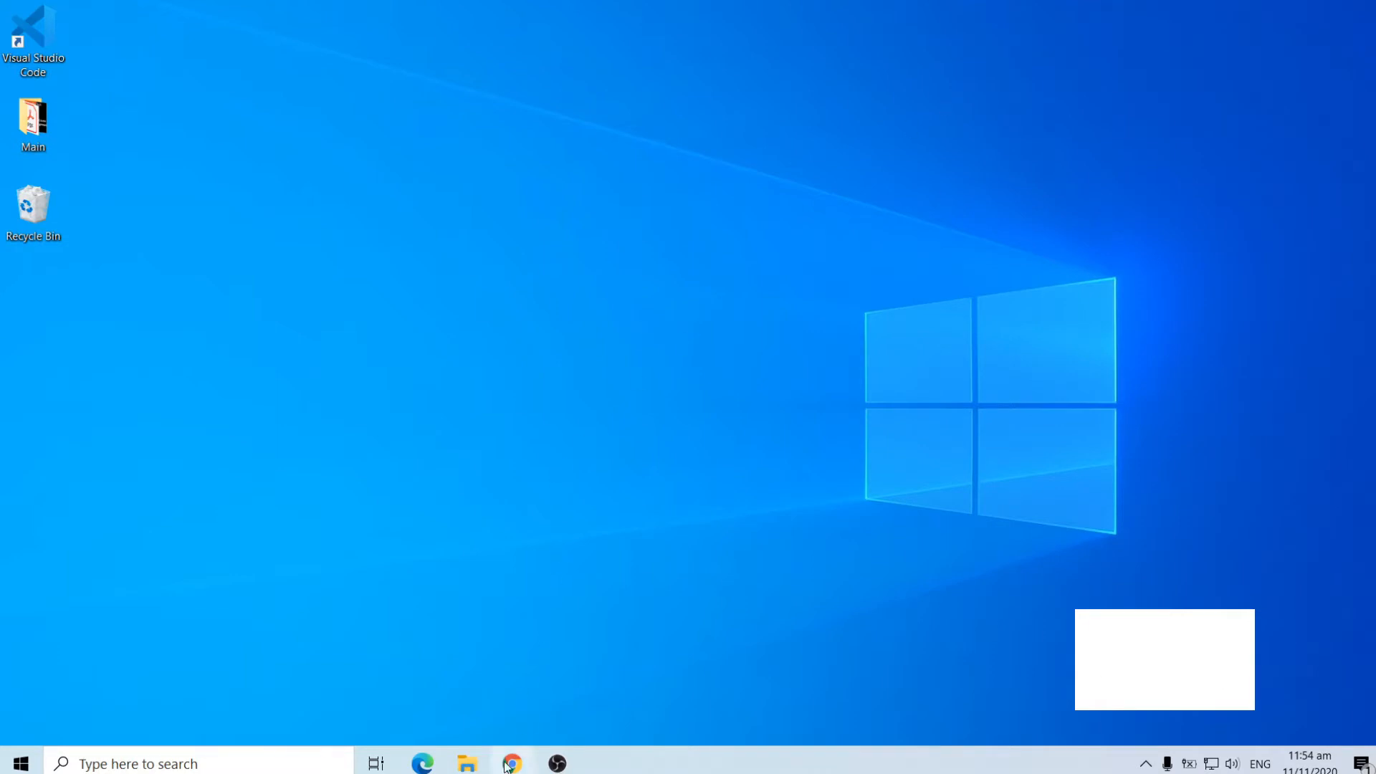
Launch Chrome and run a Google search for 'download python'
{"action": "left_click", "coordinate": [512, 763]}
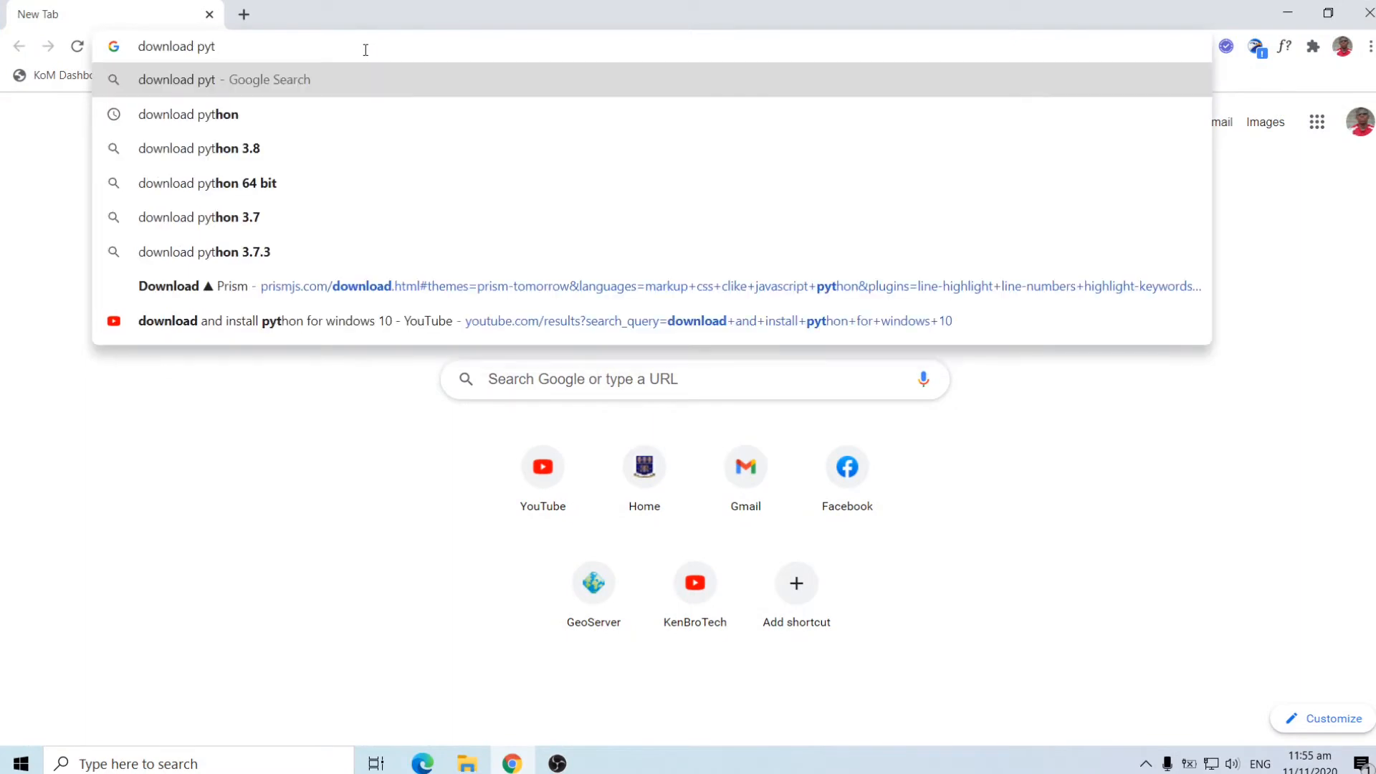
{"action": "left_click", "coordinate": [188, 115]}
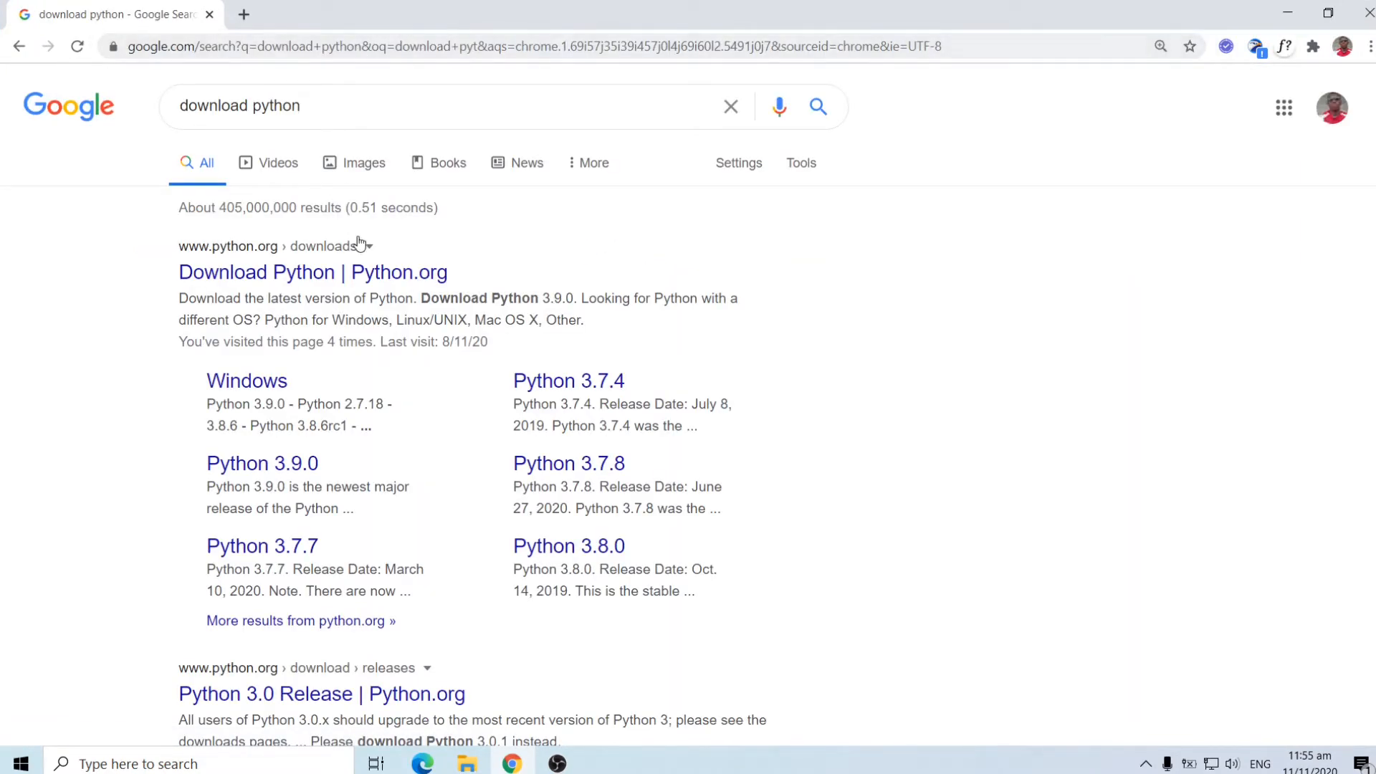
{"action": "mouse_move", "coordinate": [175, 281]}
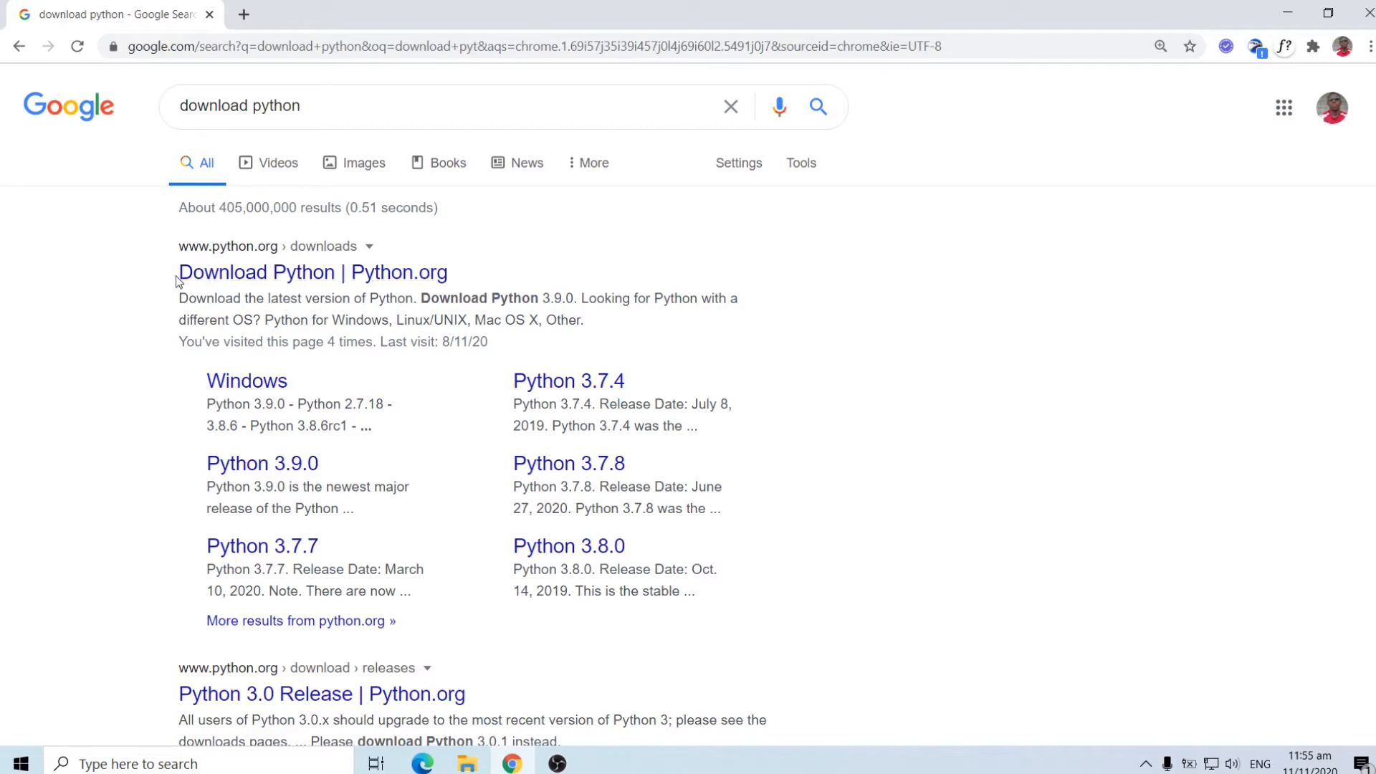
{"action": "mouse_move", "coordinate": [240, 268]}
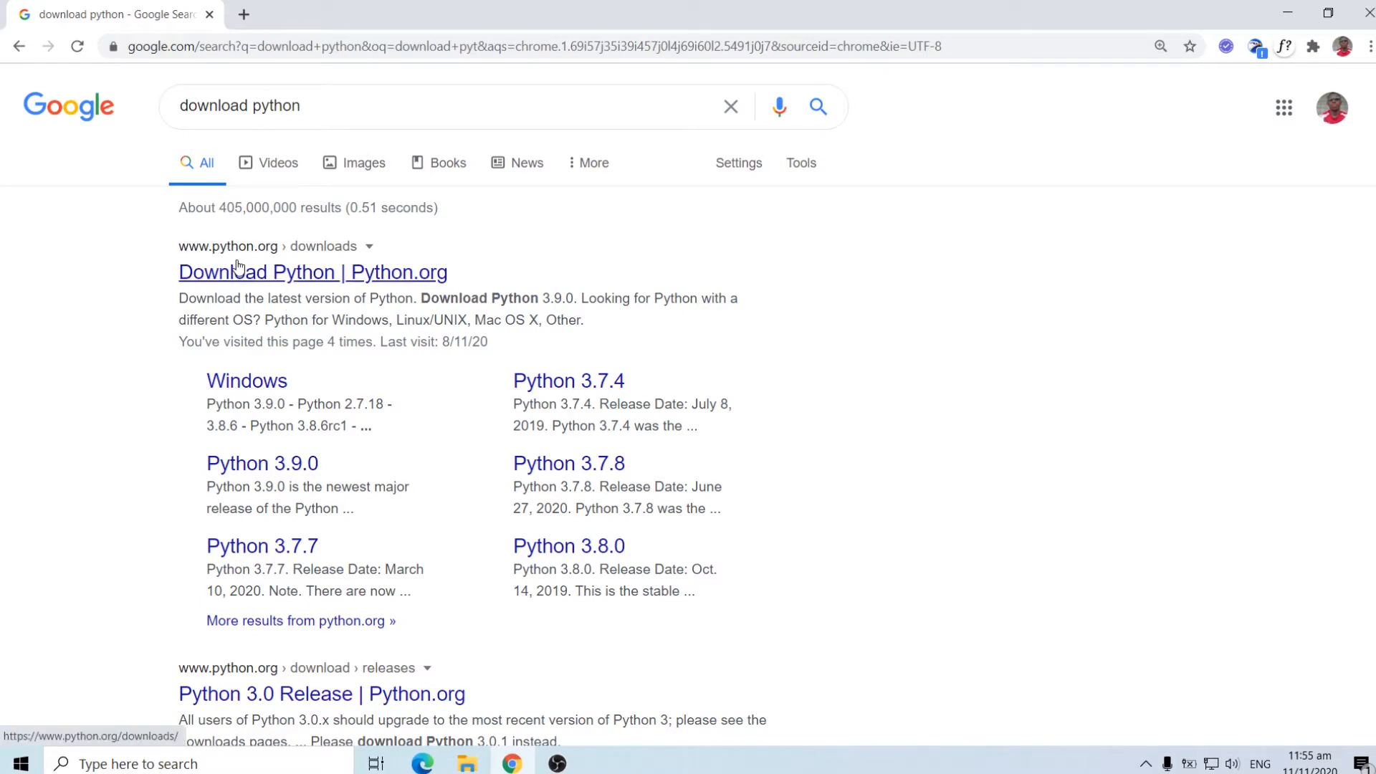
From the python.org downloads page, download the Python 3.9.0 installer for Windows
{"action": "left_click", "coordinate": [311, 272]}
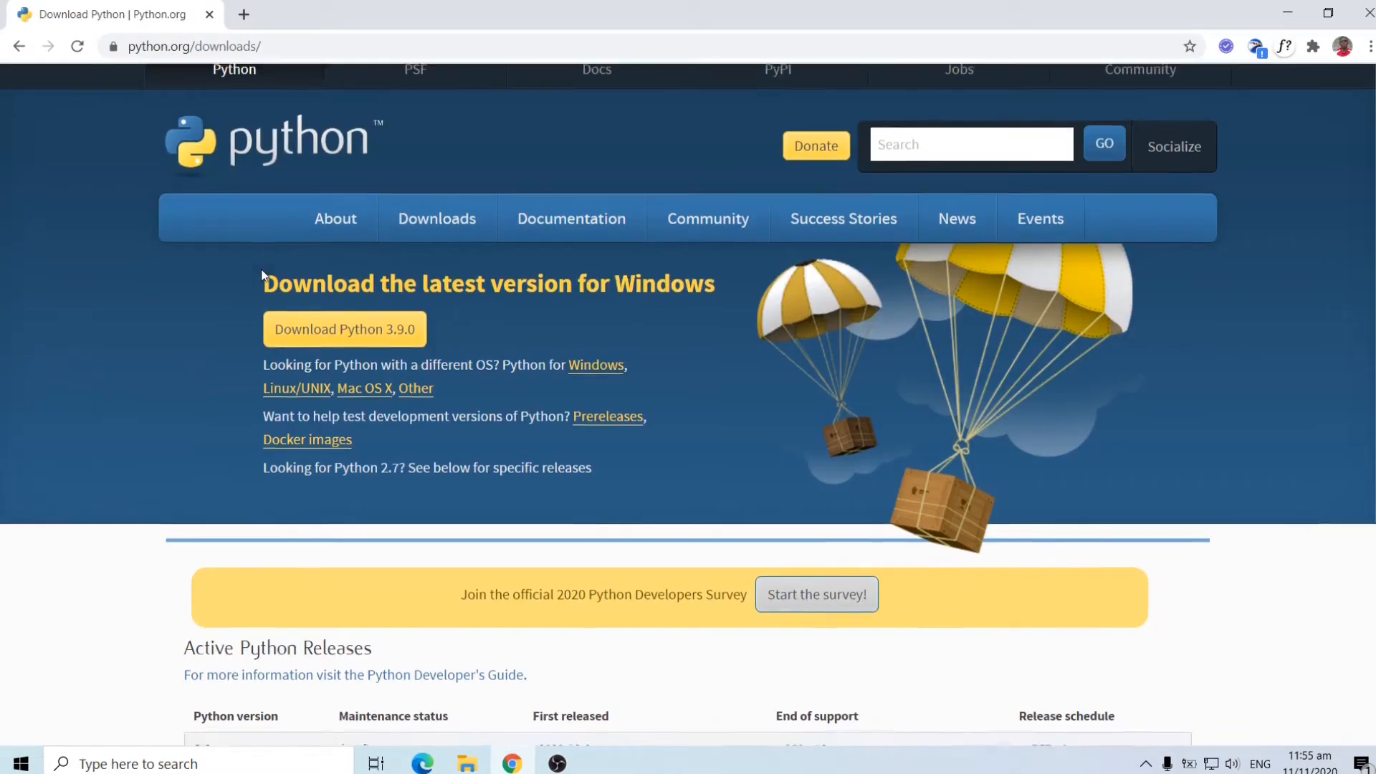
{"action": "scroll", "scroll_direction": "down", "scroll_amount": 3}
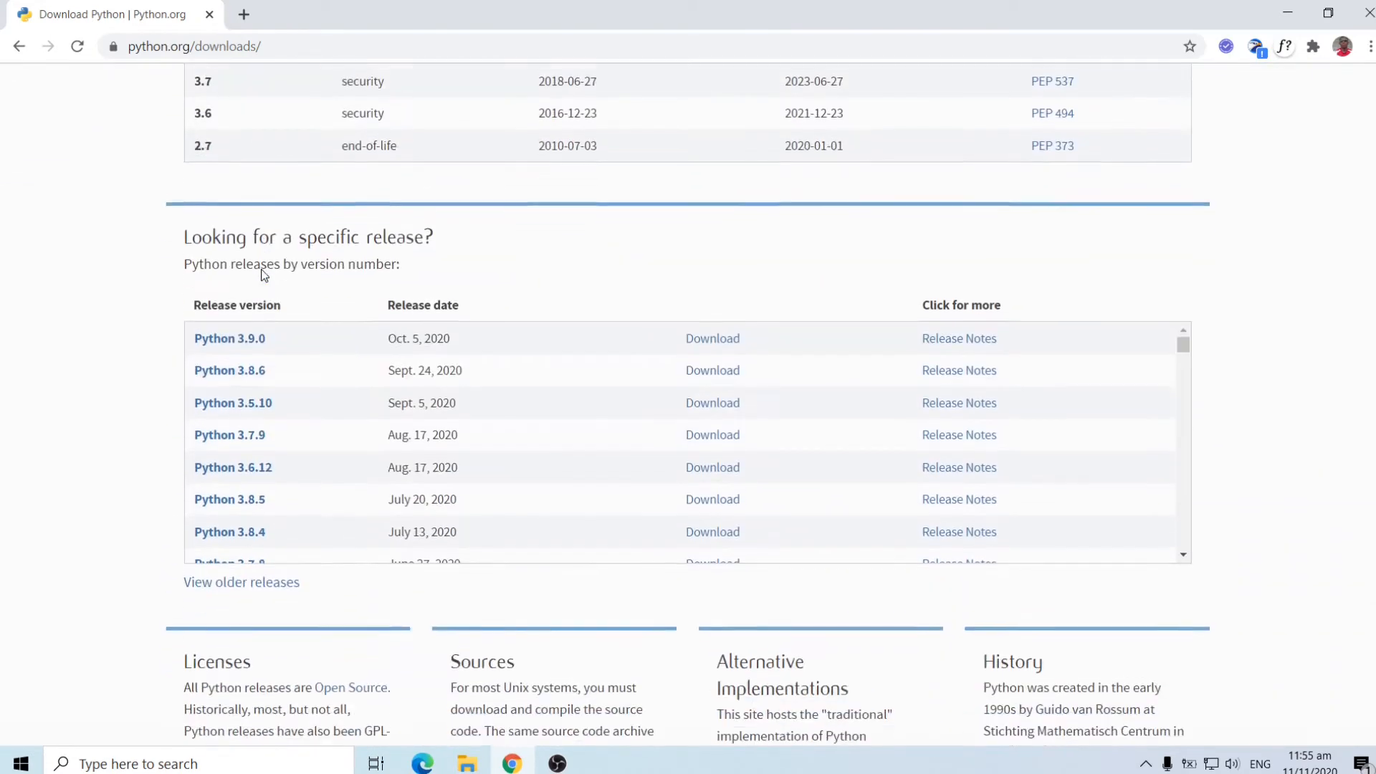
{"action": "scroll", "scroll_direction": "down", "scroll_amount": 3}
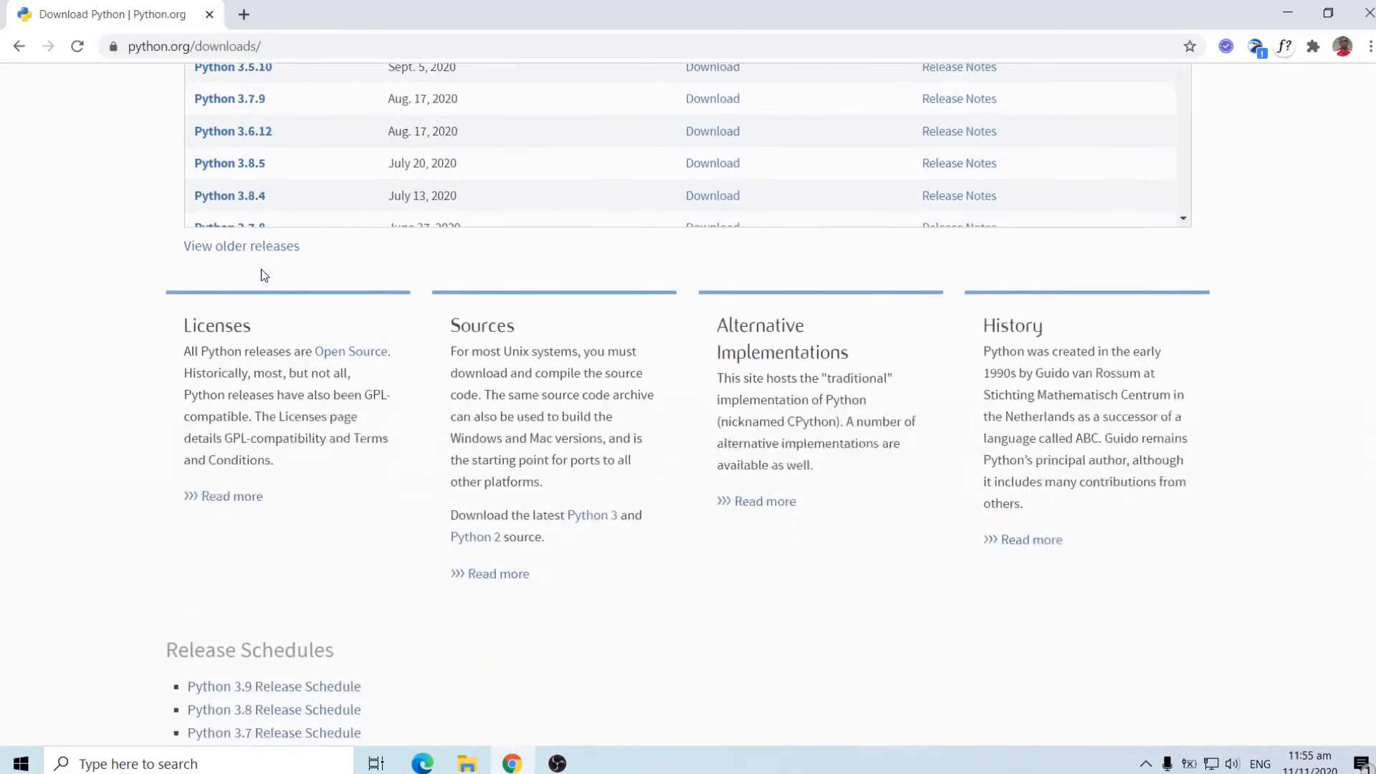
{"action": "scroll", "scroll_direction": "down", "scroll_amount": 3}
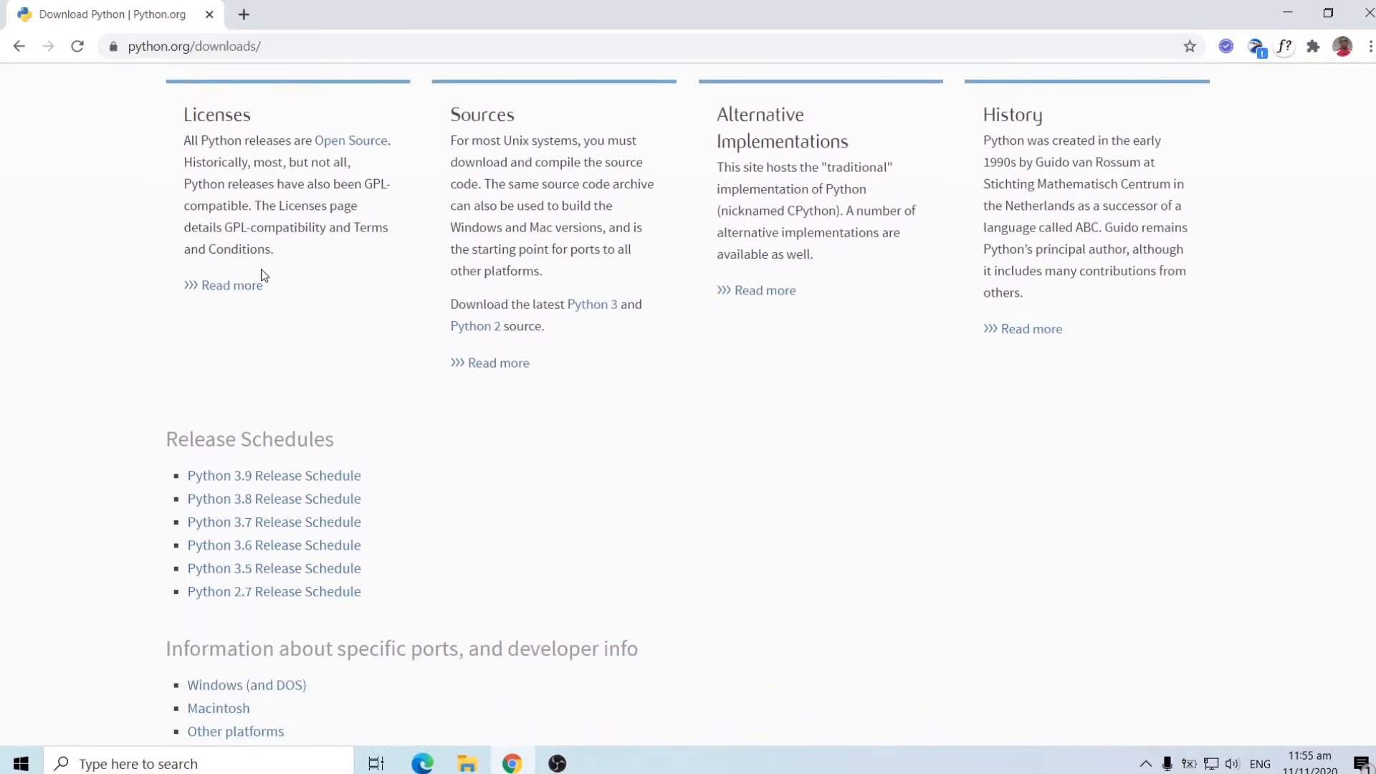
{"action": "scroll", "scroll_direction": "up", "scroll_amount": 3}
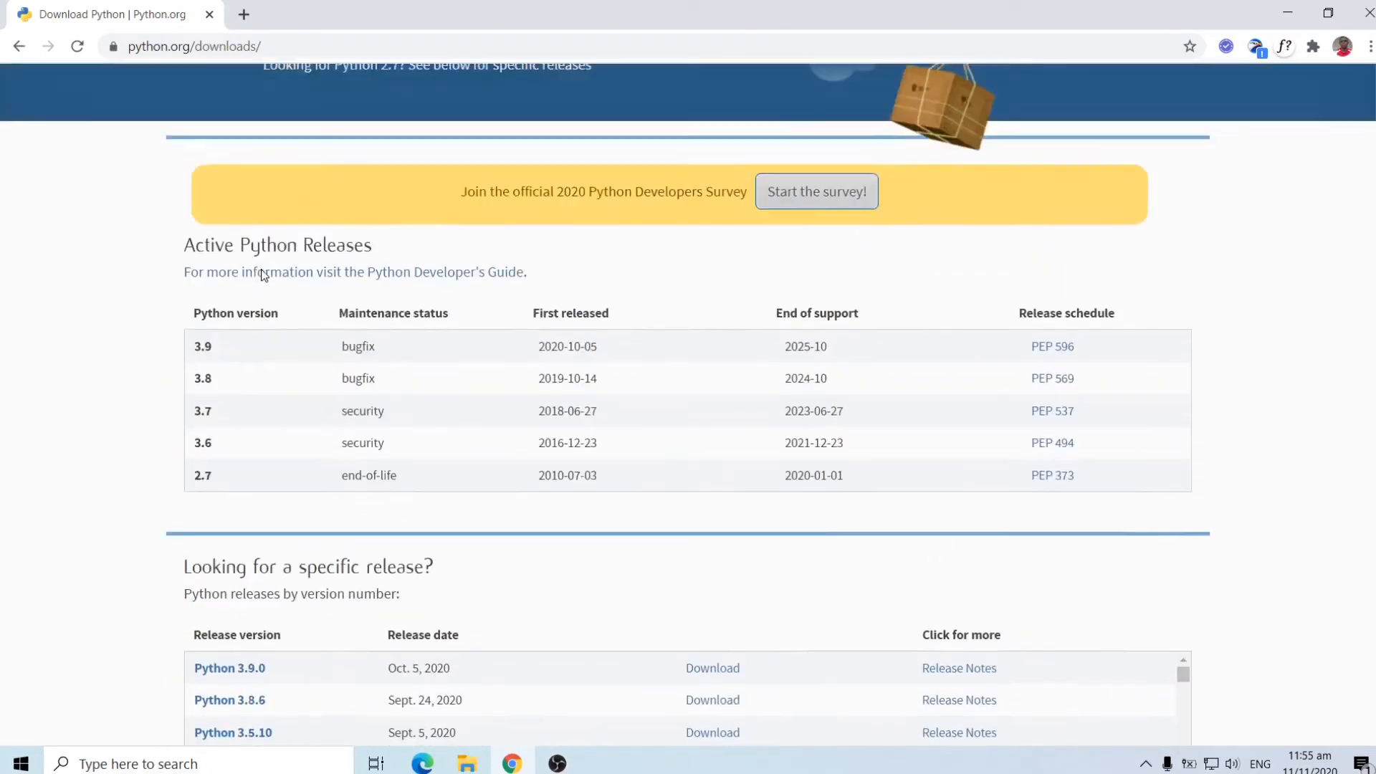
{"action": "scroll", "scroll_direction": "up", "scroll_amount": 3}
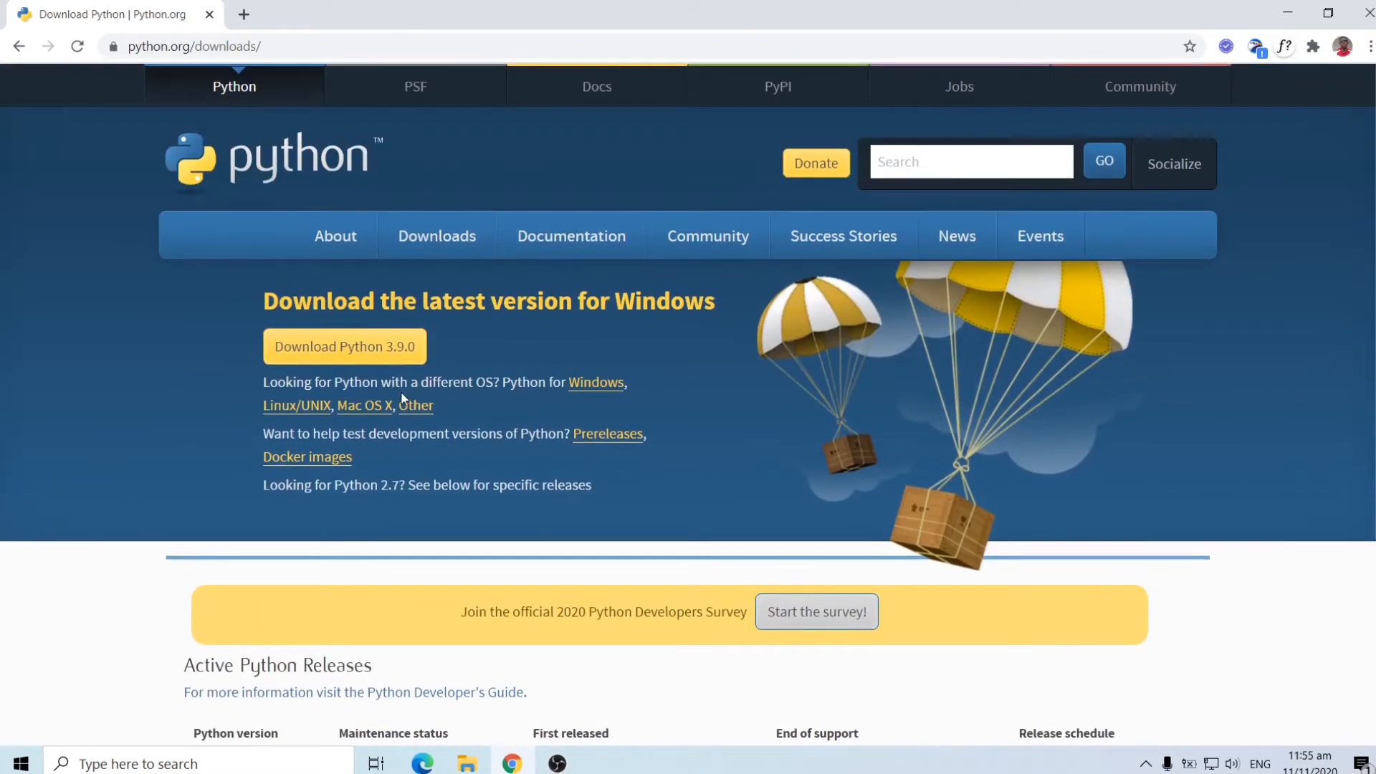
{"action": "mouse_move", "coordinate": [513, 418]}
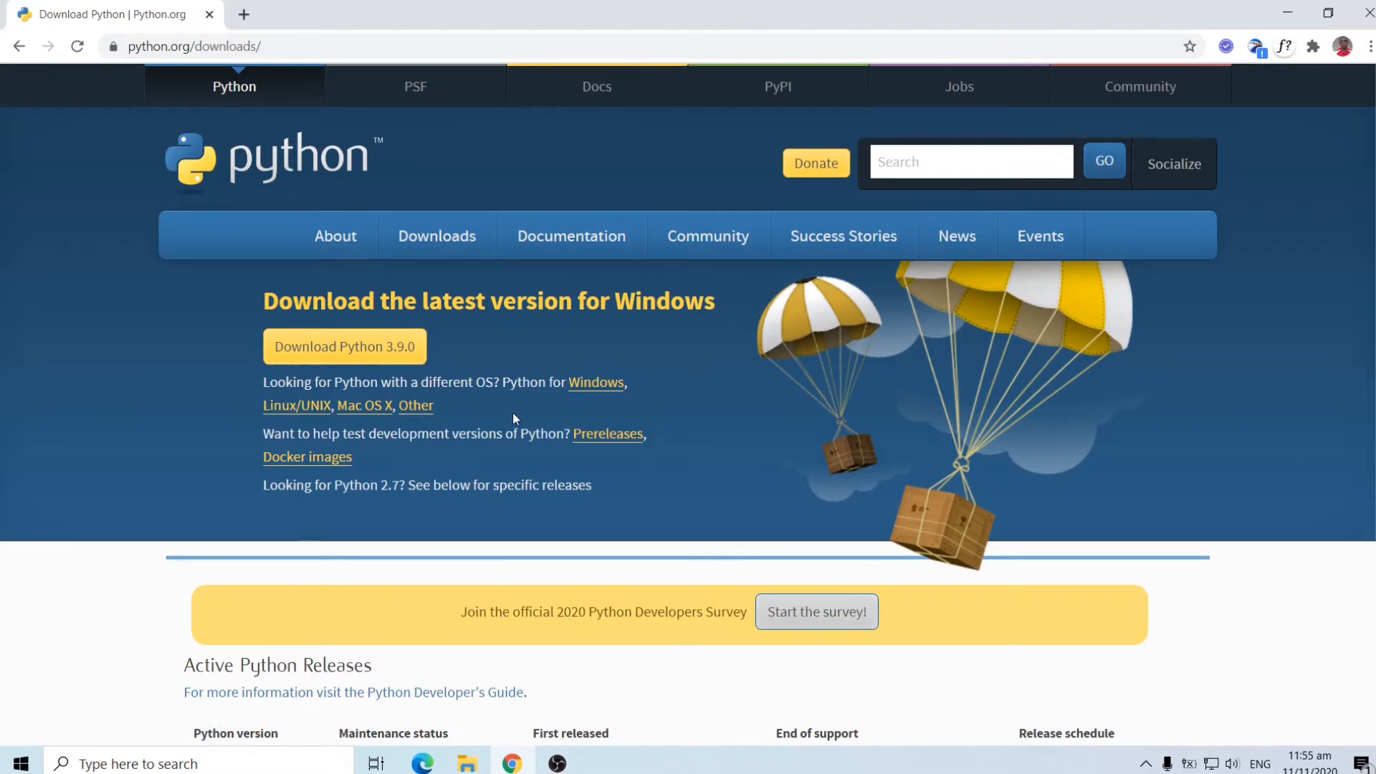
{"action": "mouse_move", "coordinate": [296, 405]}
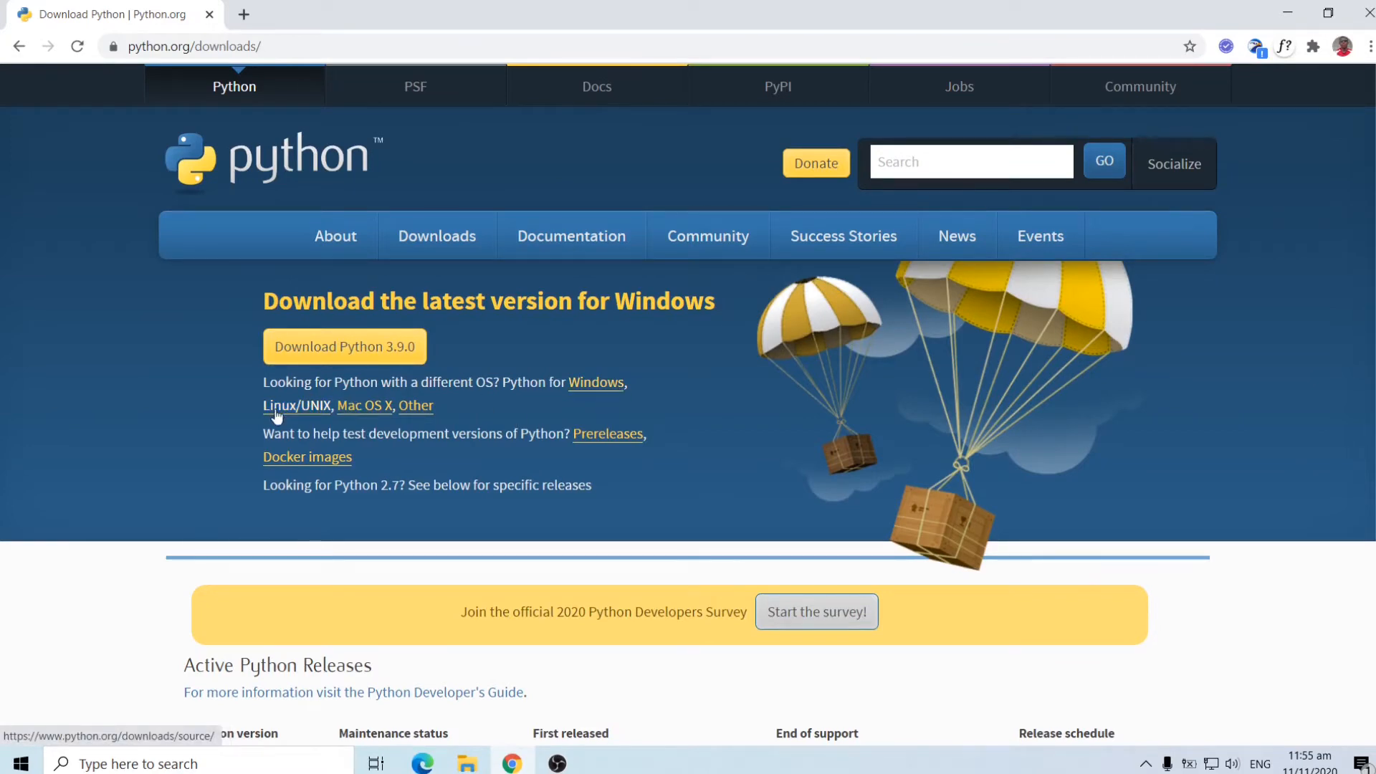
{"action": "mouse_move", "coordinate": [492, 422]}
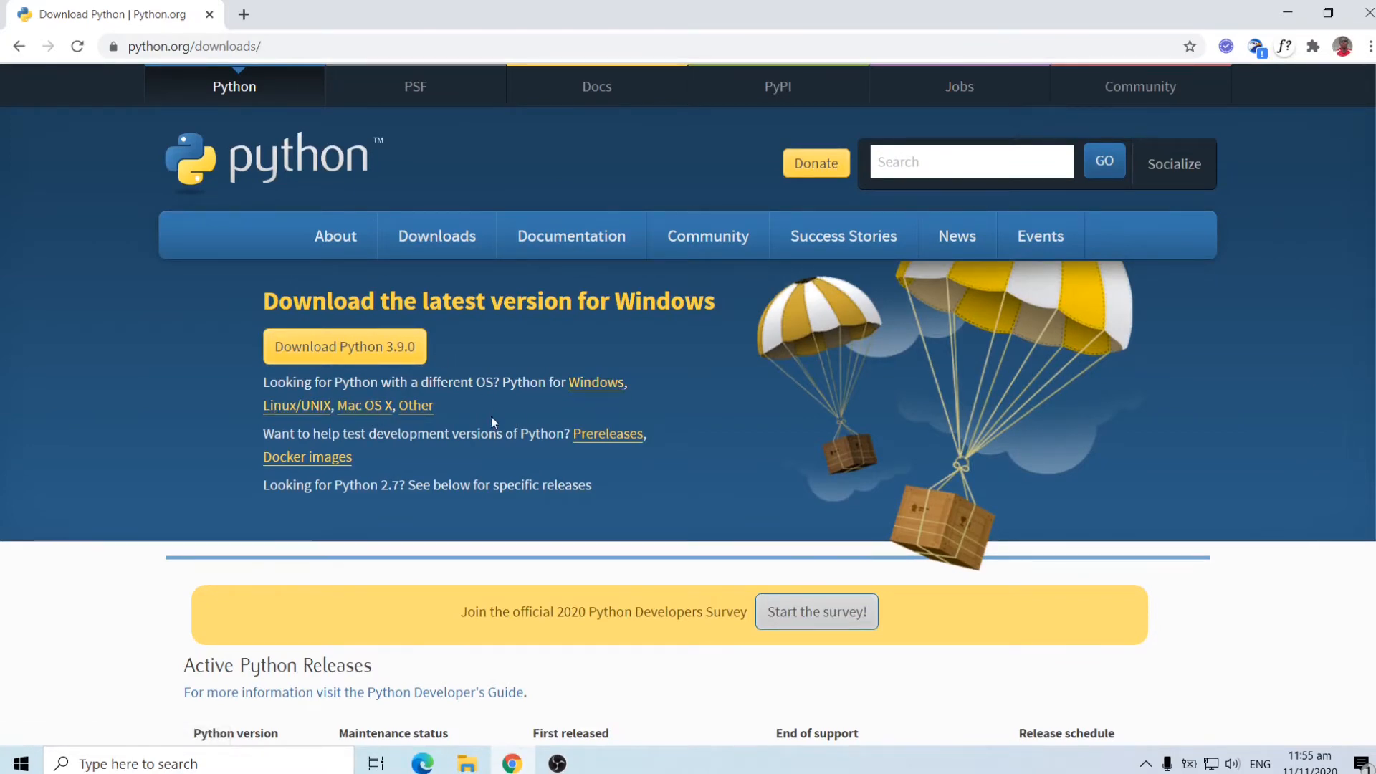
{"action": "mouse_move", "coordinate": [283, 330]}
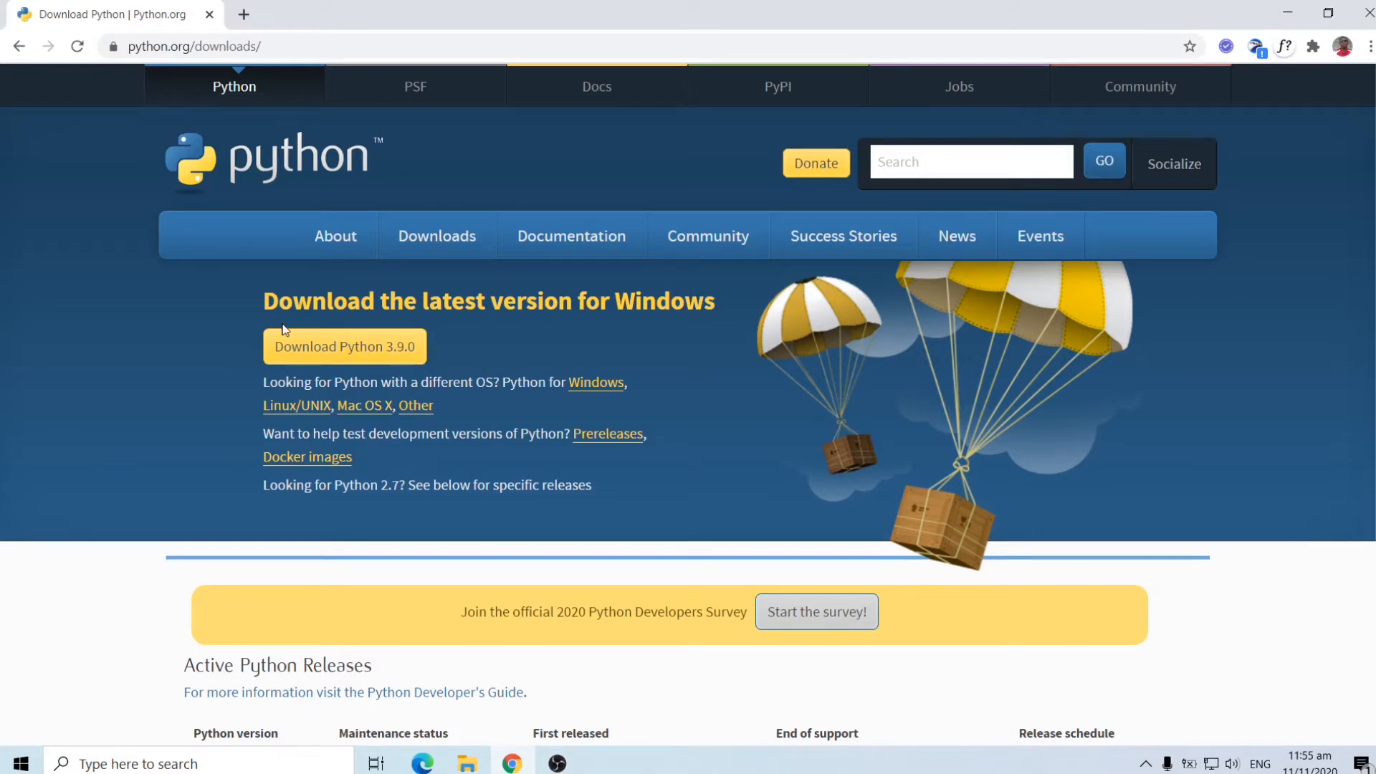
{"action": "mouse_move", "coordinate": [406, 341]}
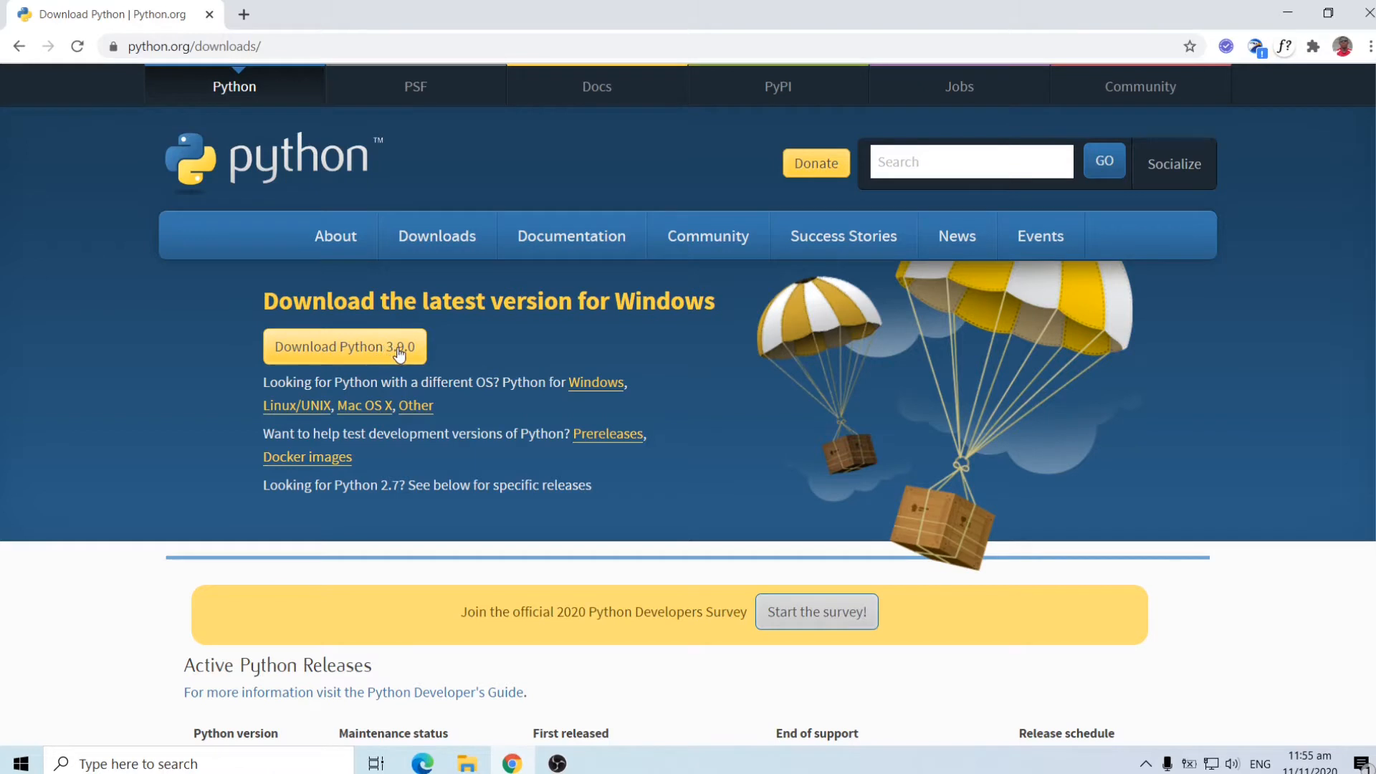
{"action": "mouse_move", "coordinate": [350, 347]}
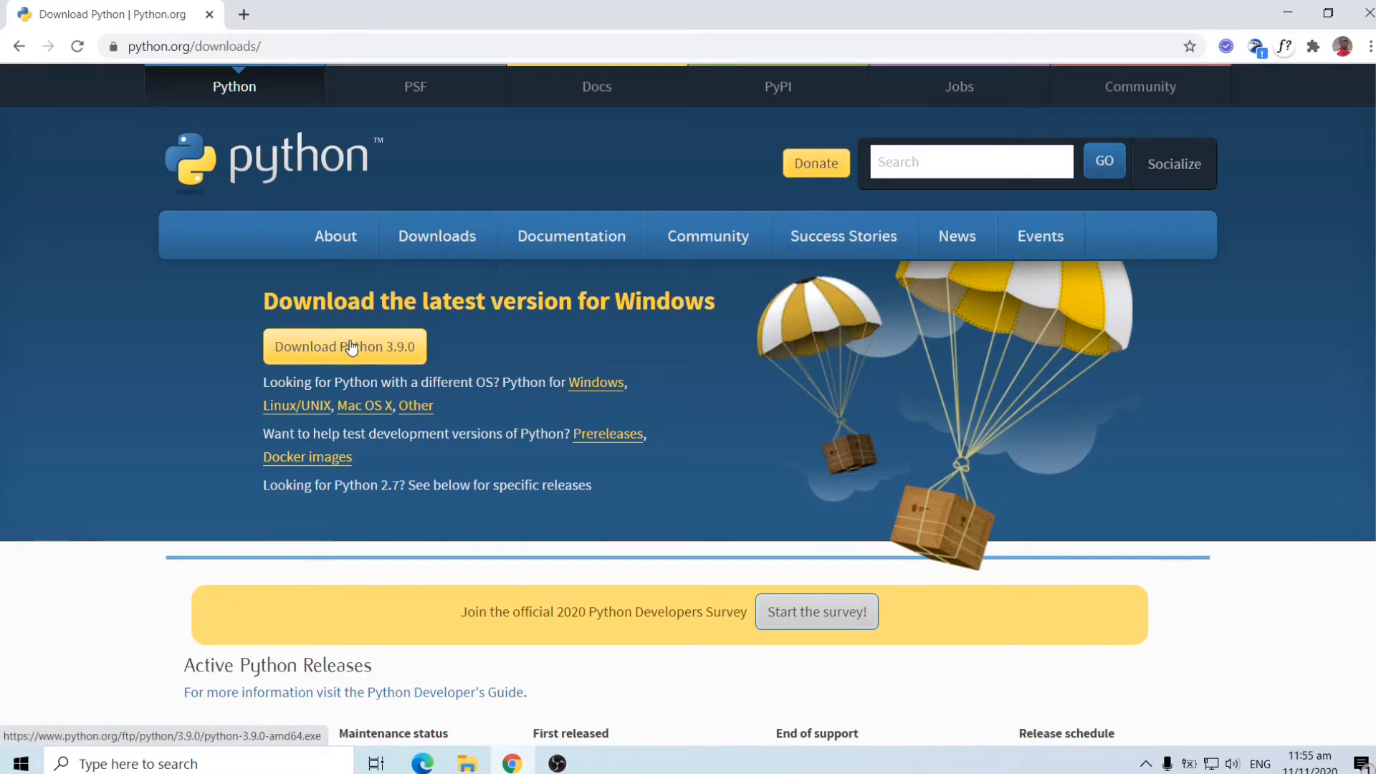
{"action": "left_click", "coordinate": [344, 345]}
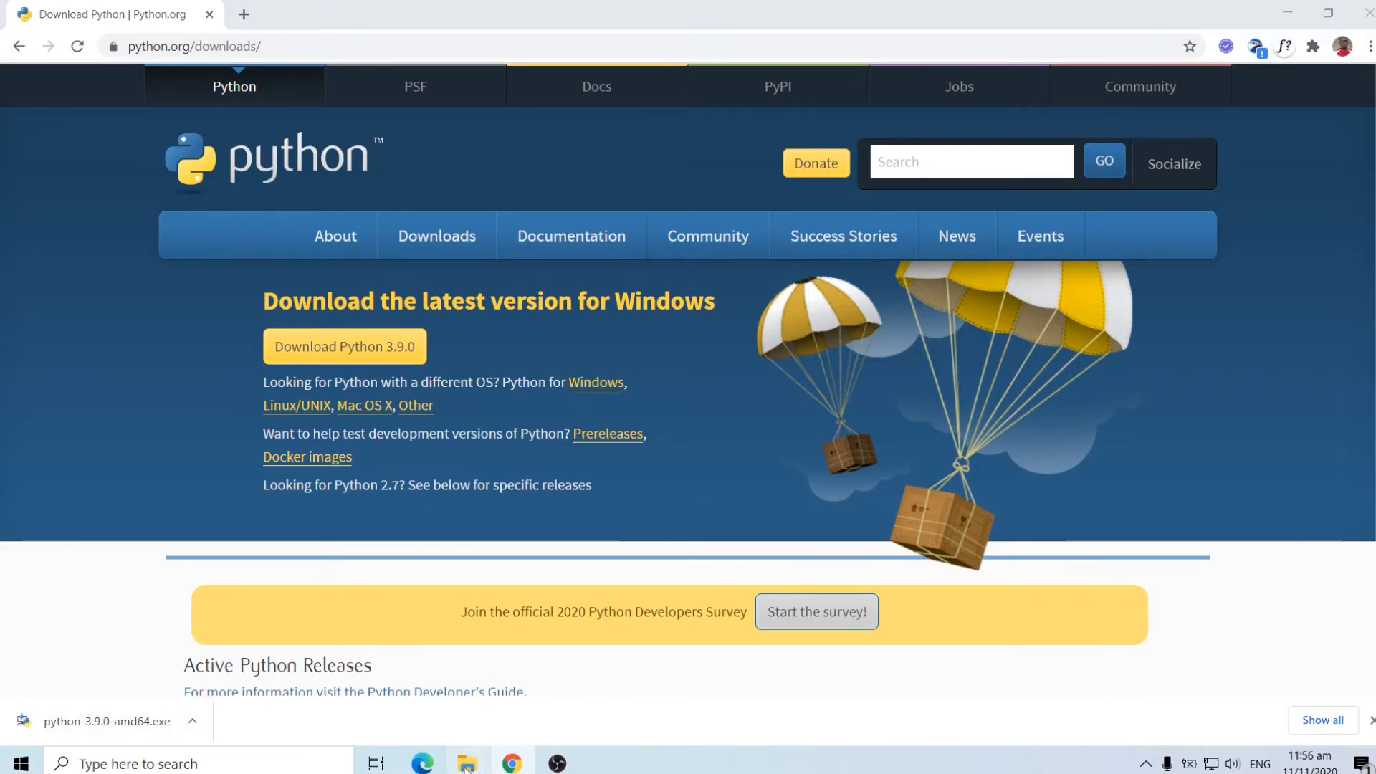
Show the download in its folder and select the python-3.9.0-amd64 installer
{"action": "left_click", "coordinate": [467, 762]}
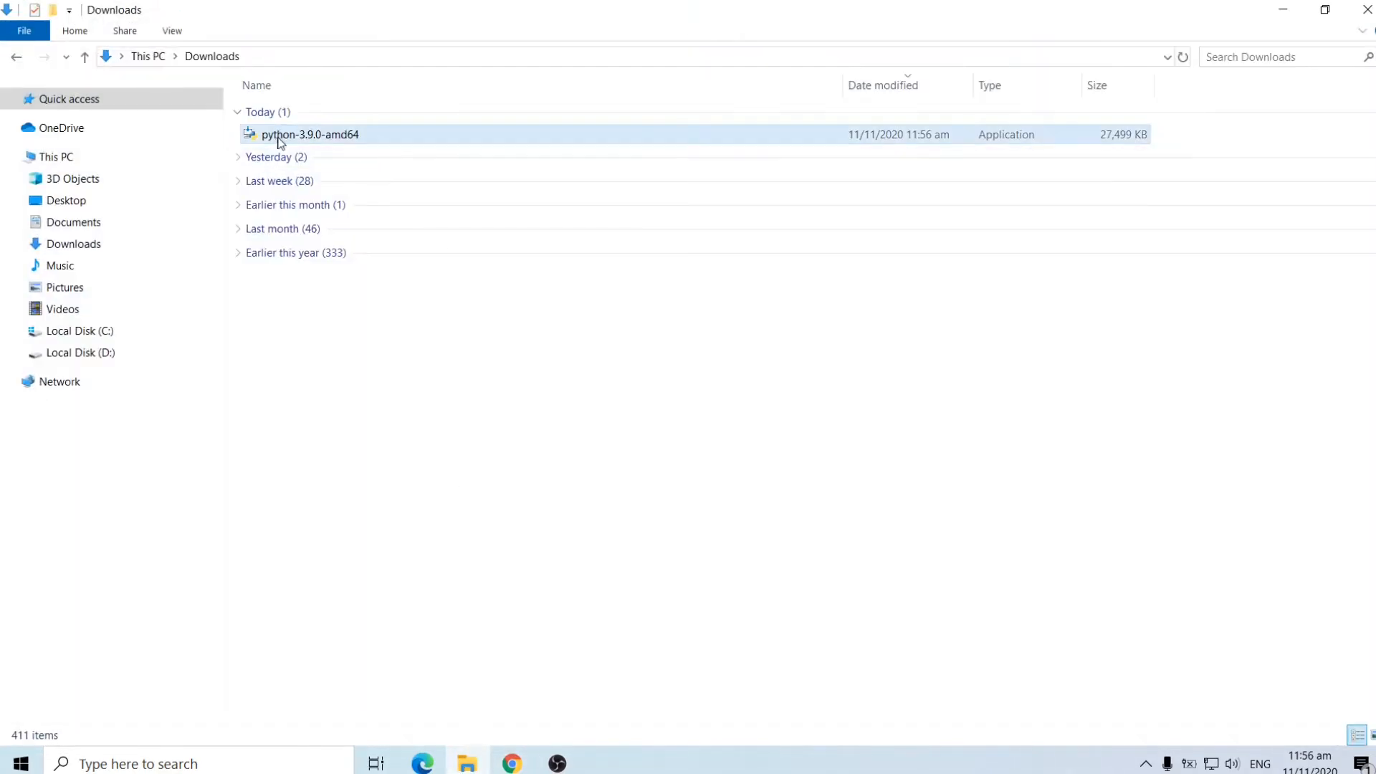
{"action": "mouse_move", "coordinate": [363, 136]}
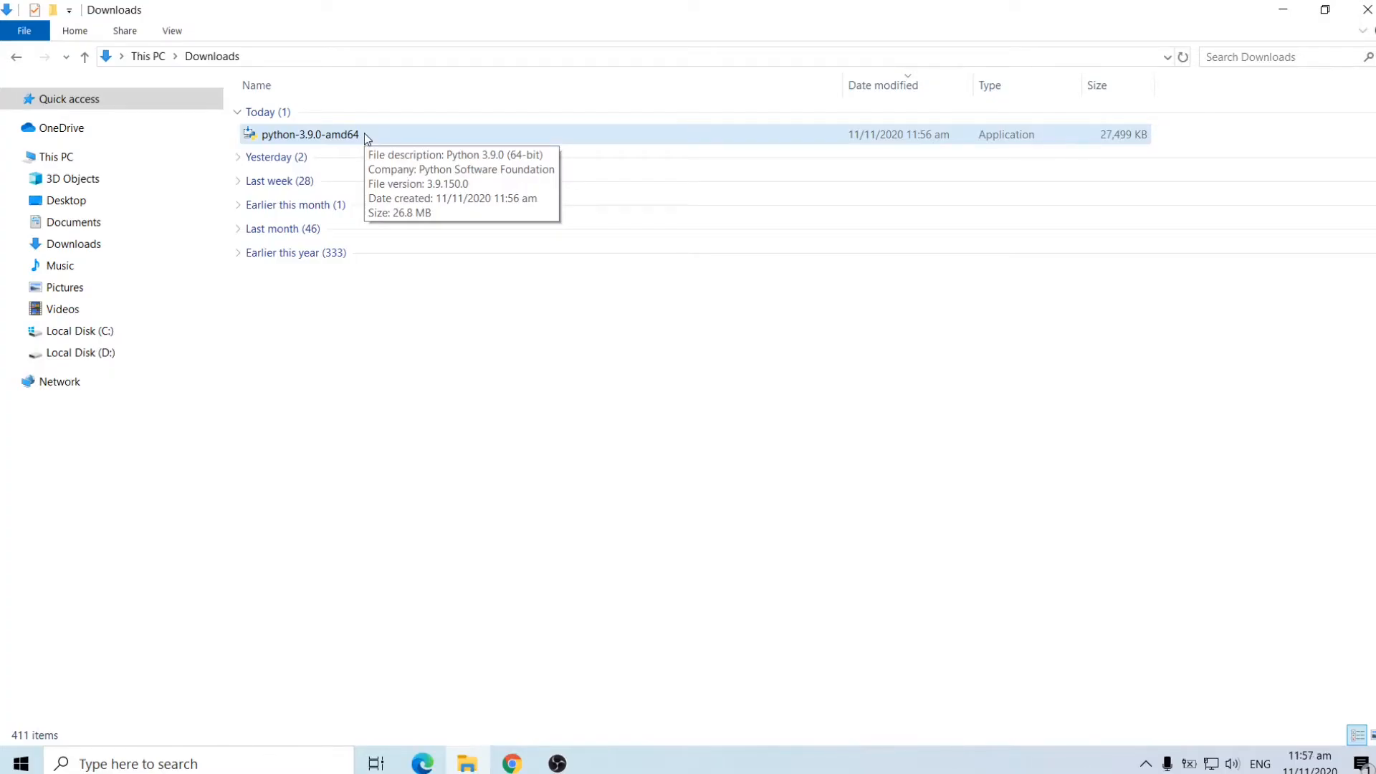
{"action": "left_click", "coordinate": [307, 135]}
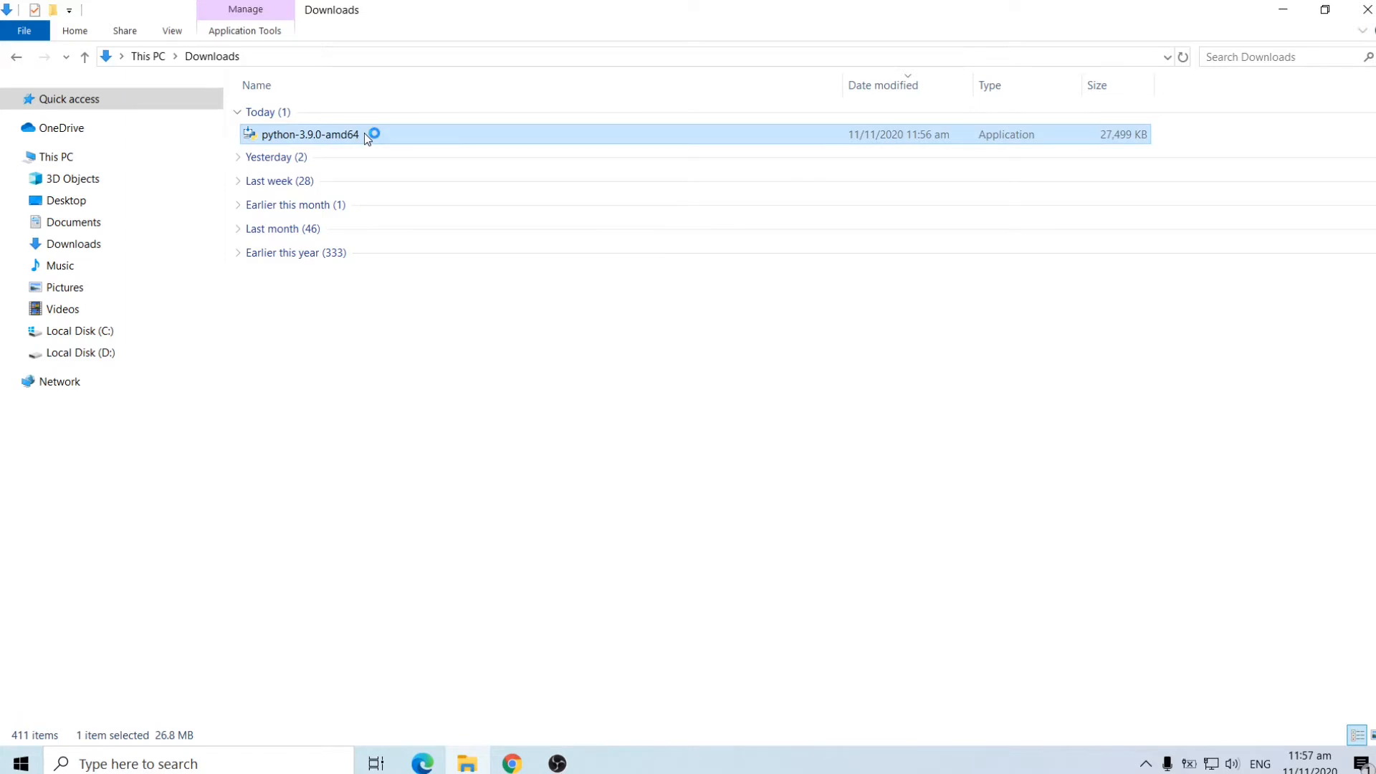
Run the Python 3.9.0 installer and enable 'Add Python 3.9 to PATH'
{"action": "double_click", "coordinate": [308, 135]}
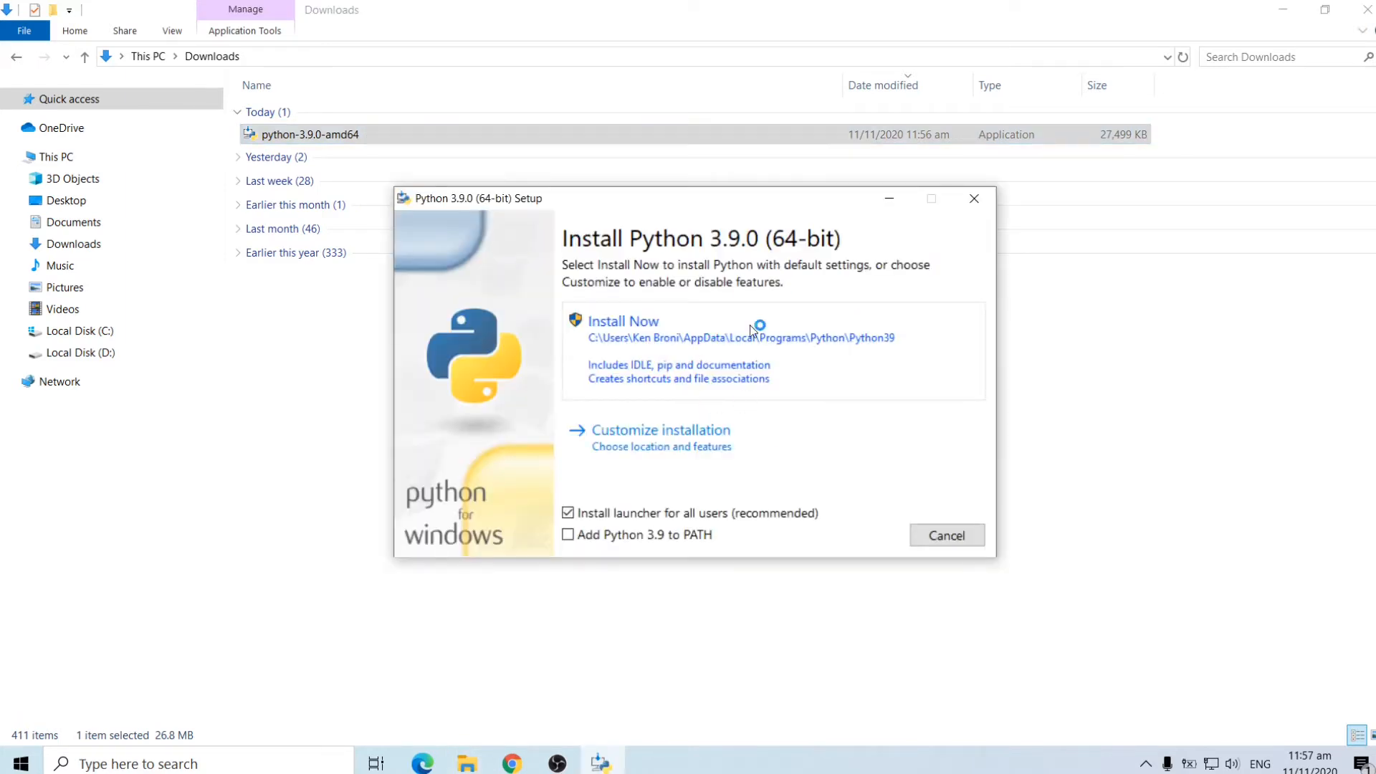
{"action": "mouse_move", "coordinate": [745, 364]}
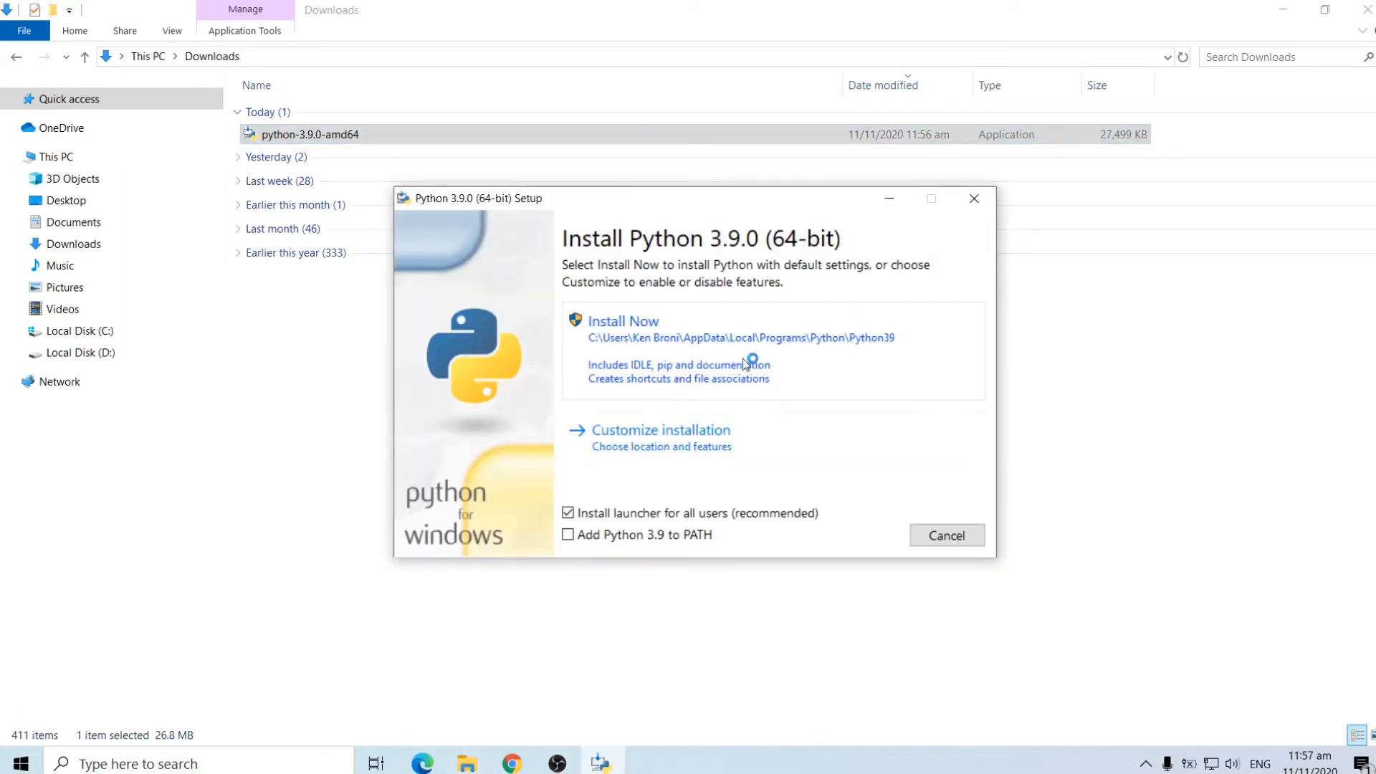
{"action": "mouse_move", "coordinate": [680, 525]}
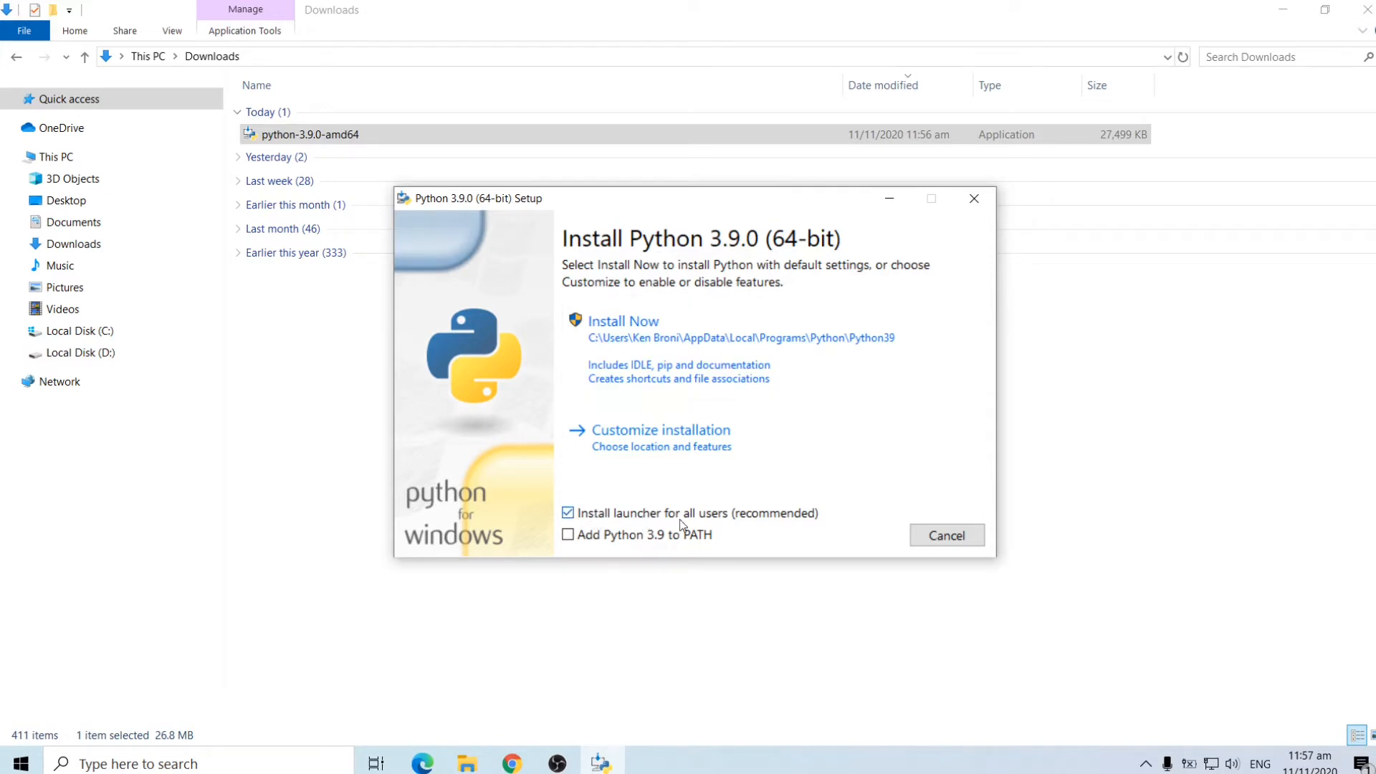
{"action": "mouse_move", "coordinate": [790, 521]}
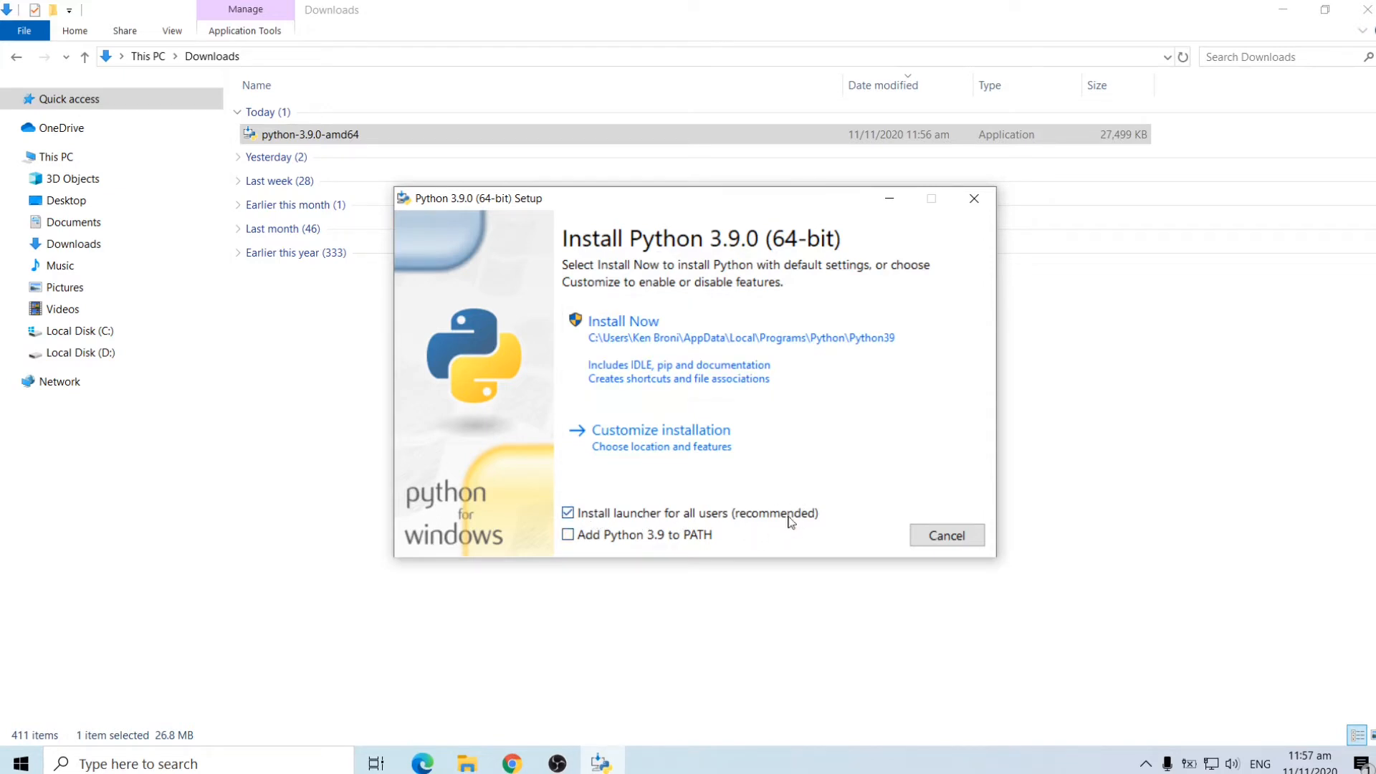
{"action": "mouse_move", "coordinate": [594, 495]}
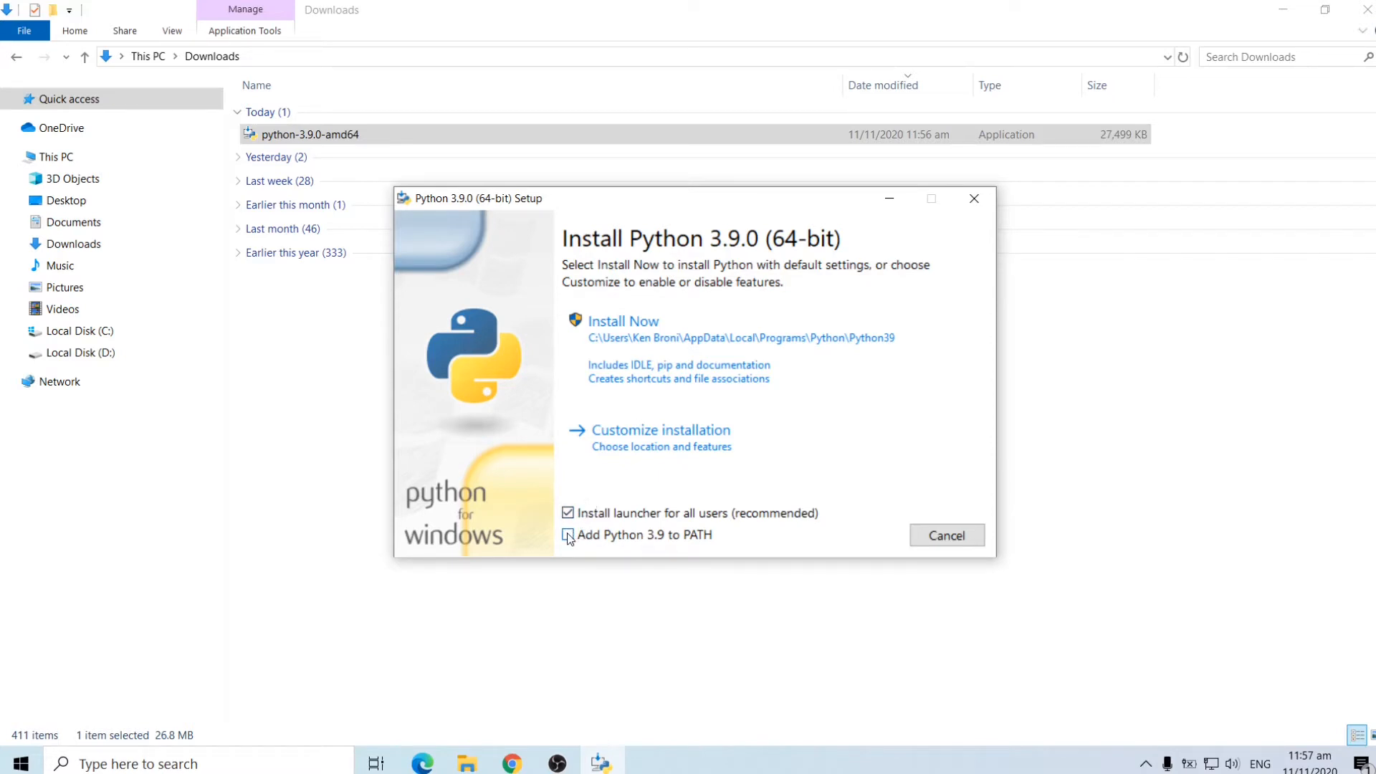
{"action": "left_click", "coordinate": [568, 535]}
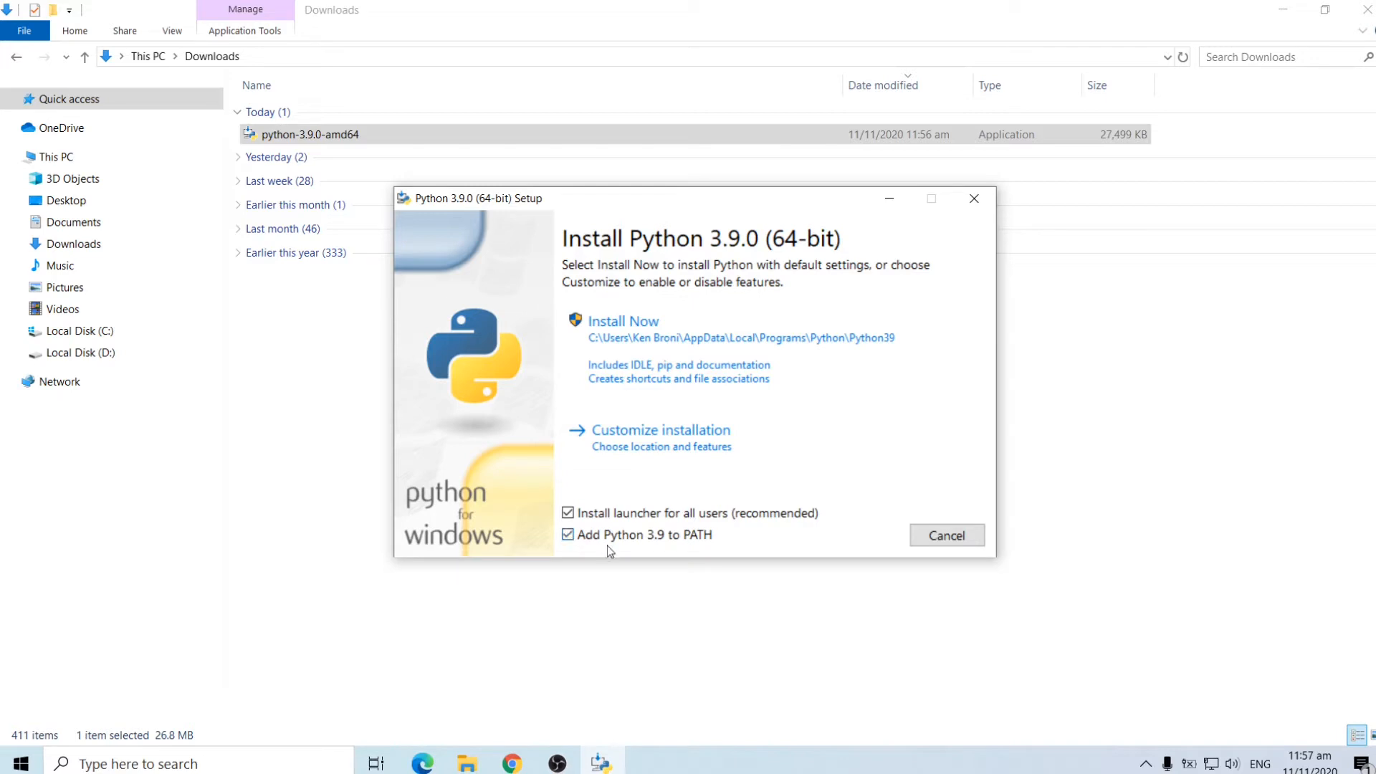
{"action": "mouse_move", "coordinate": [669, 540]}
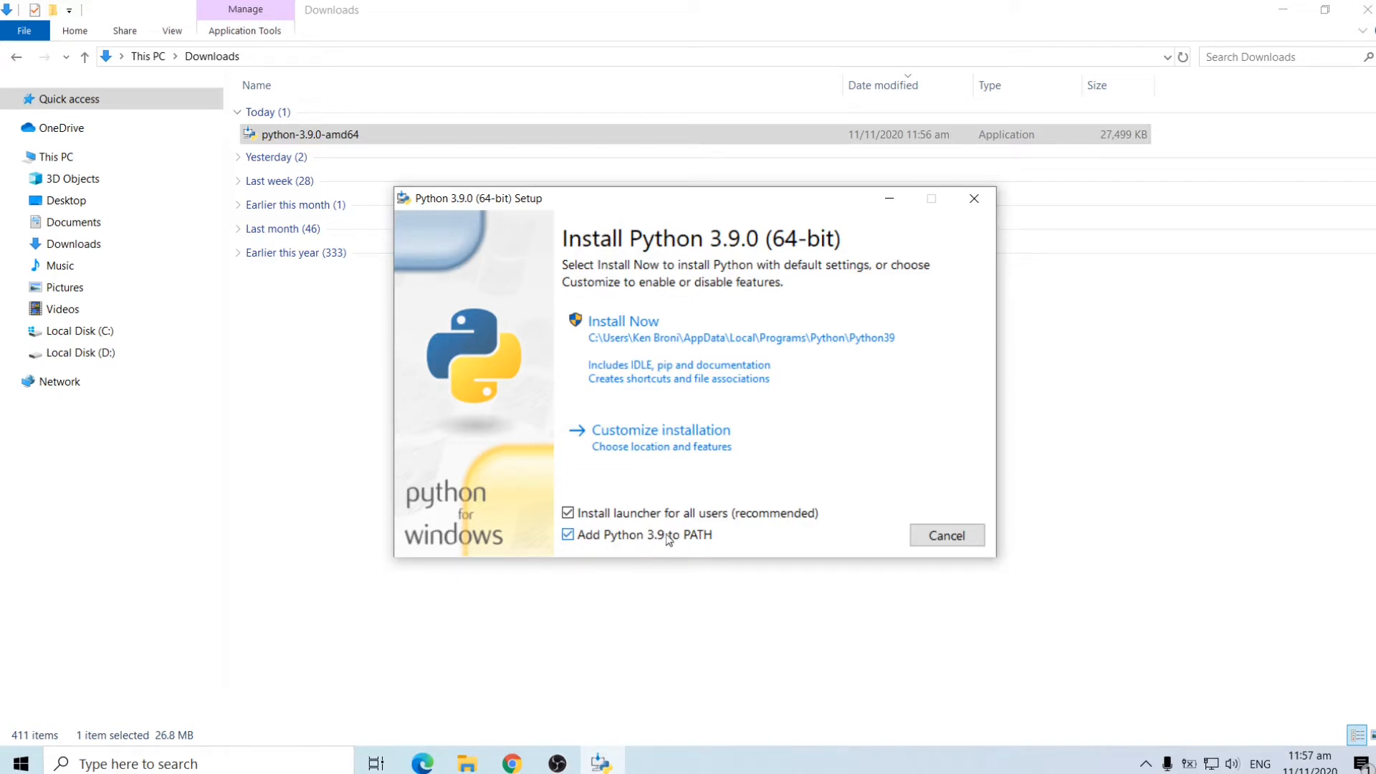
{"action": "mouse_move", "coordinate": [725, 540]}
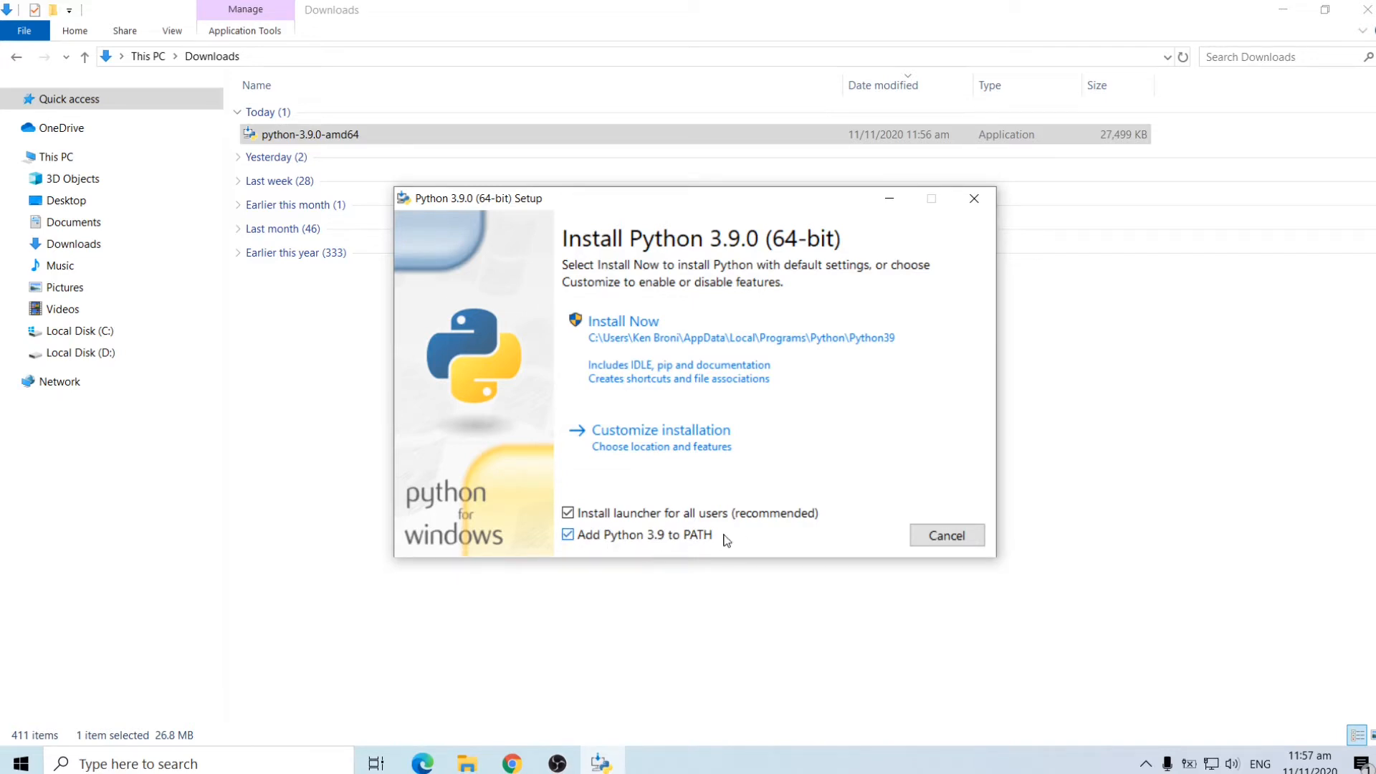
{"action": "mouse_move", "coordinate": [771, 401]}
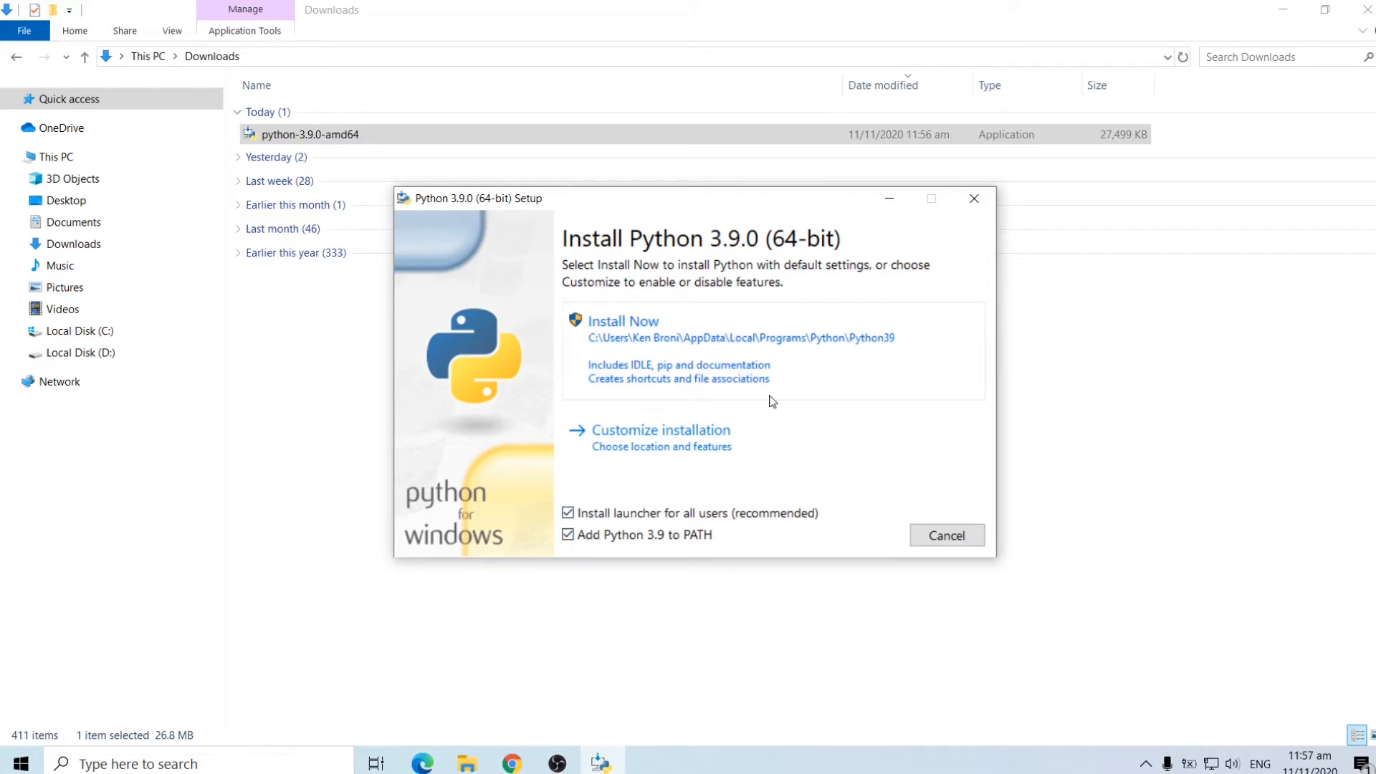
{"action": "mouse_move", "coordinate": [650, 314]}
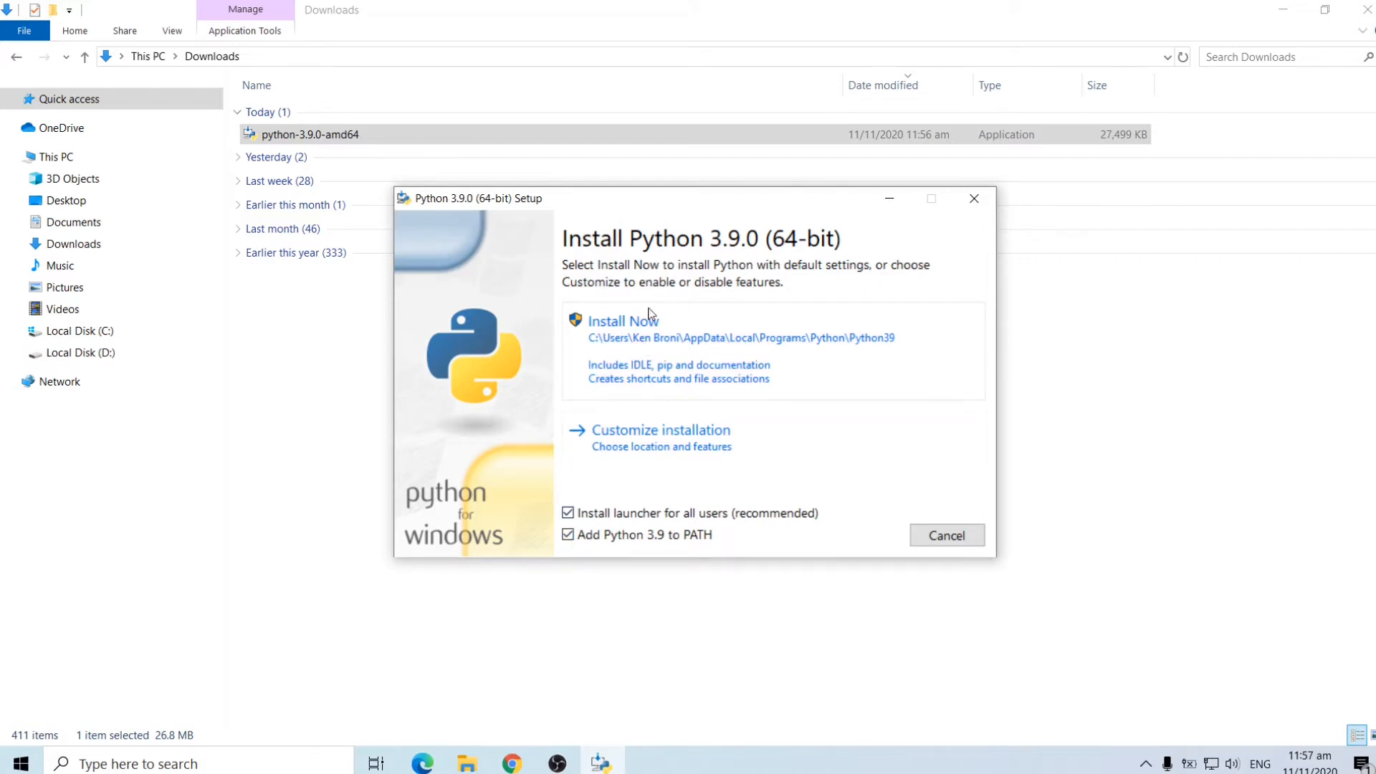
{"action": "mouse_move", "coordinate": [623, 413]}
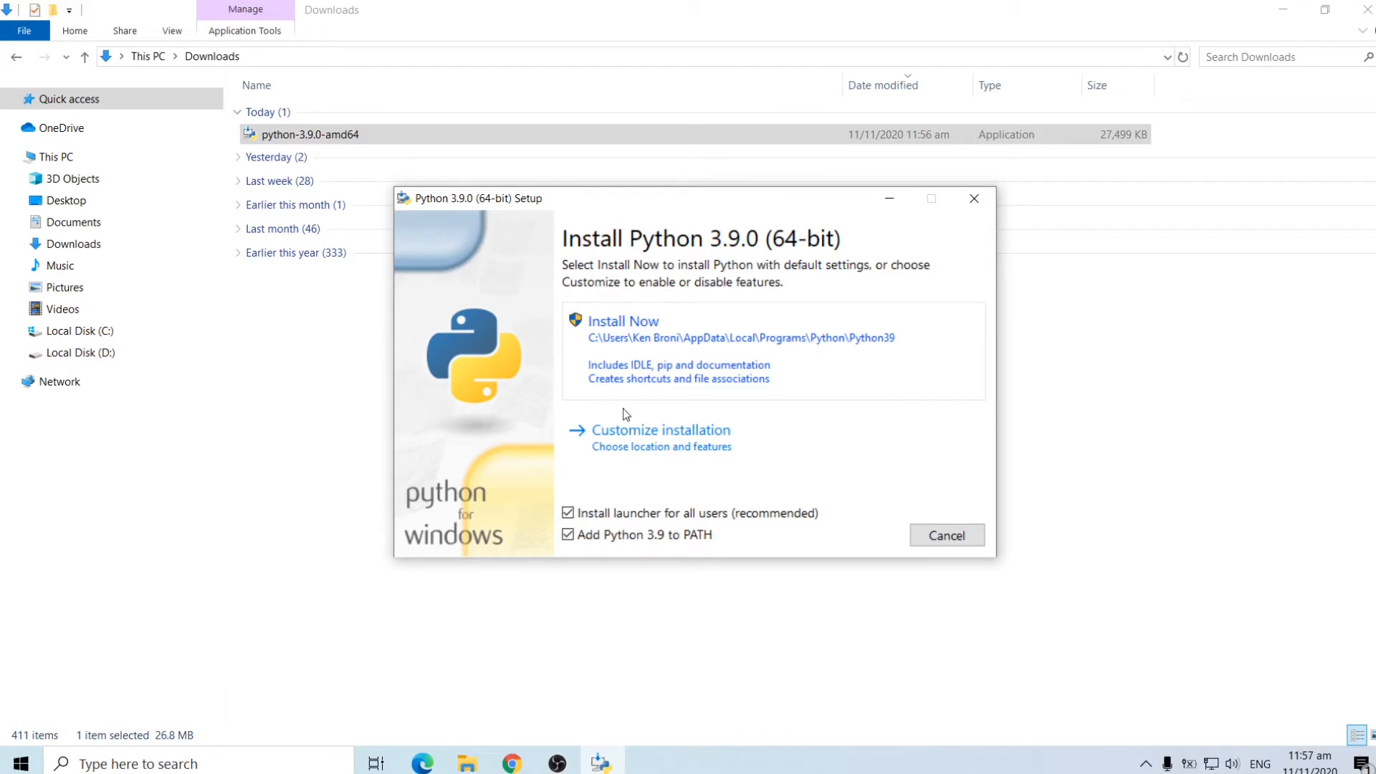
{"action": "mouse_move", "coordinate": [659, 442]}
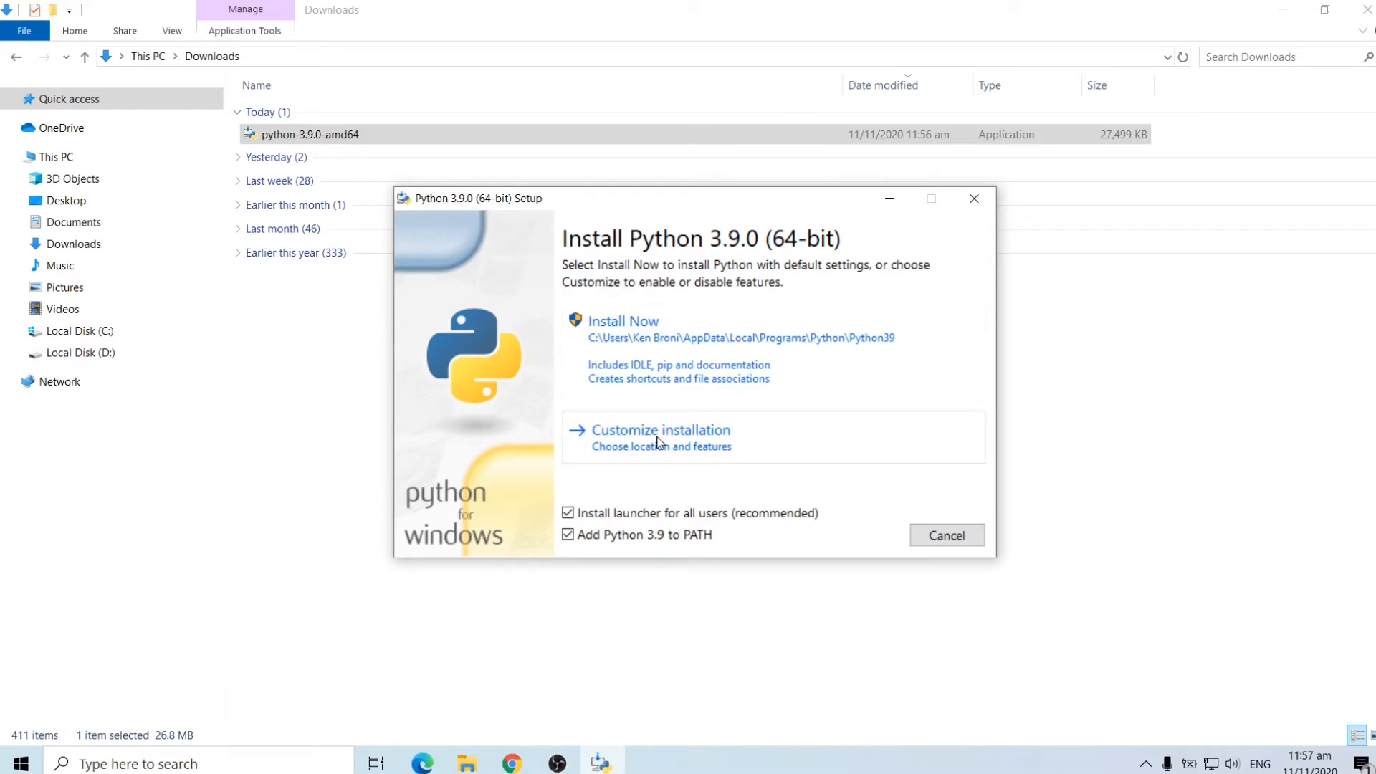
{"action": "mouse_move", "coordinate": [605, 352]}
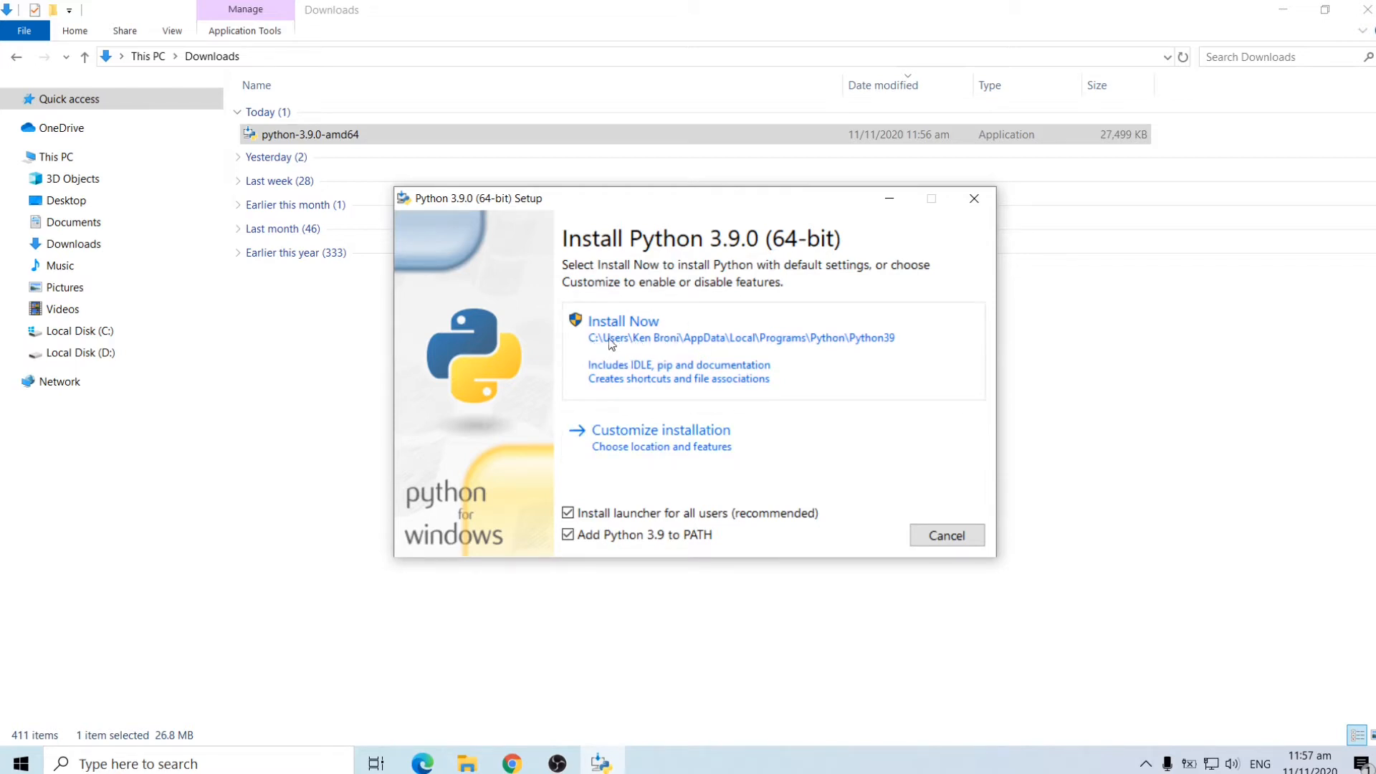
{"action": "mouse_move", "coordinate": [873, 350]}
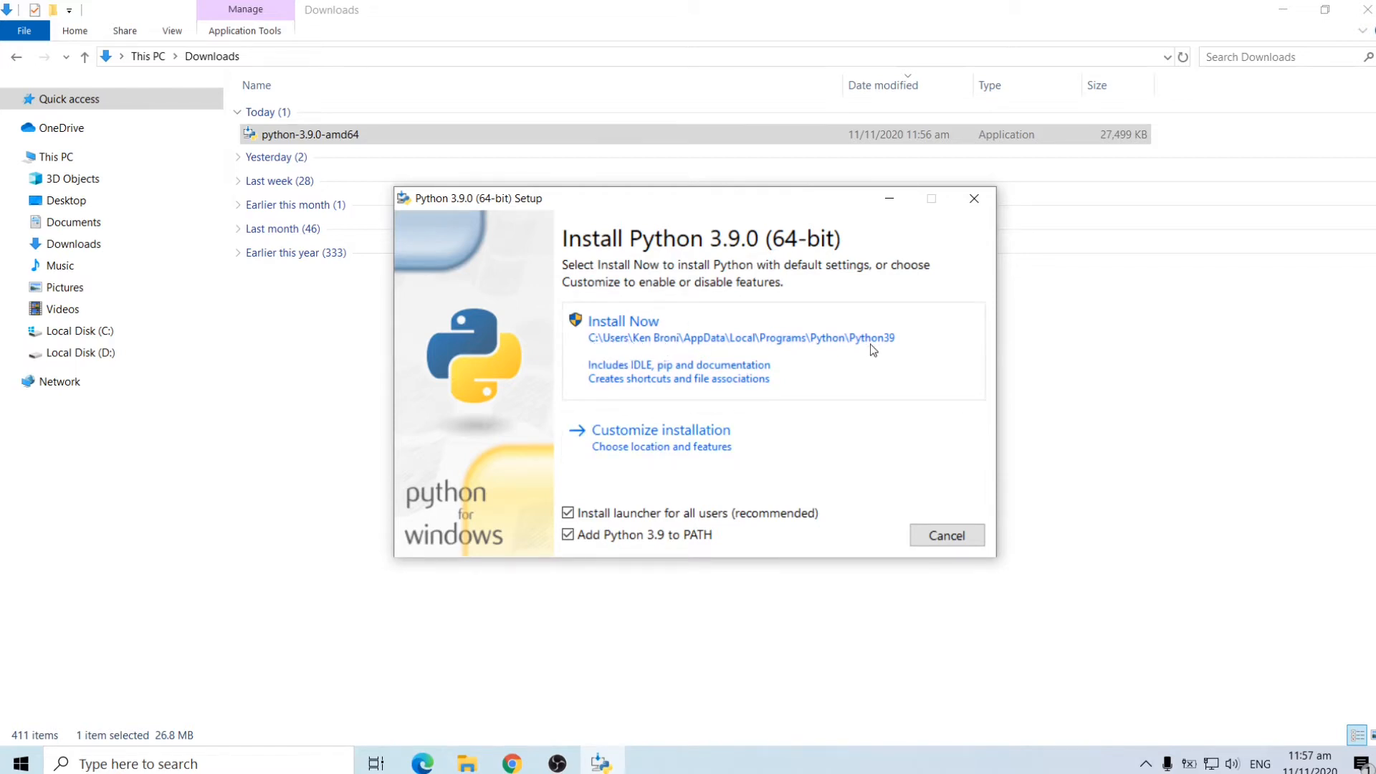
{"action": "mouse_move", "coordinate": [627, 371]}
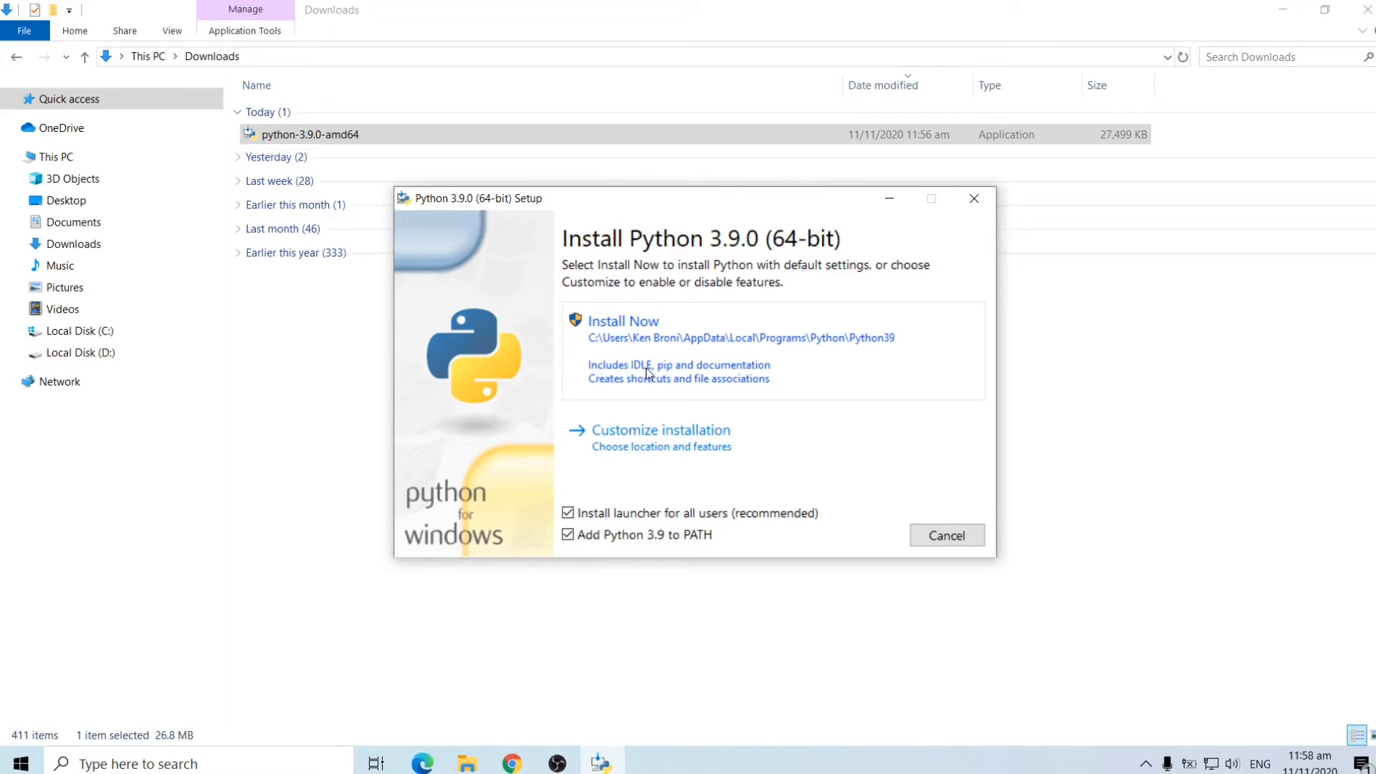
{"action": "mouse_move", "coordinate": [702, 377]}
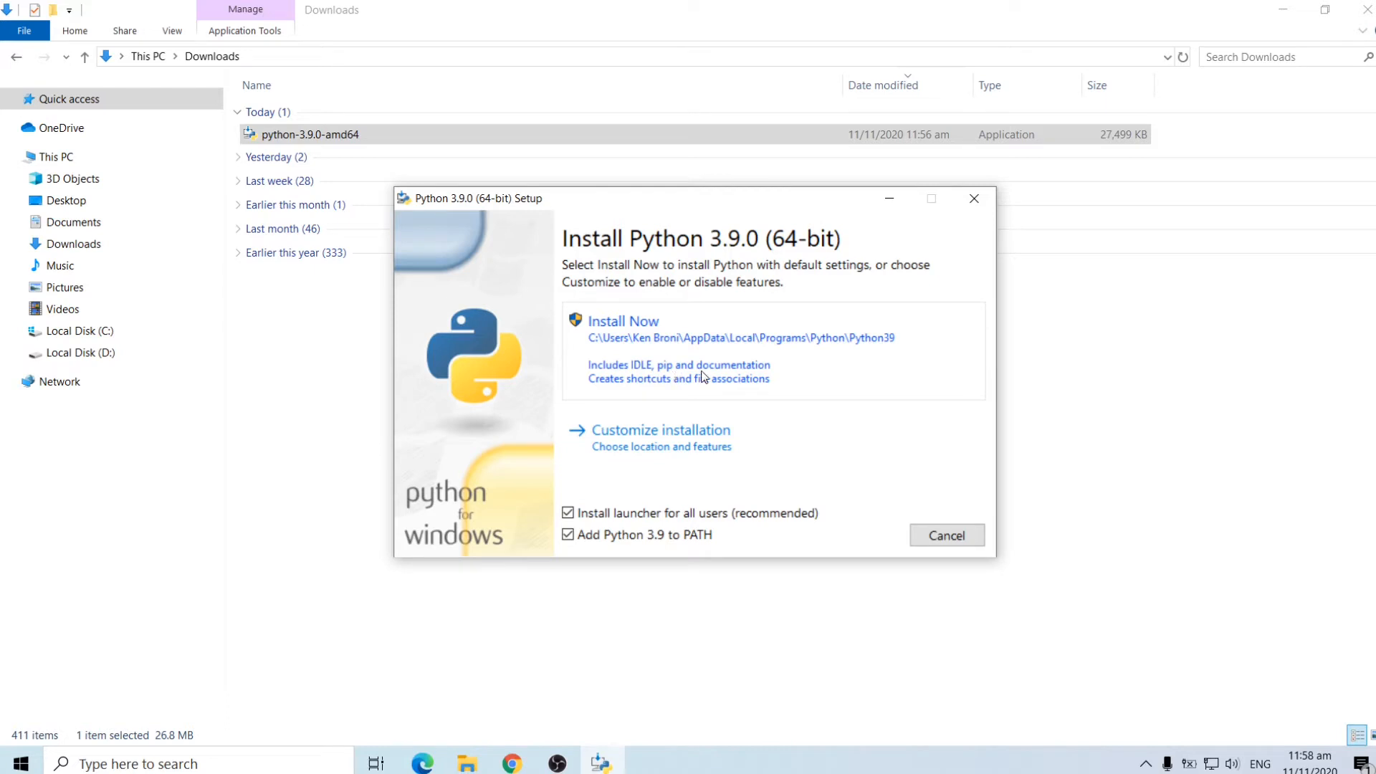
{"action": "mouse_move", "coordinate": [649, 372]}
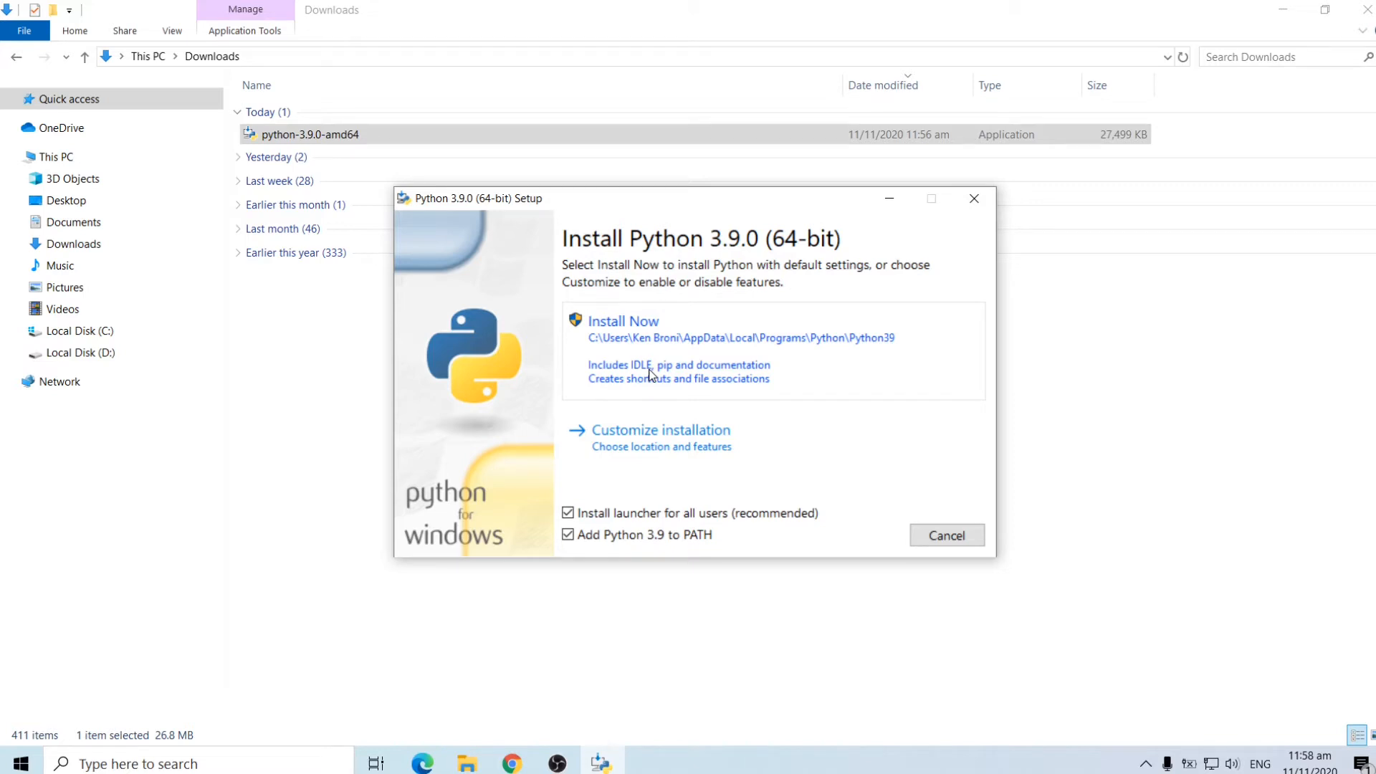
{"action": "mouse_move", "coordinate": [694, 347]}
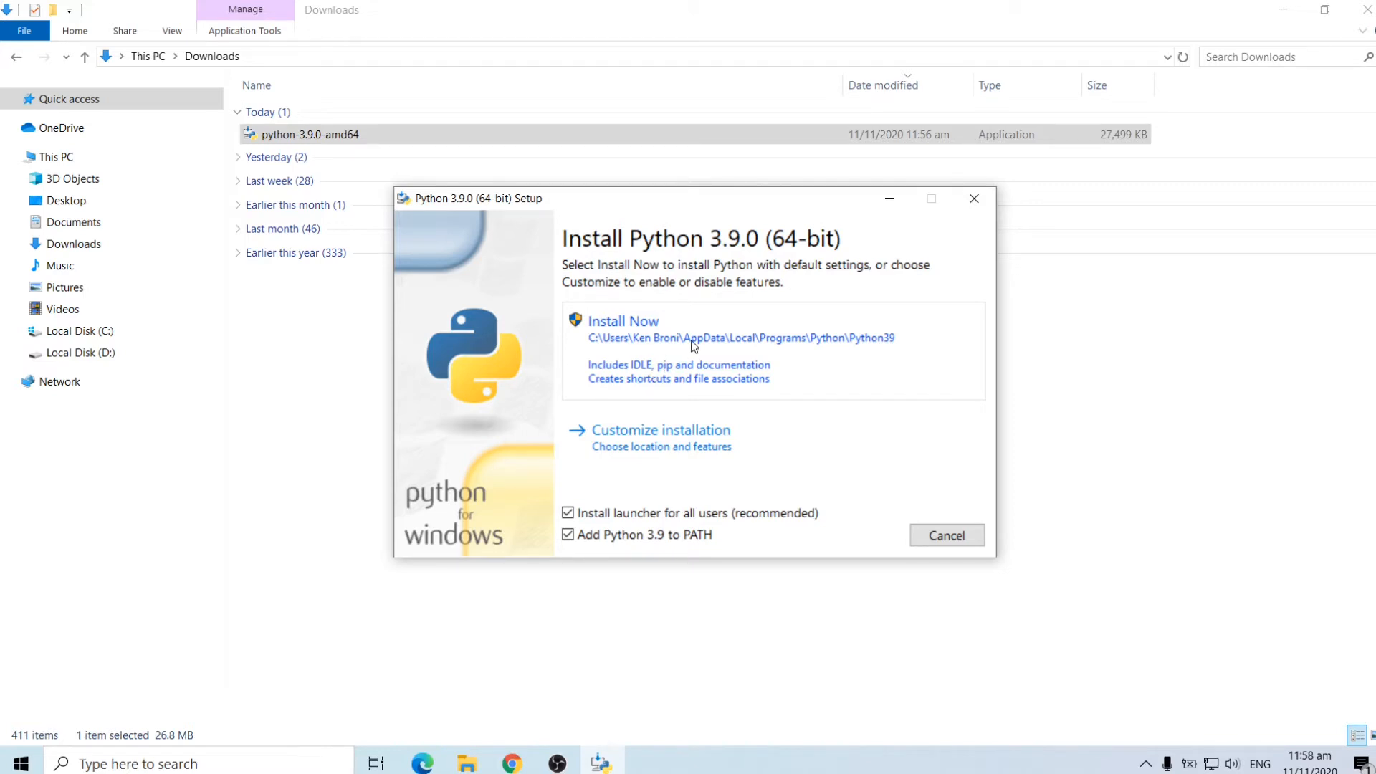
Install Python with Install Now and close the setup after it reports success
{"action": "left_click", "coordinate": [624, 319]}
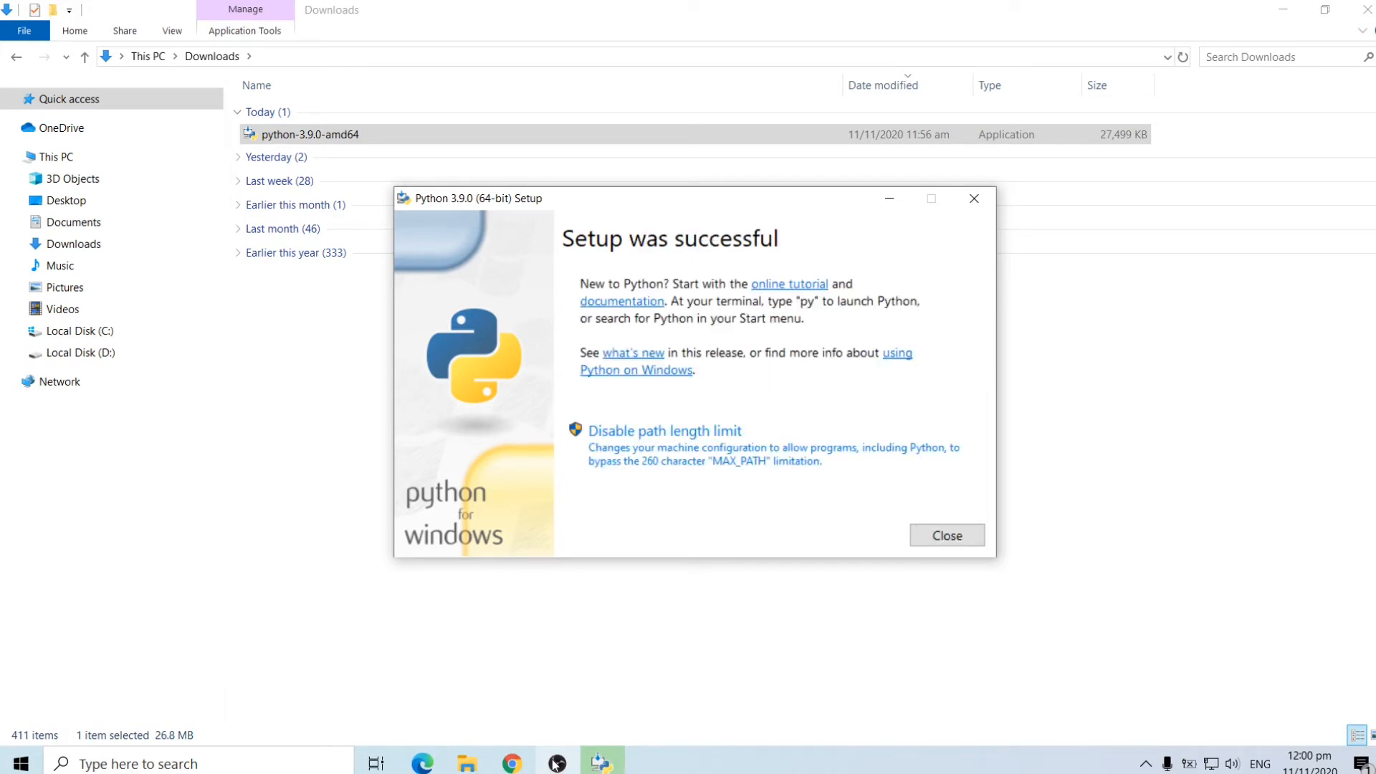
{"action": "mouse_move", "coordinate": [553, 254]}
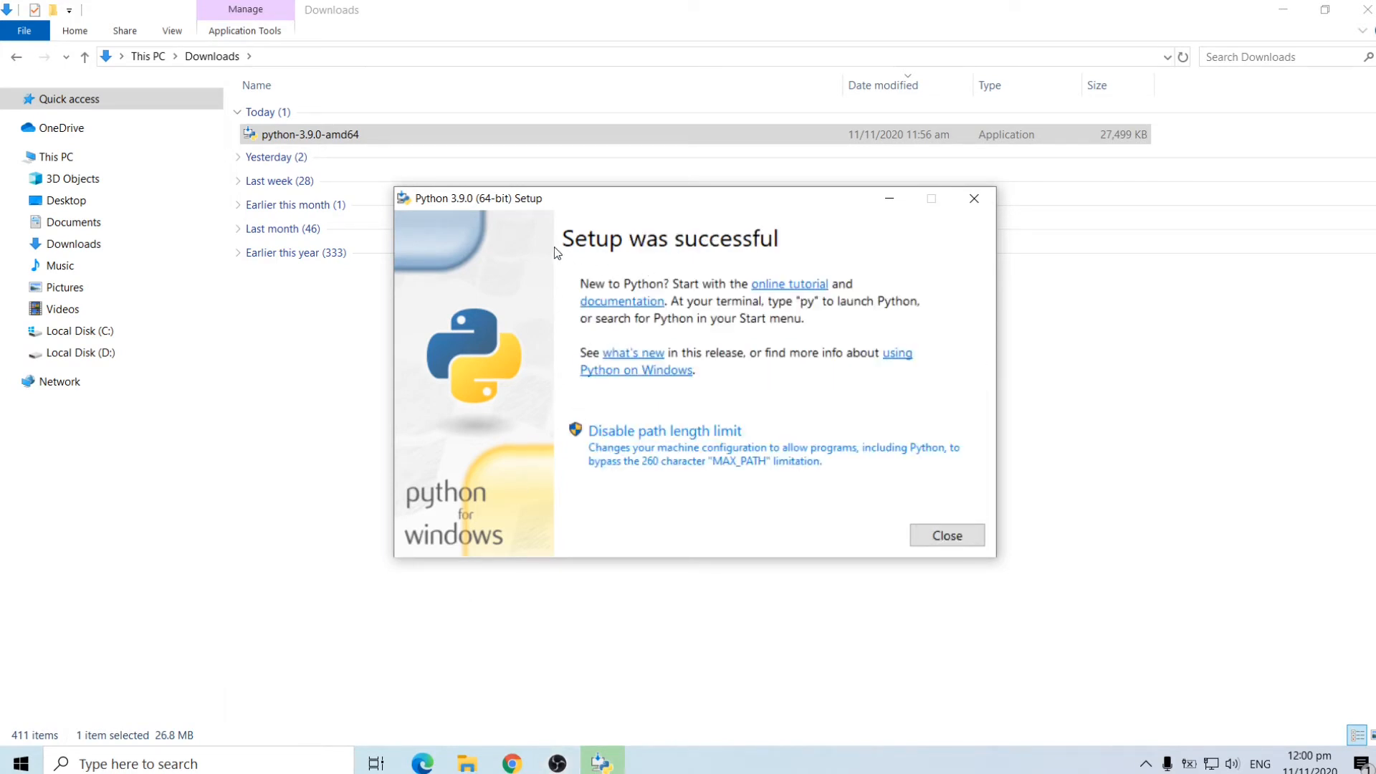
{"action": "mouse_move", "coordinate": [946, 535]}
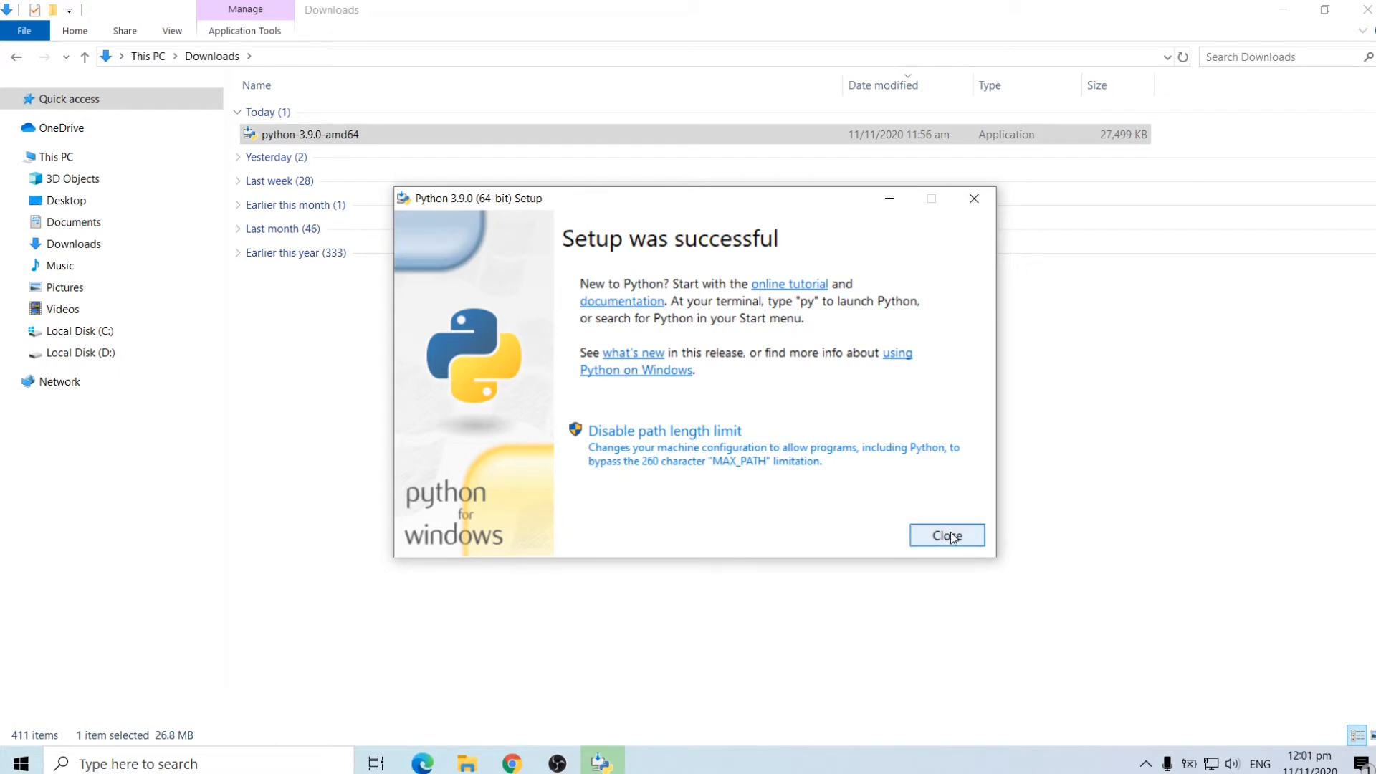
{"action": "left_click", "coordinate": [946, 534]}
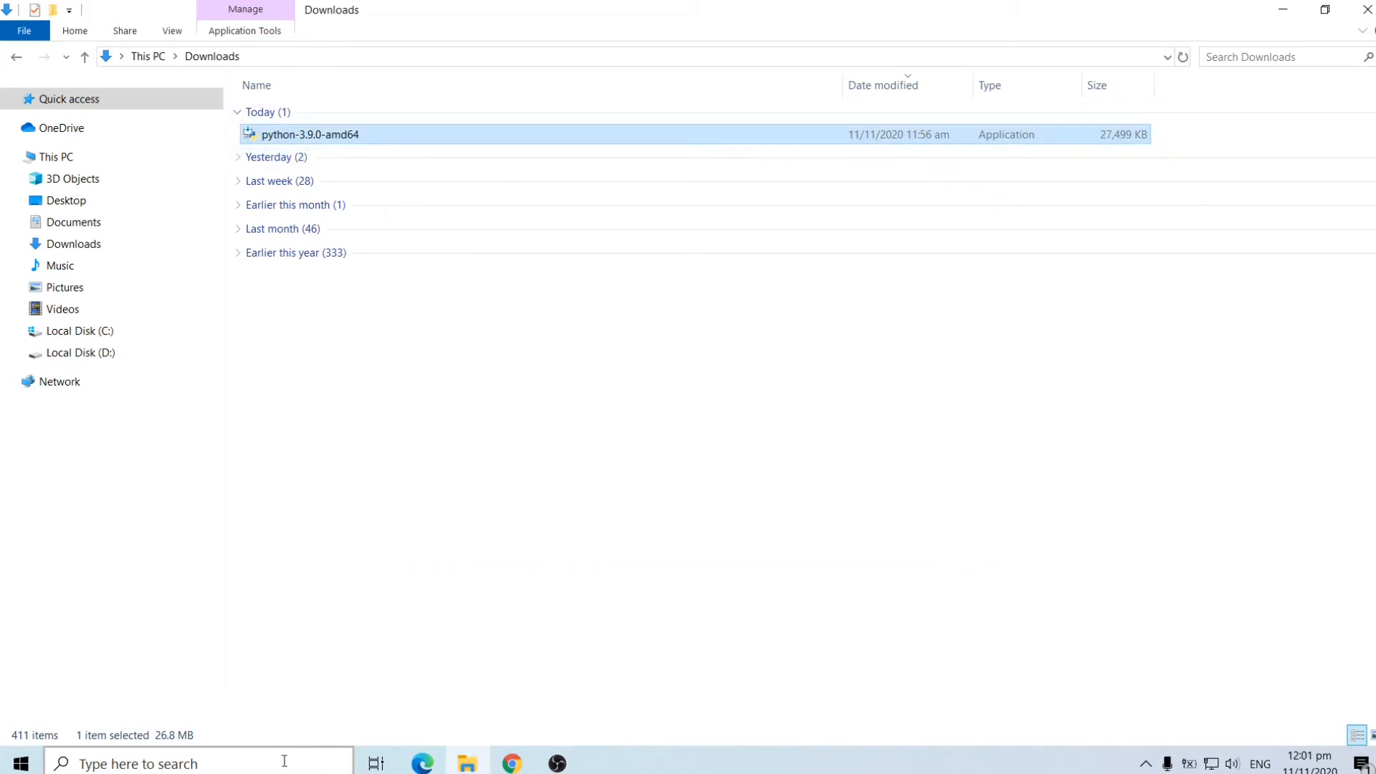
Launch Command Prompt and run python --version to confirm Python 3.9.0
{"action": "type", "text": "cmd"}
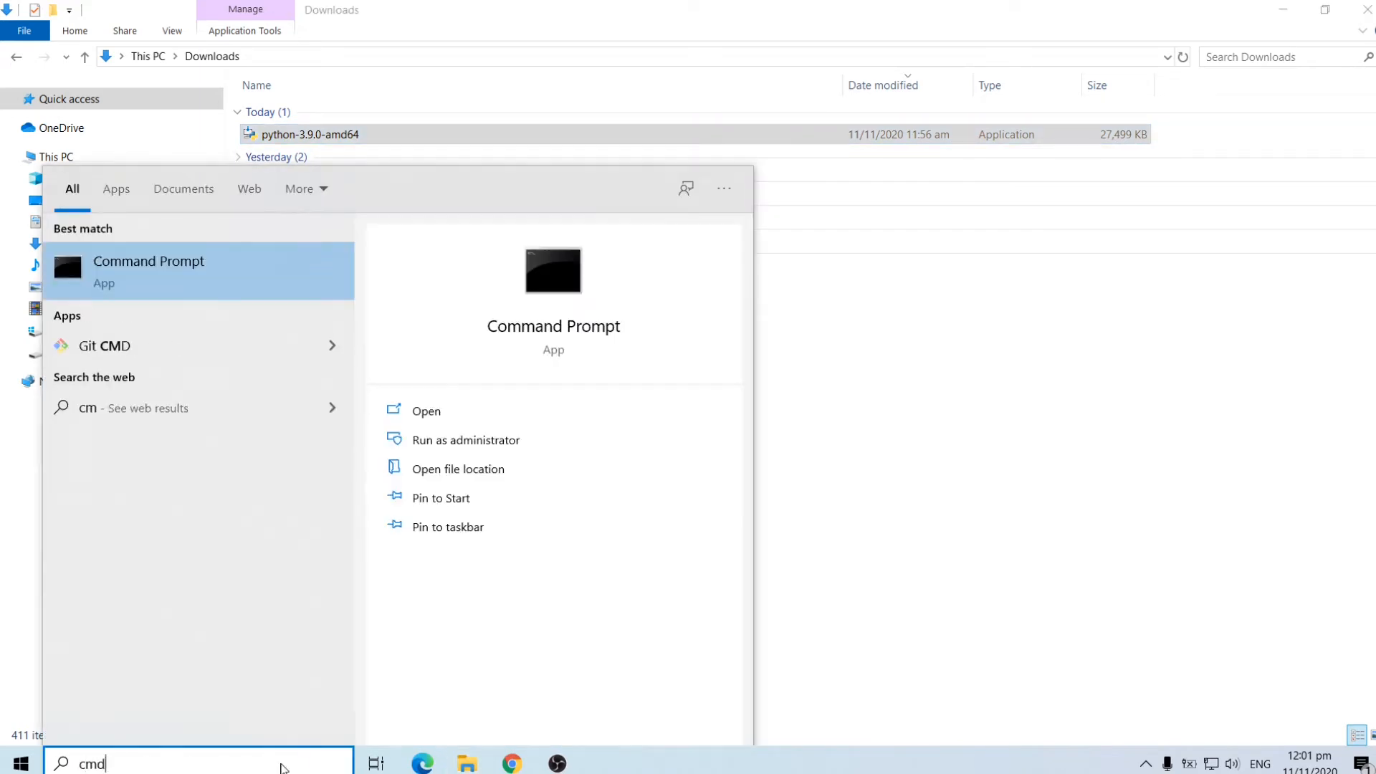
{"action": "left_click", "coordinate": [426, 411]}
{"action": "type", "text": "p"}
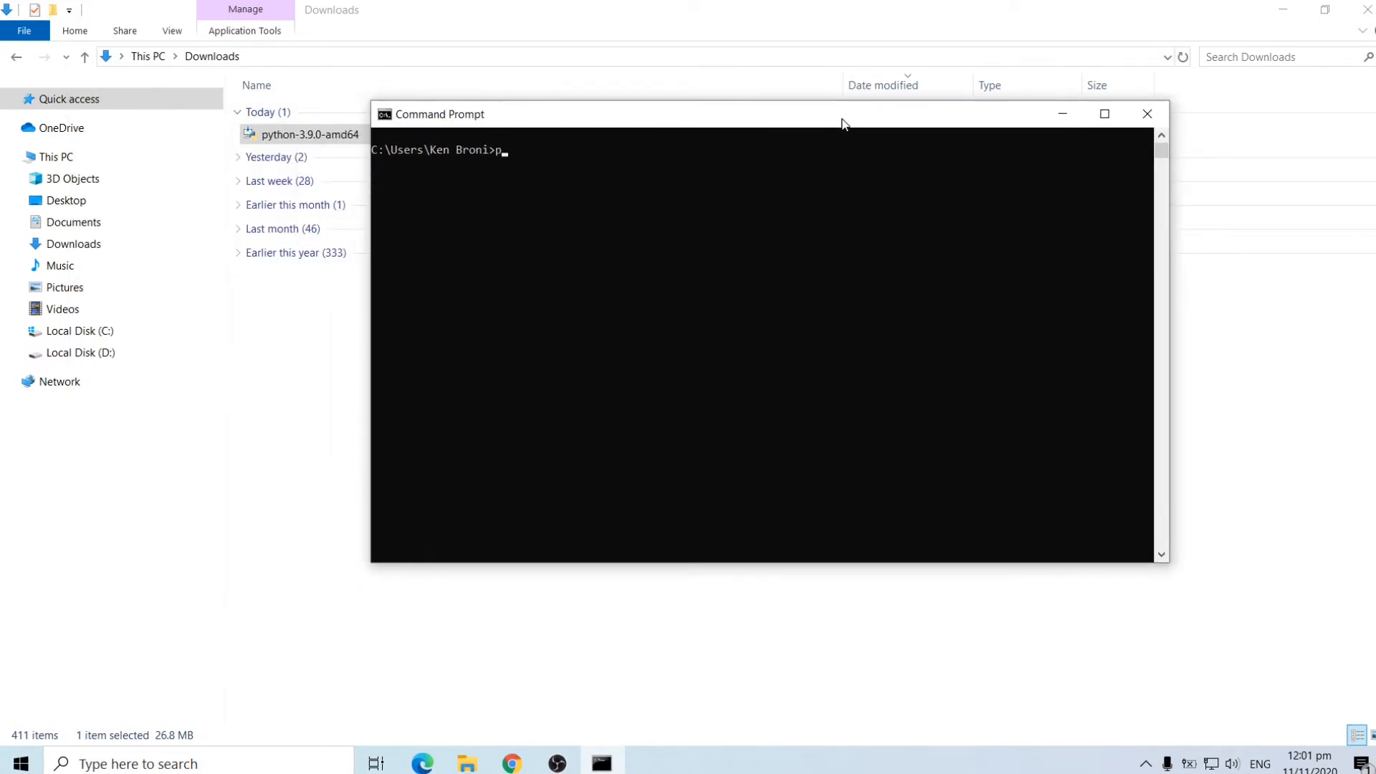
{"action": "type", "text": "ython"}
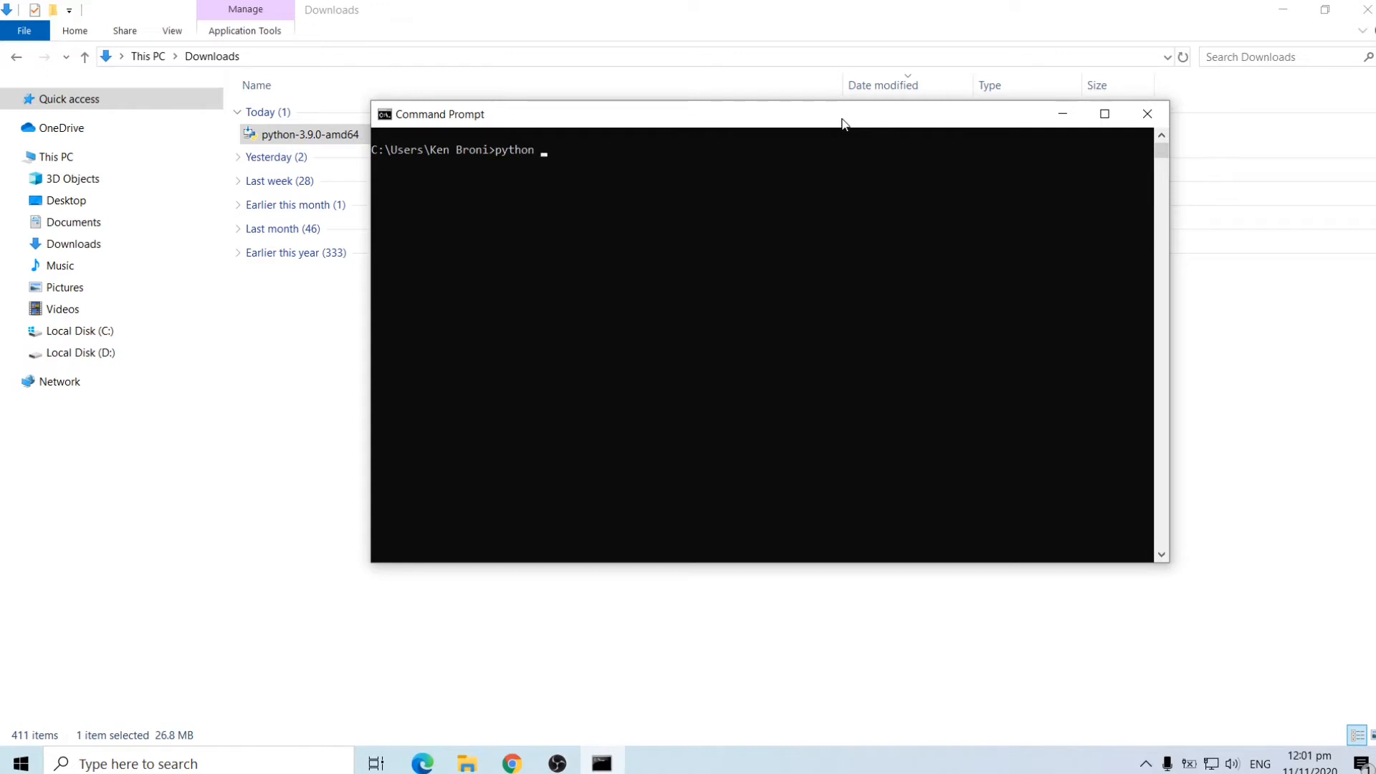
{"action": "type", "text": "--version"}
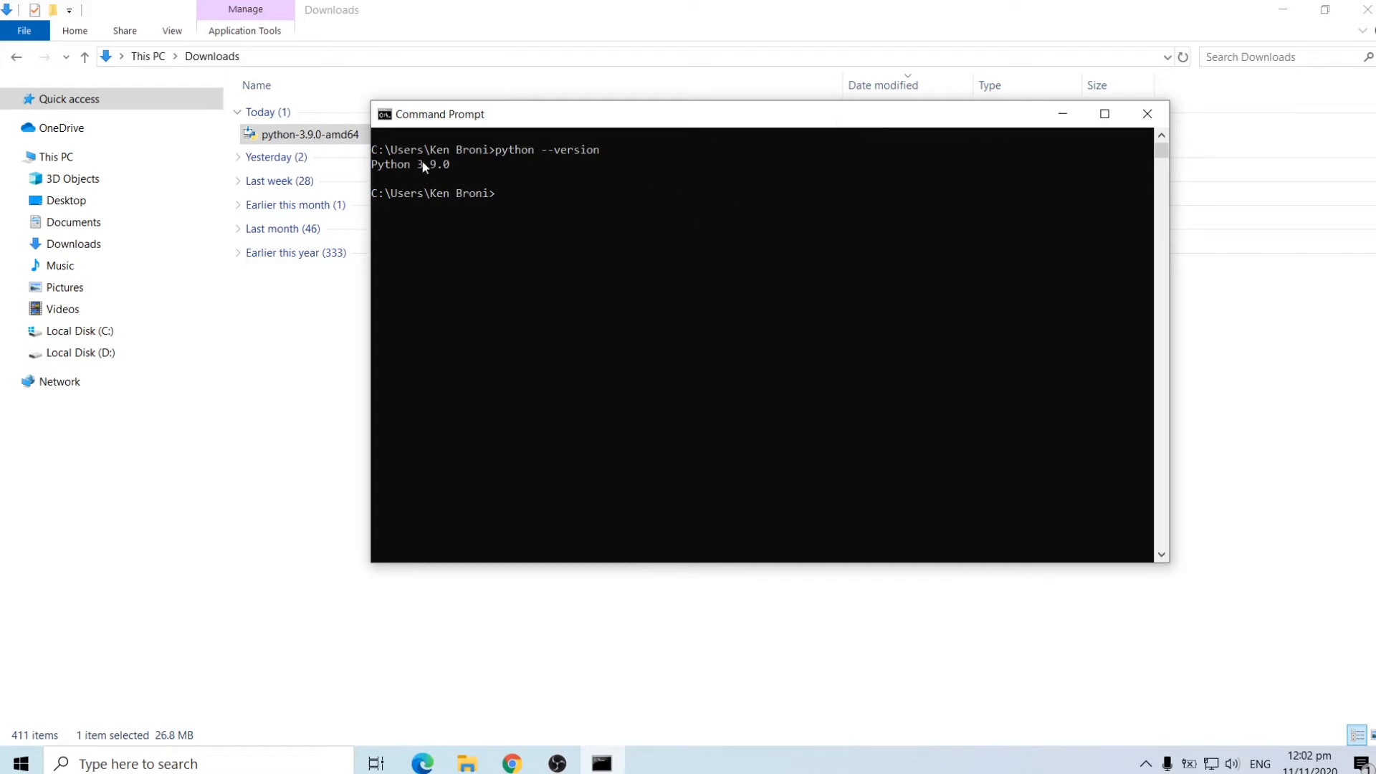
{"action": "left_click_drag", "start_coordinate": [439, 114], "coordinate": [540, 115]}
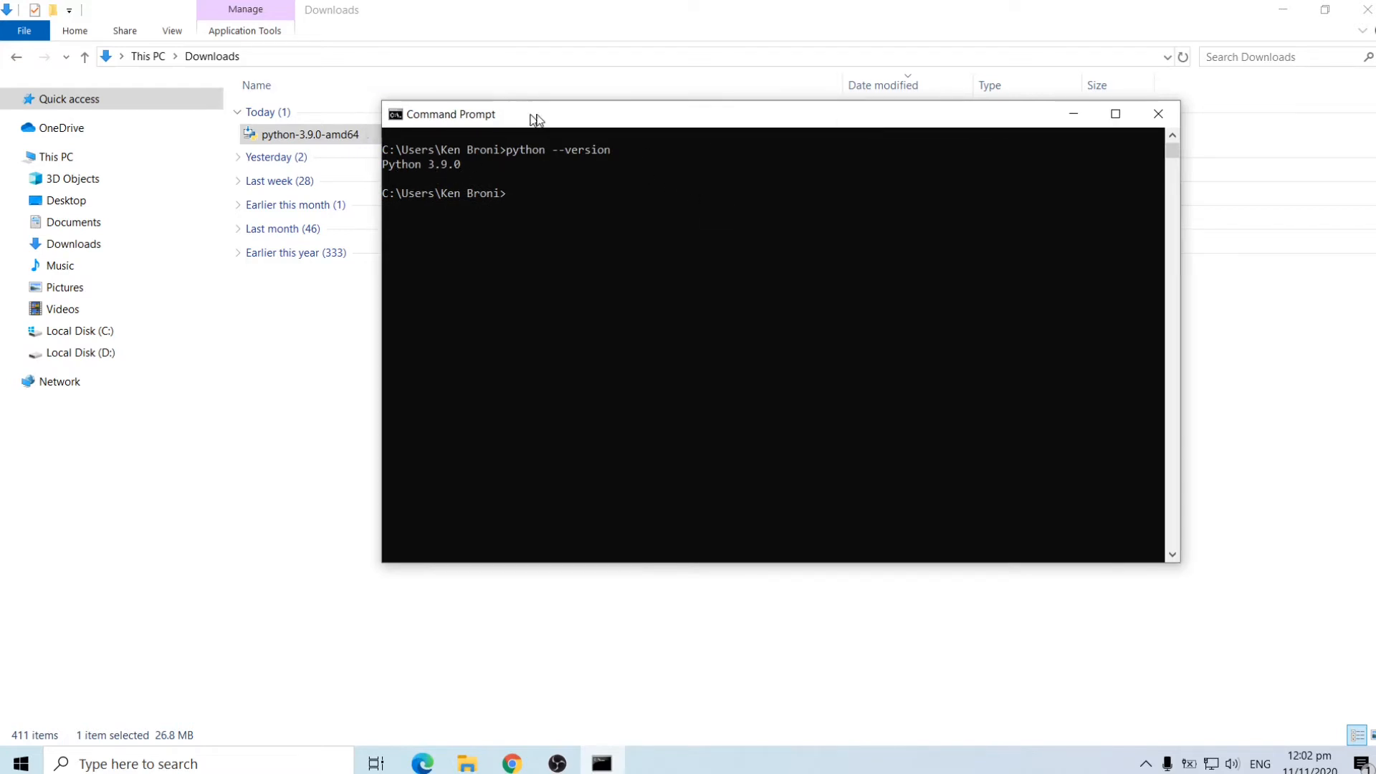
{"action": "left_click_drag", "start_coordinate": [530, 115], "coordinate": [562, 111]}
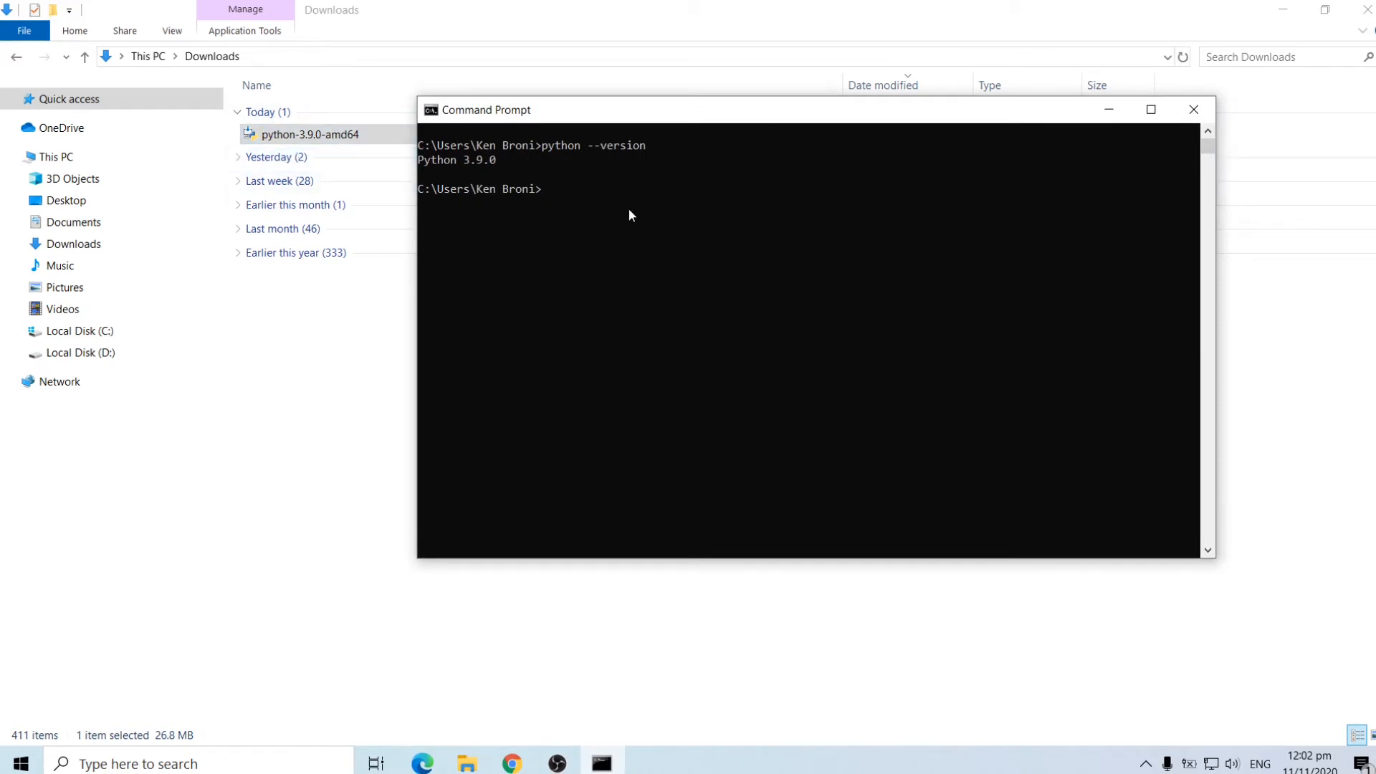
Start the Python shell and enter print('KenBroTech') at its prompt
{"action": "type", "text": "pyth"}
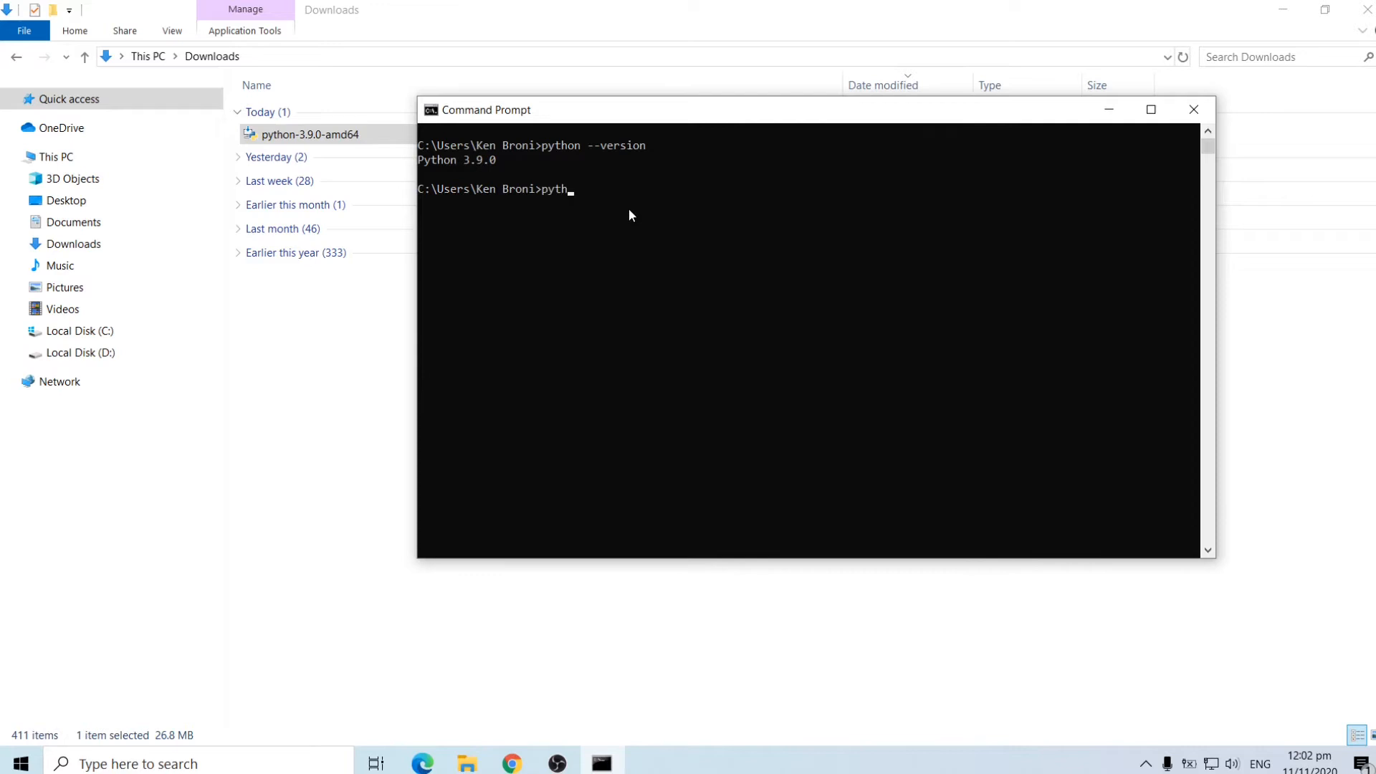
{"action": "key", "text": "Return"}
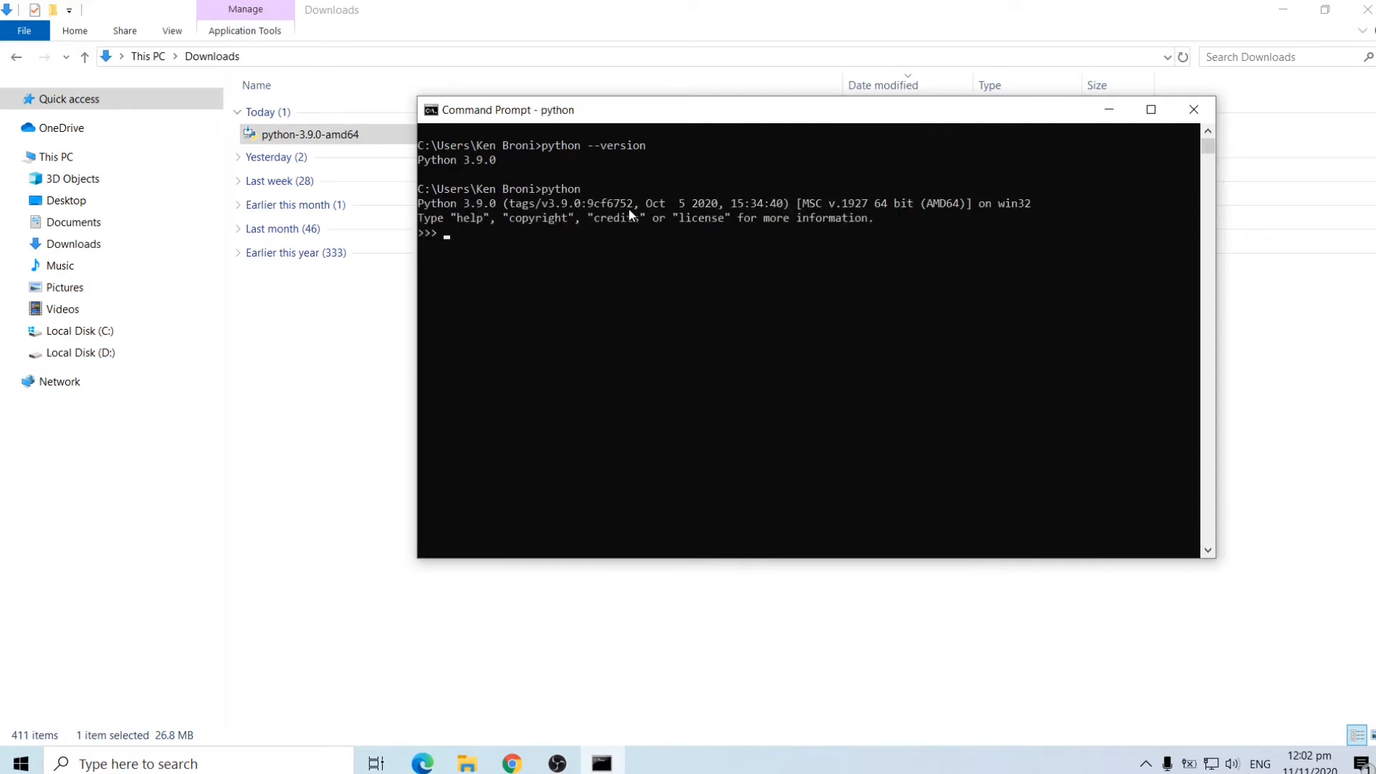
{"action": "mouse_move", "coordinate": [537, 293]}
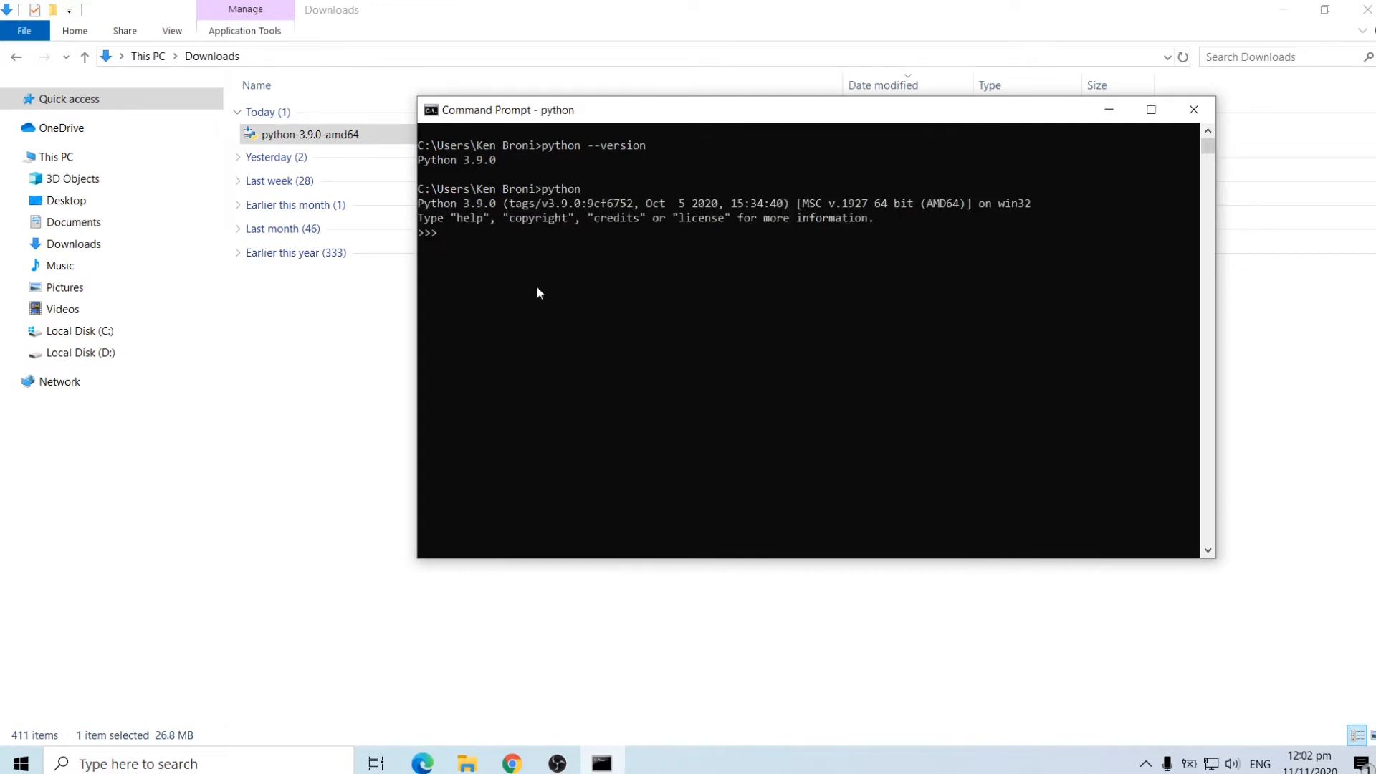
{"action": "mouse_move", "coordinate": [603, 439]}
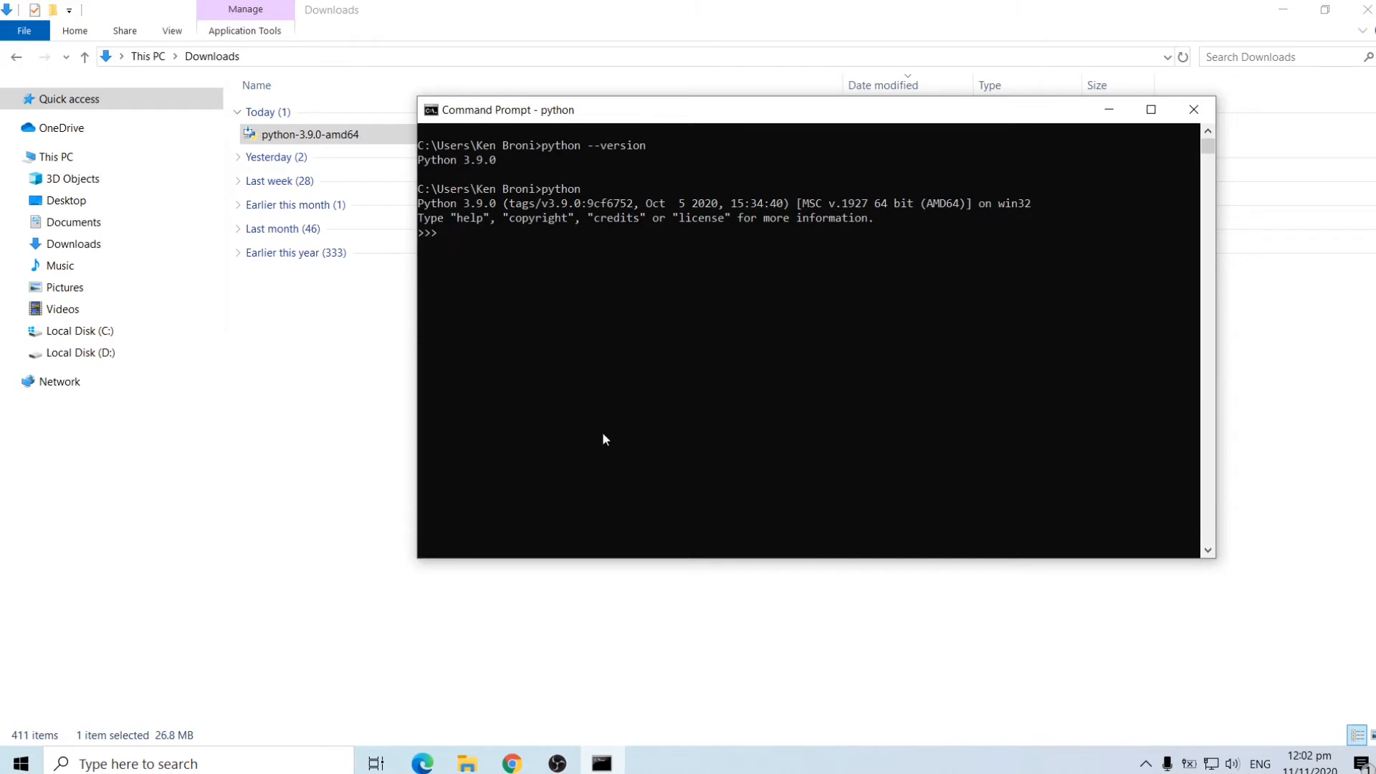
{"action": "type", "text": "print"}
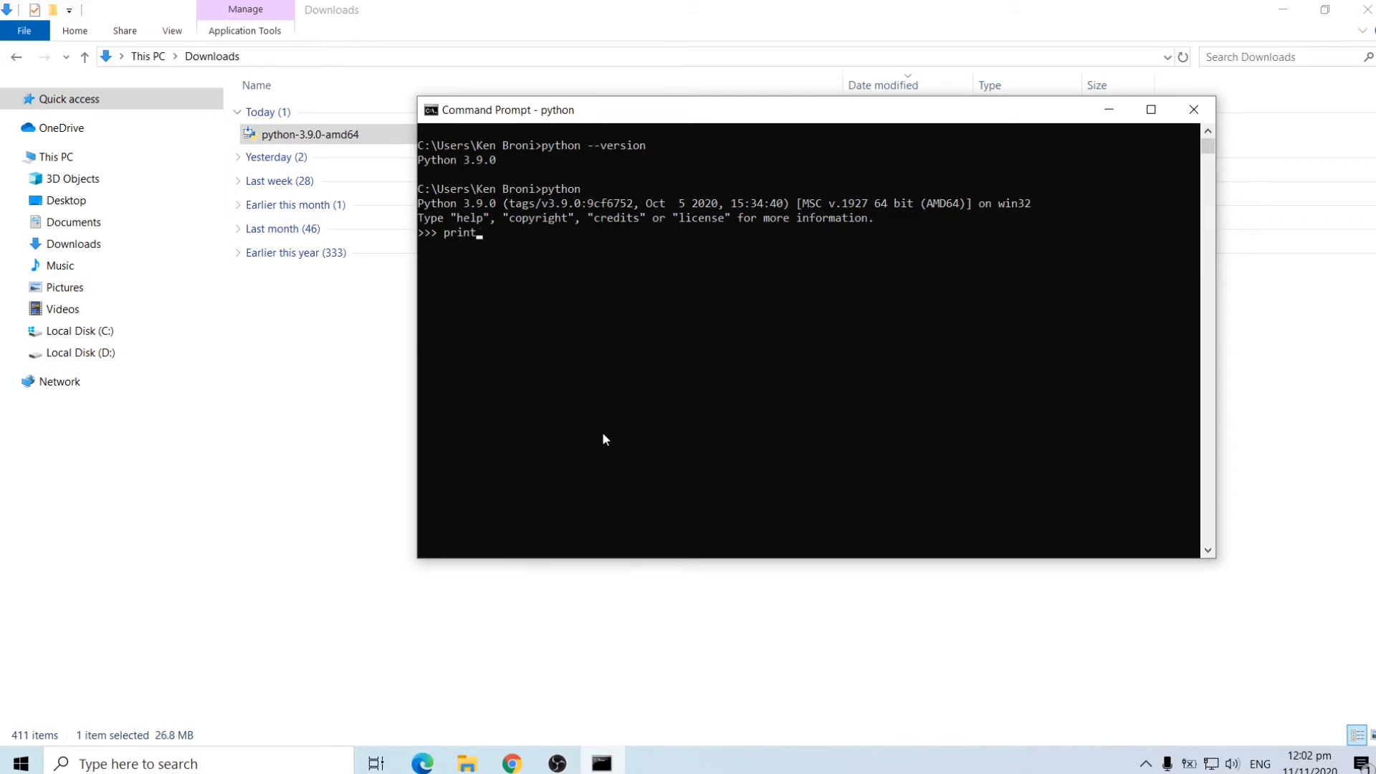
{"action": "type", "text": "('"}
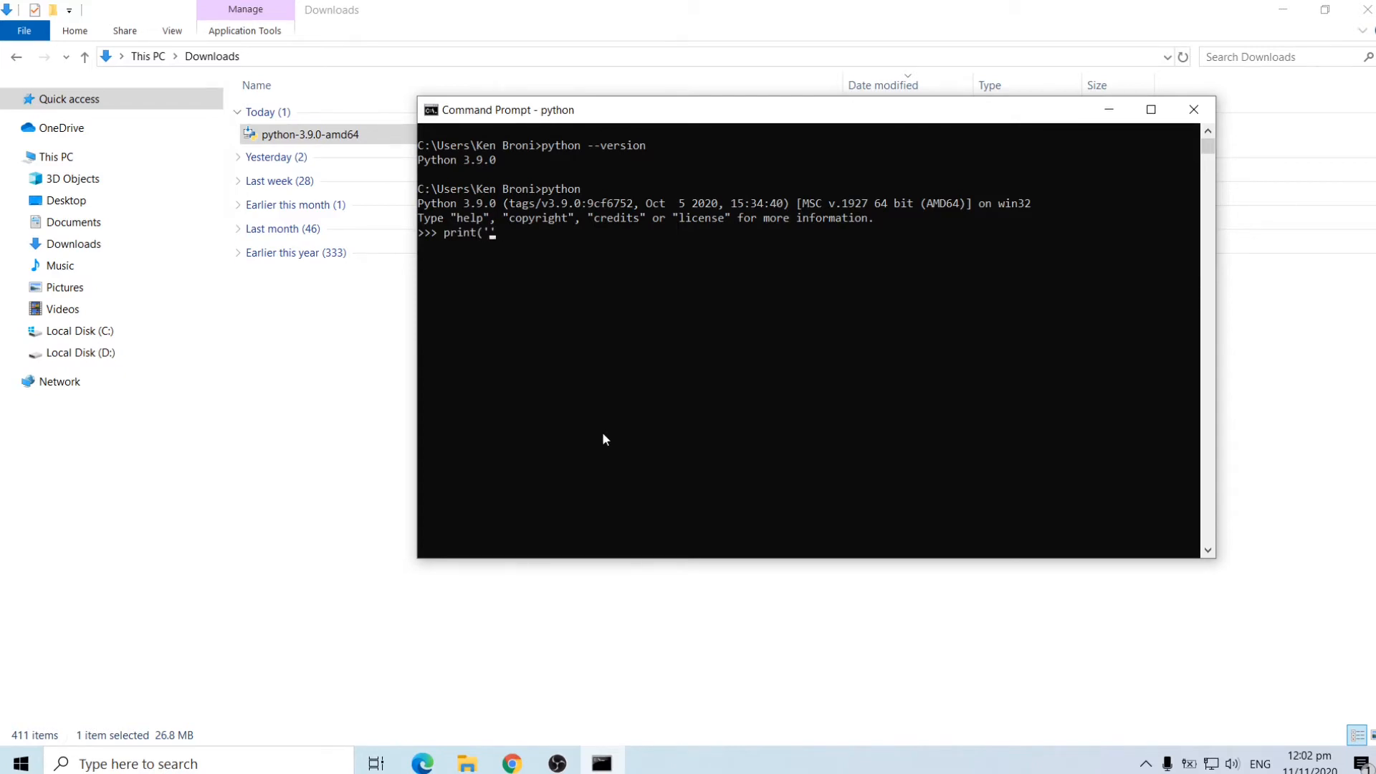
{"action": "type", "text": "KenBroTec"}
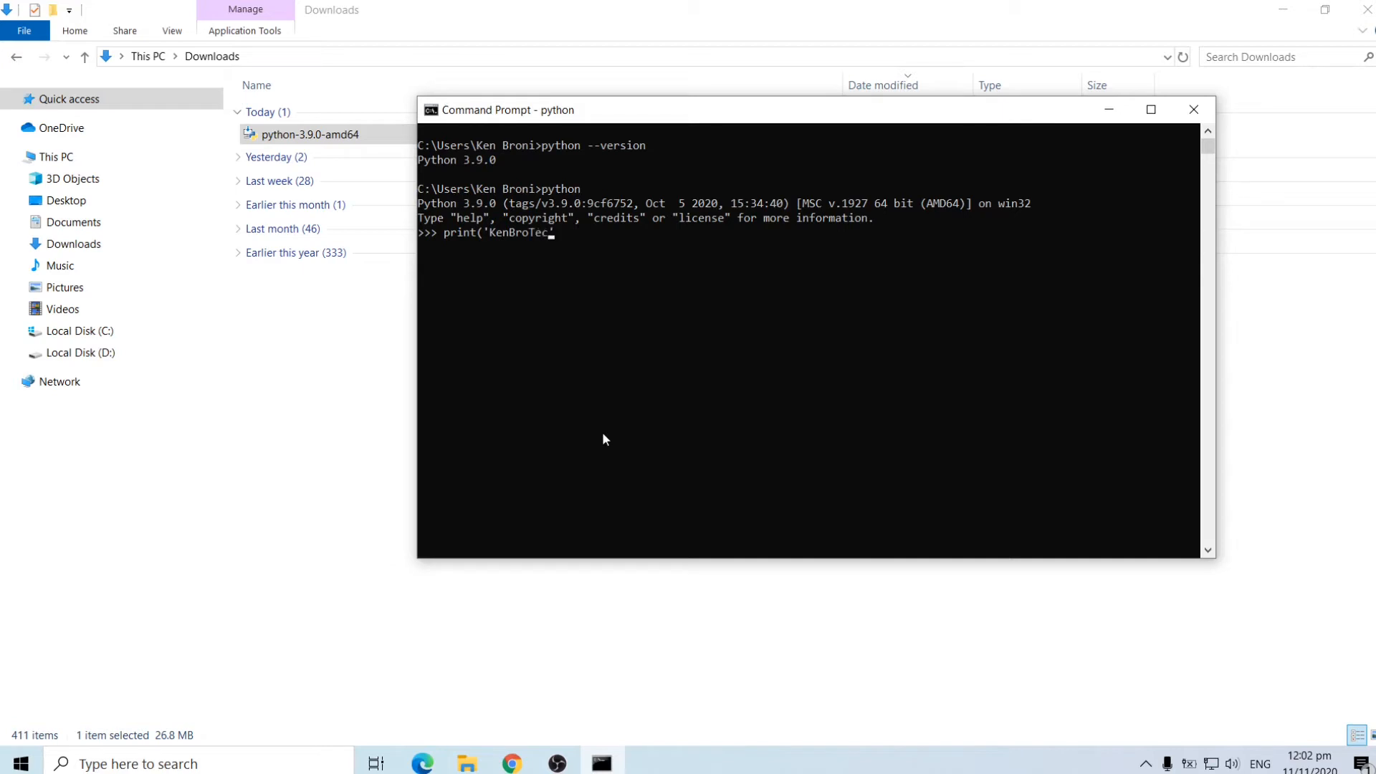
{"action": "type", "text": "h')"}
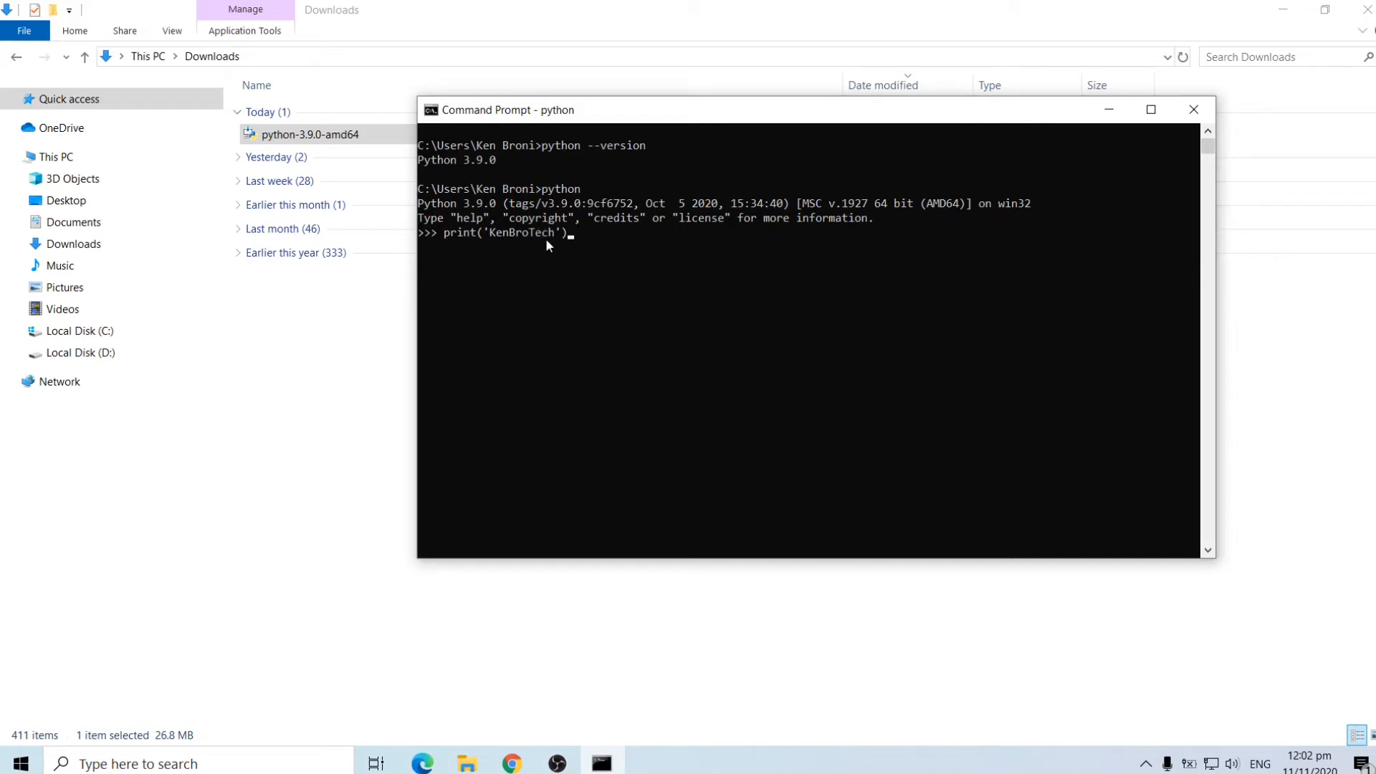
{"action": "mouse_move", "coordinate": [513, 359]}
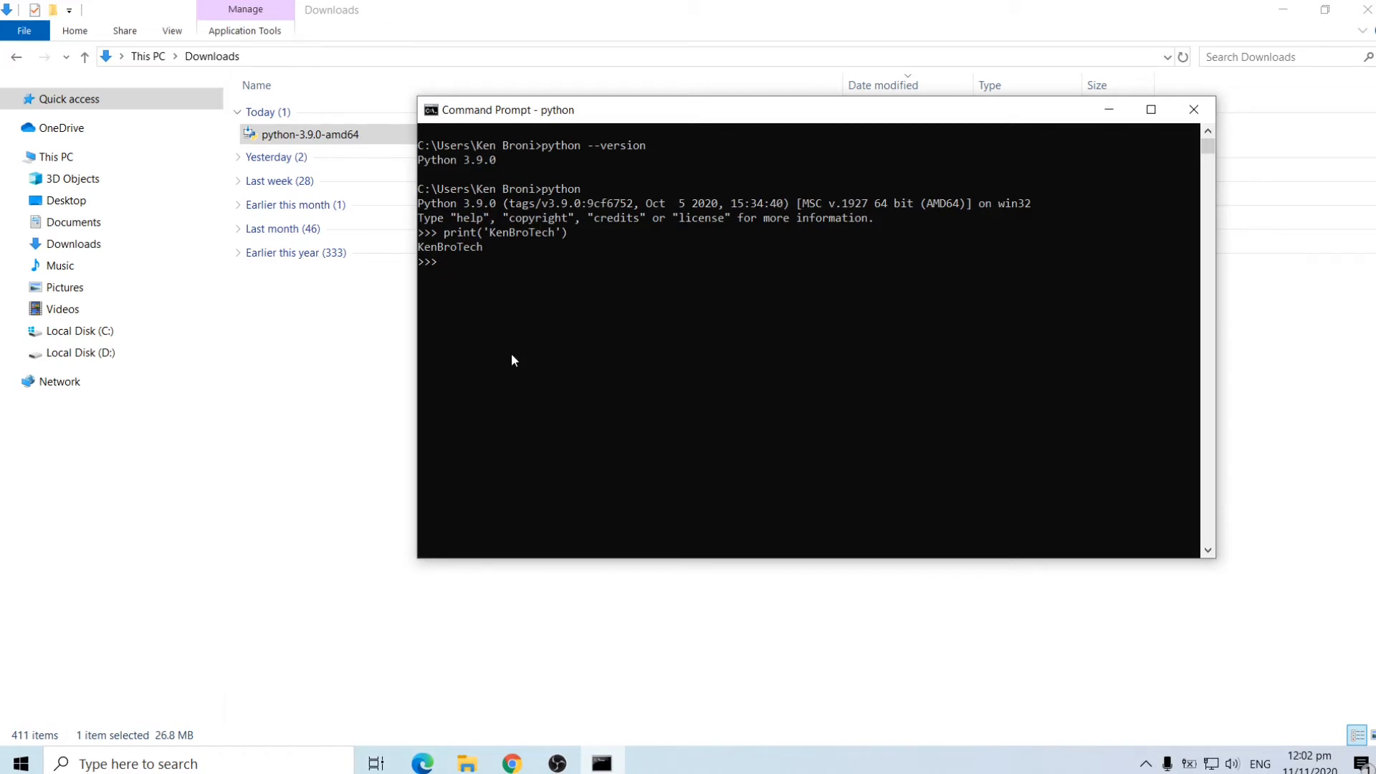
In the Python shell, assign x = 'Kenneth'
{"action": "type", "text": "2+6"}
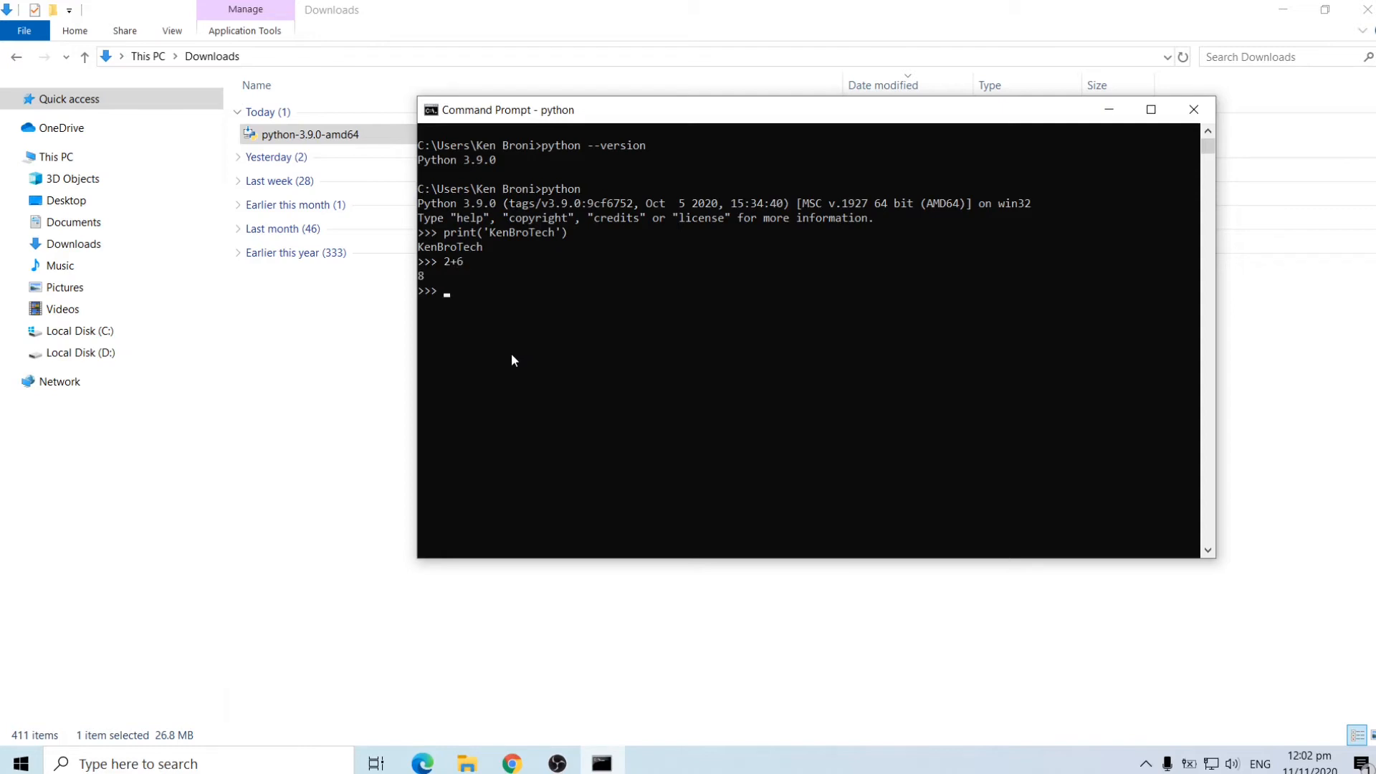
{"action": "mouse_move", "coordinate": [519, 426]}
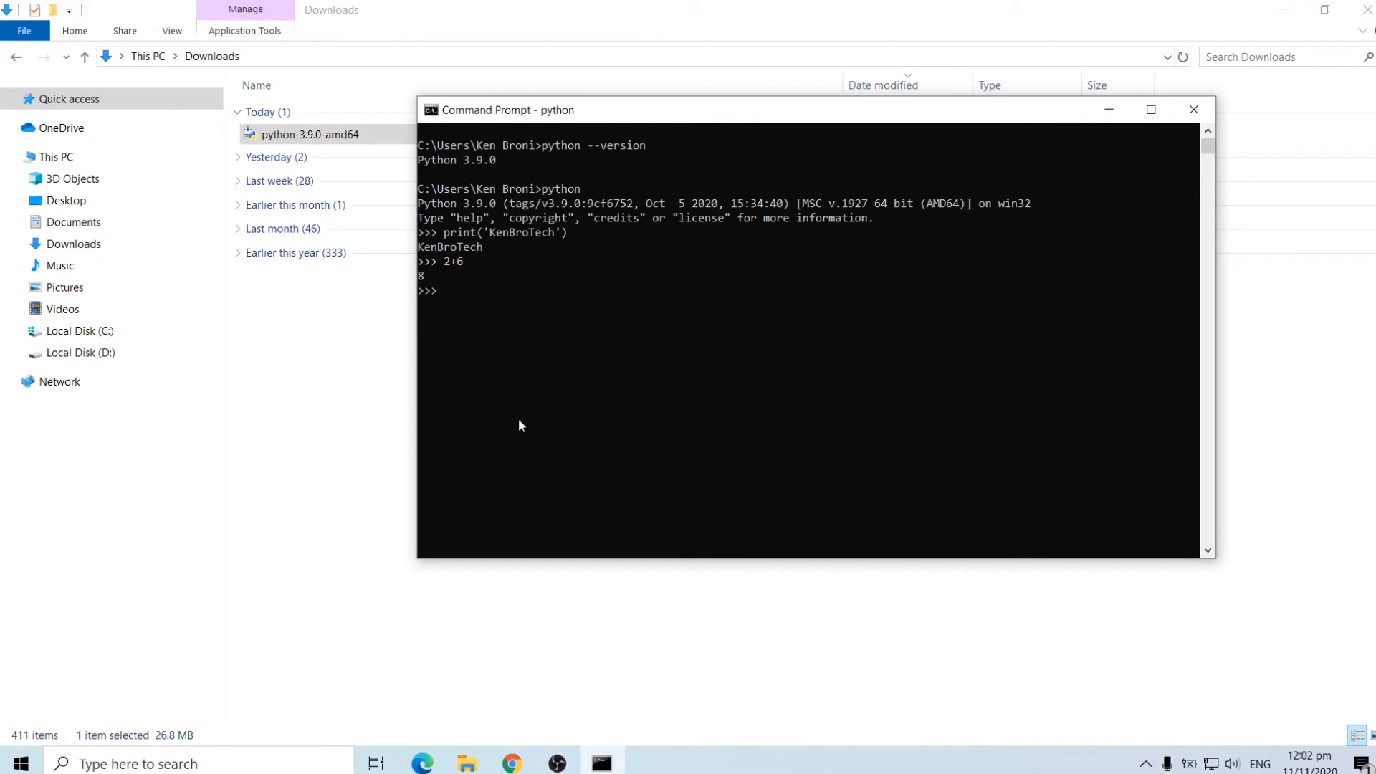
{"action": "type", "text": "x ="}
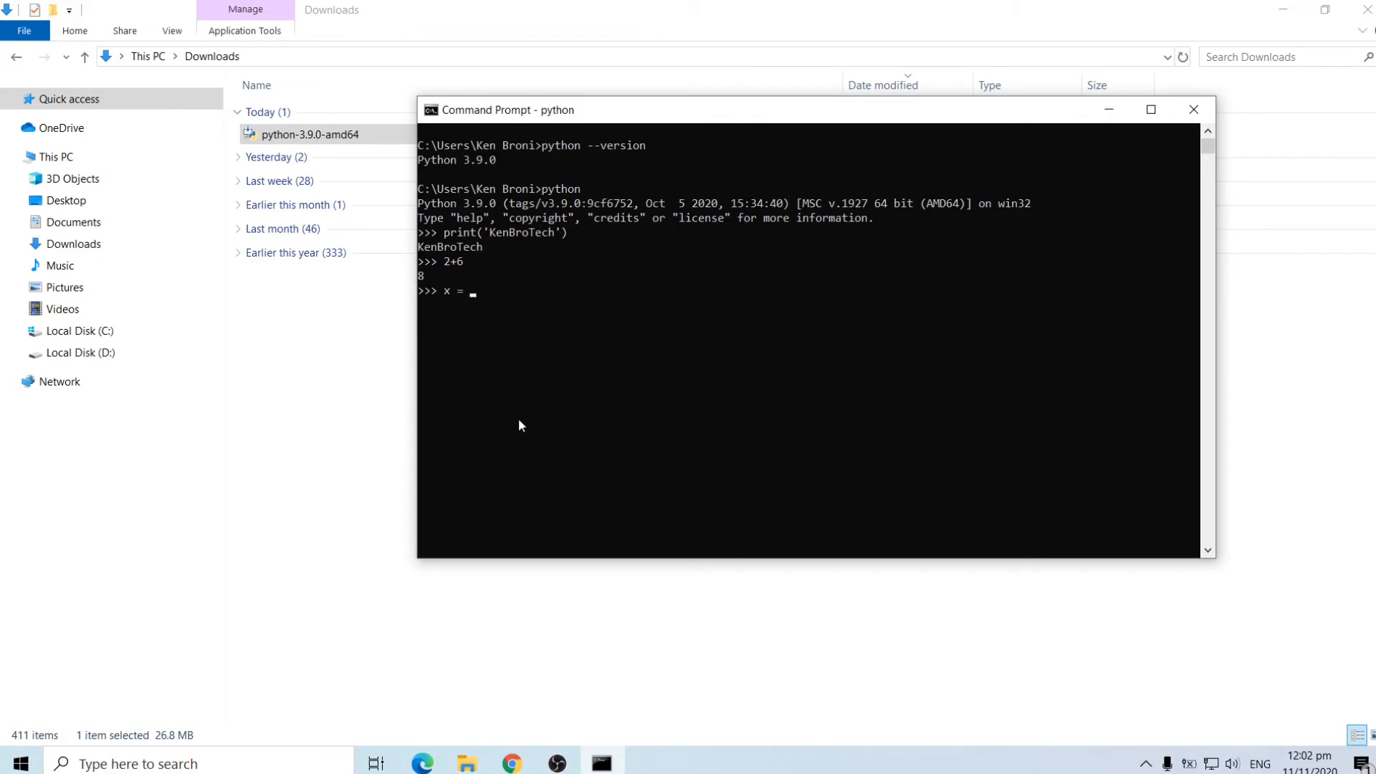
{"action": "type", "text": "''"}
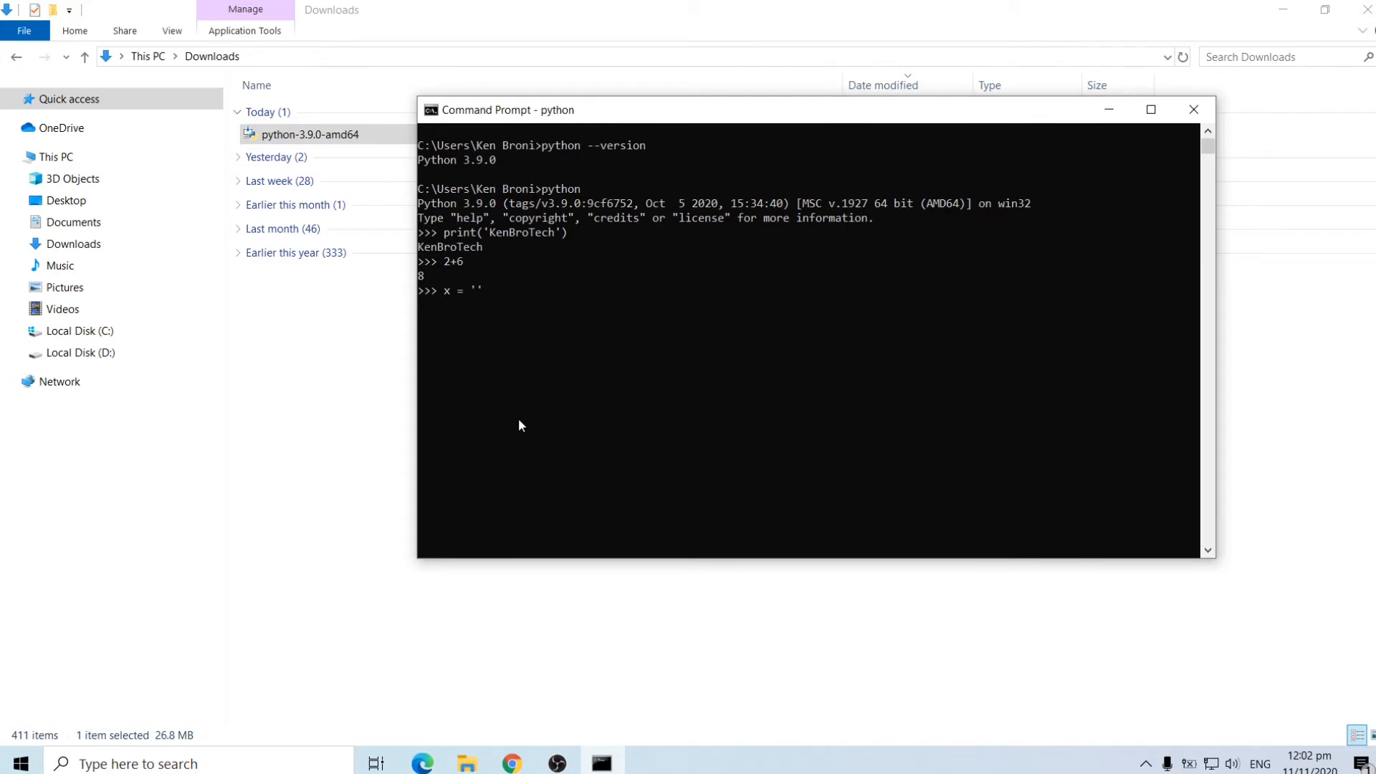
{"action": "type", "text": "Ke"}
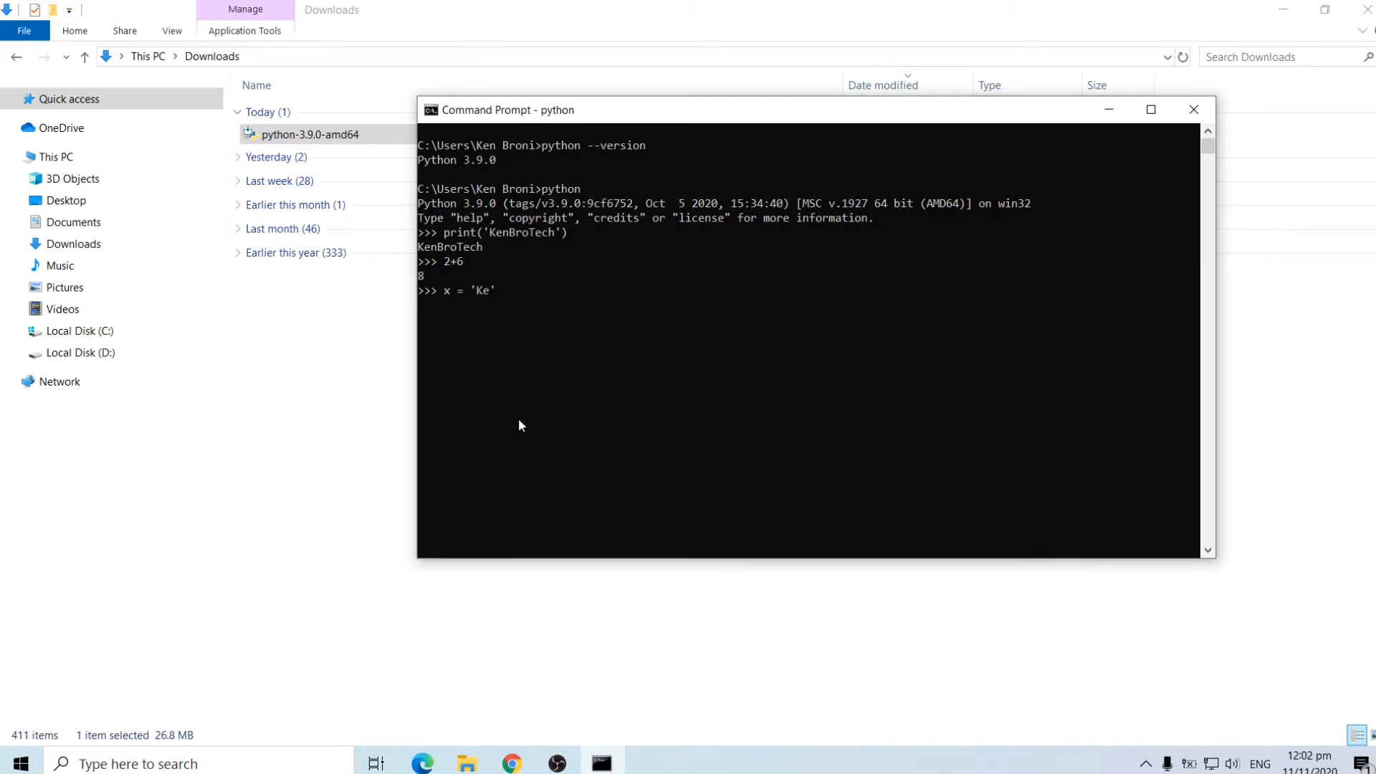
{"action": "type", "text": "nneth"}
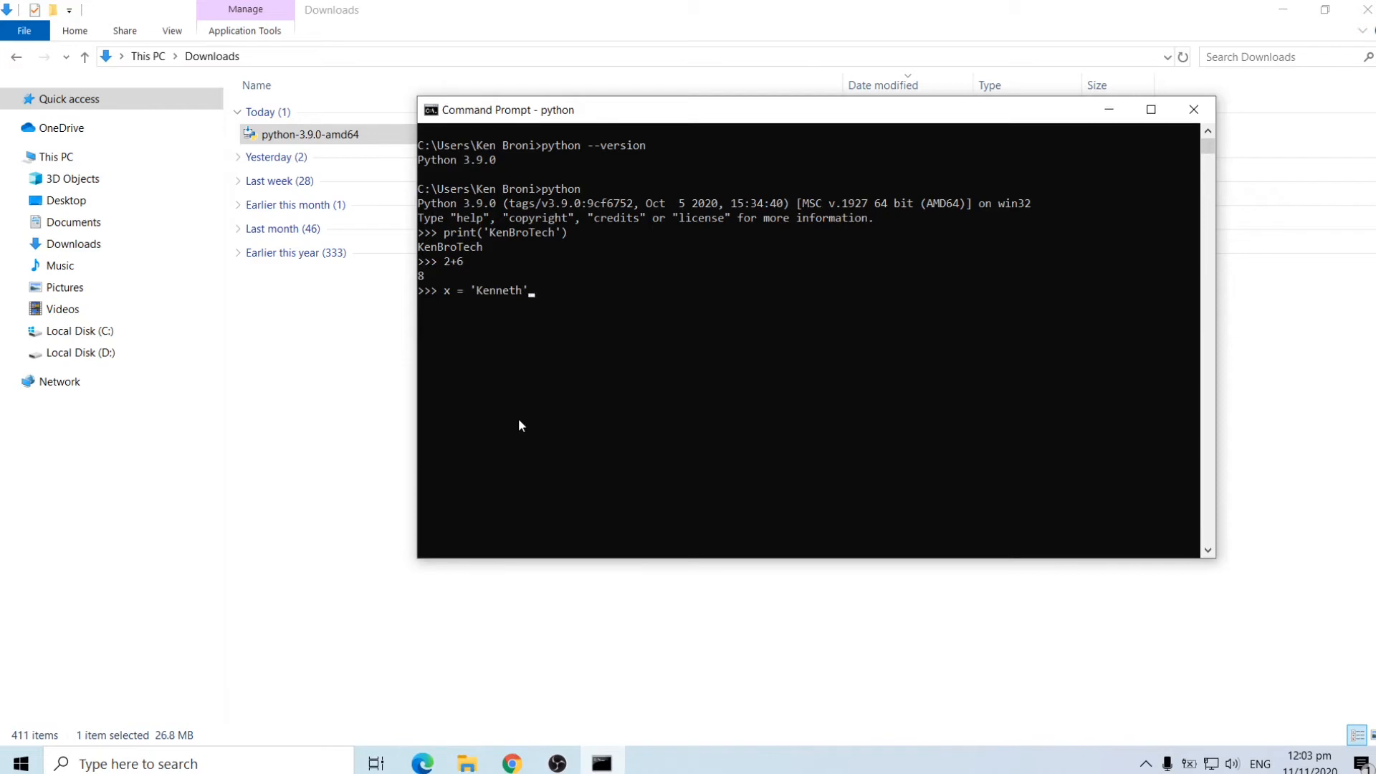
{"action": "key", "text": "Return"}
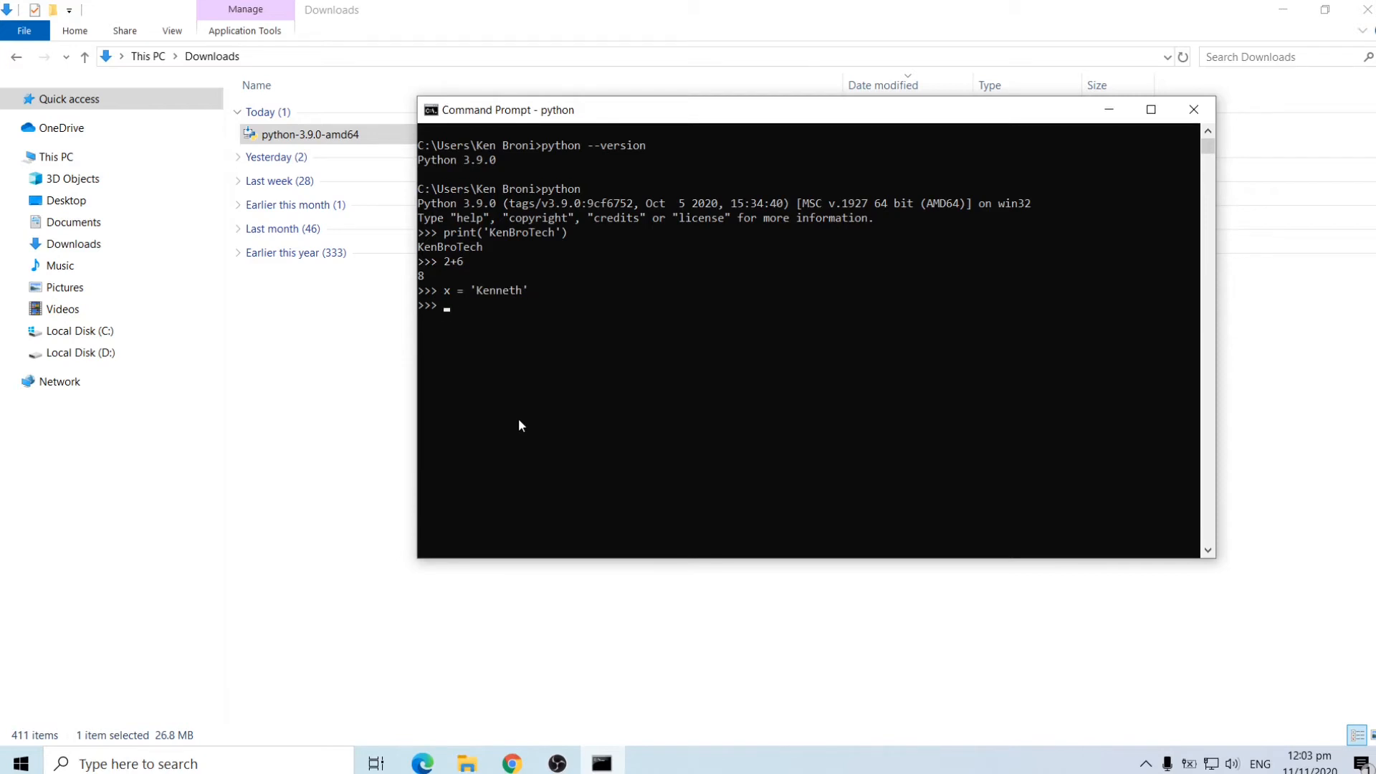
Run print(type(x)) to show the output <class 'str'>
{"action": "type", "text": "print"}
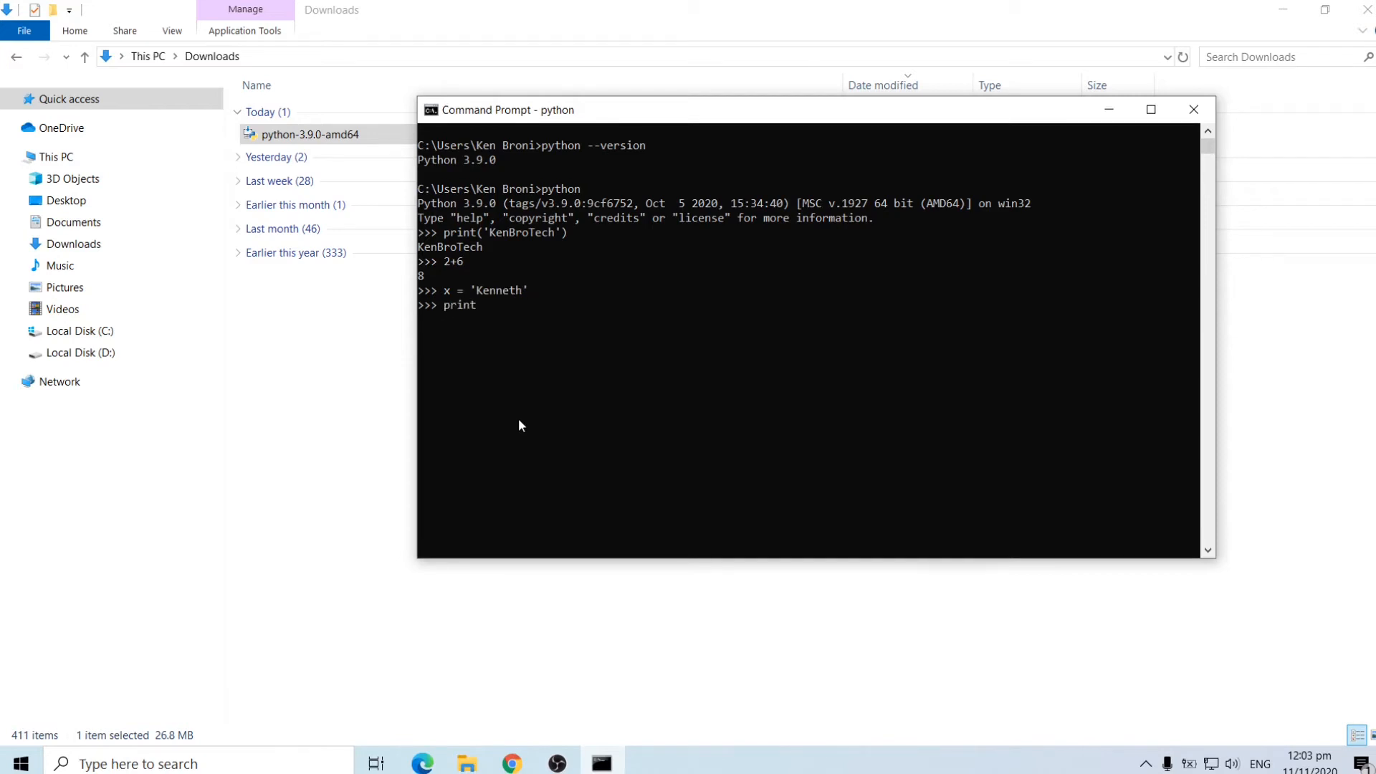
{"action": "type", "text": "(ty"}
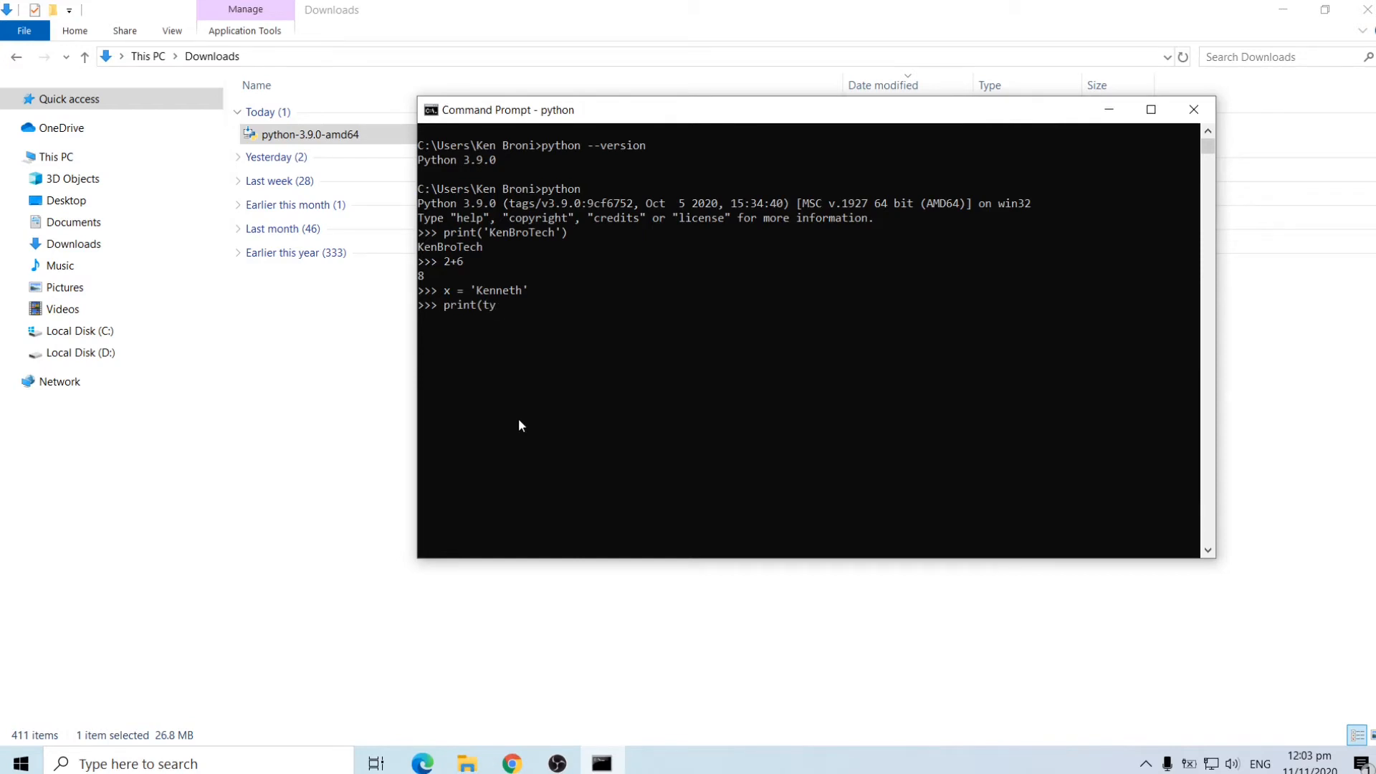
{"action": "type", "text": "pe("}
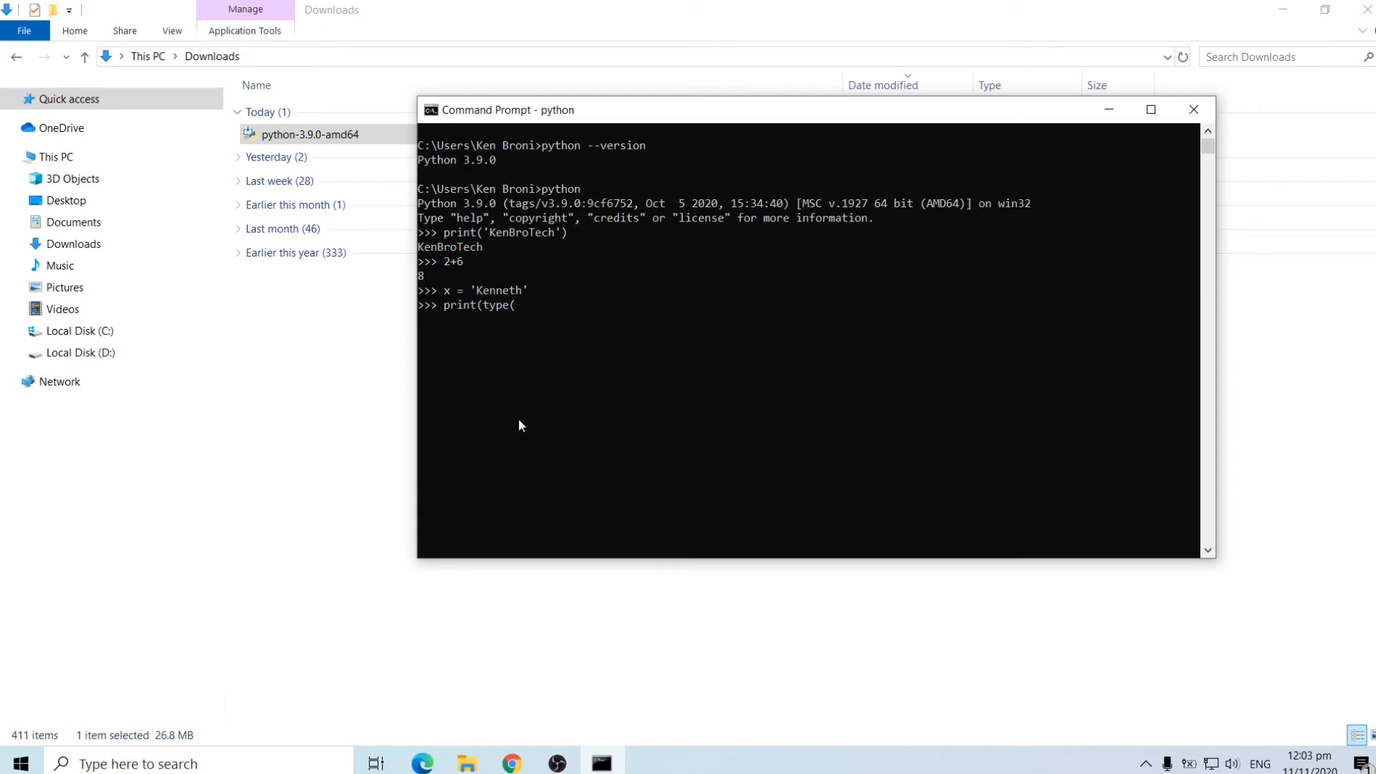
{"action": "type", "text": "x)"}
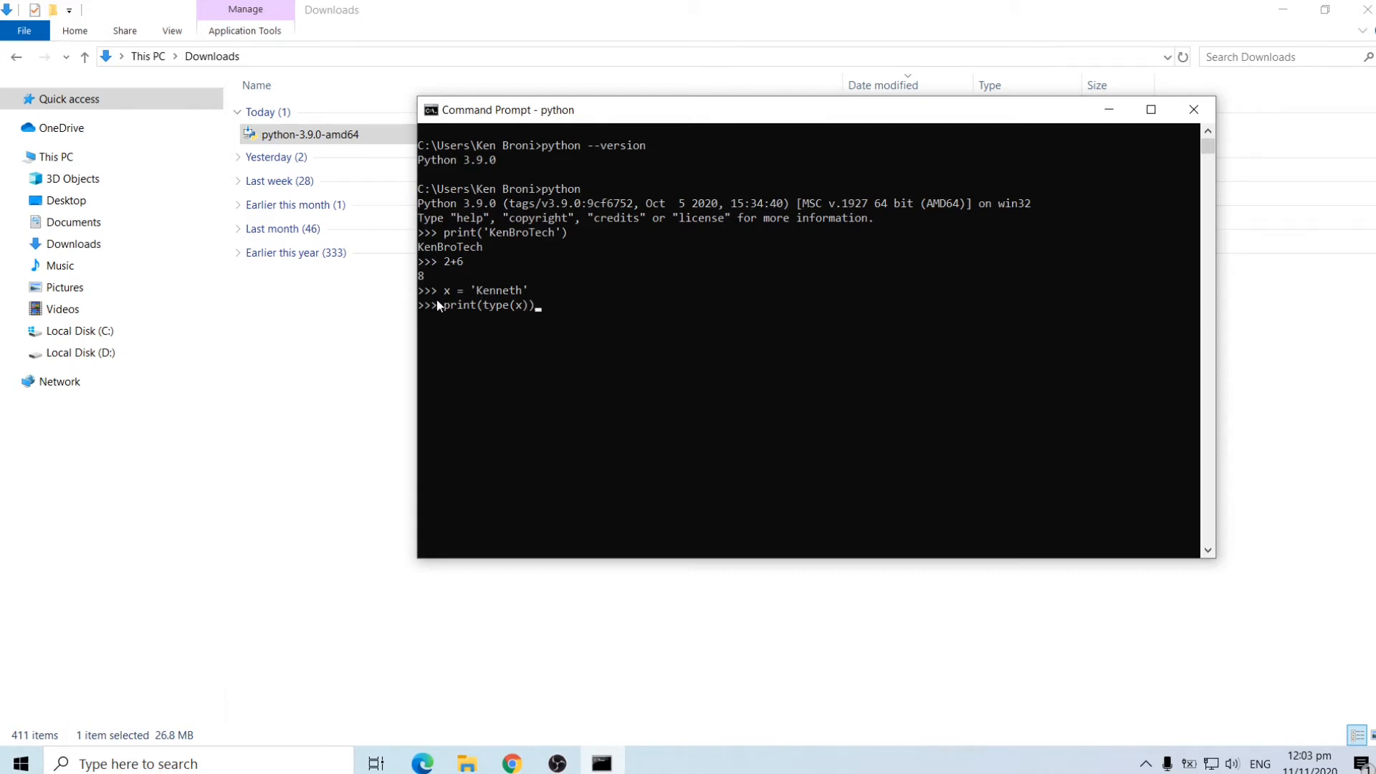
{"action": "mouse_move", "coordinate": [587, 340]}
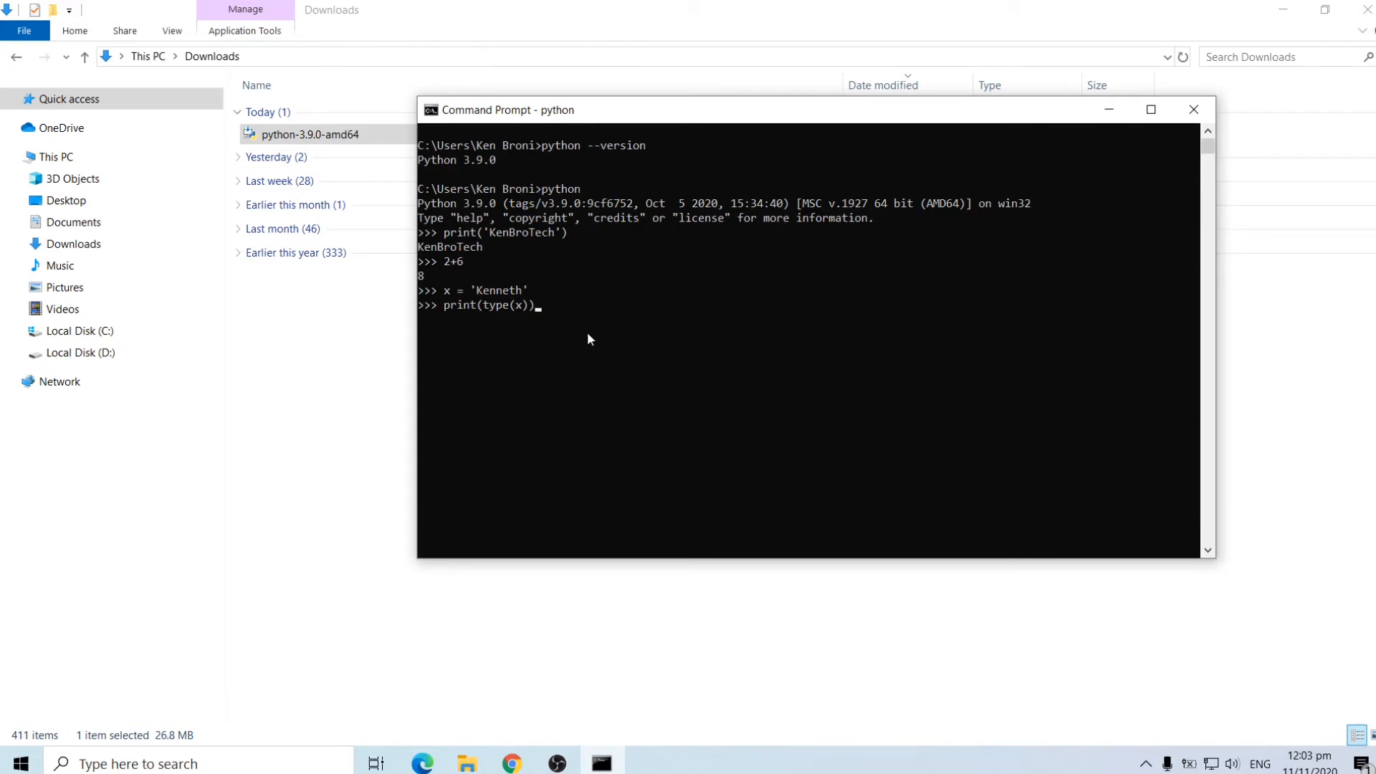
{"action": "key", "text": "Return"}
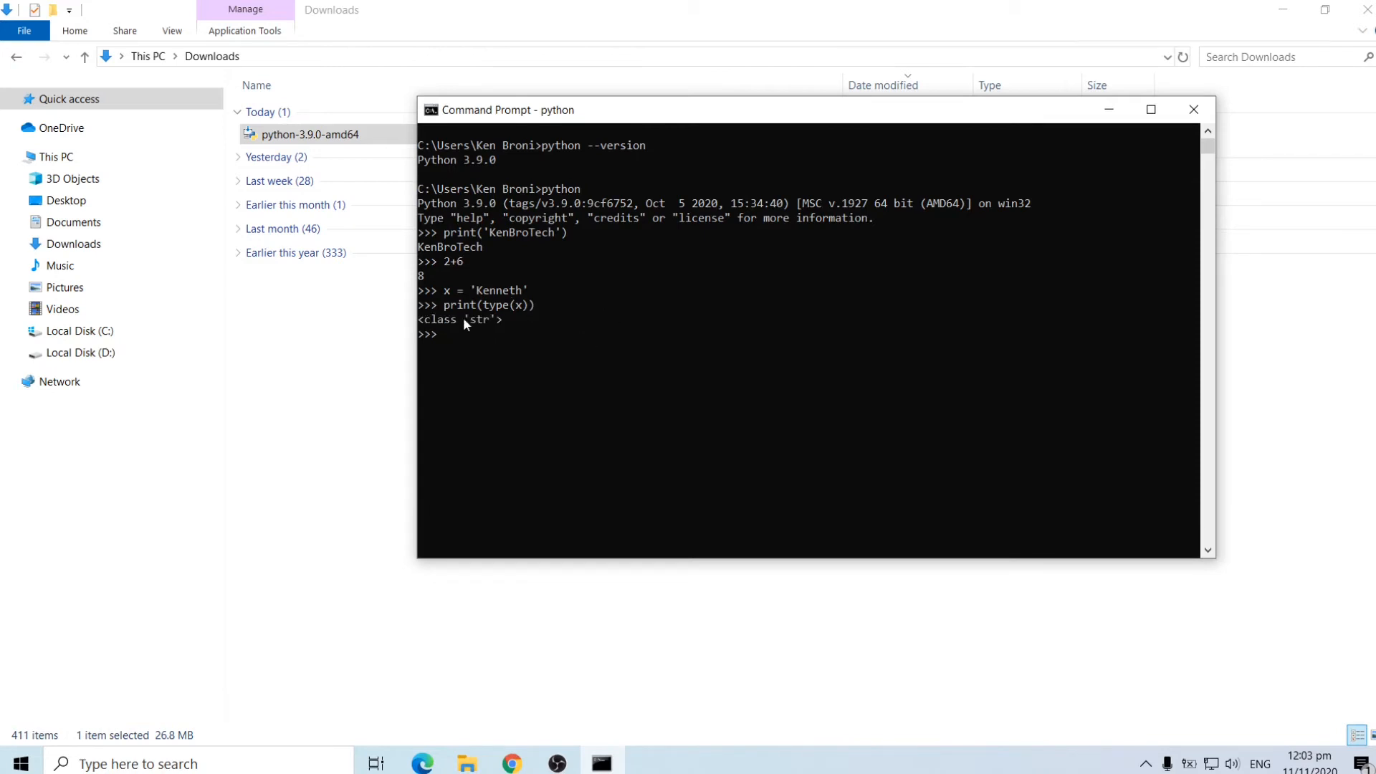
{"action": "mouse_move", "coordinate": [513, 319]}
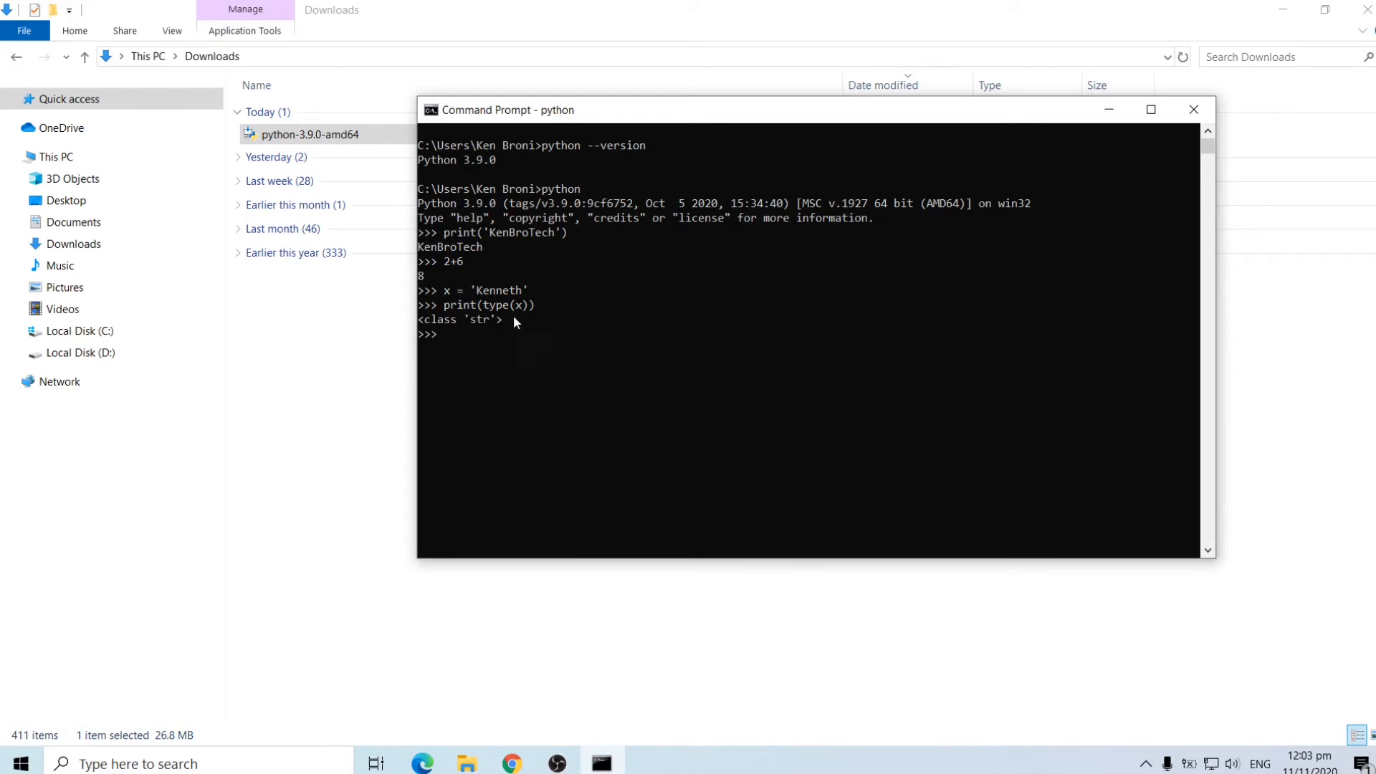
{"action": "mouse_move", "coordinate": [447, 290]}
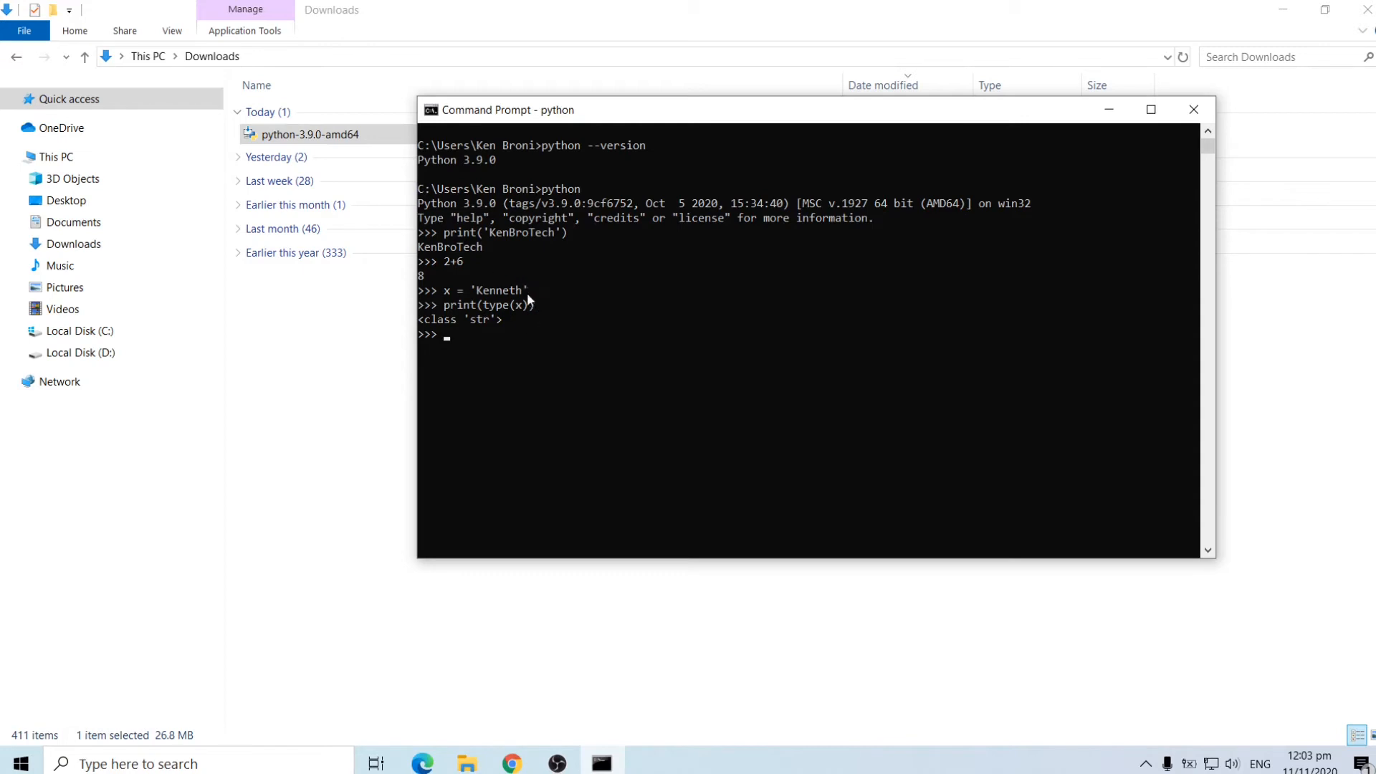
{"action": "mouse_move", "coordinate": [506, 331]}
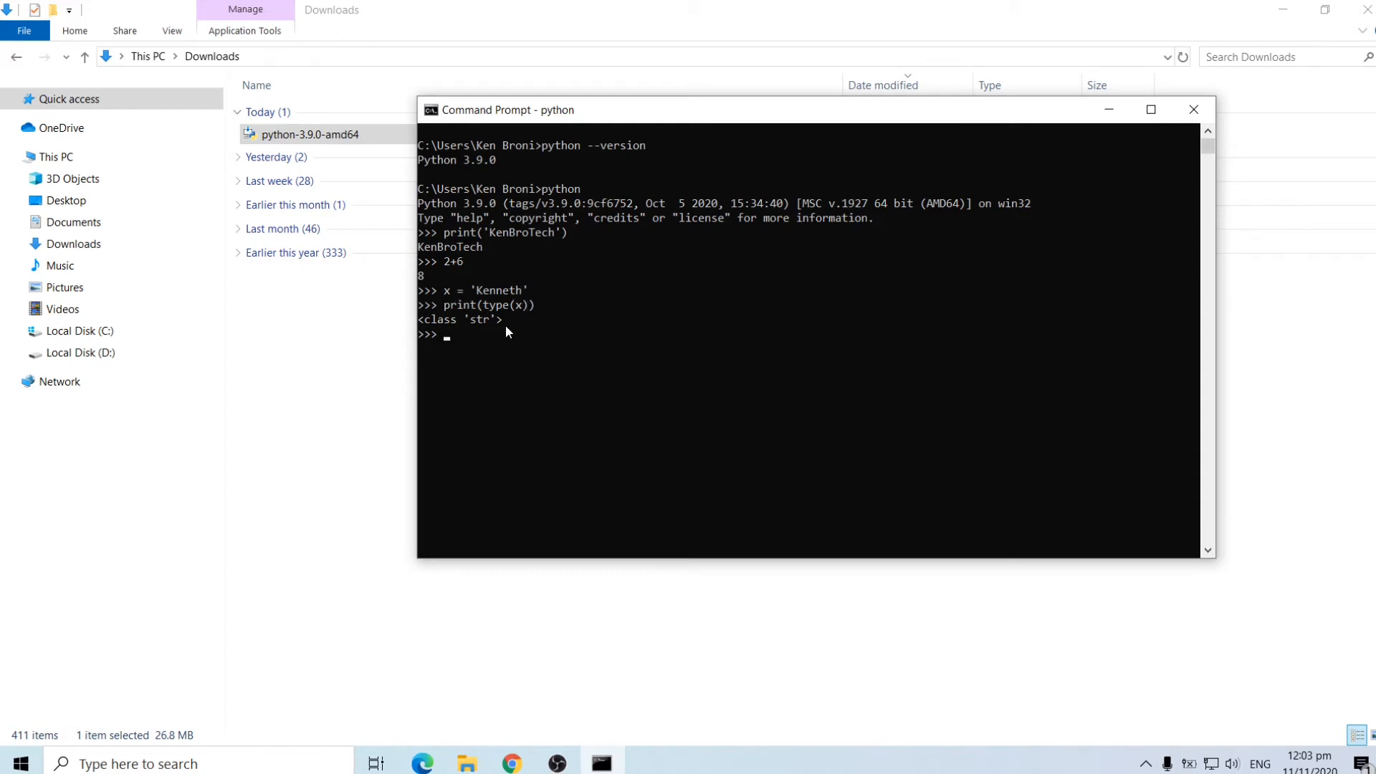
{"action": "mouse_move", "coordinate": [1068, 174]}
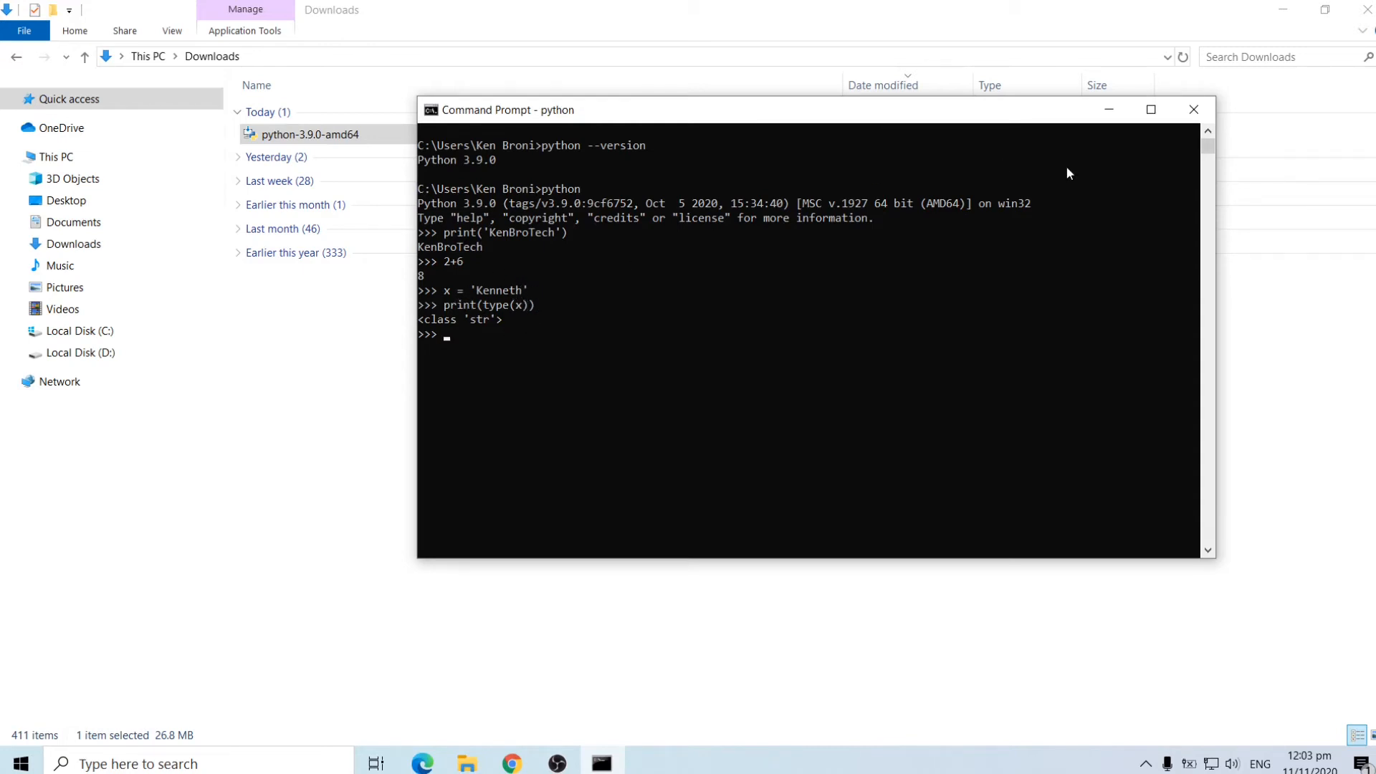
{"action": "mouse_move", "coordinate": [1150, 206]}
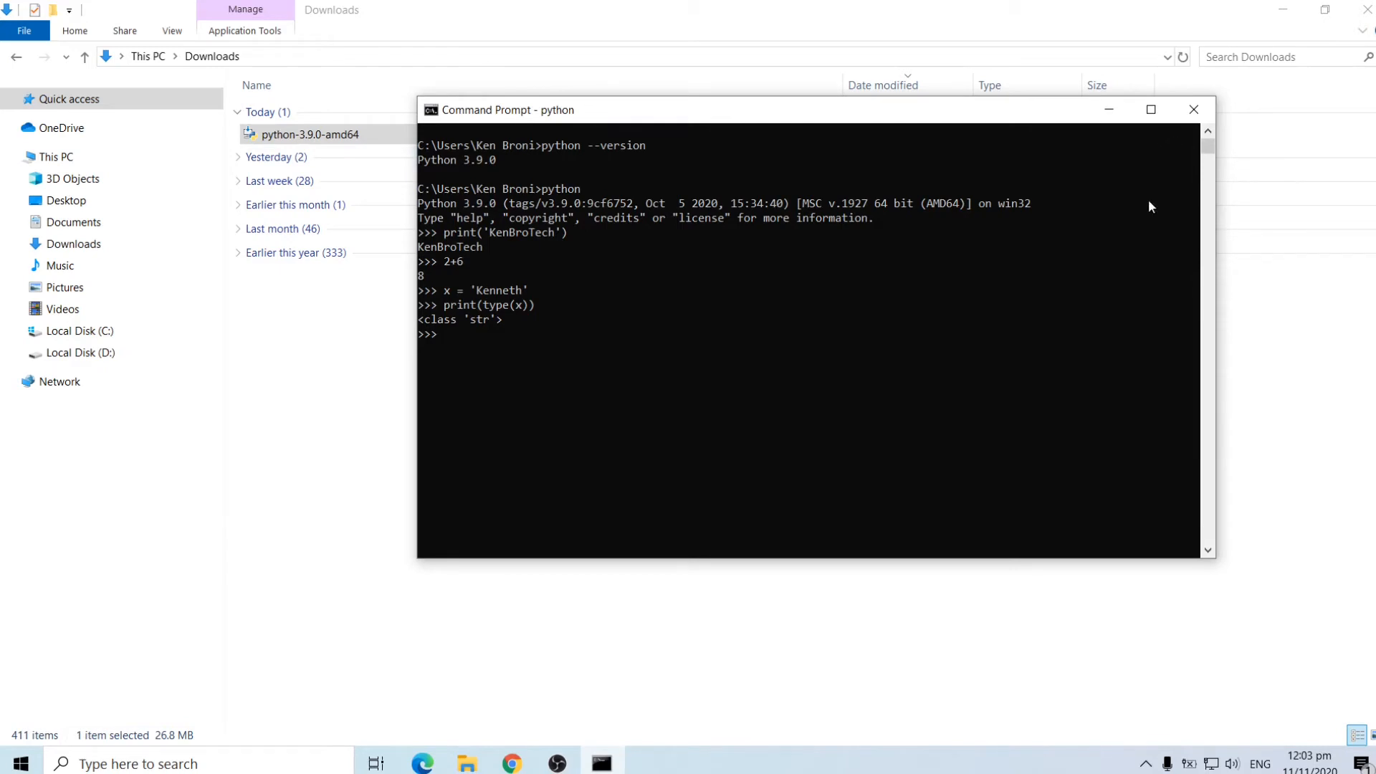
{"action": "mouse_move", "coordinate": [1198, 126]}
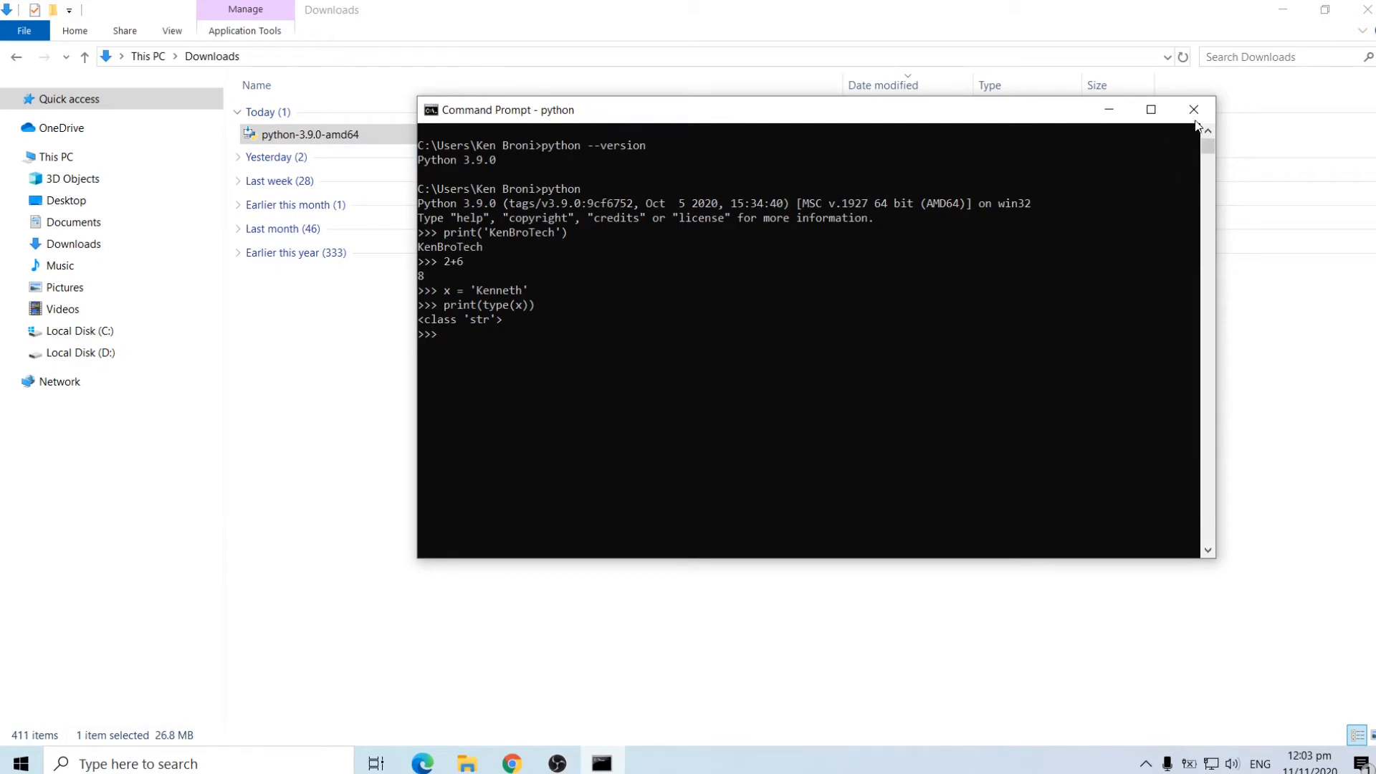
{"action": "mouse_move", "coordinate": [1193, 110]}
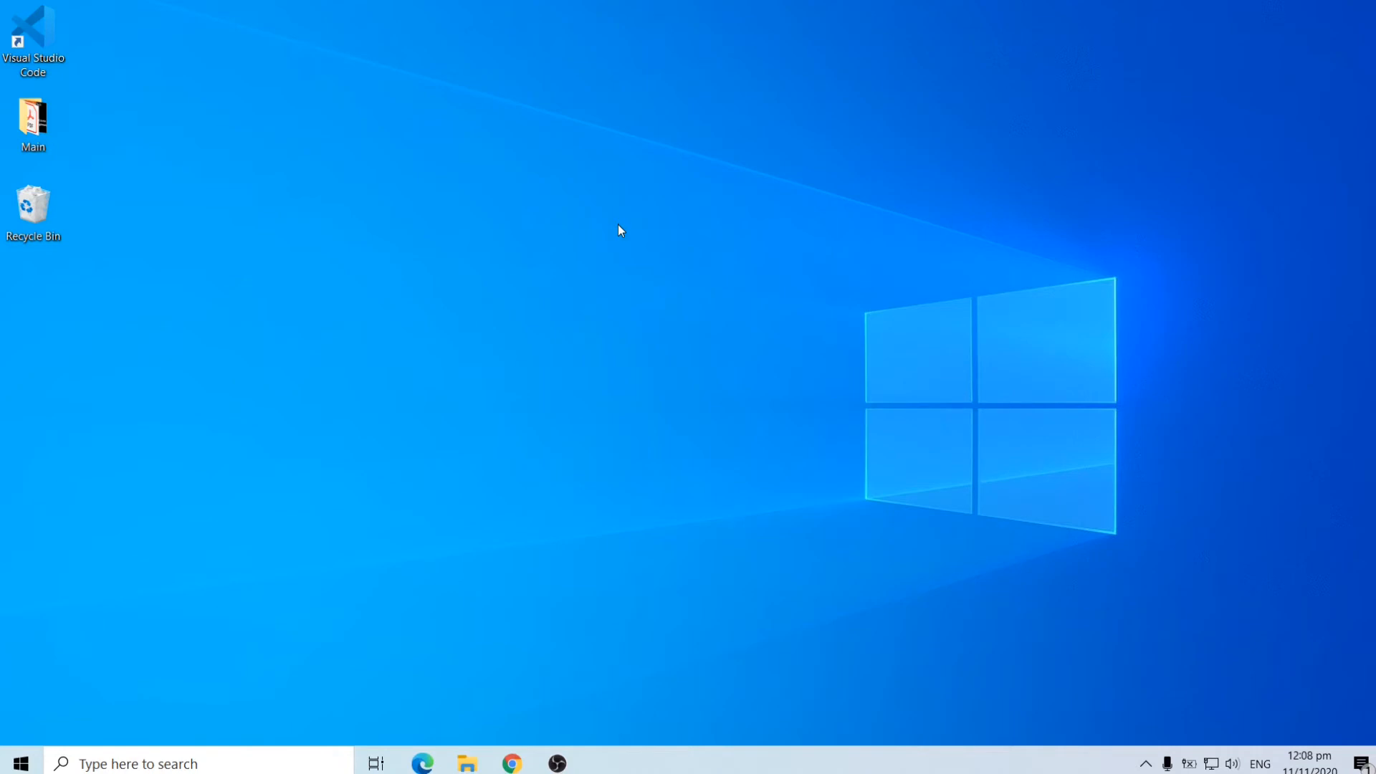
{"action": "mouse_move", "coordinate": [103, 50]}
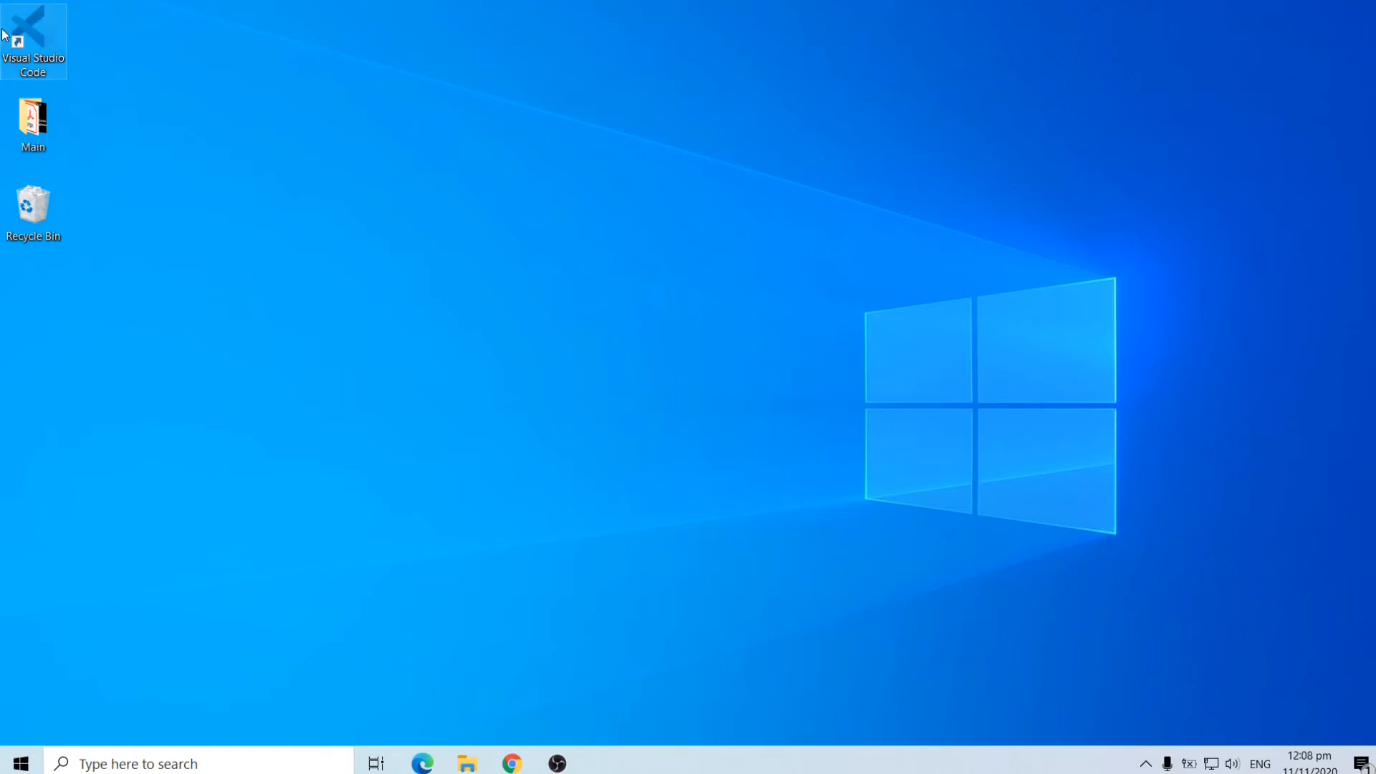
{"action": "mouse_move", "coordinate": [235, 97]}
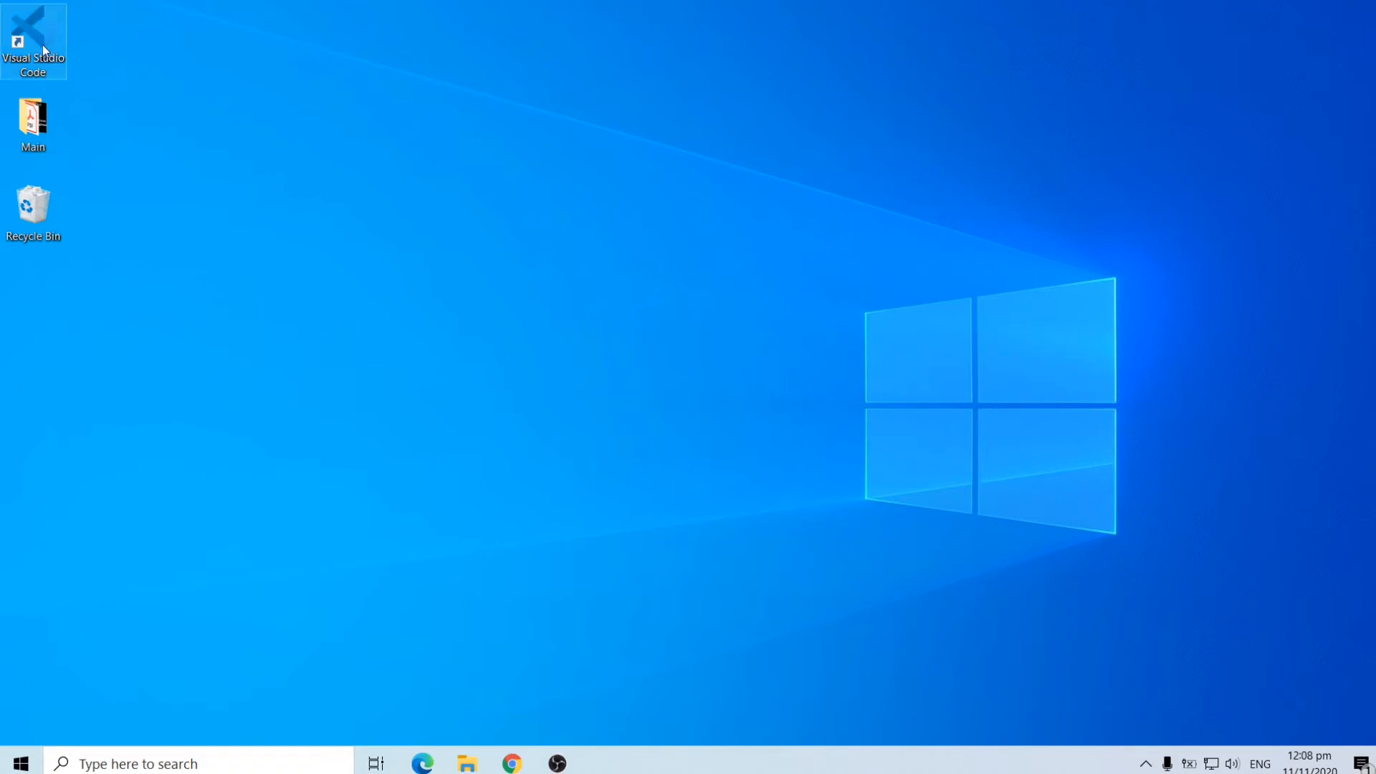
{"action": "mouse_move", "coordinate": [33, 35]}
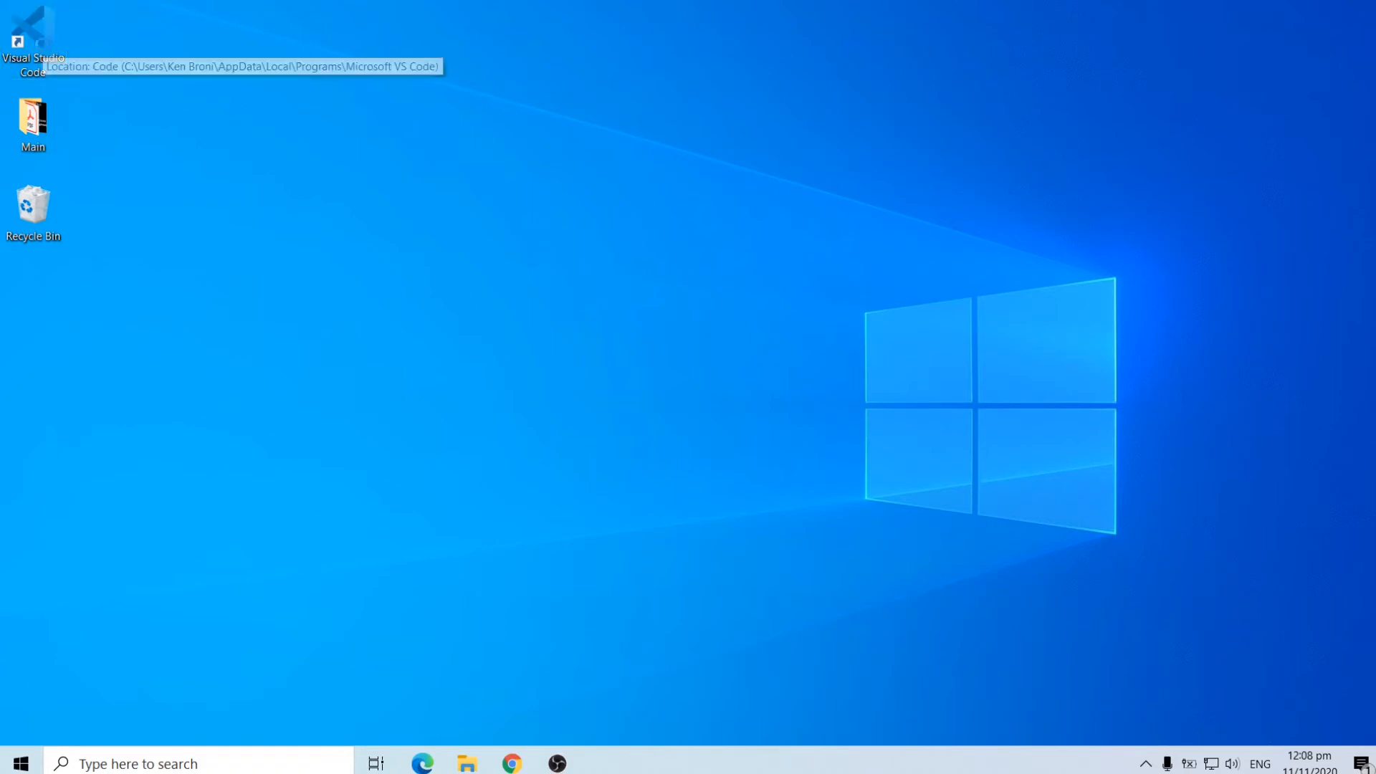
Launch VS Code, show the Explorer sidebar and start Open Folder
{"action": "double_click", "coordinate": [33, 33]}
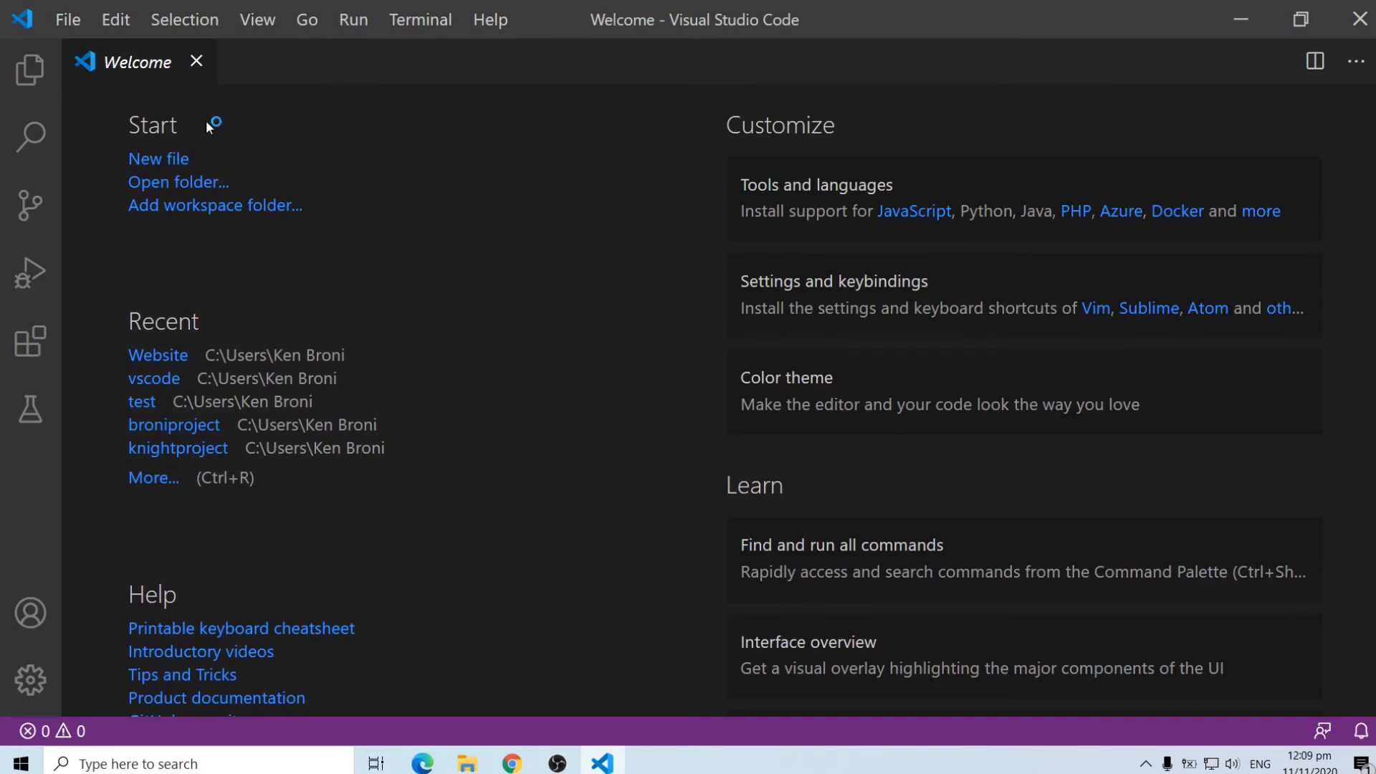
{"action": "left_click", "coordinate": [30, 69]}
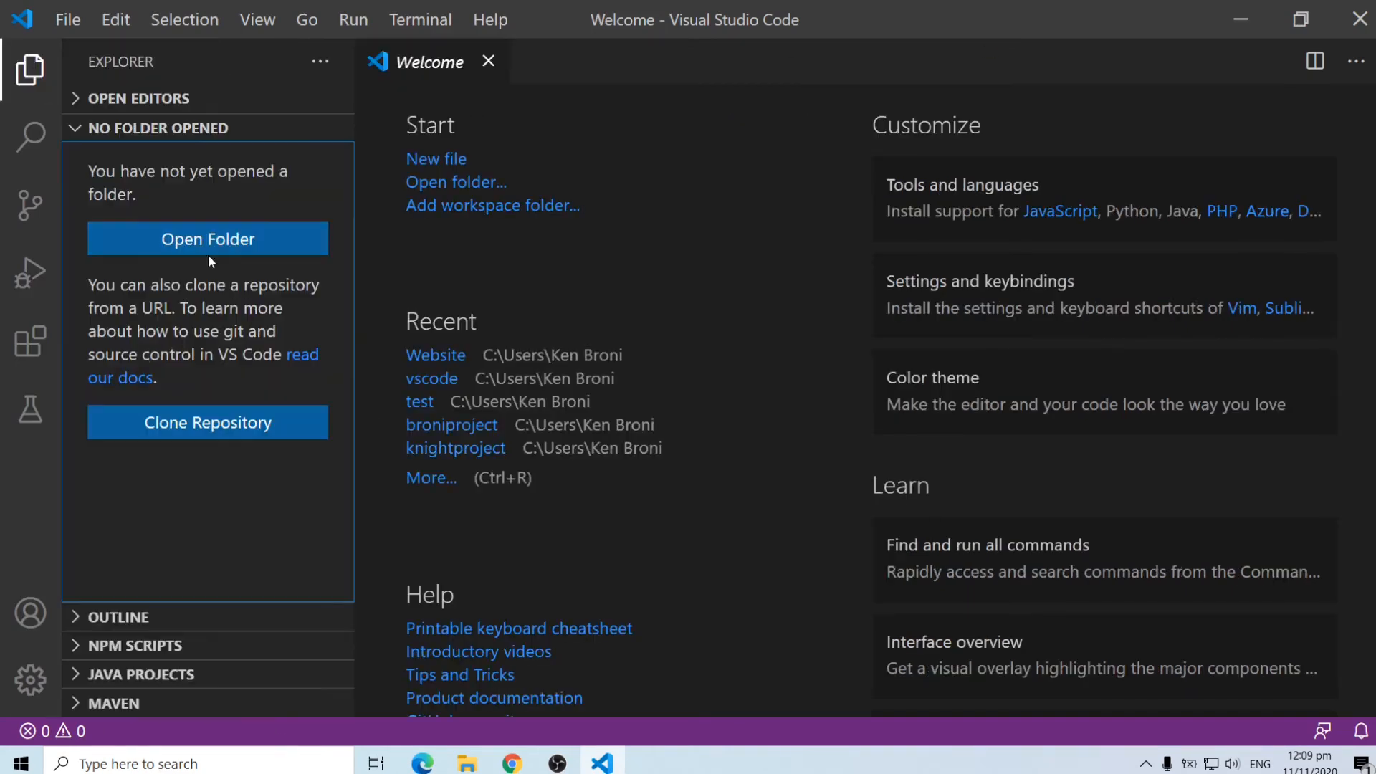
{"action": "left_click", "coordinate": [30, 70]}
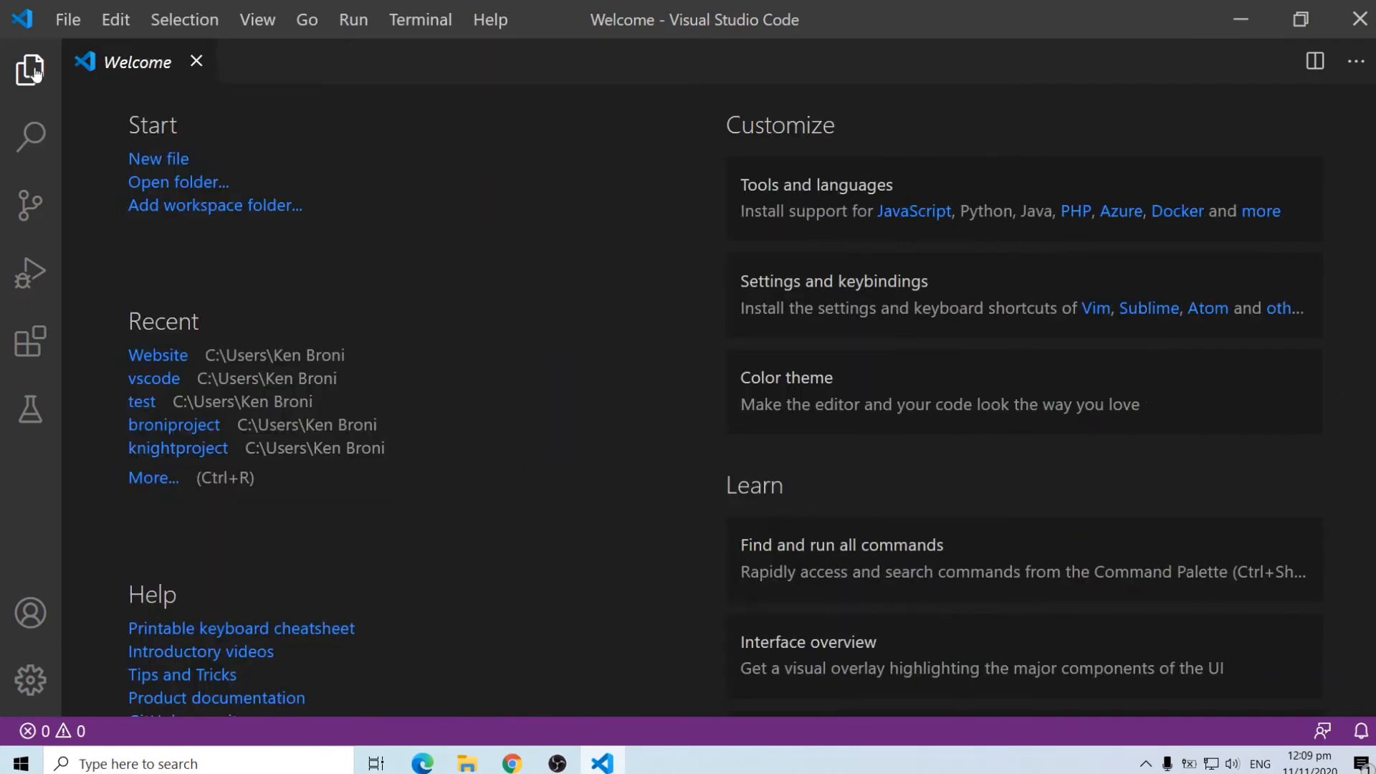
{"action": "left_click", "coordinate": [30, 69]}
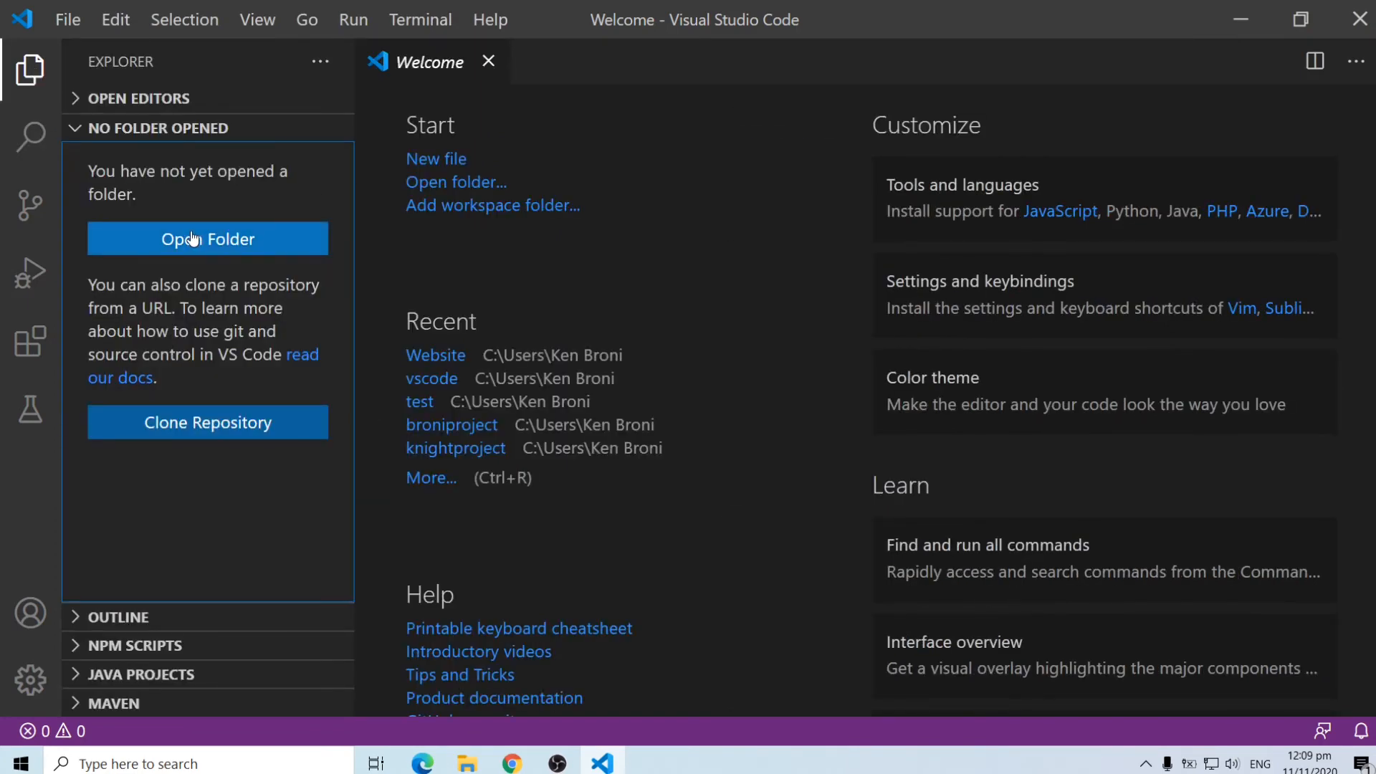
{"action": "left_click", "coordinate": [206, 239]}
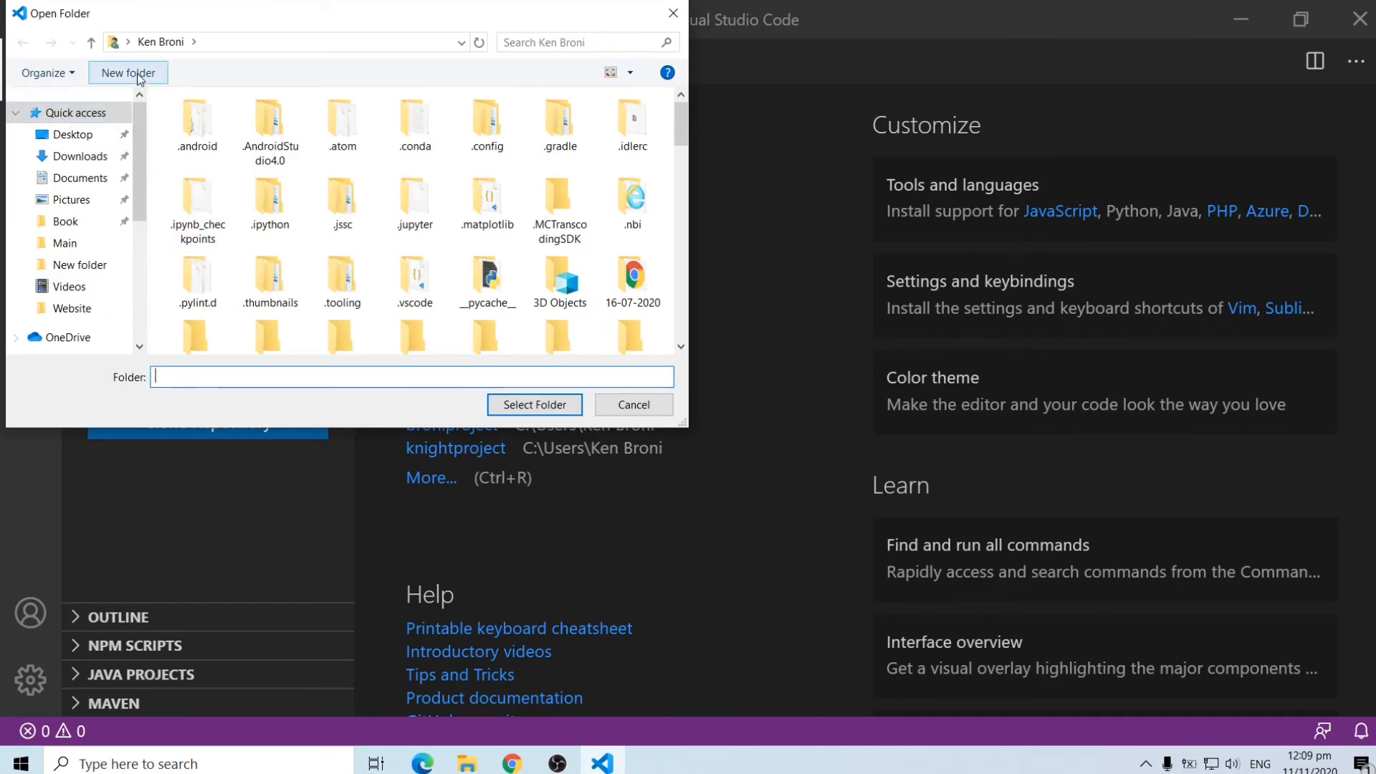
Create a new folder named Tutotial and select it as the workspace folder
{"action": "left_click", "coordinate": [128, 71]}
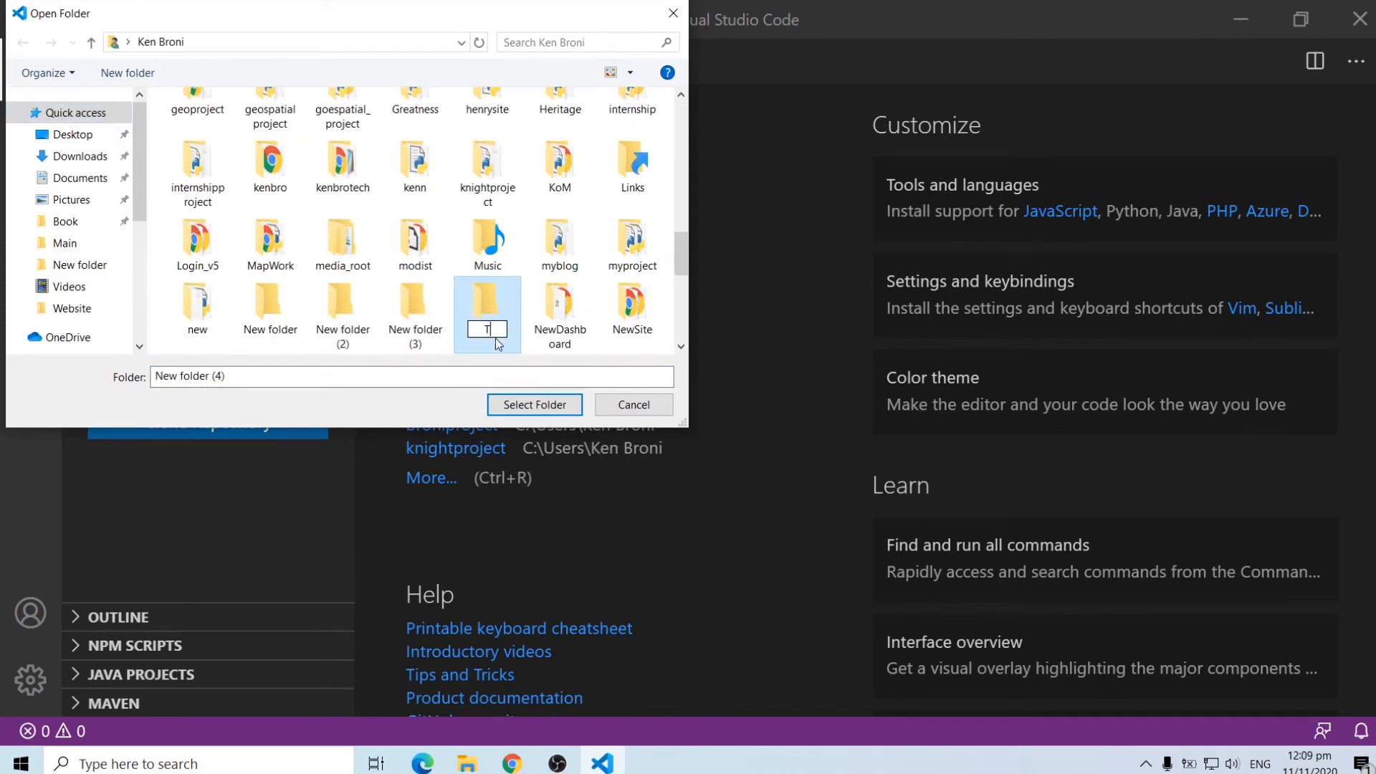
{"action": "type", "text": "ut"}
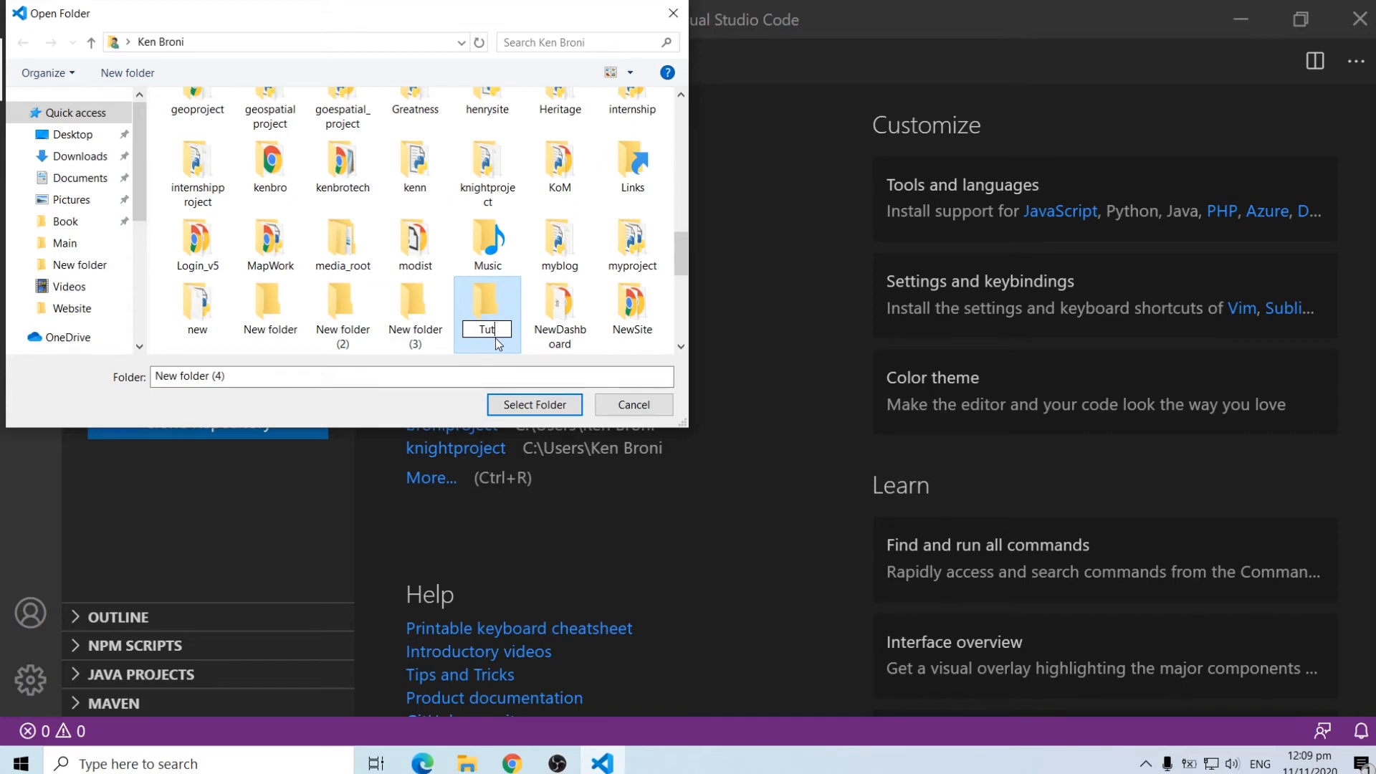
{"action": "type", "text": "otial"}
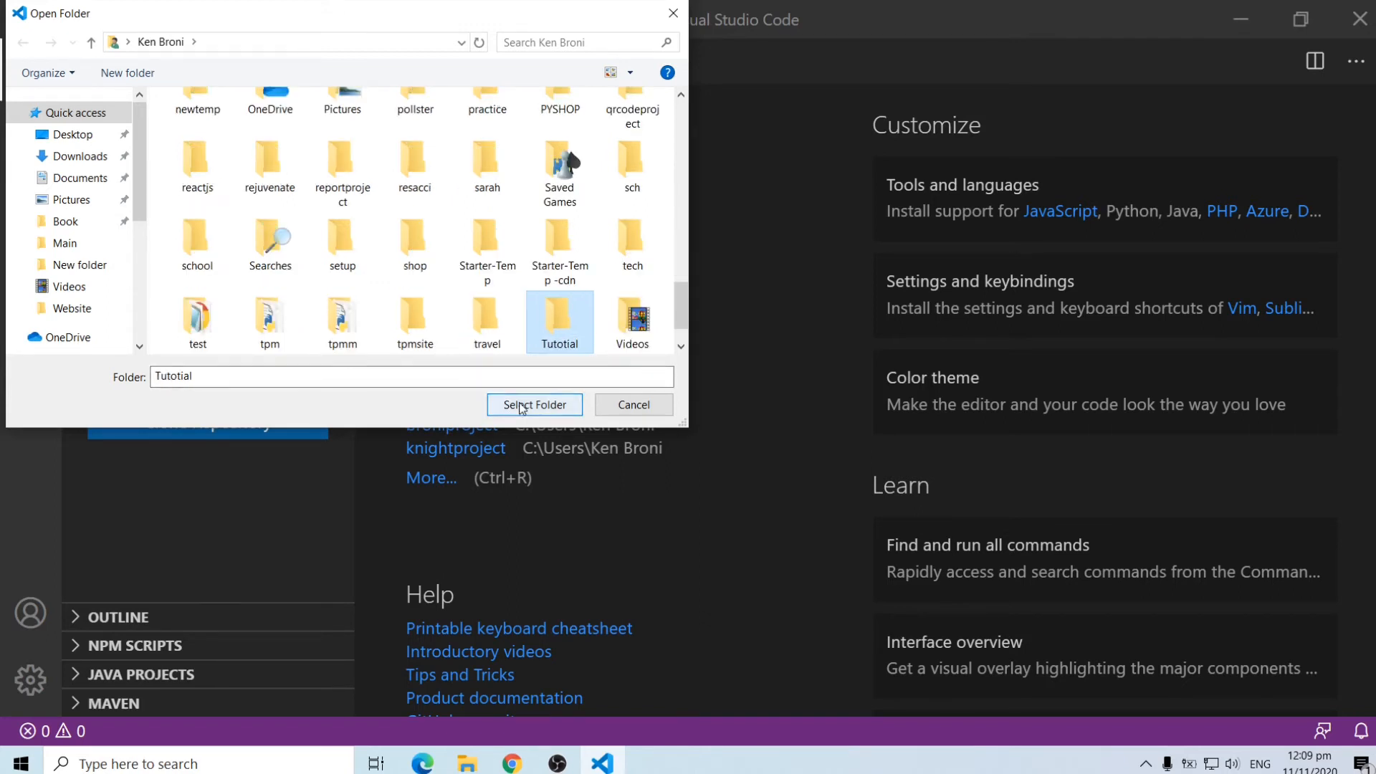
{"action": "left_click", "coordinate": [533, 404]}
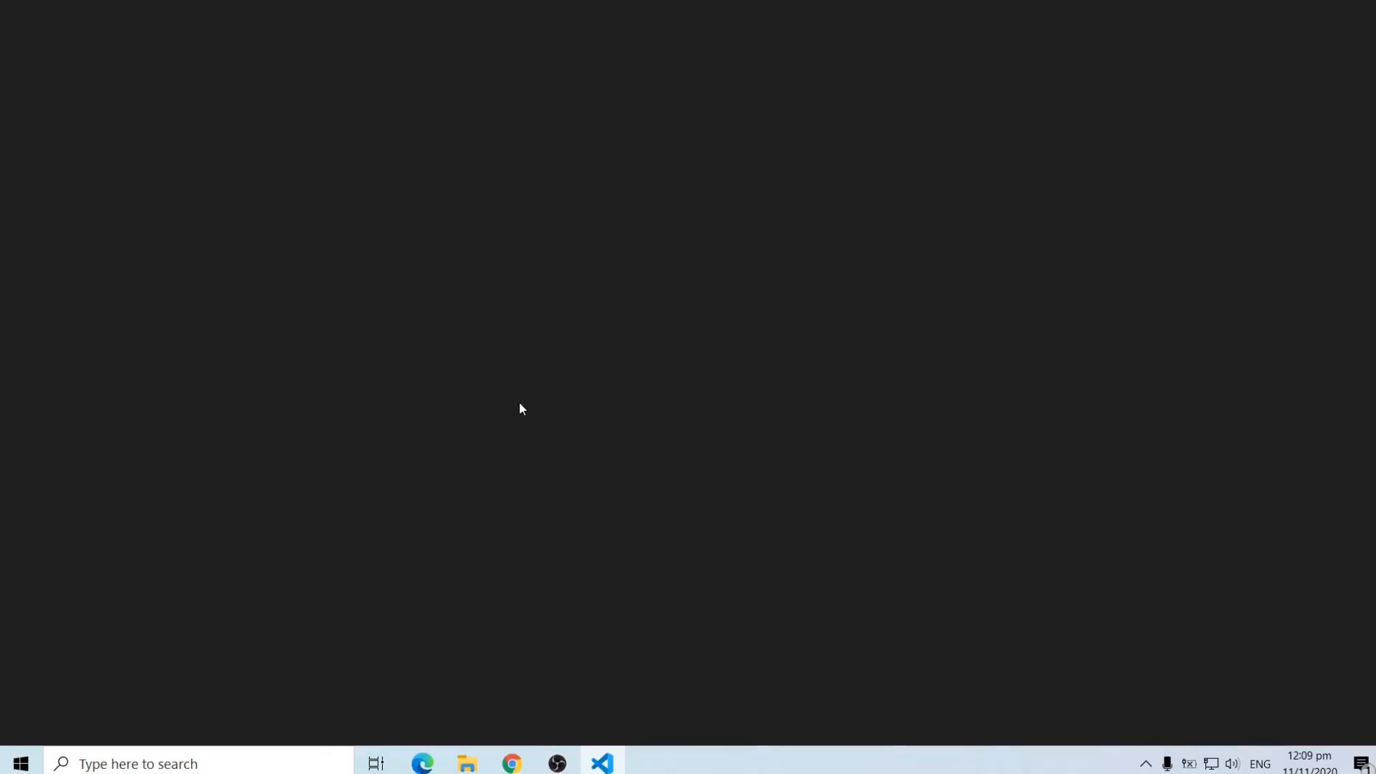
Close the Welcome tab and begin naming a new file 'test.p' in the Tutotial folder
{"action": "left_click", "coordinate": [600, 763]}
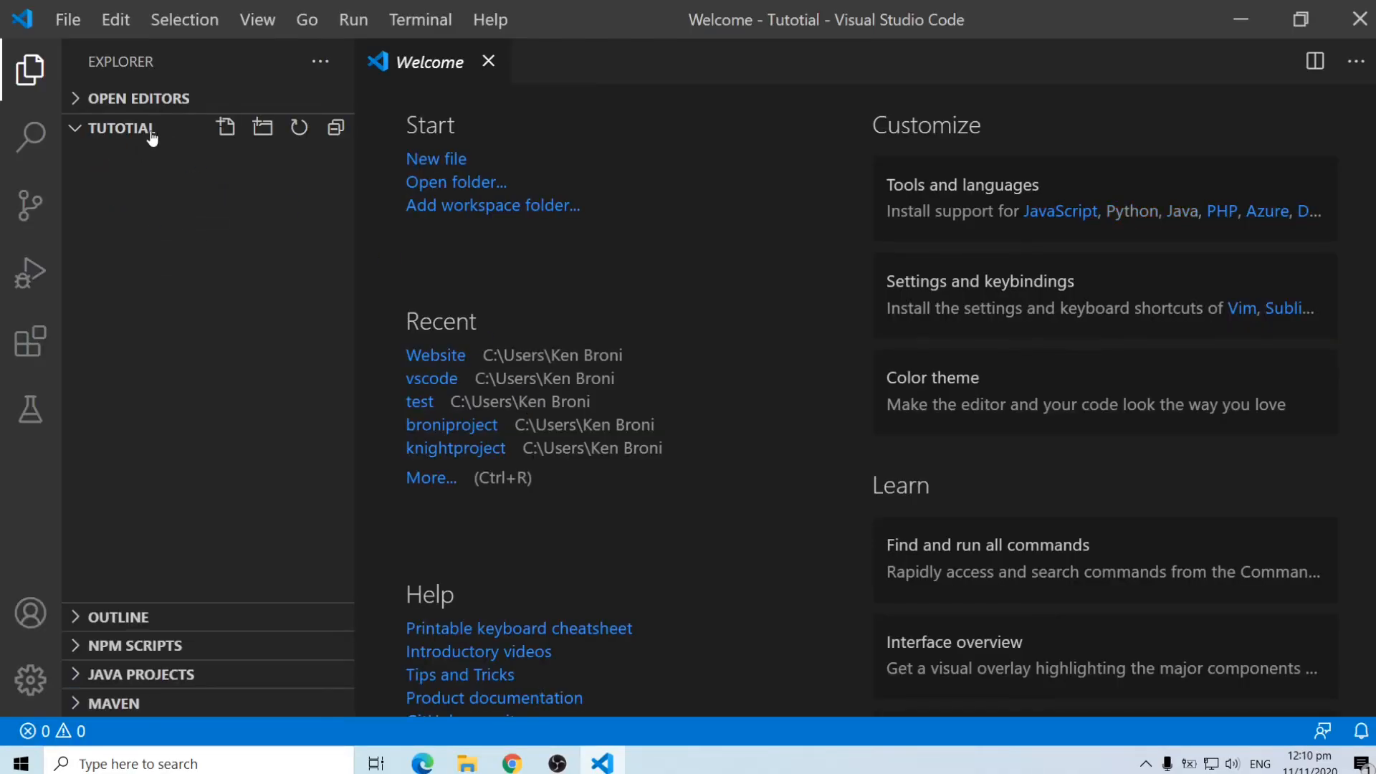
{"action": "mouse_move", "coordinate": [173, 145]}
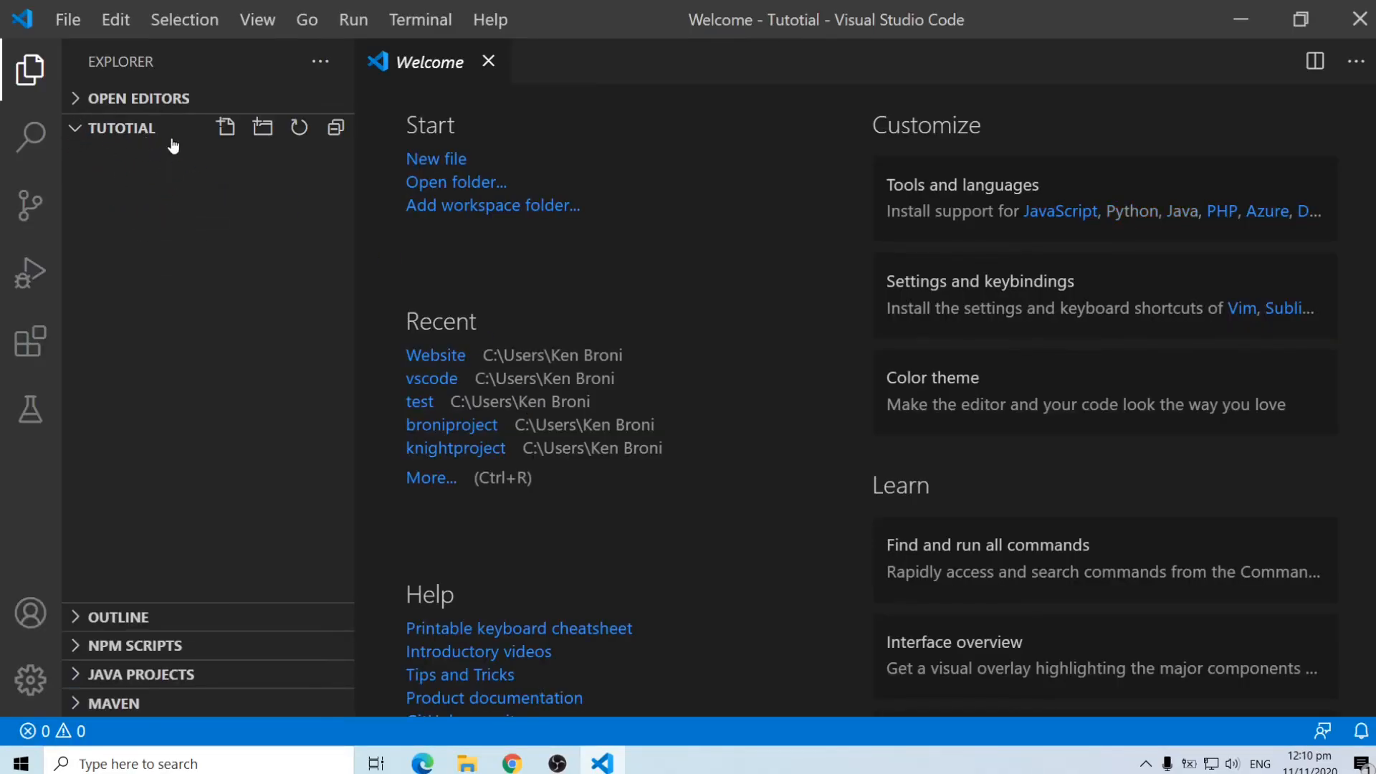
{"action": "left_click", "coordinate": [489, 62]}
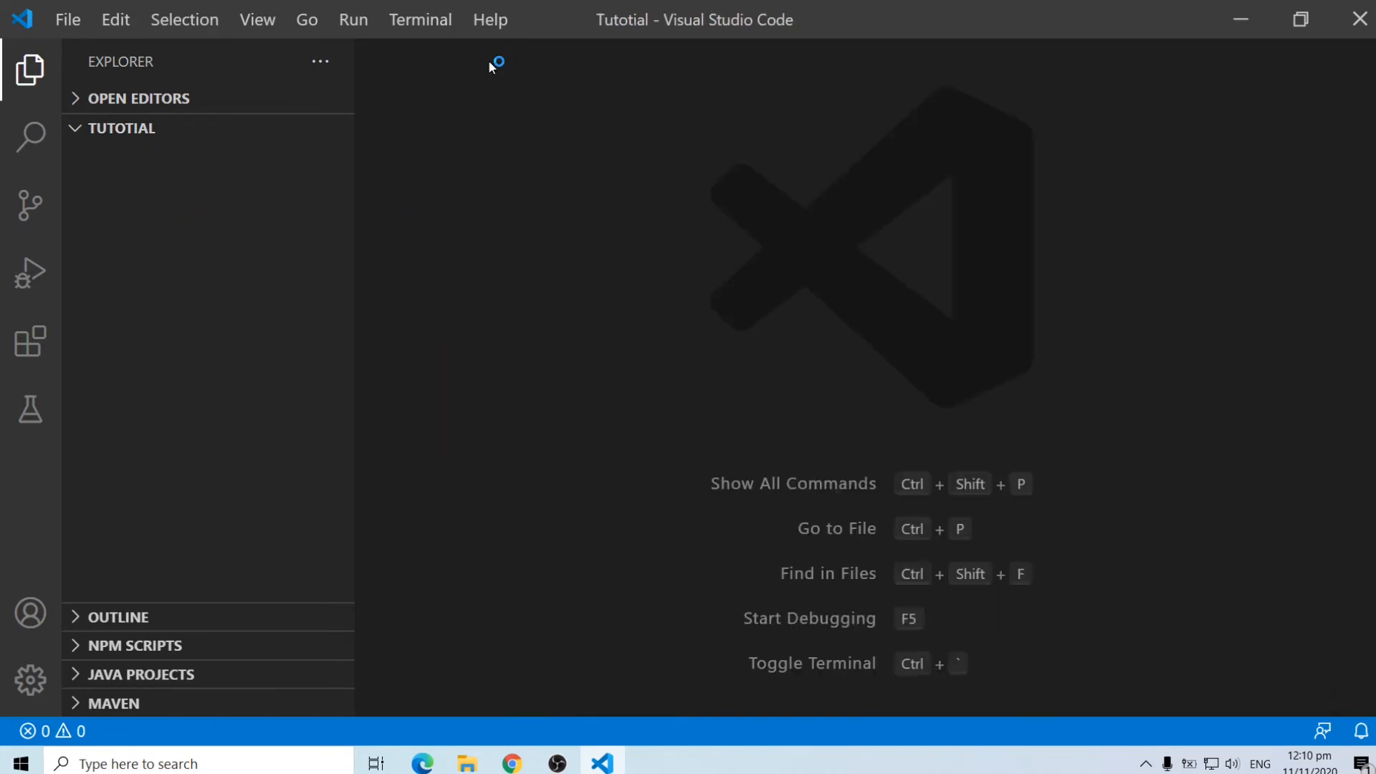
{"action": "mouse_move", "coordinate": [227, 127]}
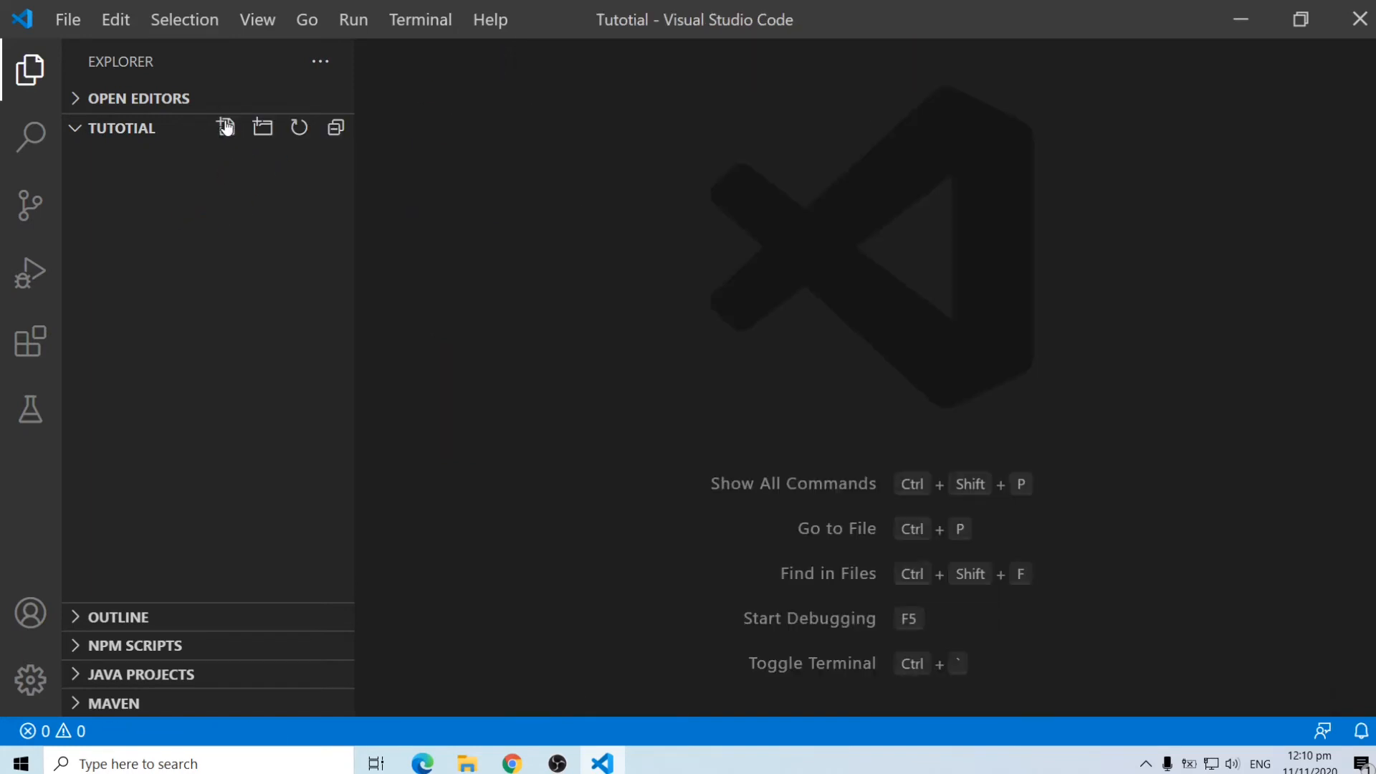
{"action": "mouse_move", "coordinate": [225, 127]}
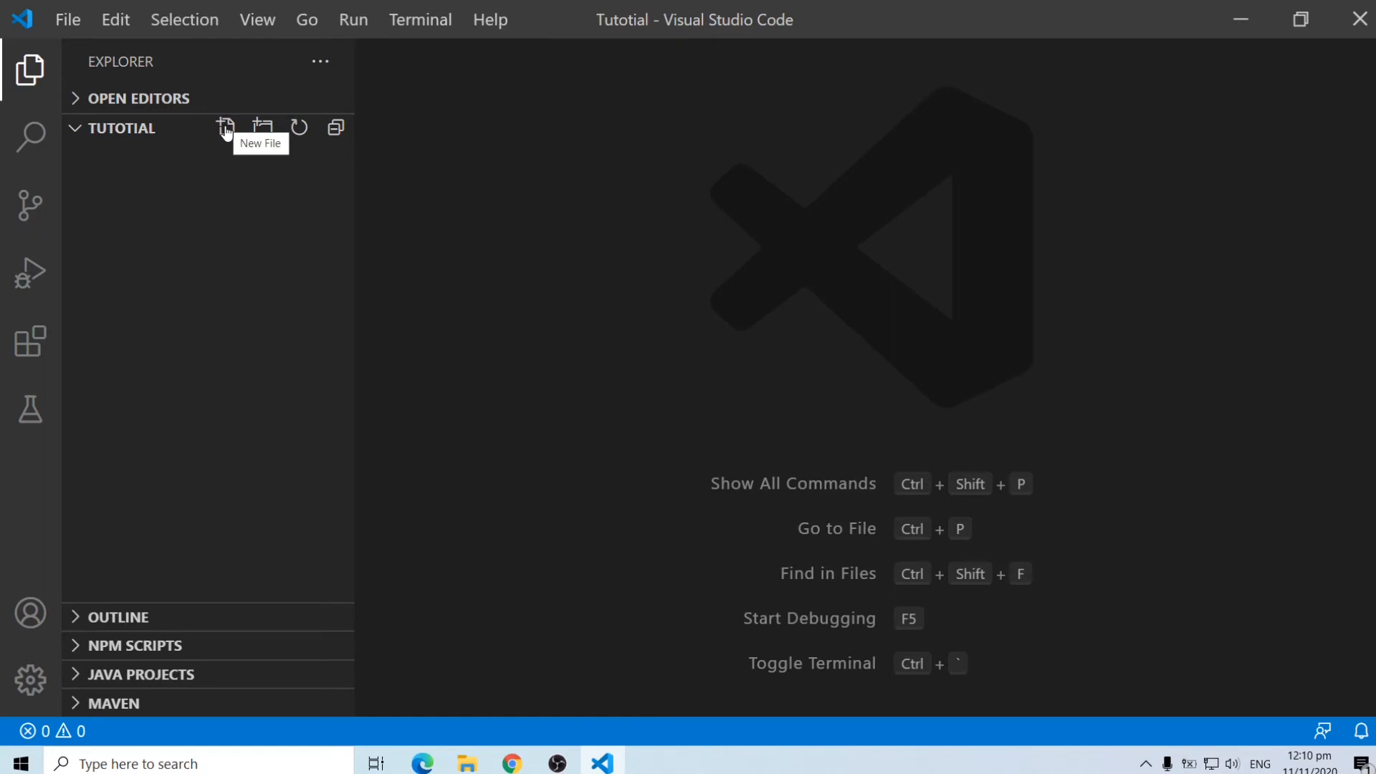
{"action": "left_click", "coordinate": [227, 128]}
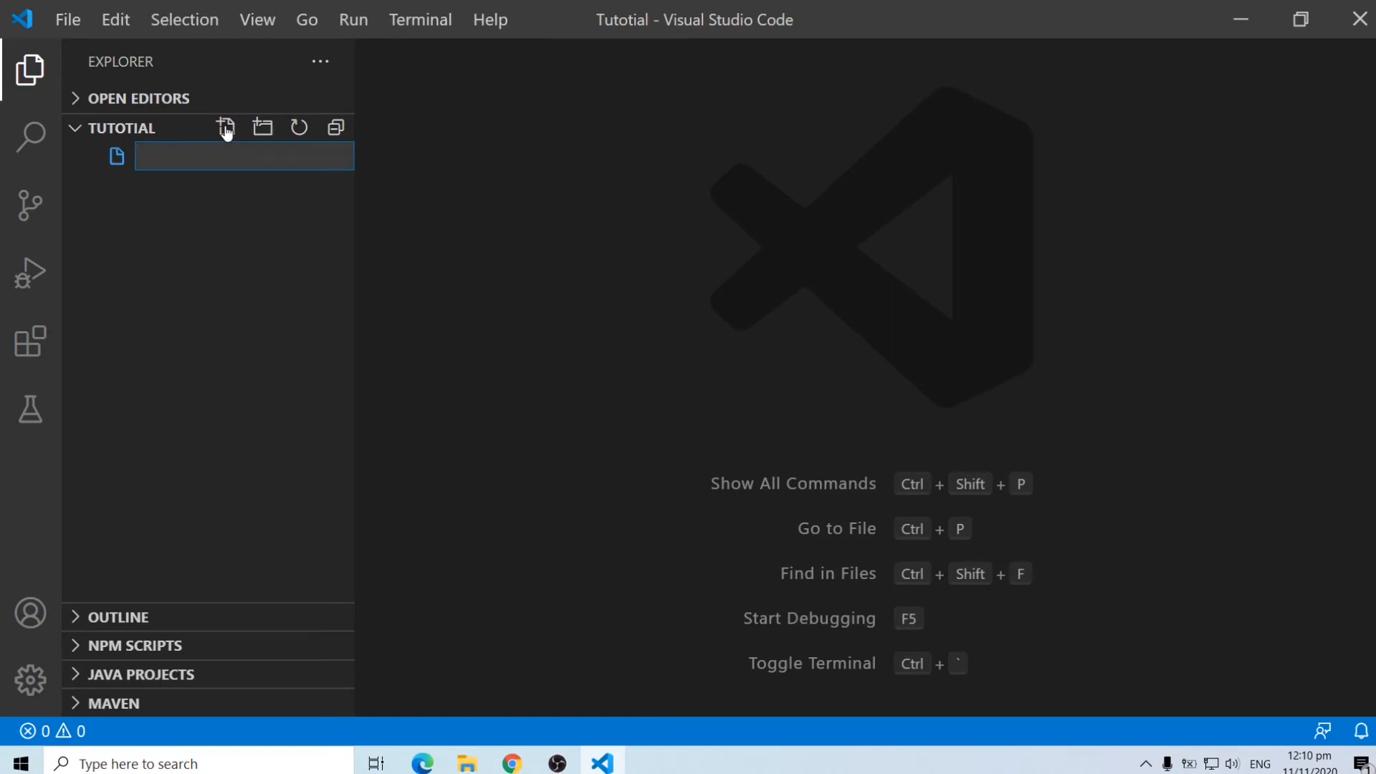
{"action": "type", "text": "test.py"}
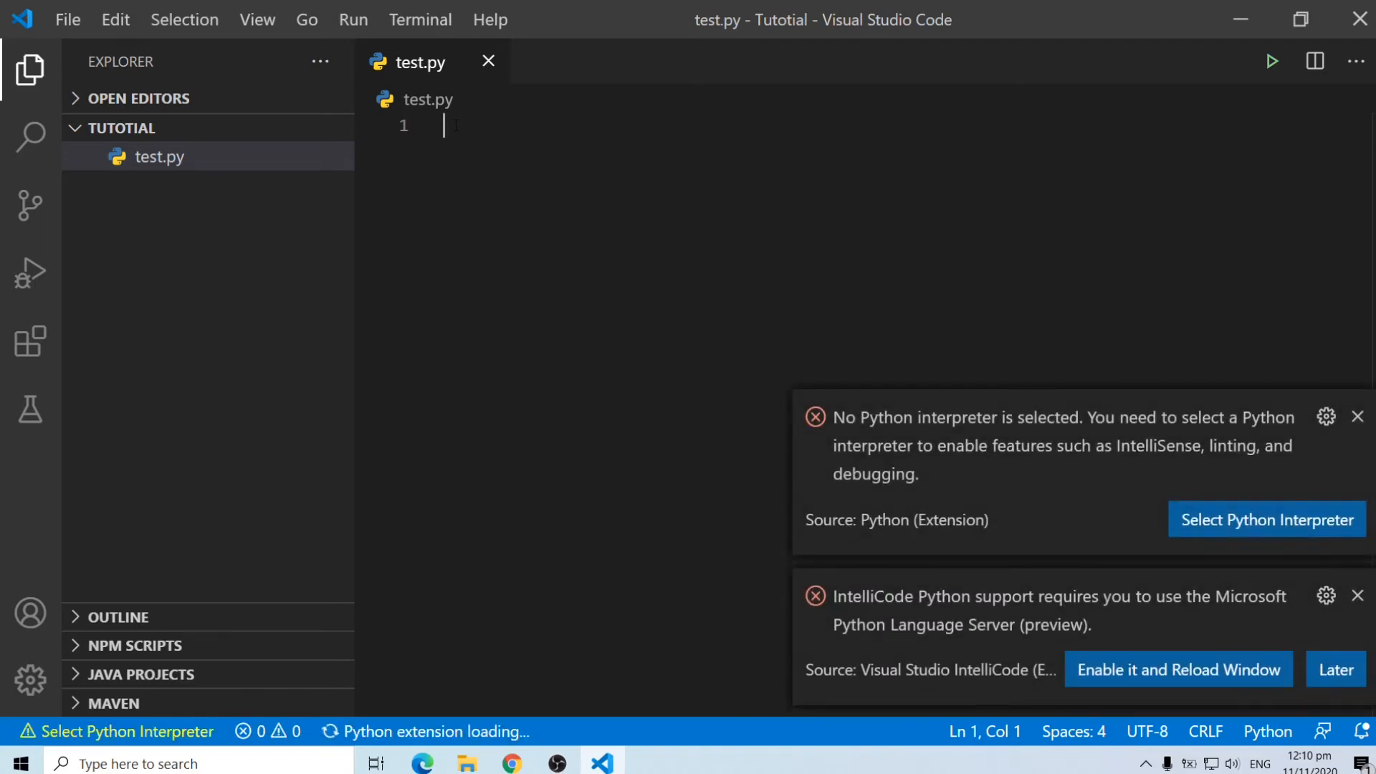
{"action": "mouse_move", "coordinate": [1219, 490]}
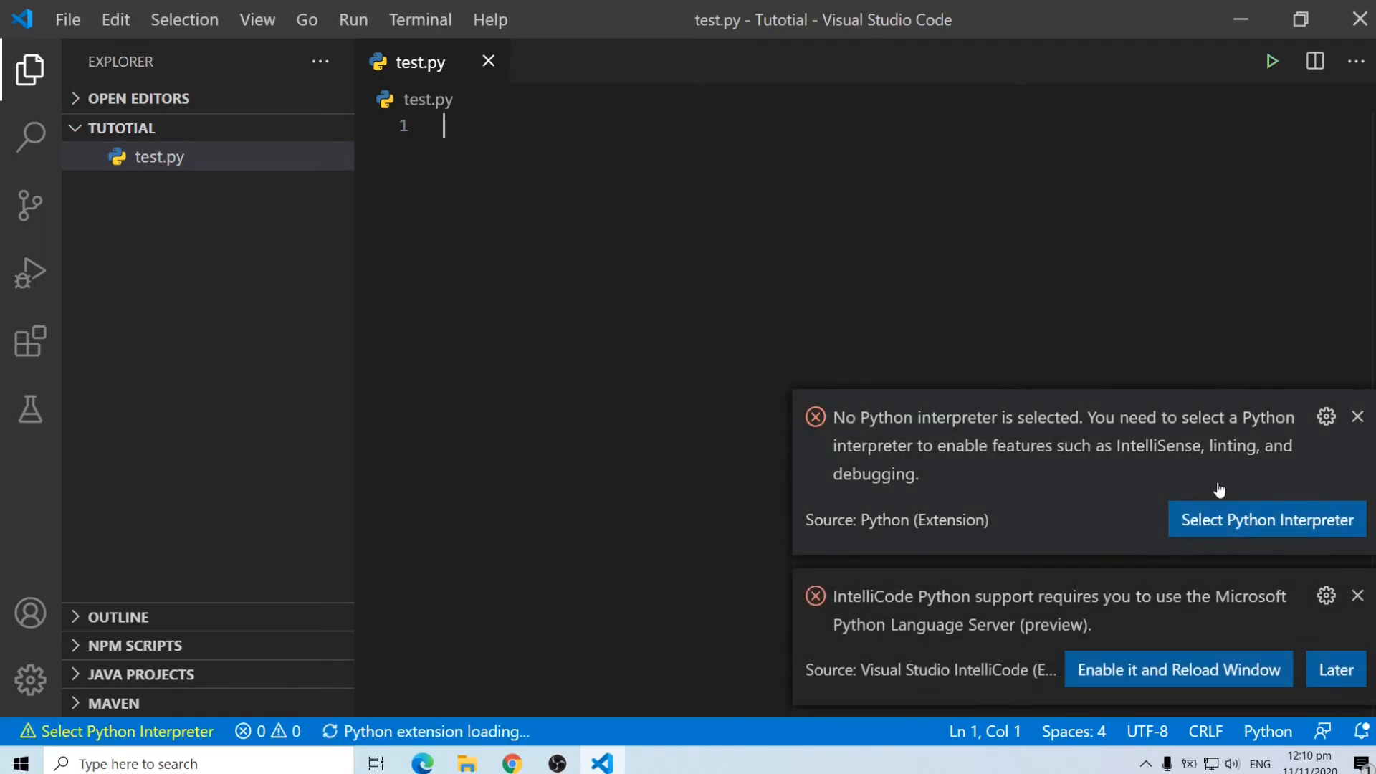
{"action": "mouse_move", "coordinate": [1022, 435]}
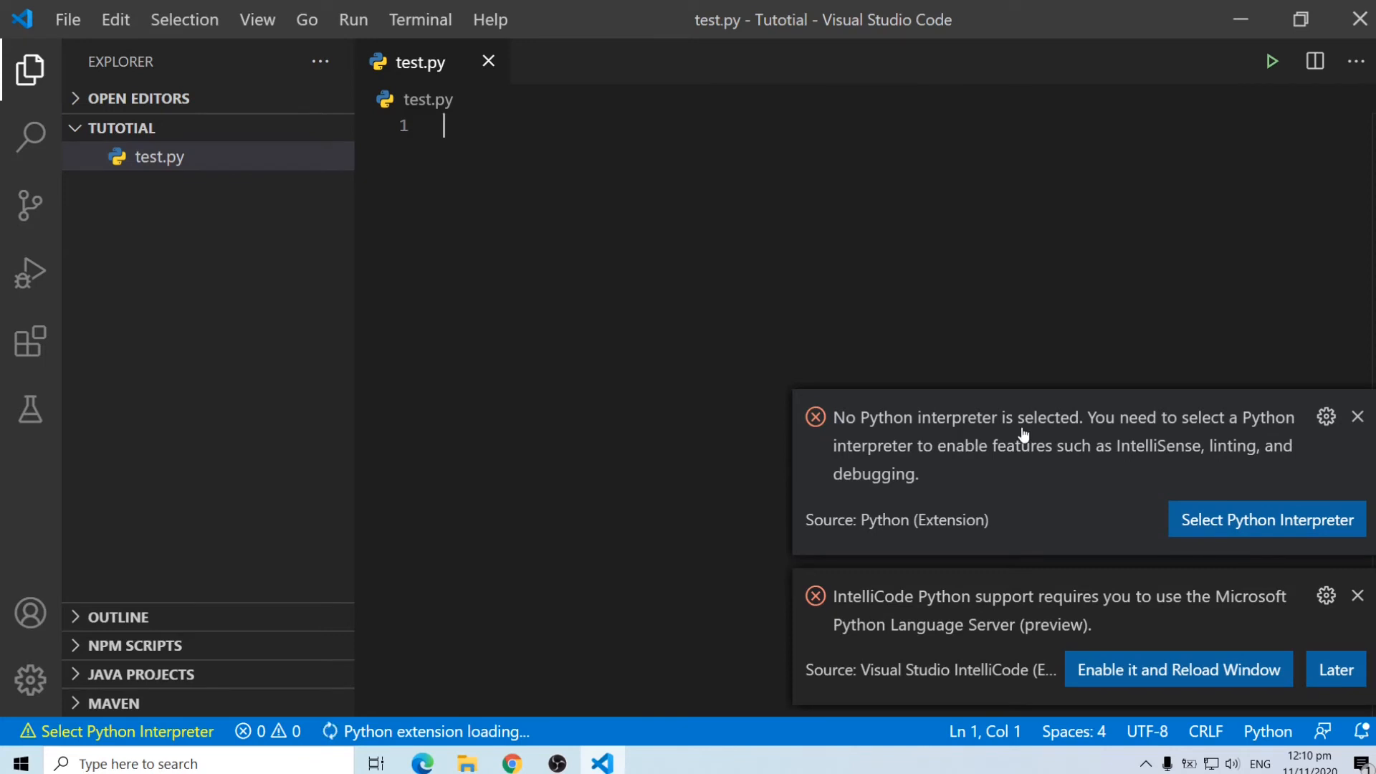
{"action": "mouse_move", "coordinate": [1195, 436]}
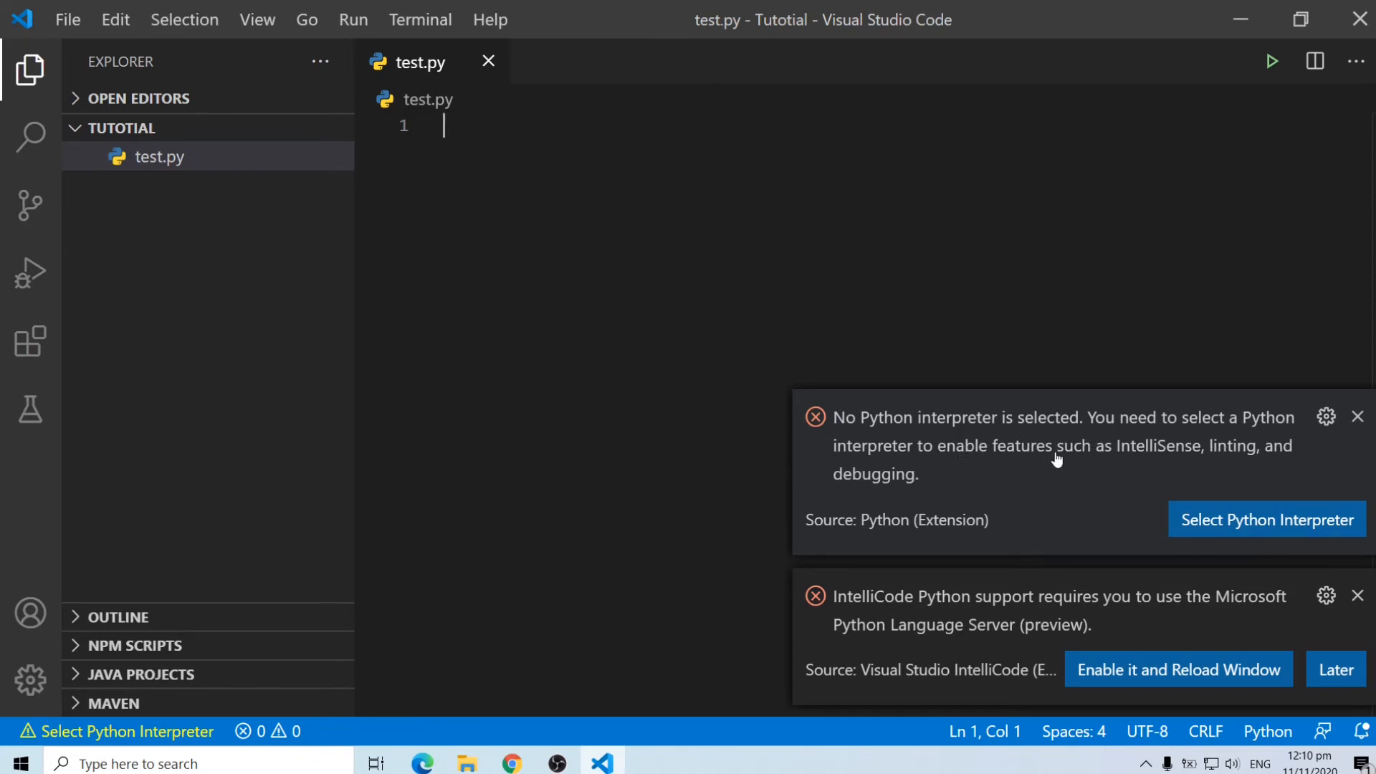
{"action": "mouse_move", "coordinate": [1258, 460]}
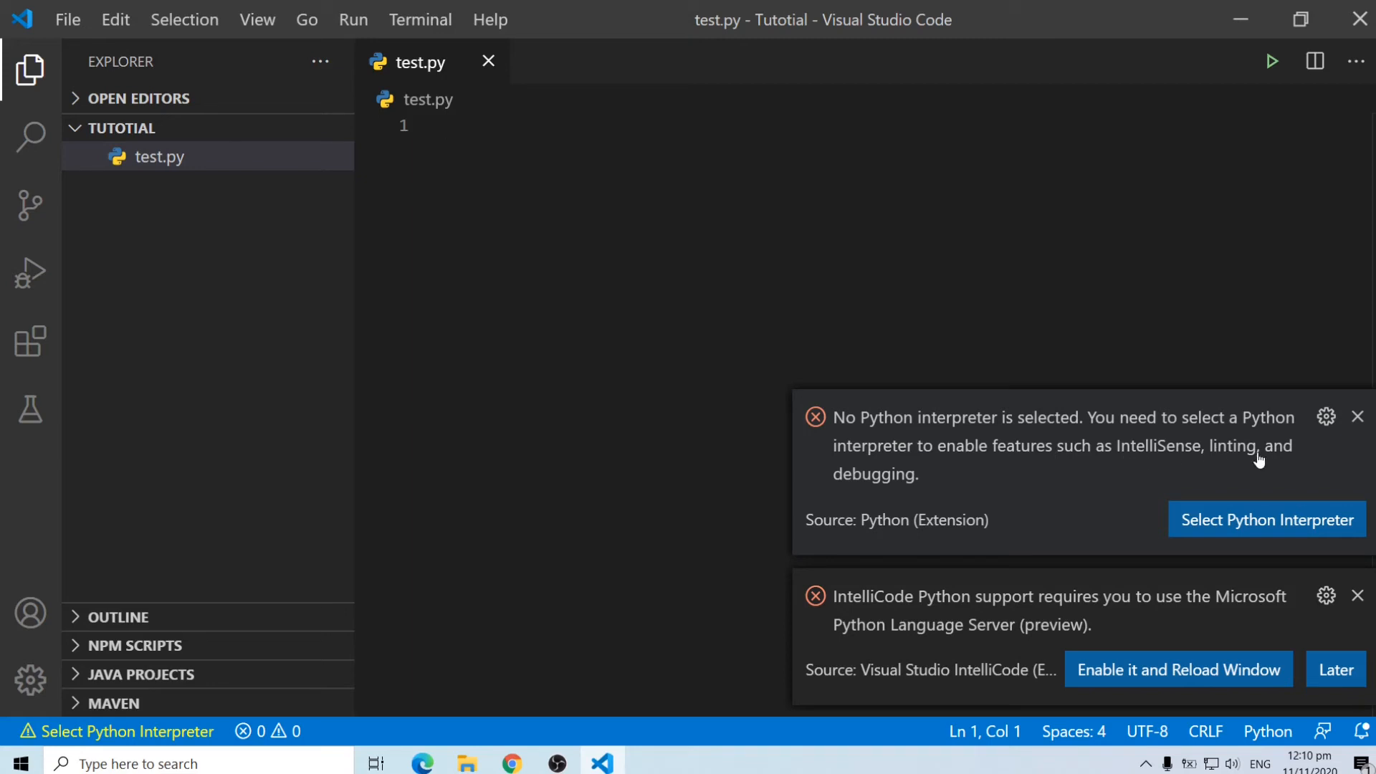
{"action": "mouse_move", "coordinate": [853, 500]}
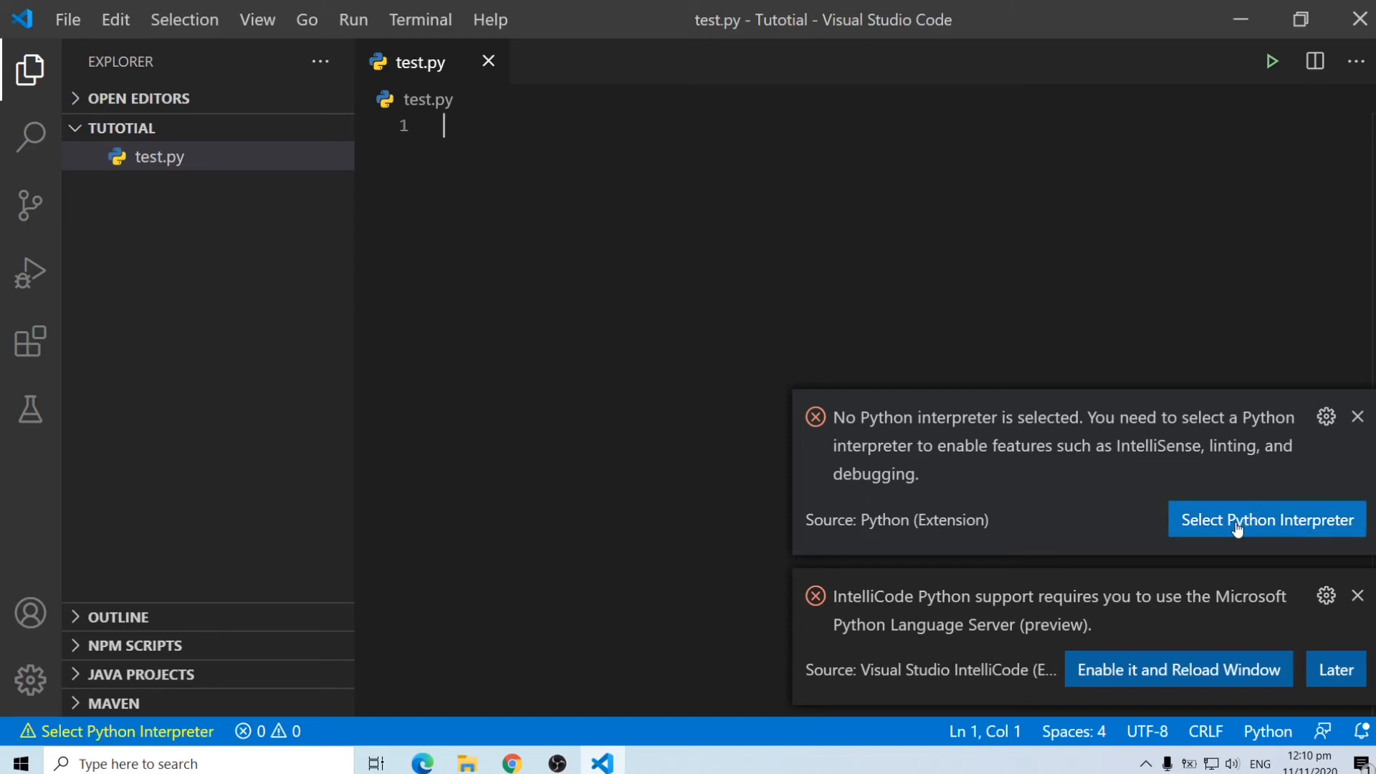
Bring up the interpreter picker listing Python 3.7.6 (conda) and Python 3.9.0
{"action": "left_click", "coordinate": [1265, 518]}
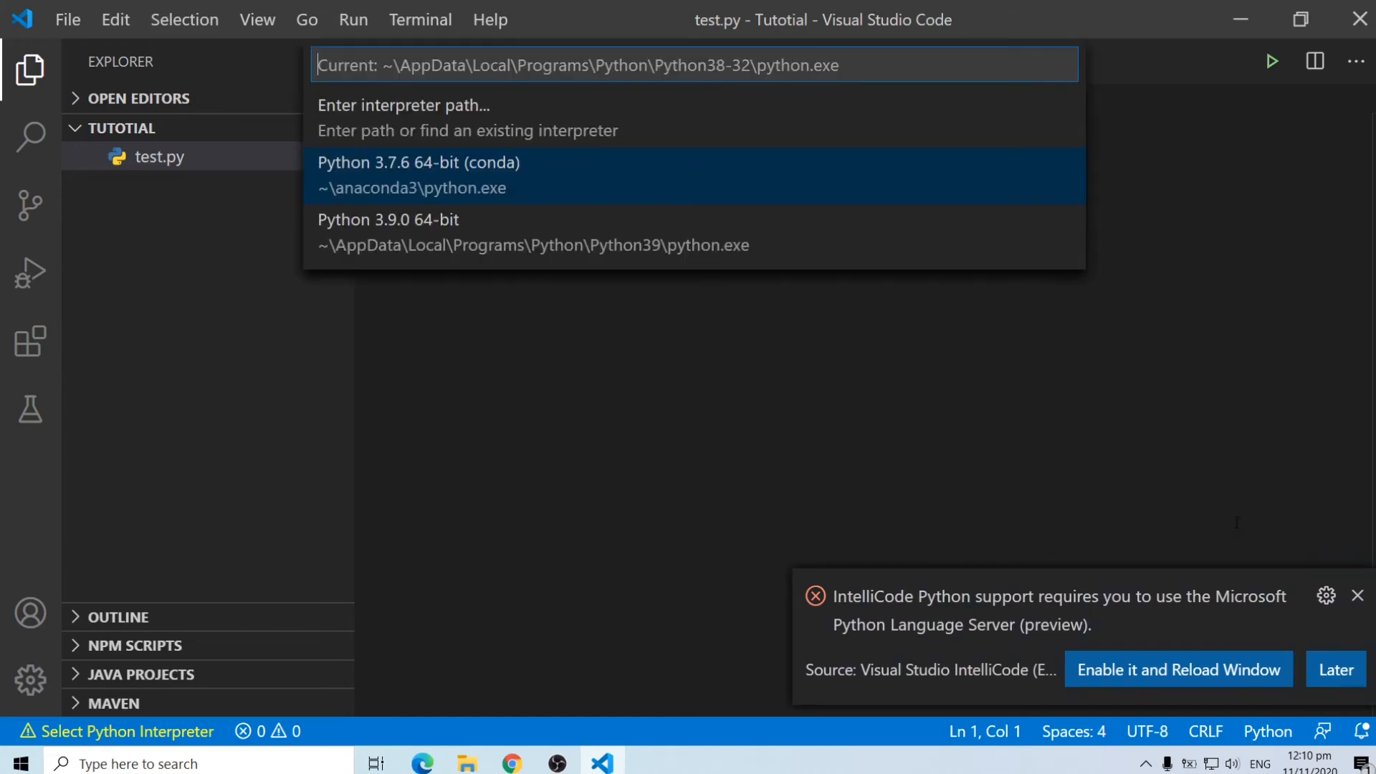
{"action": "mouse_move", "coordinate": [517, 191]}
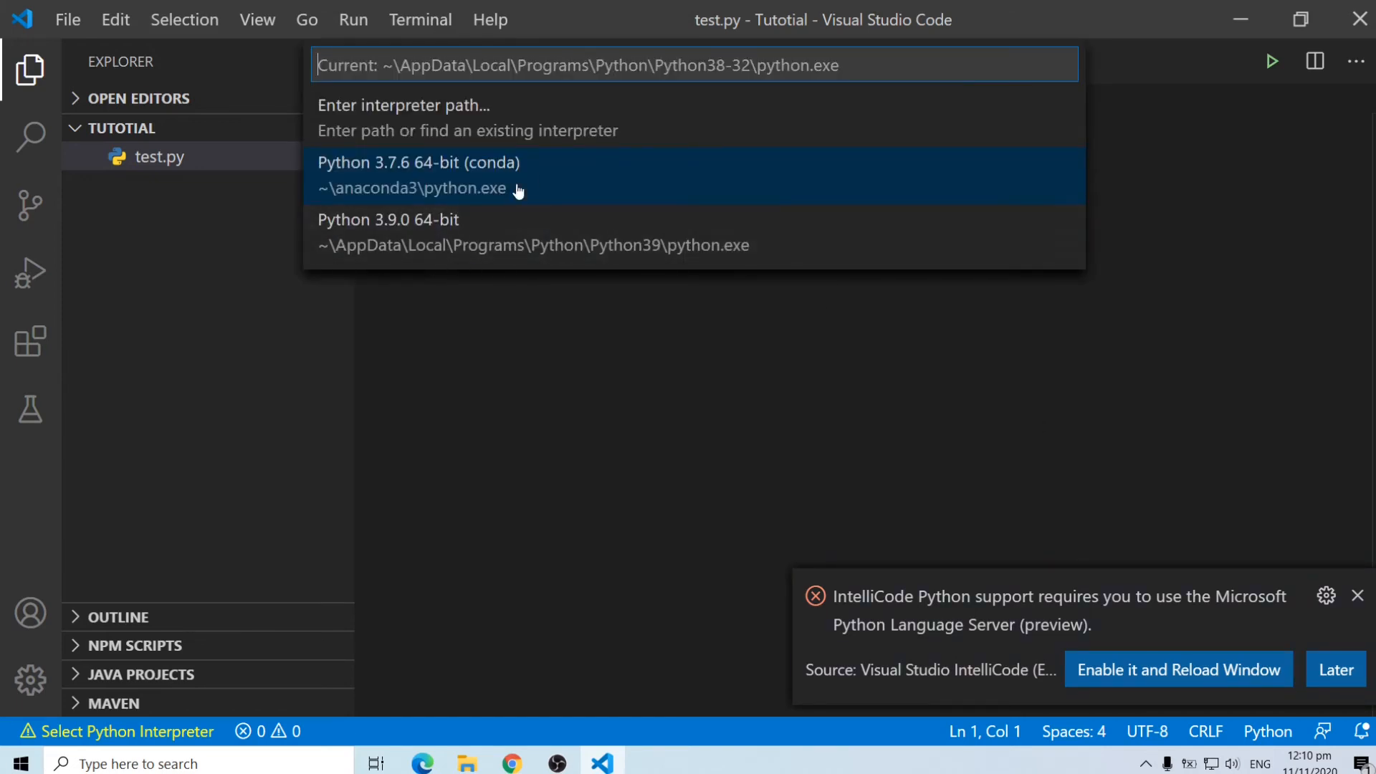
{"action": "mouse_move", "coordinate": [447, 245]}
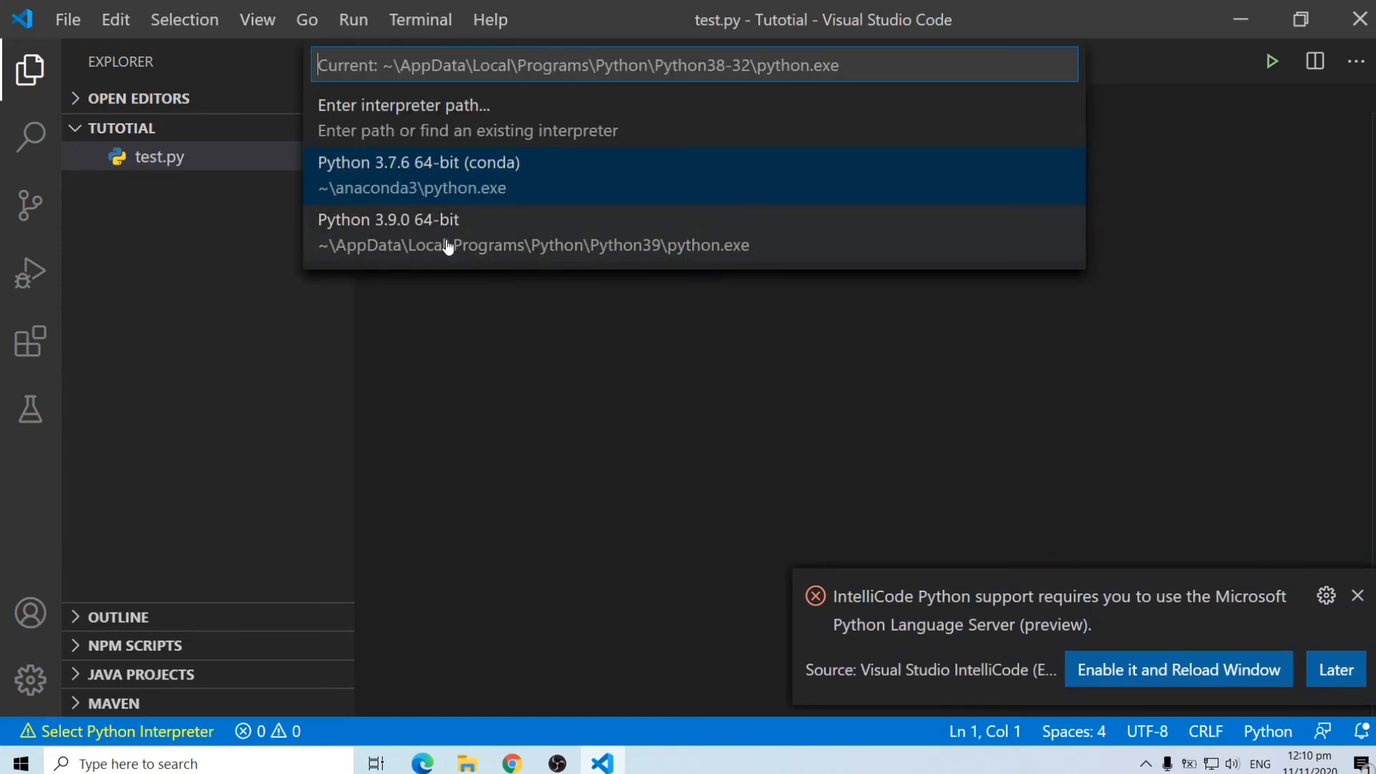
{"action": "mouse_move", "coordinate": [418, 175]}
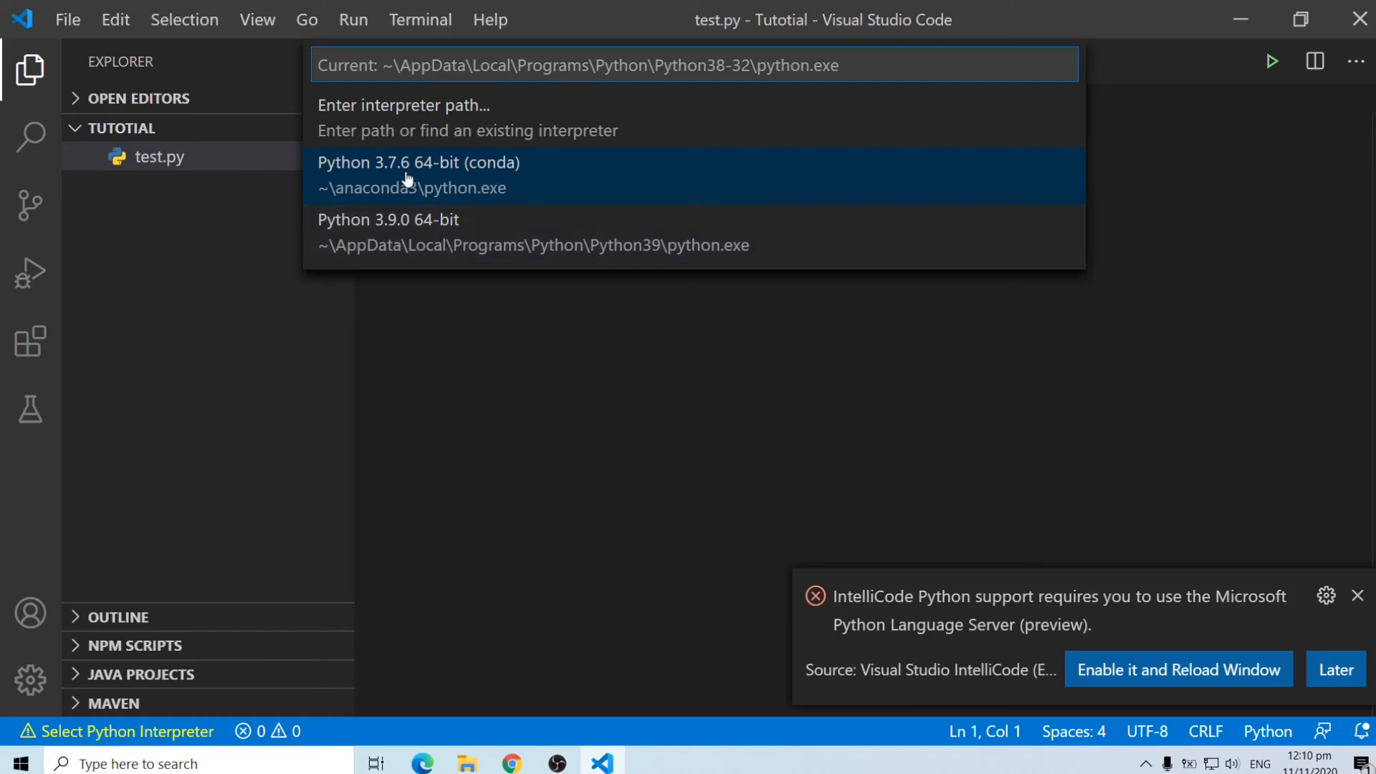
{"action": "mouse_move", "coordinate": [500, 185]}
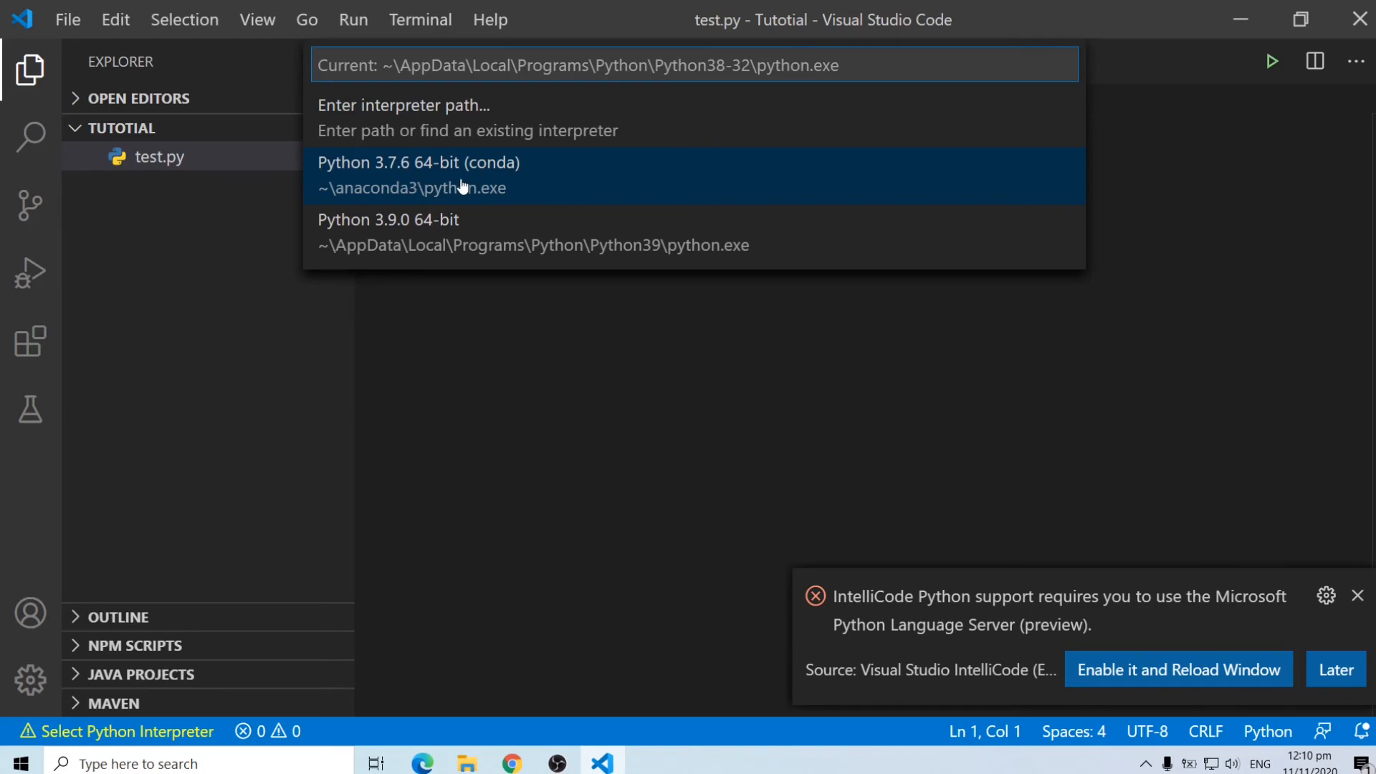
{"action": "mouse_move", "coordinate": [454, 245]}
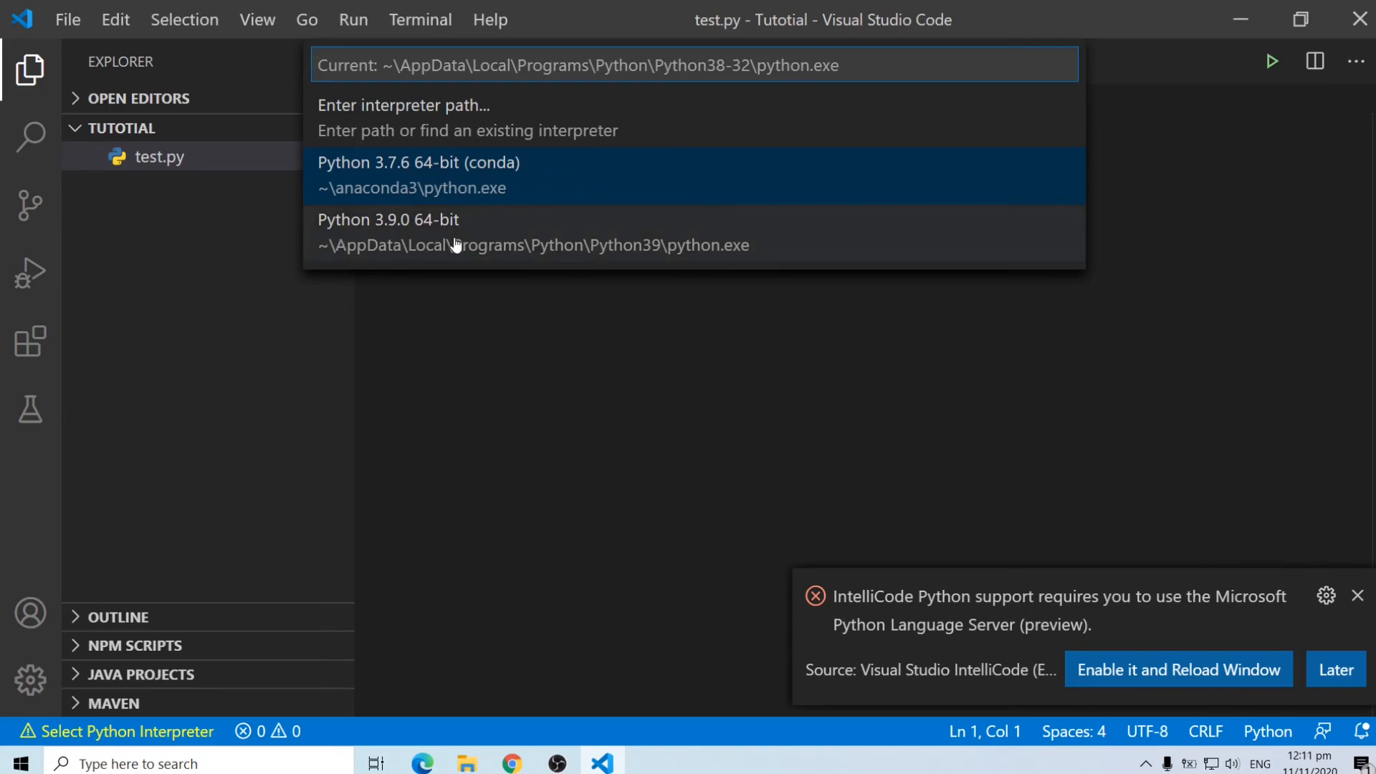
{"action": "mouse_move", "coordinate": [358, 218]}
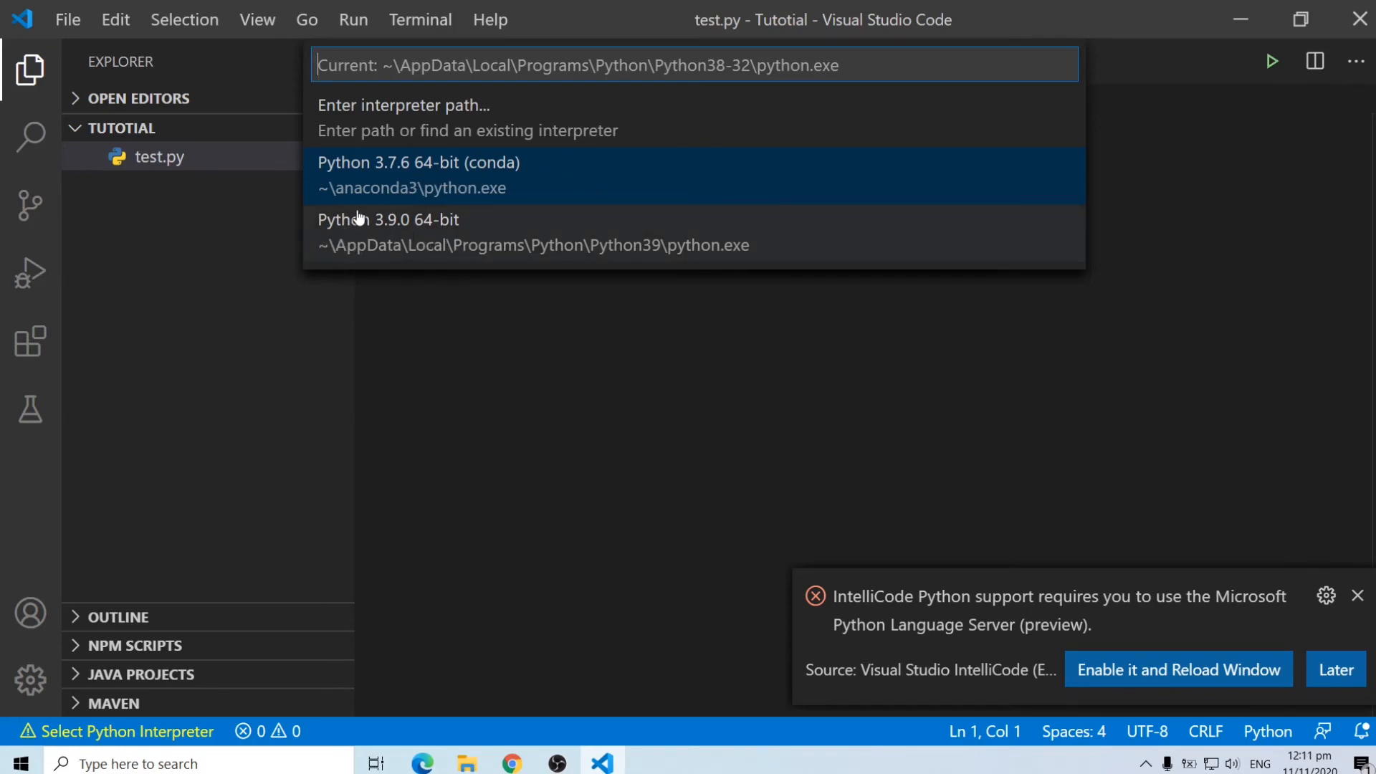
{"action": "mouse_move", "coordinate": [455, 239]}
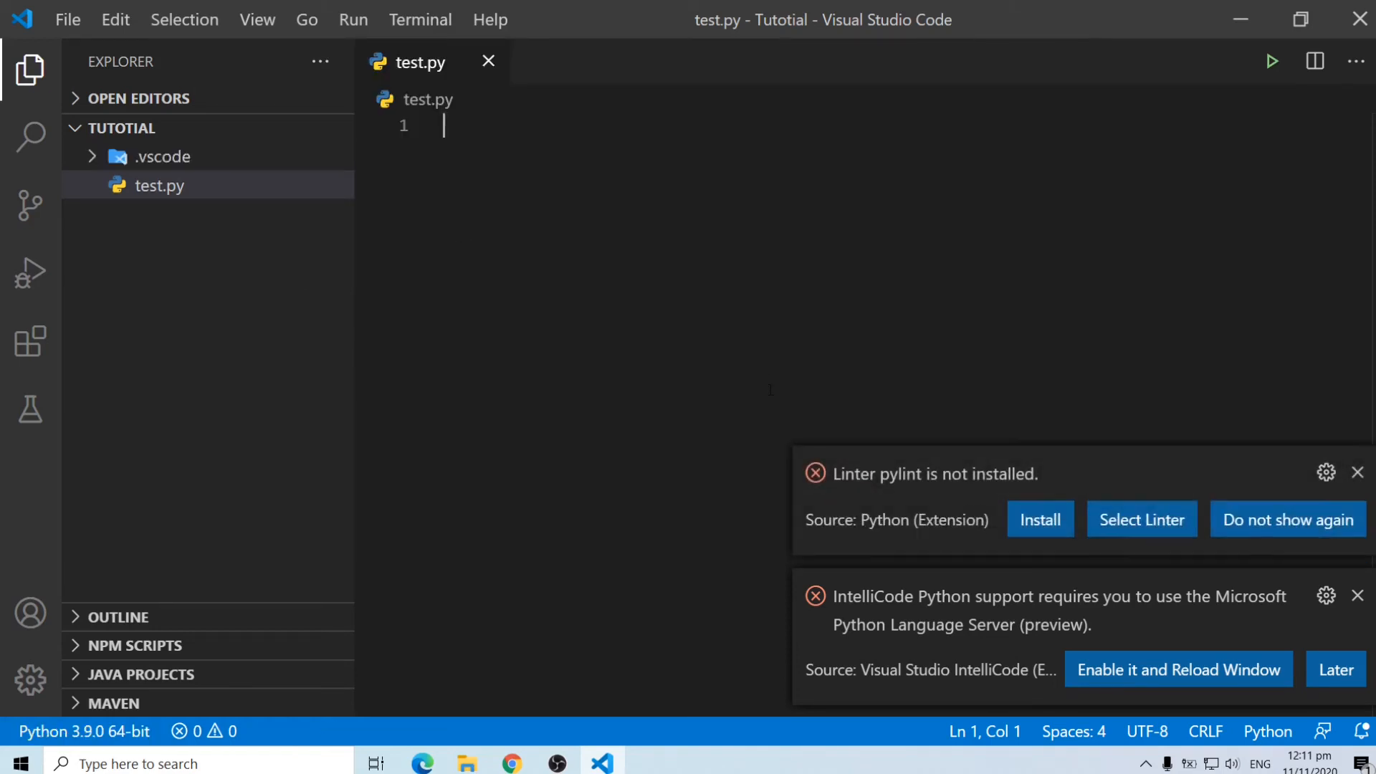
{"action": "mouse_move", "coordinate": [963, 487]}
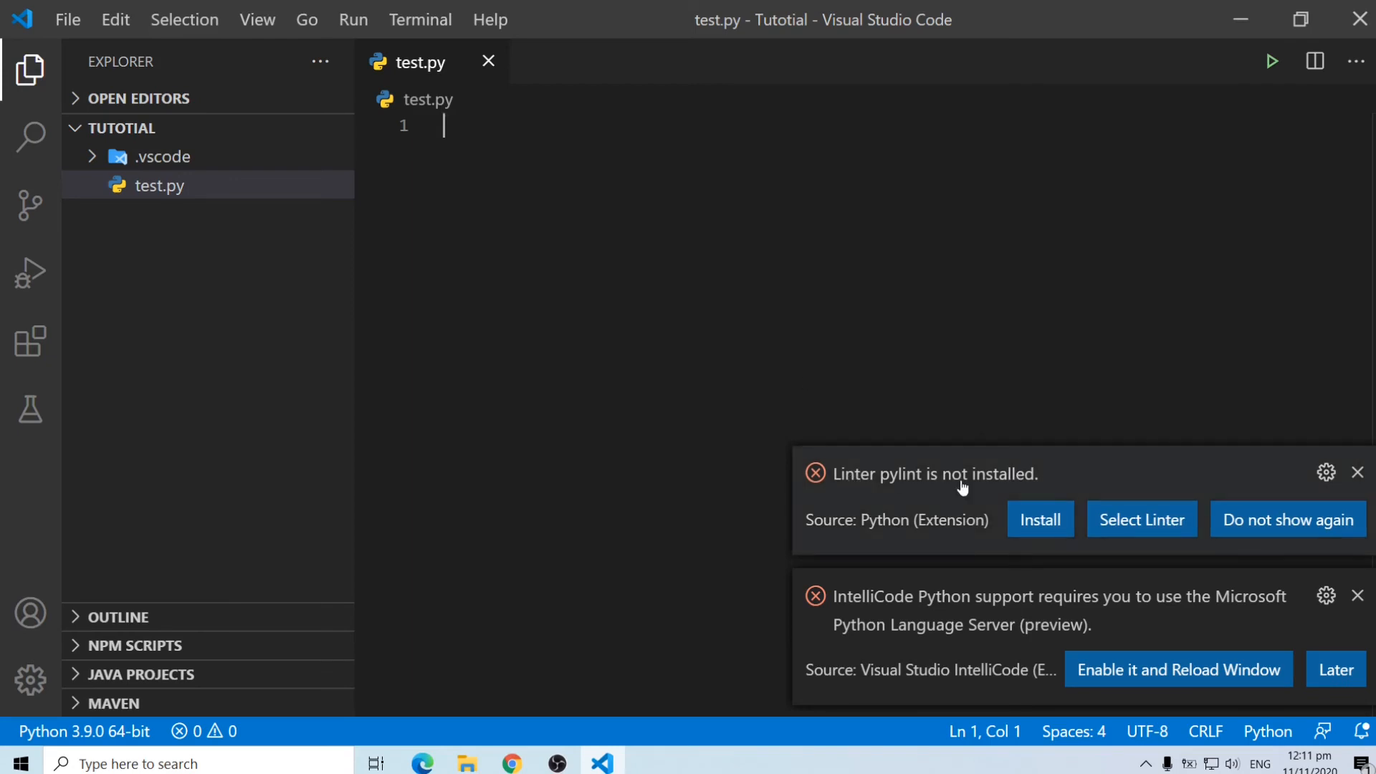
{"action": "mouse_move", "coordinate": [943, 487]}
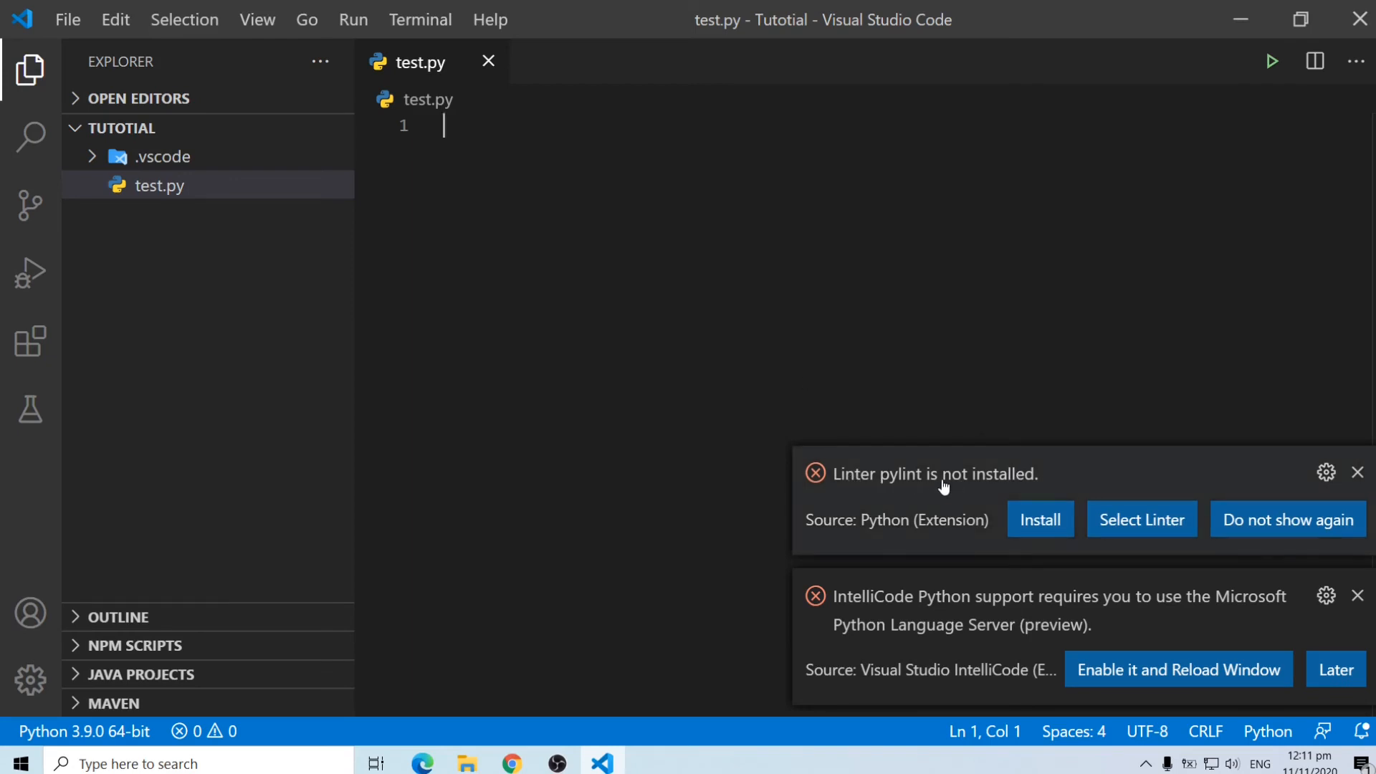
{"action": "mouse_move", "coordinate": [1126, 549]}
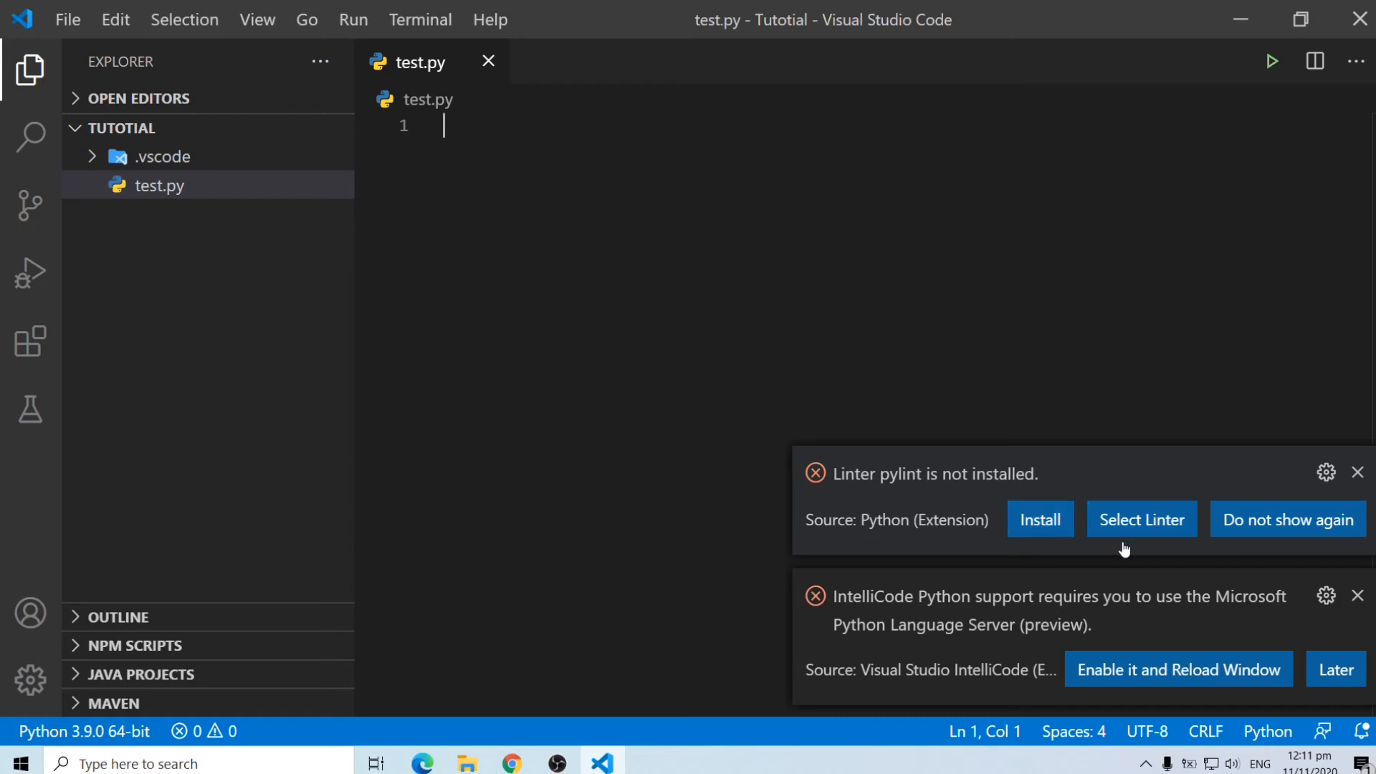
Install the missing pylint linter from the notification after choosing Python 3.9.0
{"action": "left_click", "coordinate": [1357, 471]}
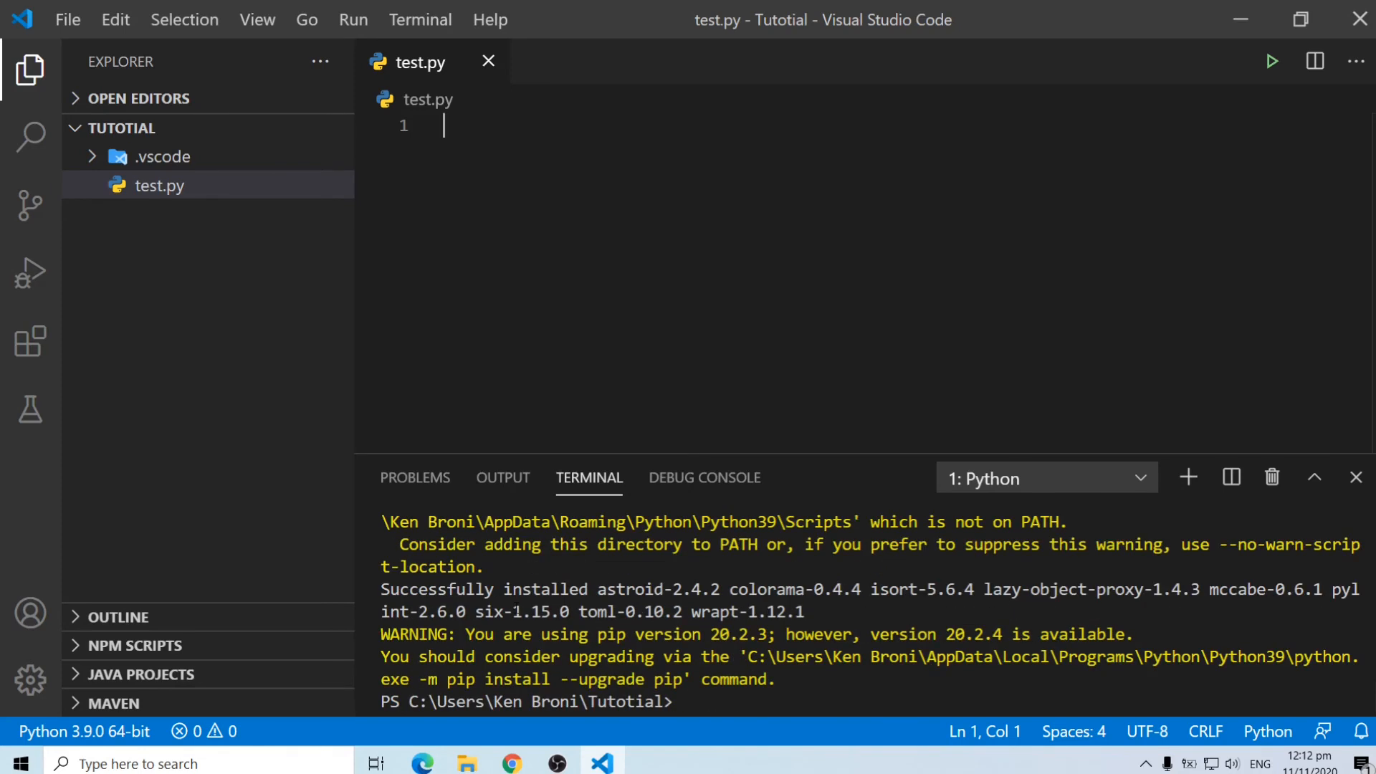
{"action": "left_click", "coordinate": [693, 702]}
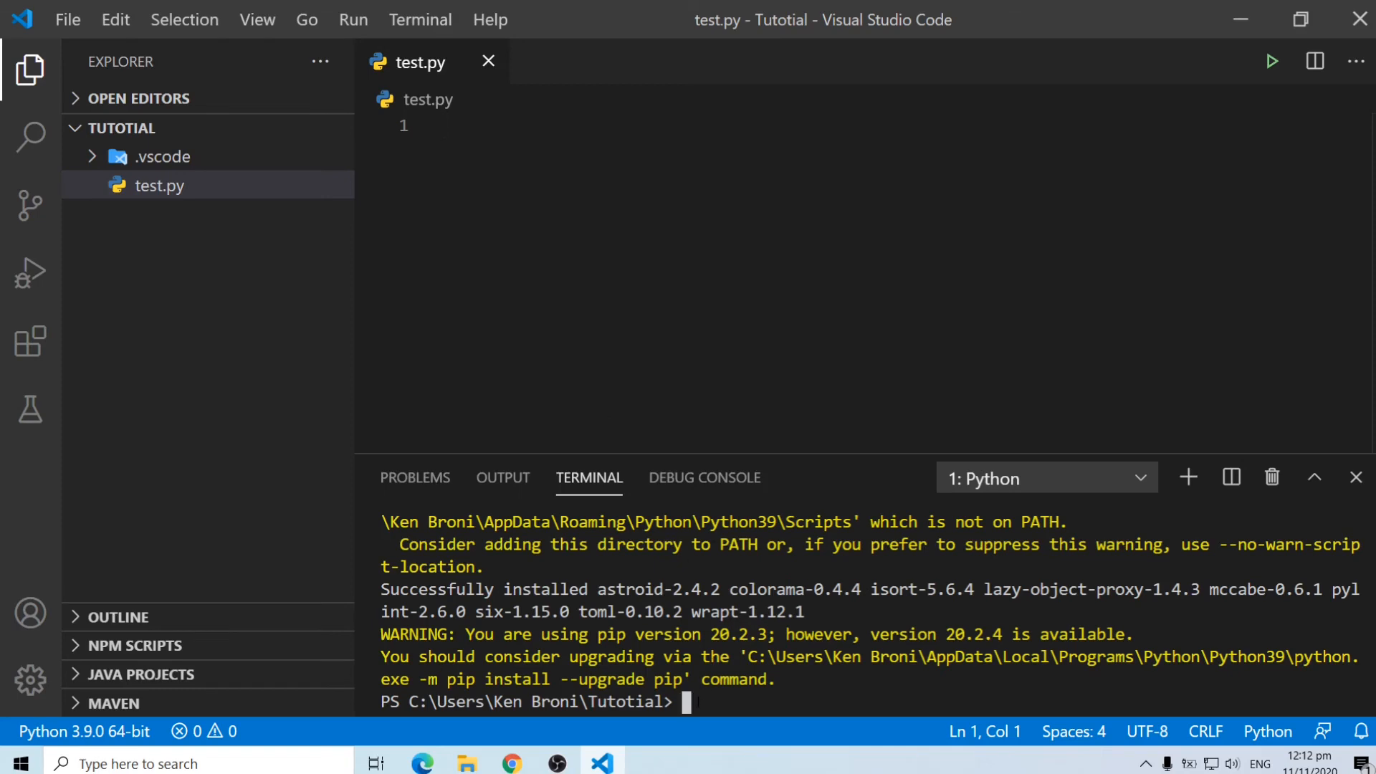
{"action": "type", "text": "clear"}
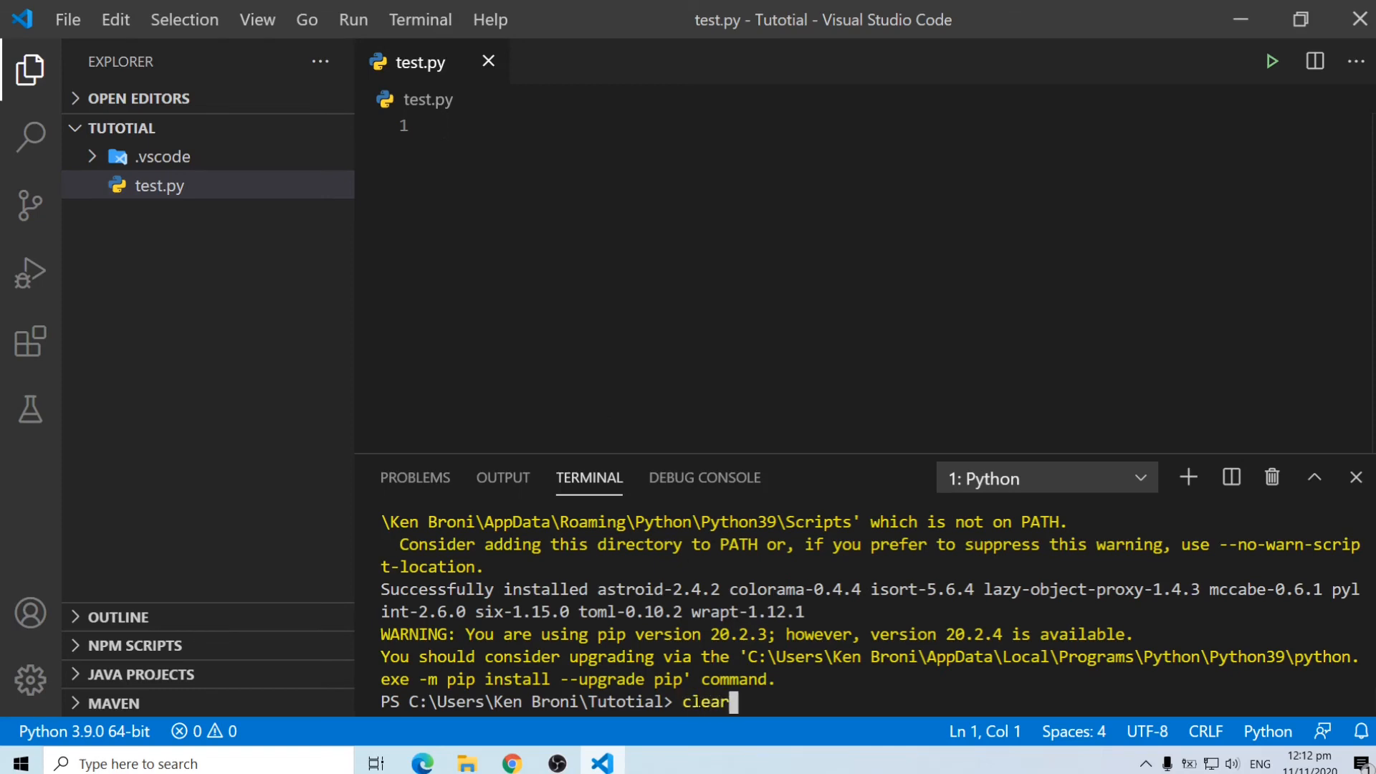
{"action": "key", "text": "Return"}
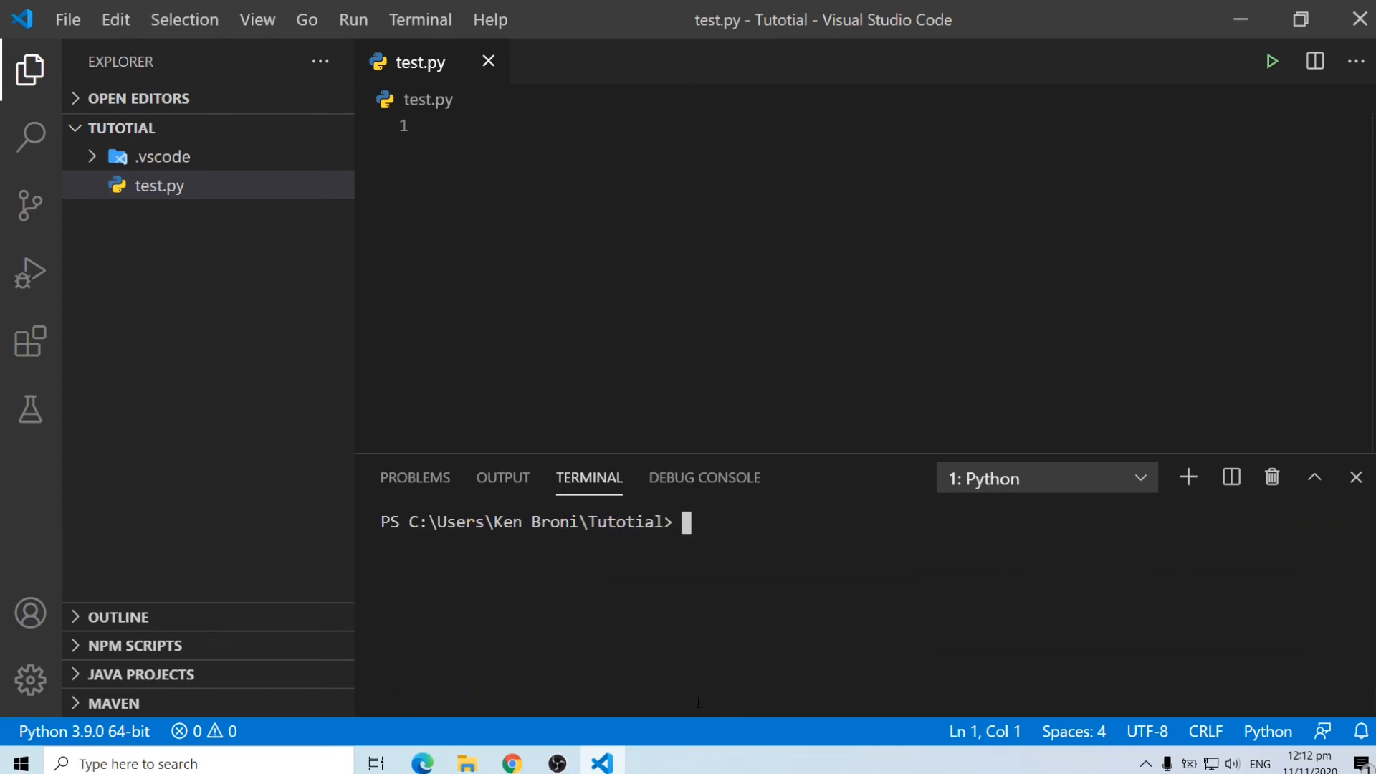
{"action": "mouse_move", "coordinate": [421, 137]}
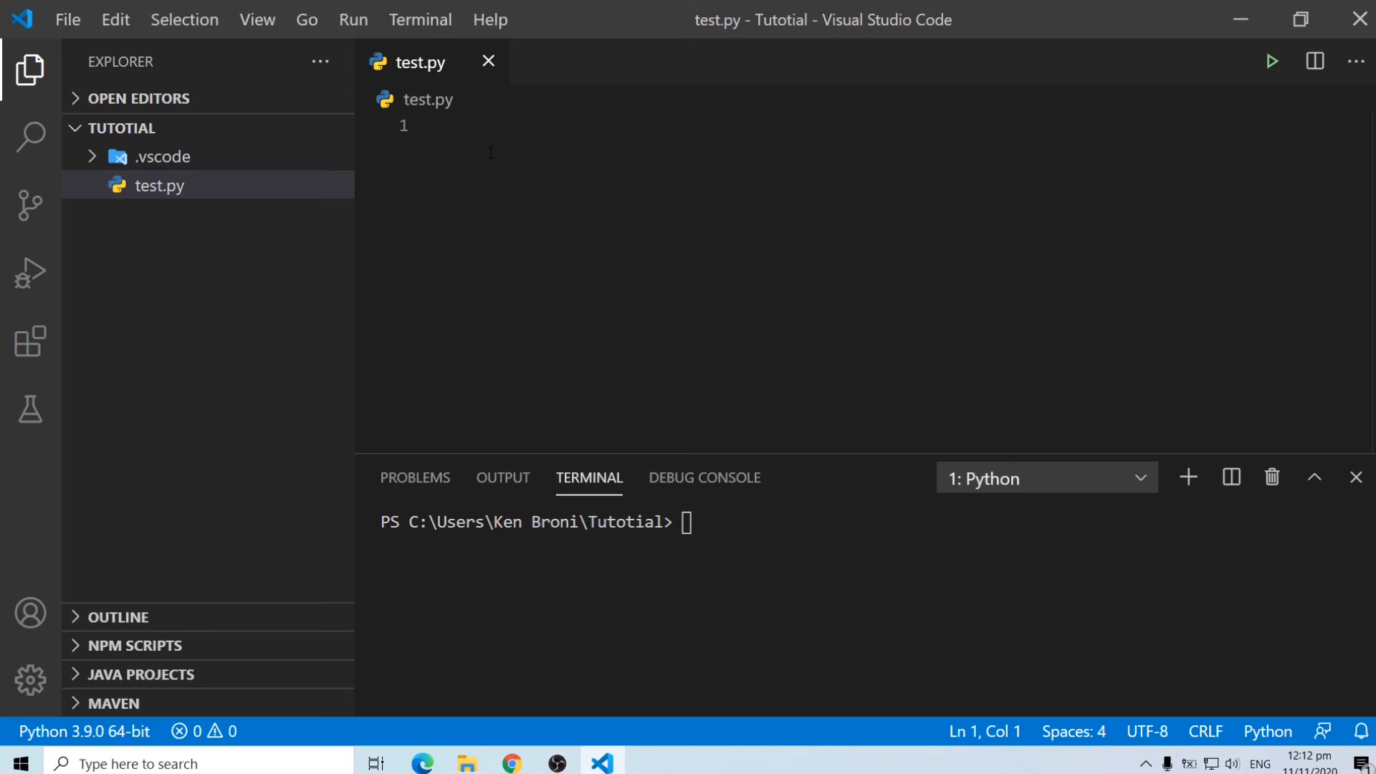
Write print('KenBroTech') in test.py and save it
{"action": "type", "text": "print("}
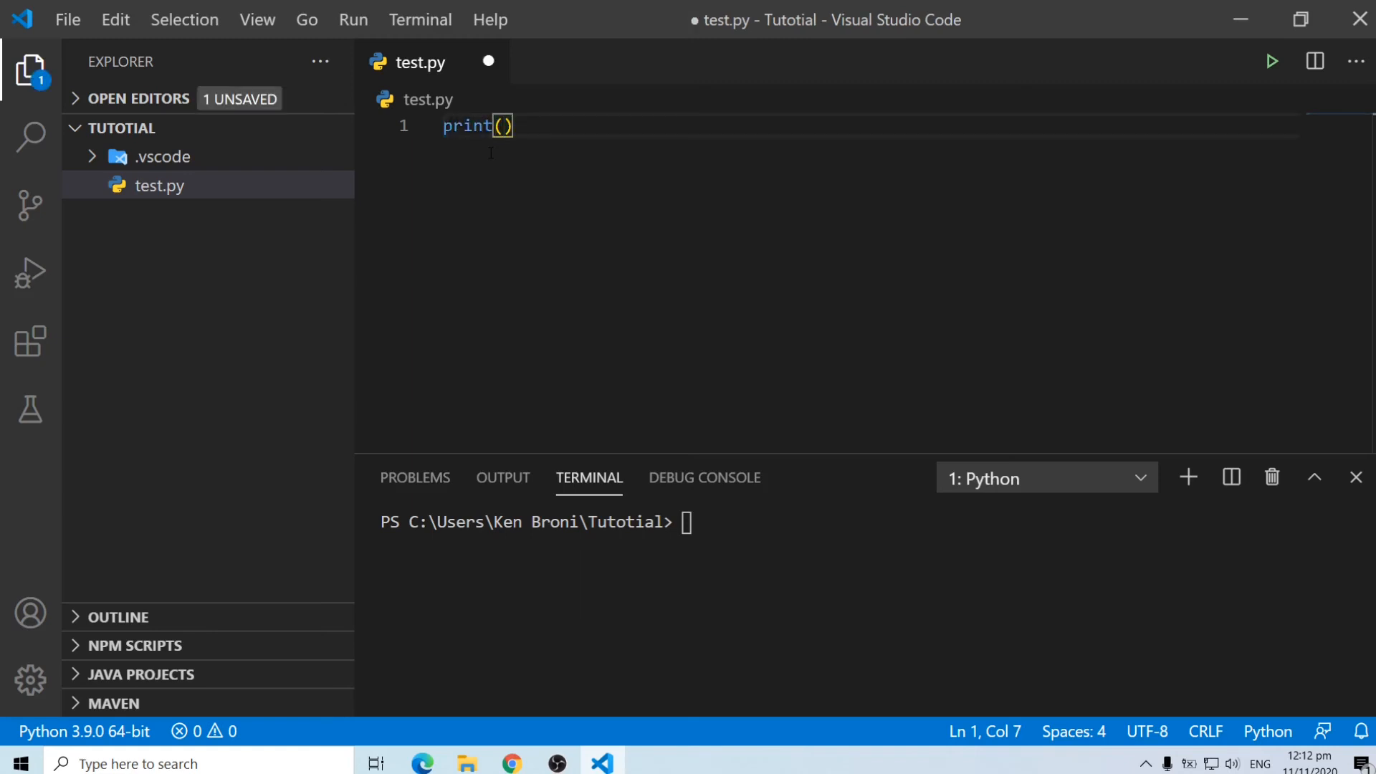
{"action": "type", "text": "'Ken'"}
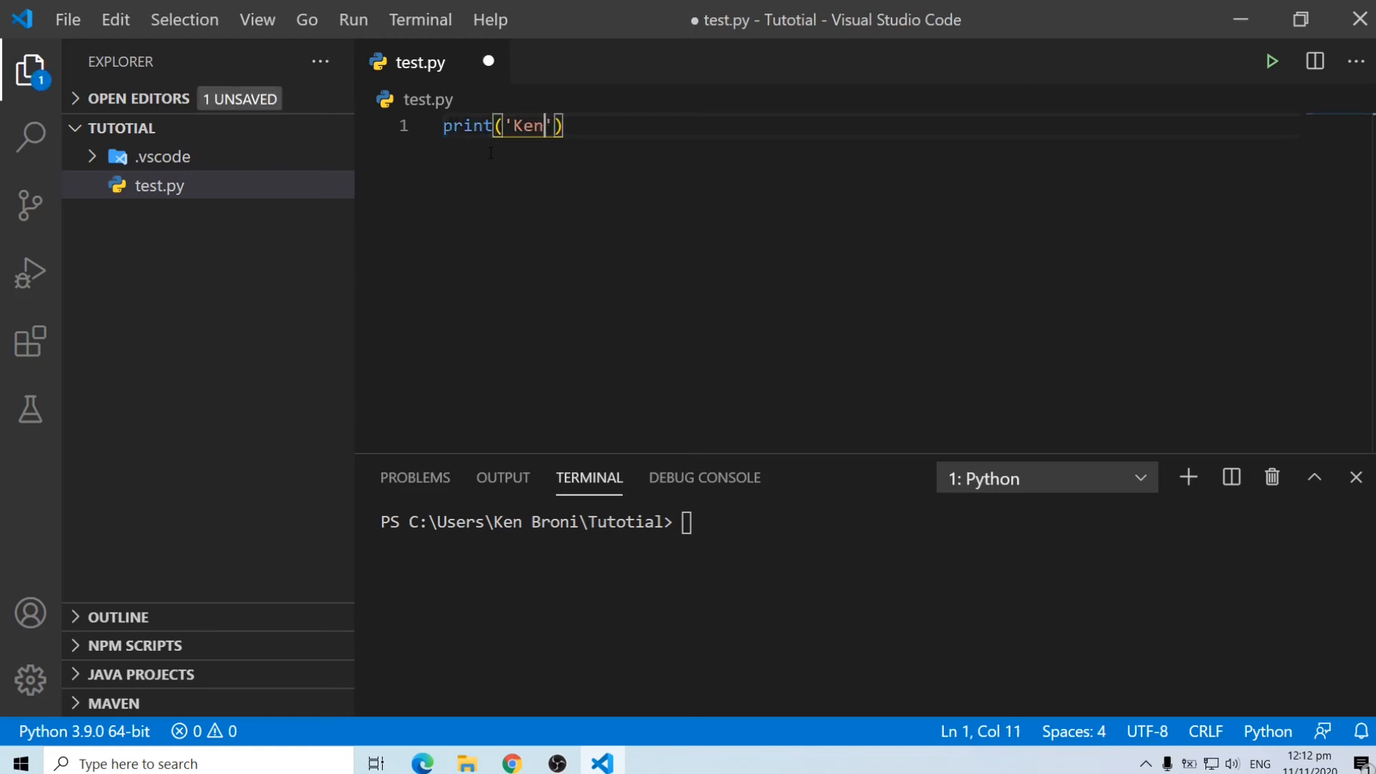
{"action": "type", "text": "Br"}
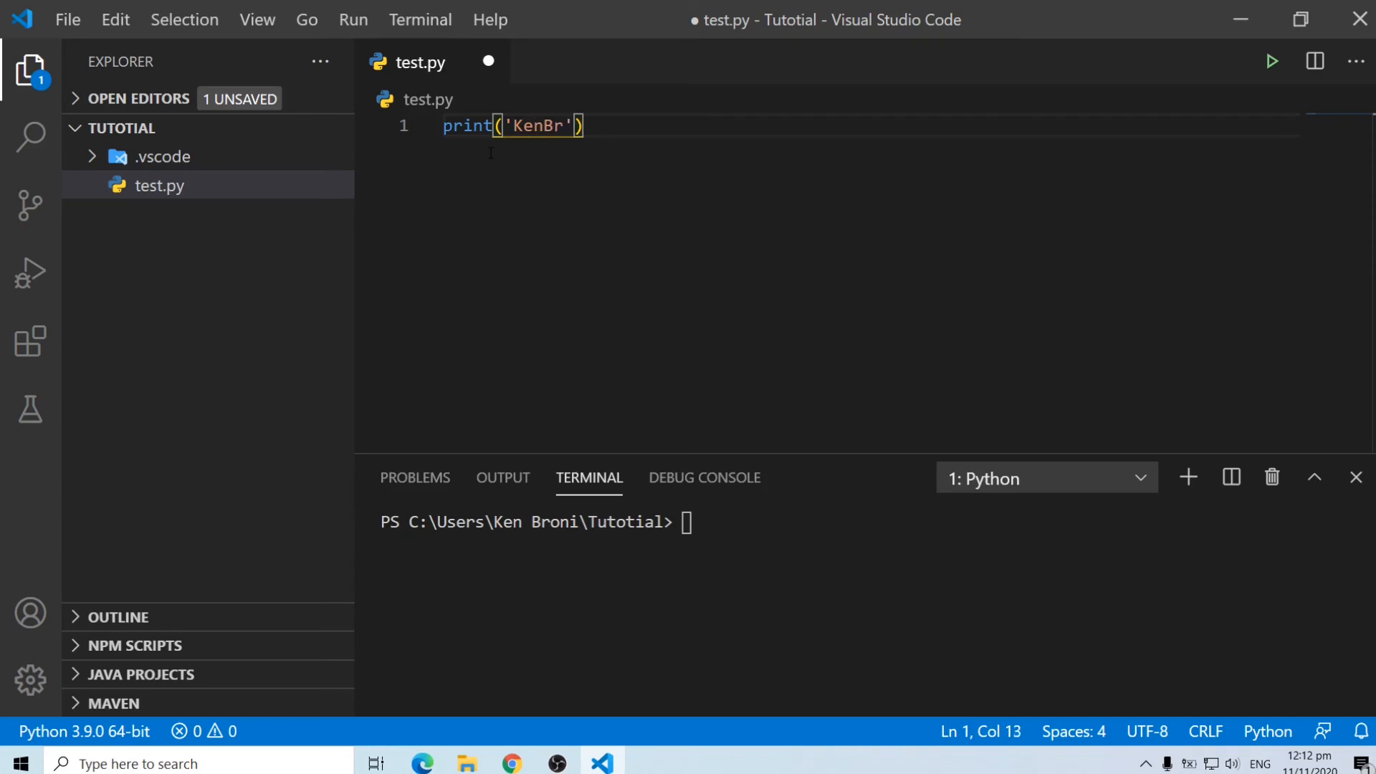
{"action": "type", "text": "Tech"}
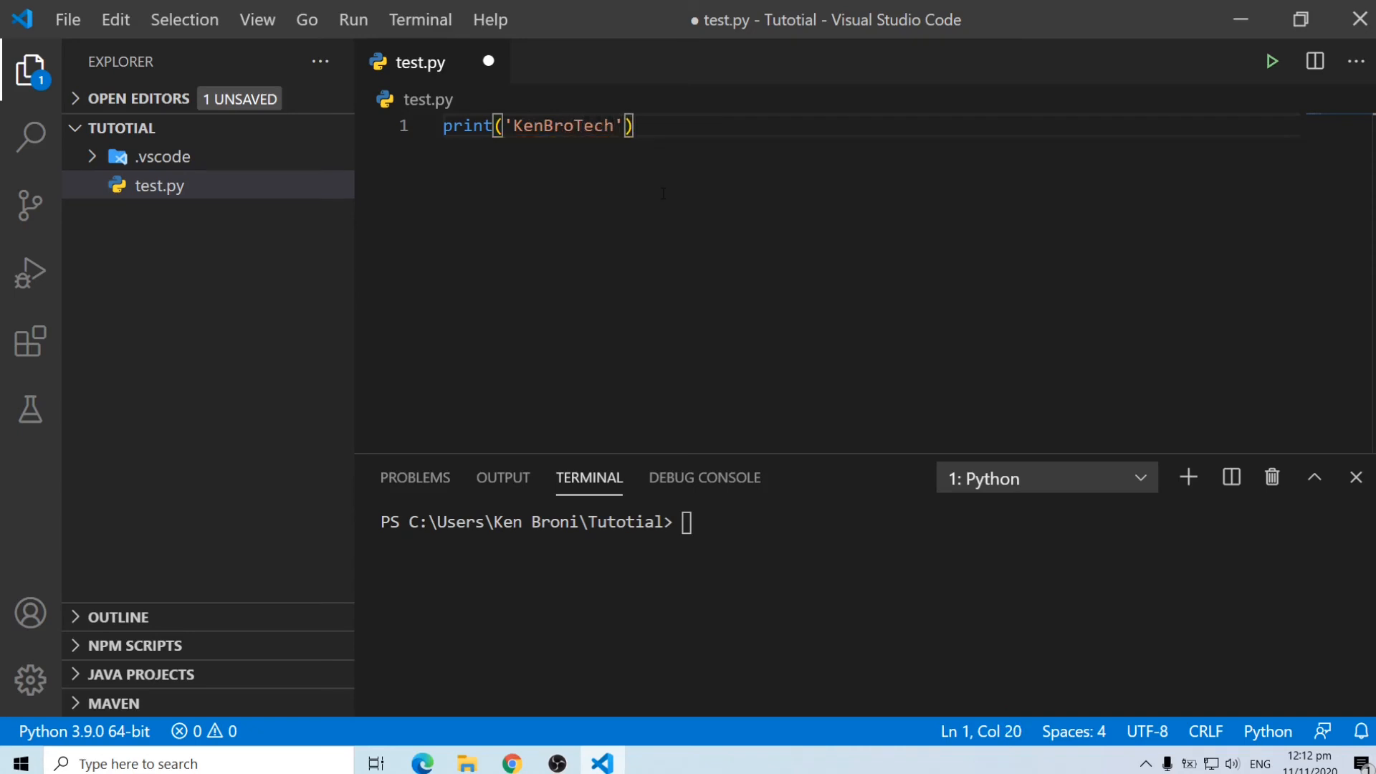
{"action": "key", "text": "ctrl+s"}
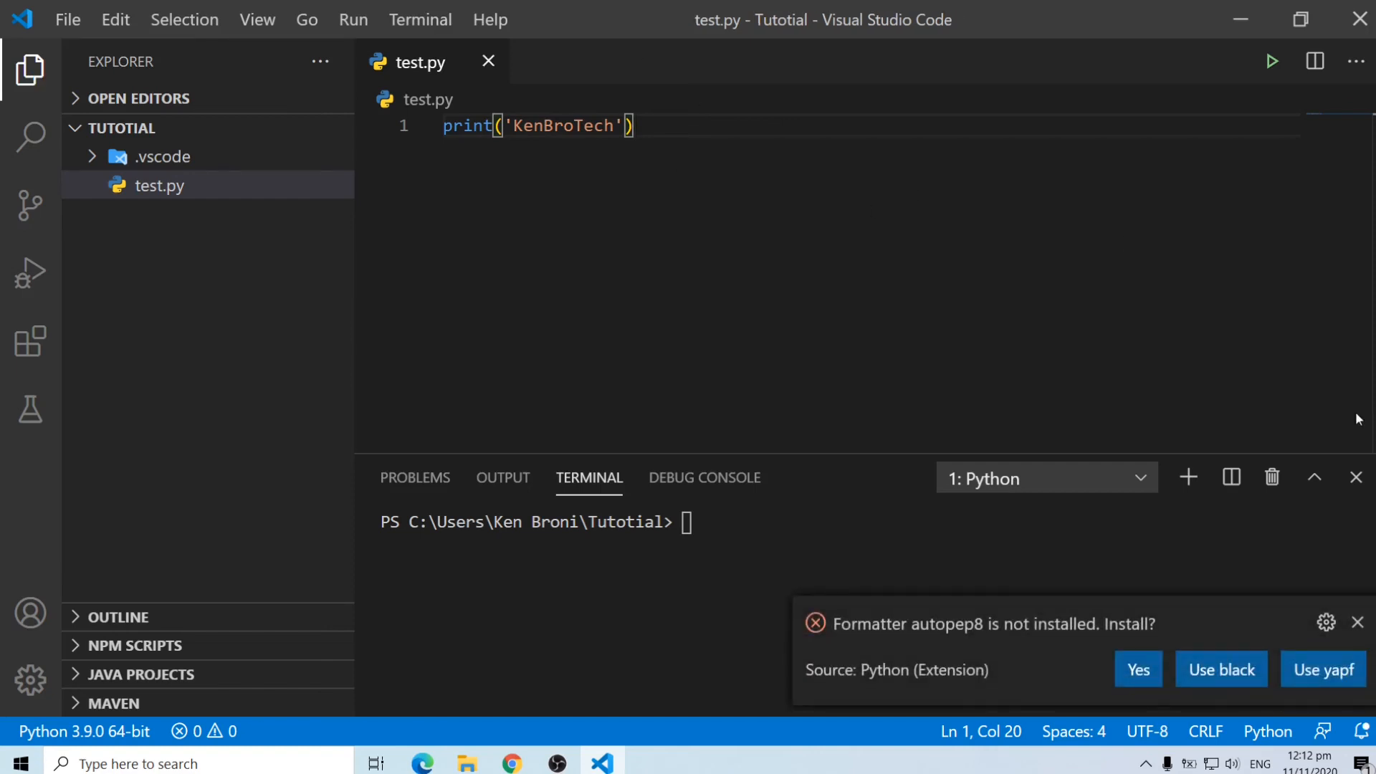
{"action": "mouse_move", "coordinate": [1357, 623]}
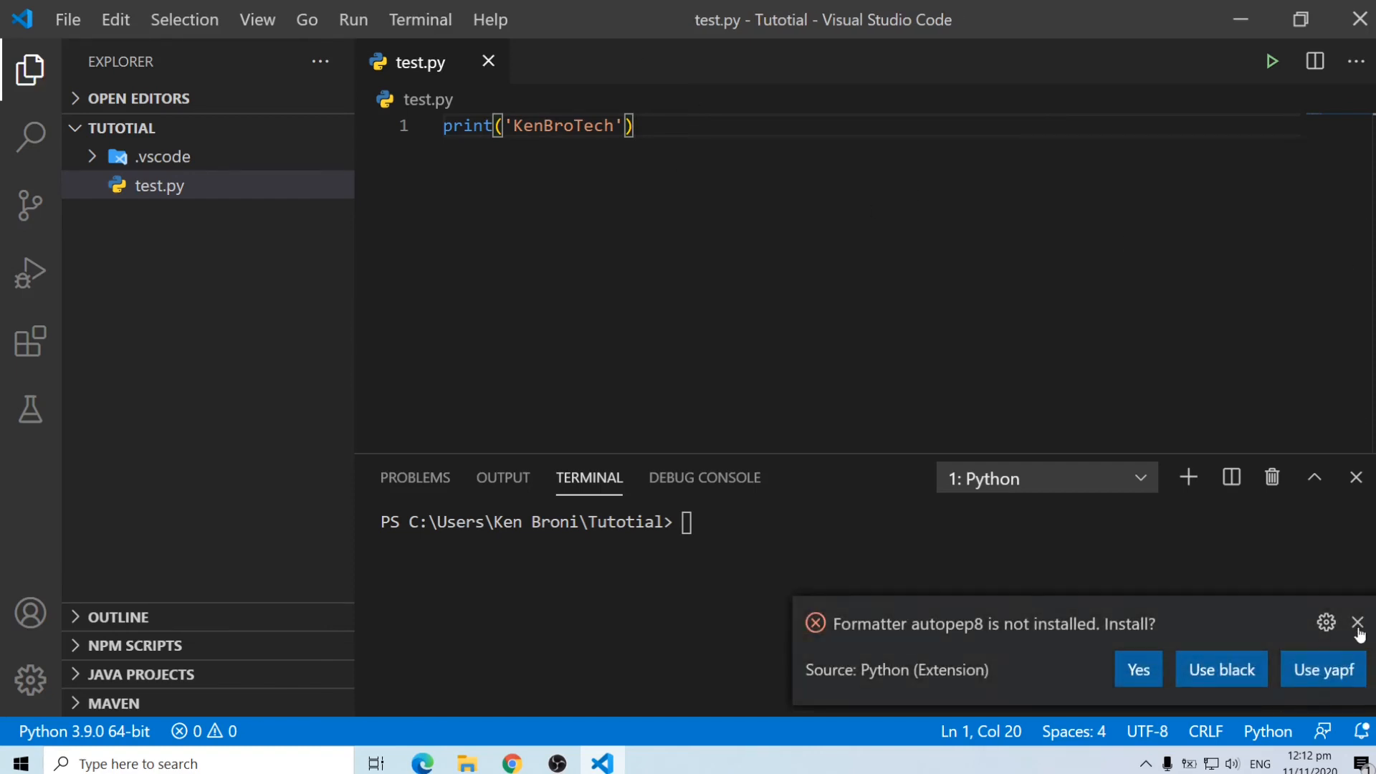
Run test.py so KenBroTech appears in the terminal, then select the whole print line
{"action": "left_click", "coordinate": [1357, 623]}
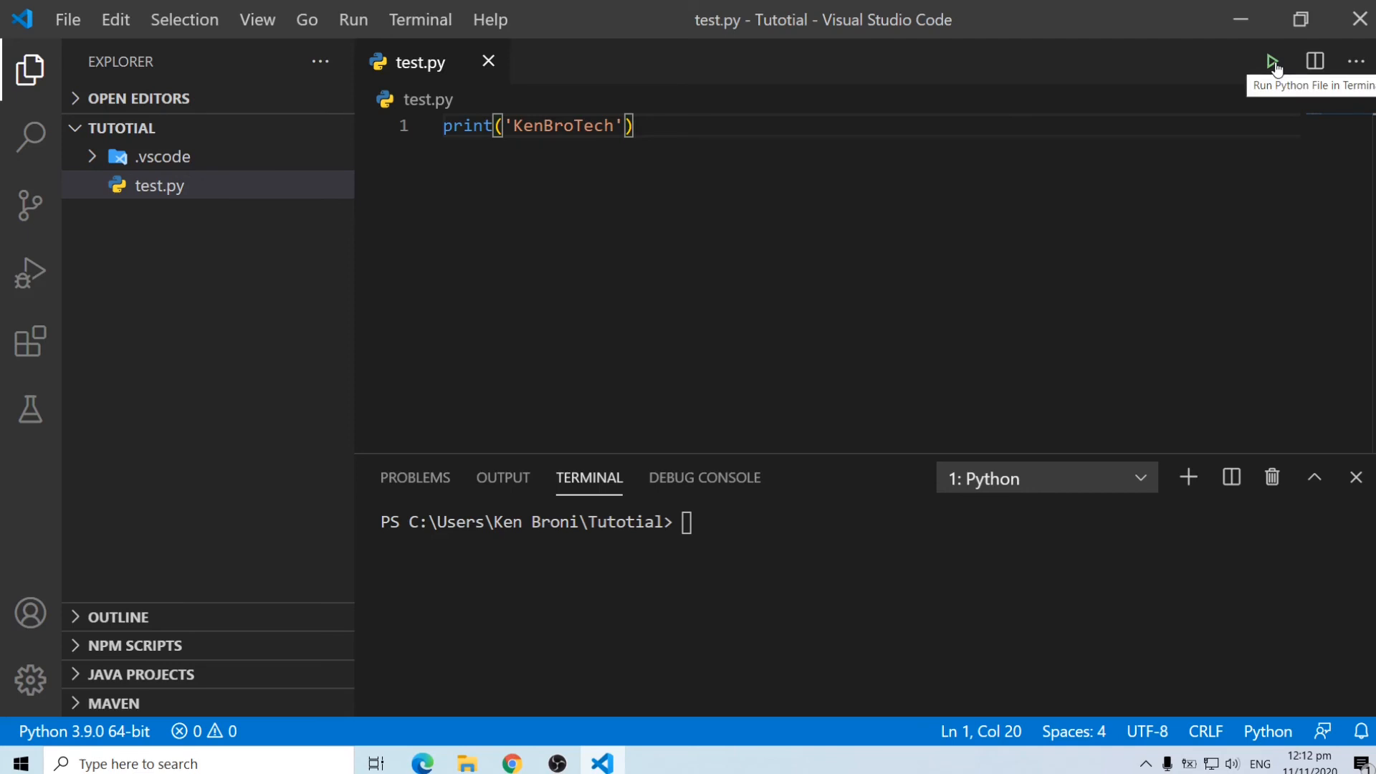
{"action": "left_click", "coordinate": [1270, 62]}
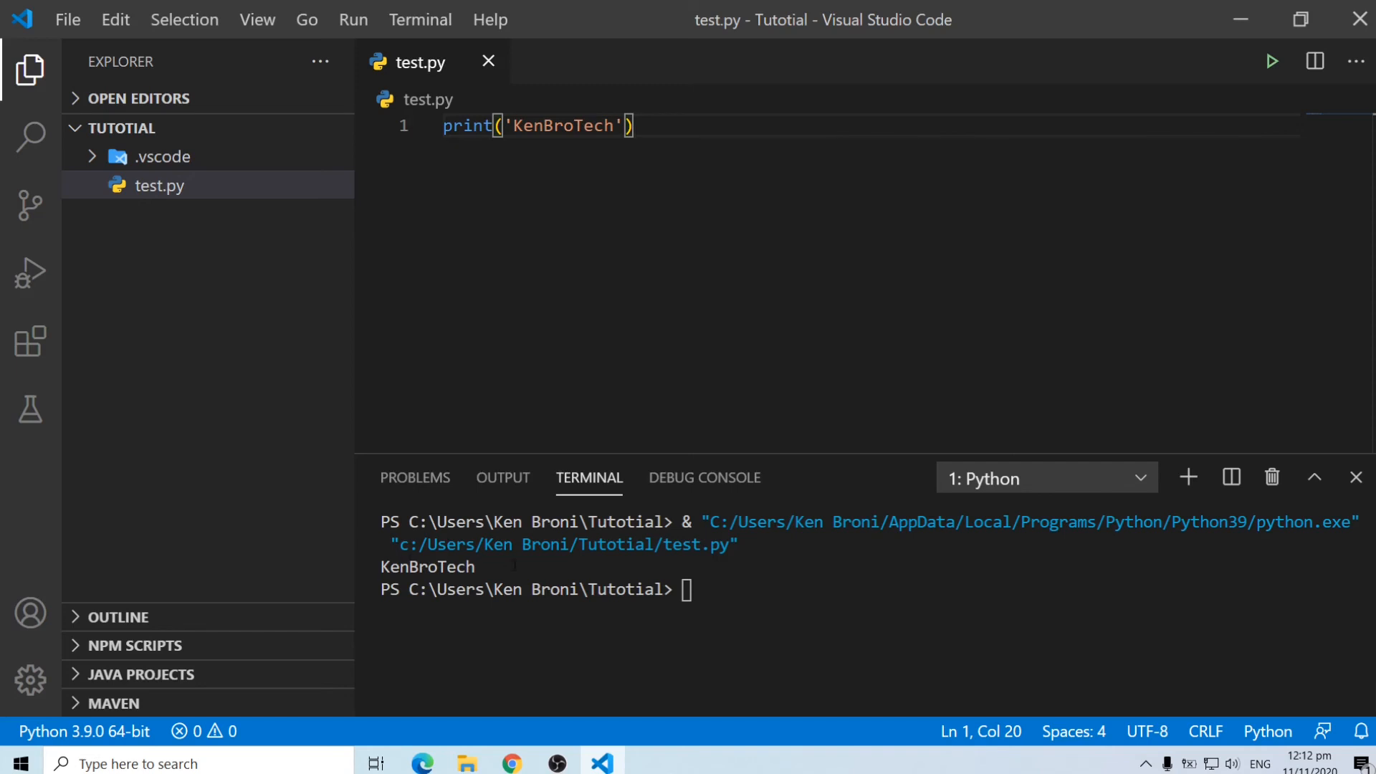
{"action": "triple_click", "coordinate": [538, 126]}
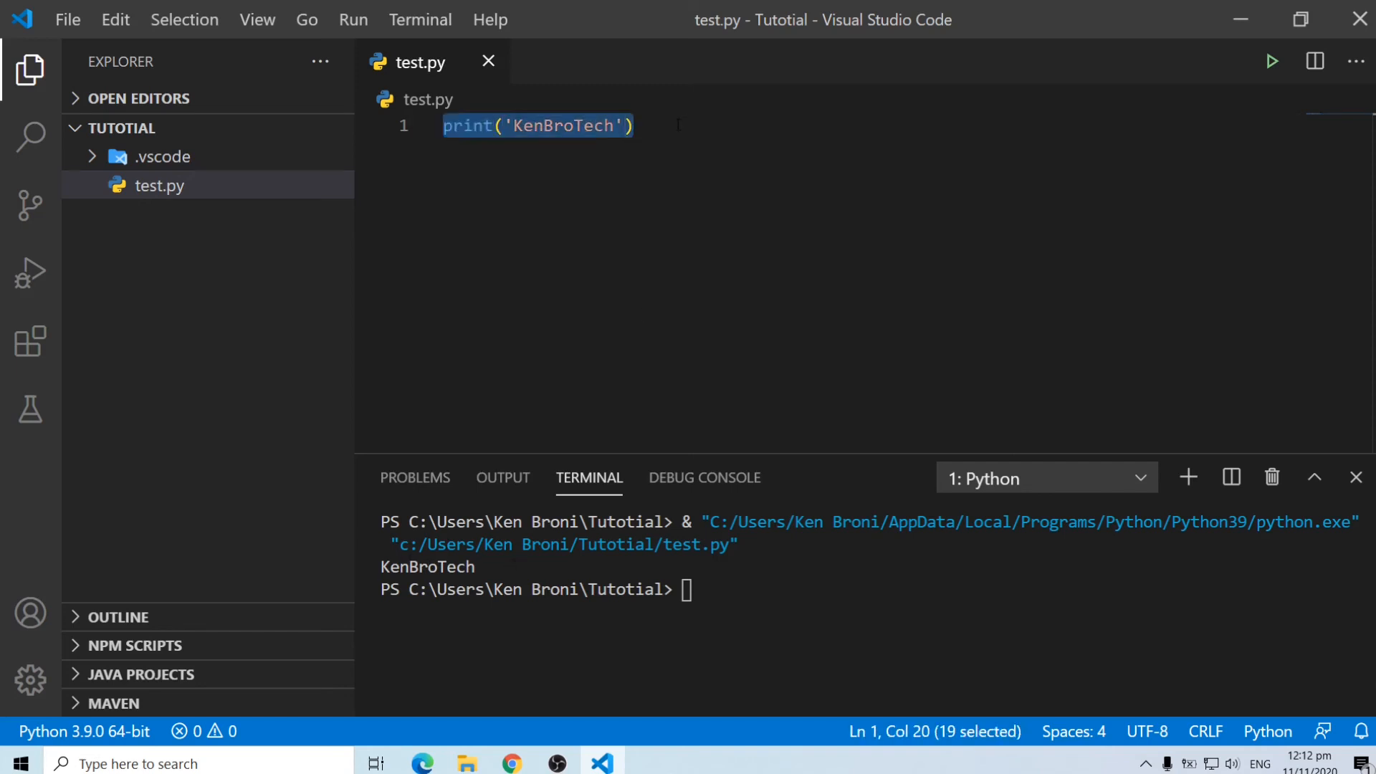
Replace the old line with x = 'Kenneth' as the variable assignment
{"action": "key", "text": "Delete"}
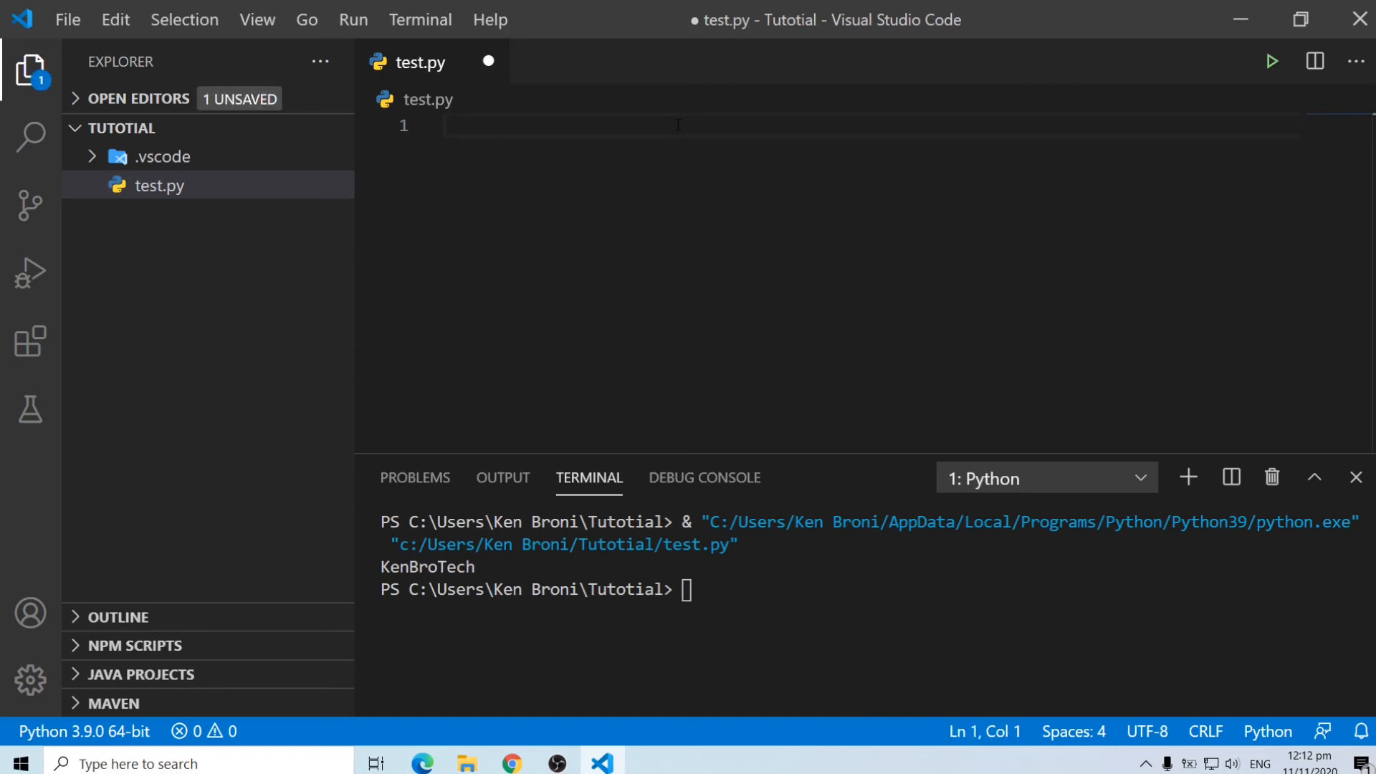
{"action": "type", "text": "x ="}
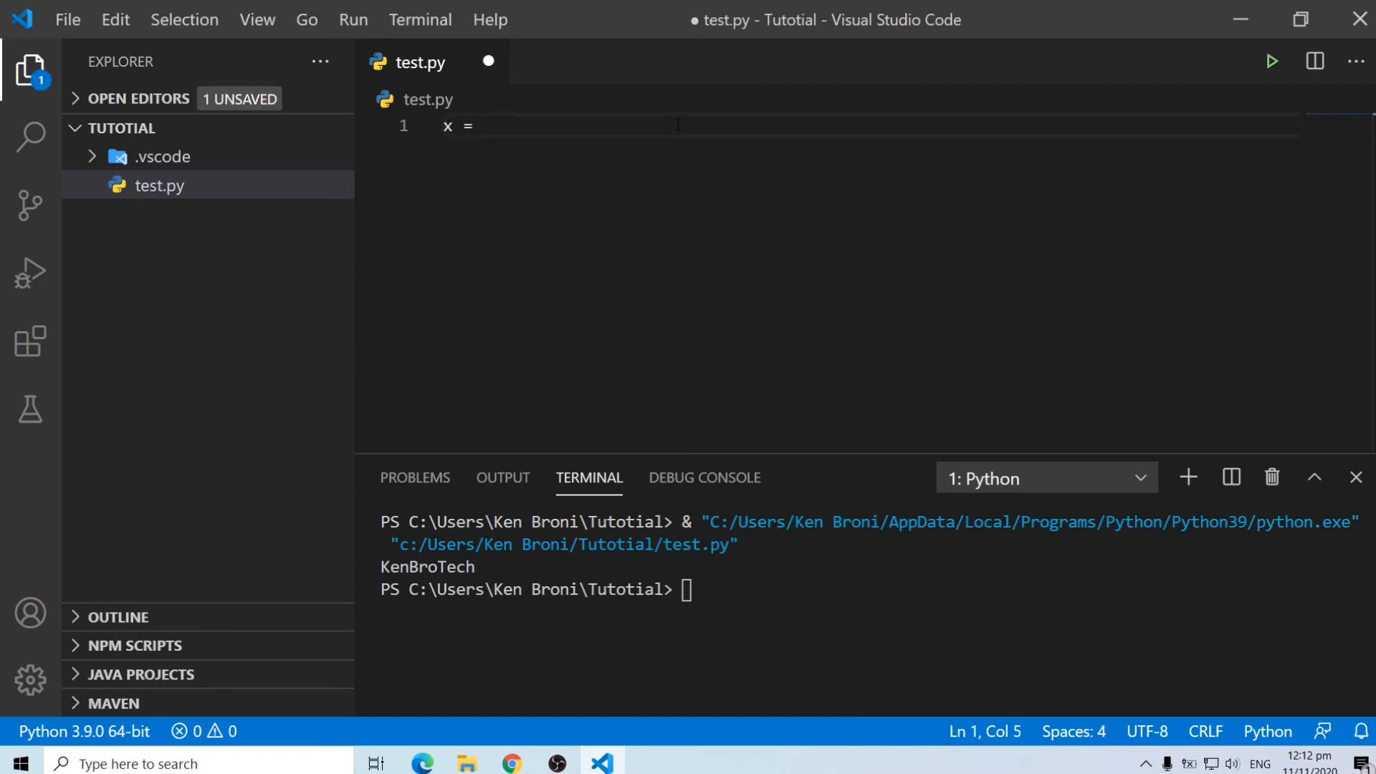
{"action": "type", "text": "'Ke'"}
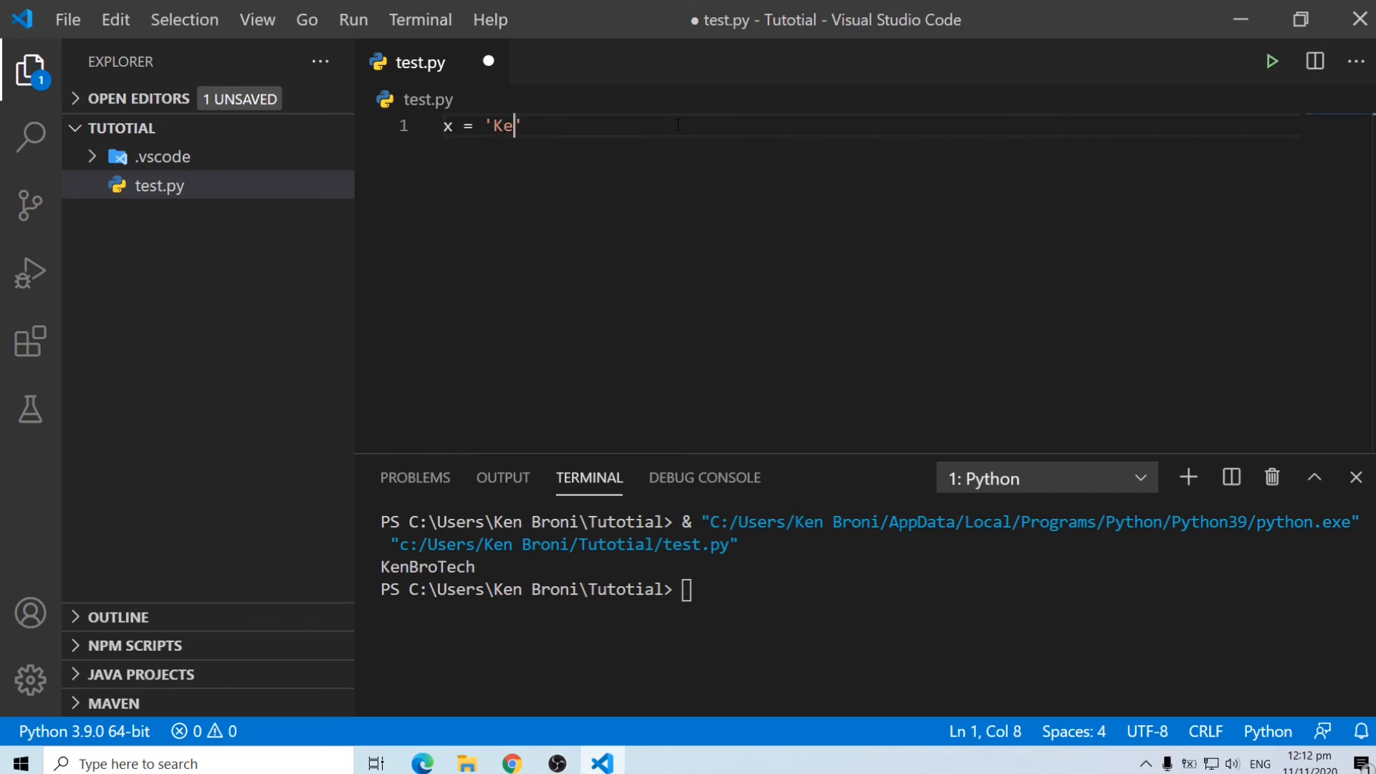
{"action": "type", "text": "nneth"}
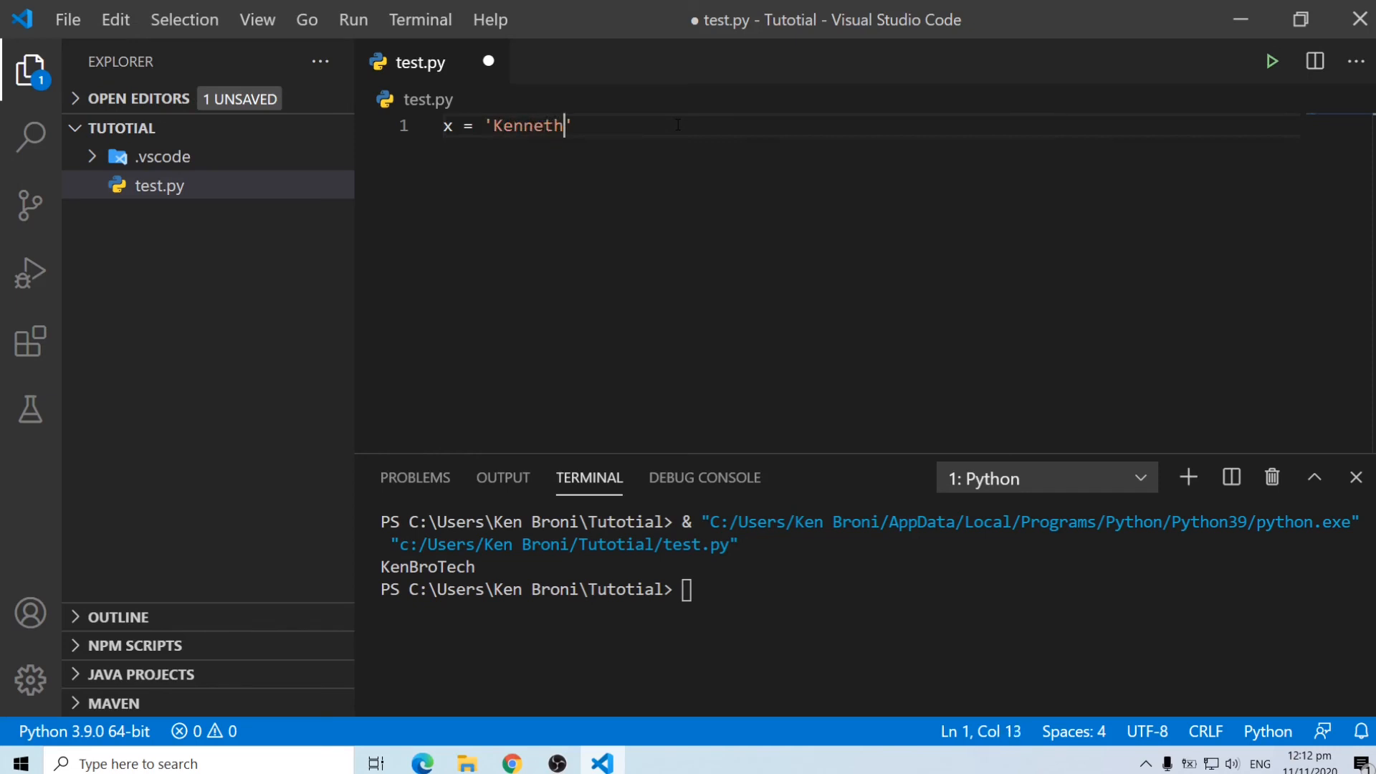
{"action": "key", "text": "enter"}
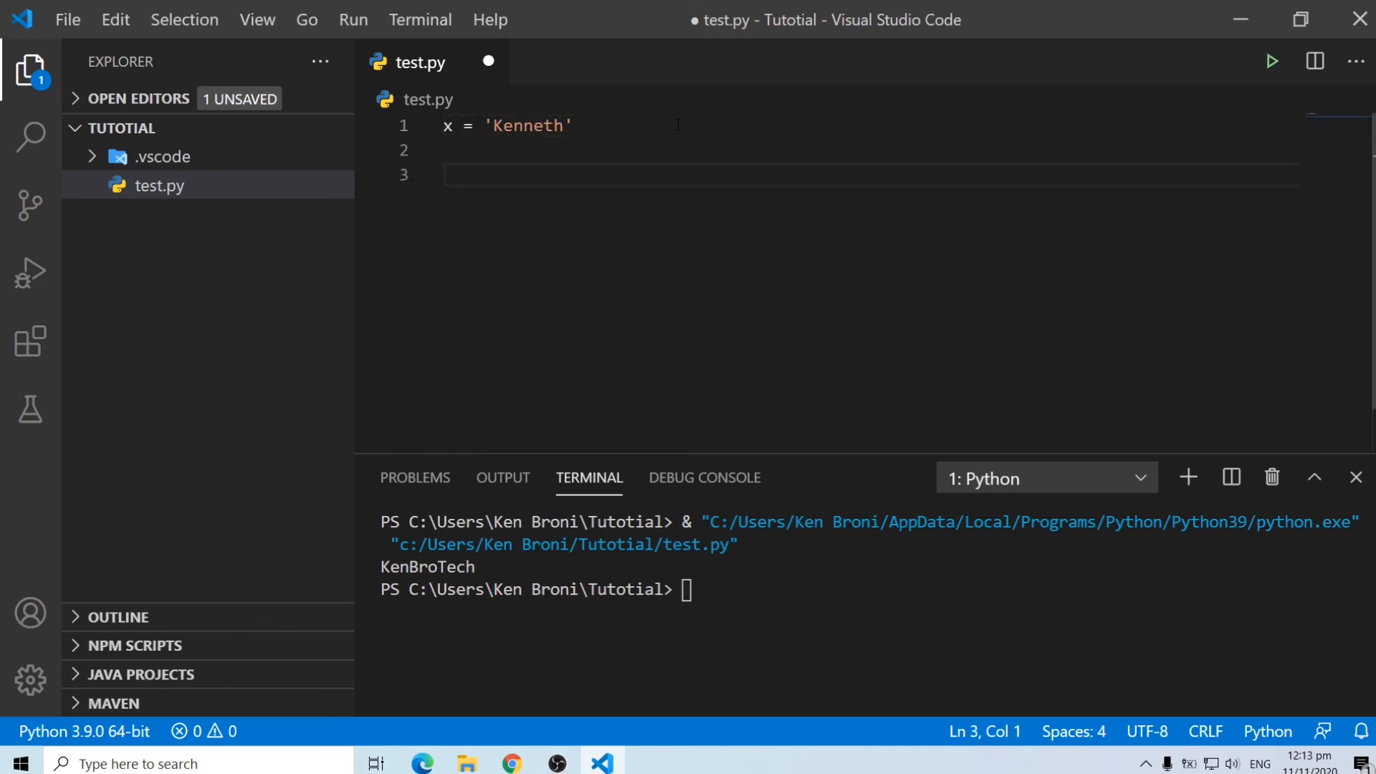
Add print(x) and print(type(x)) below the assignment
{"action": "type", "text": "print"}
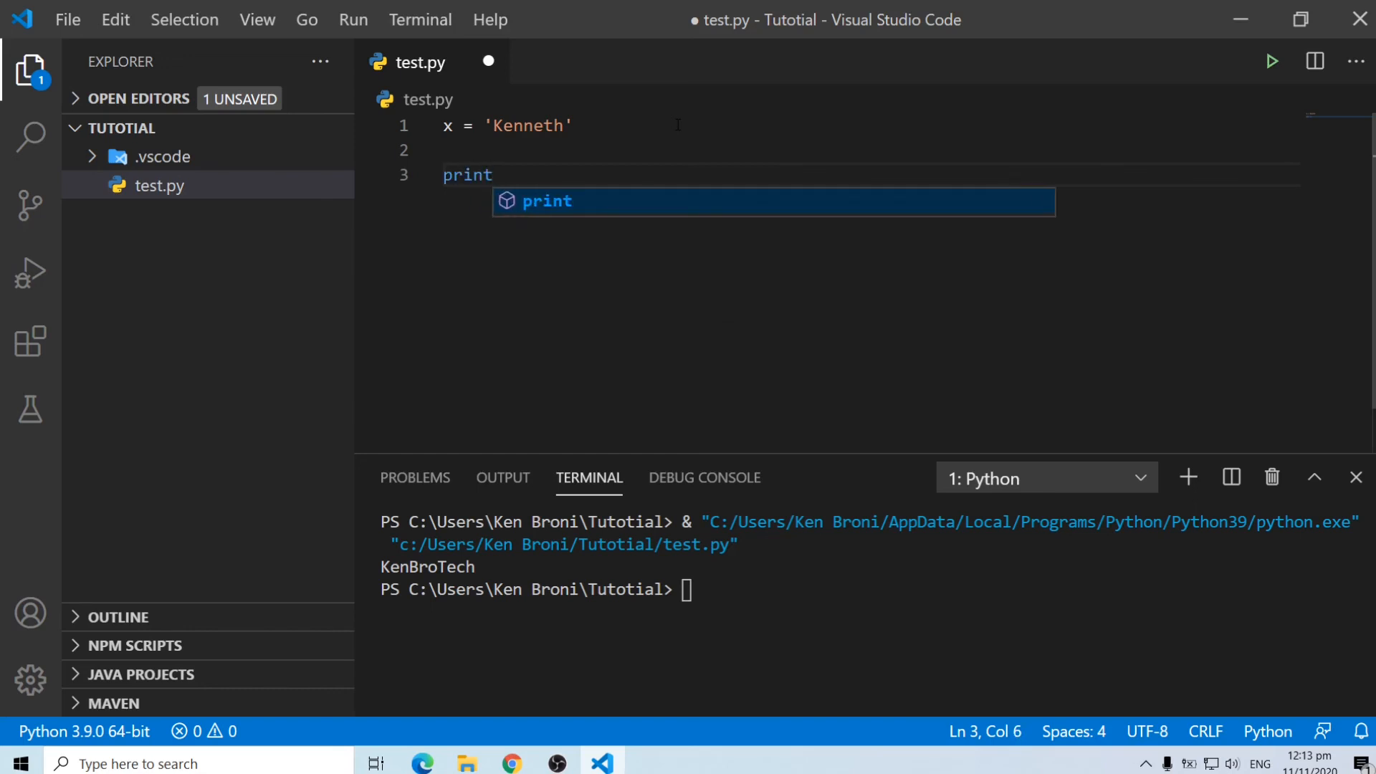
{"action": "type", "text": "(x)"}
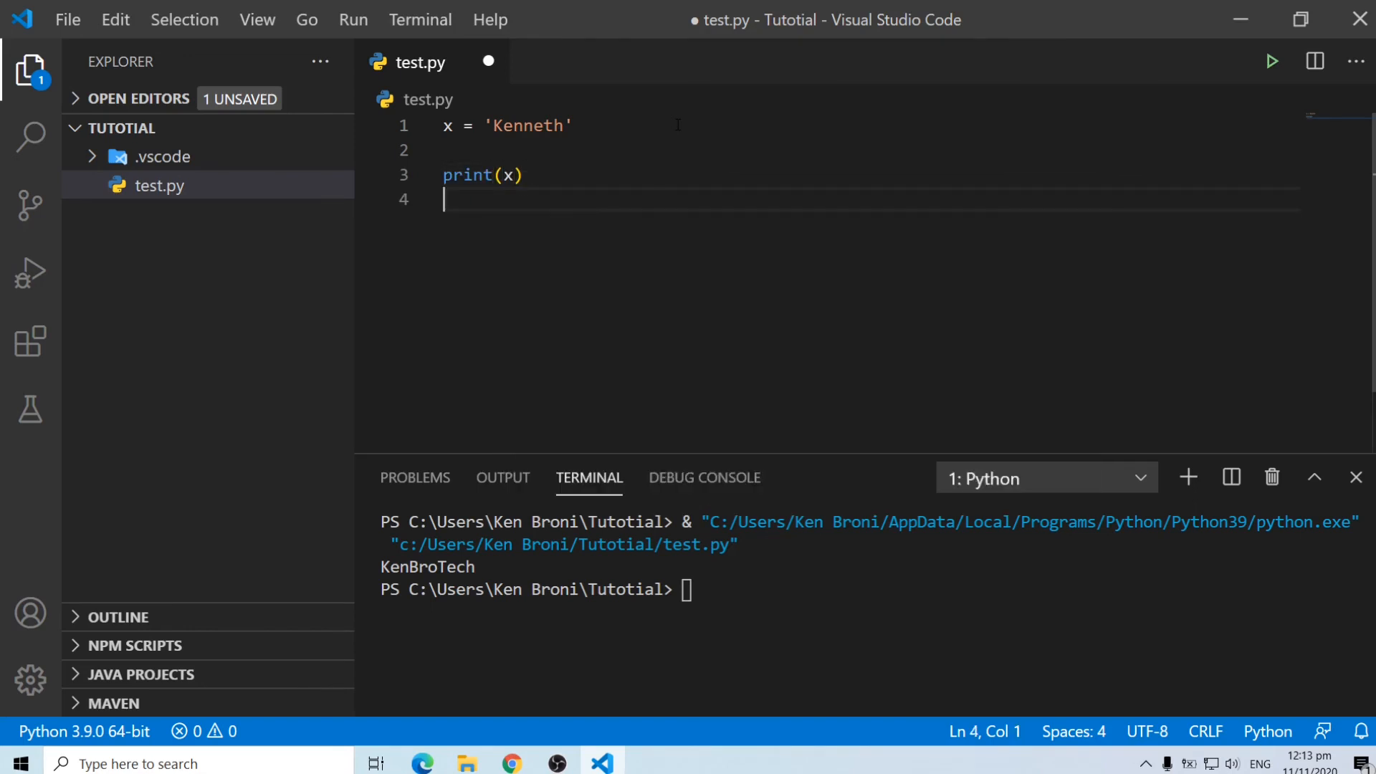
{"action": "type", "text": "print("}
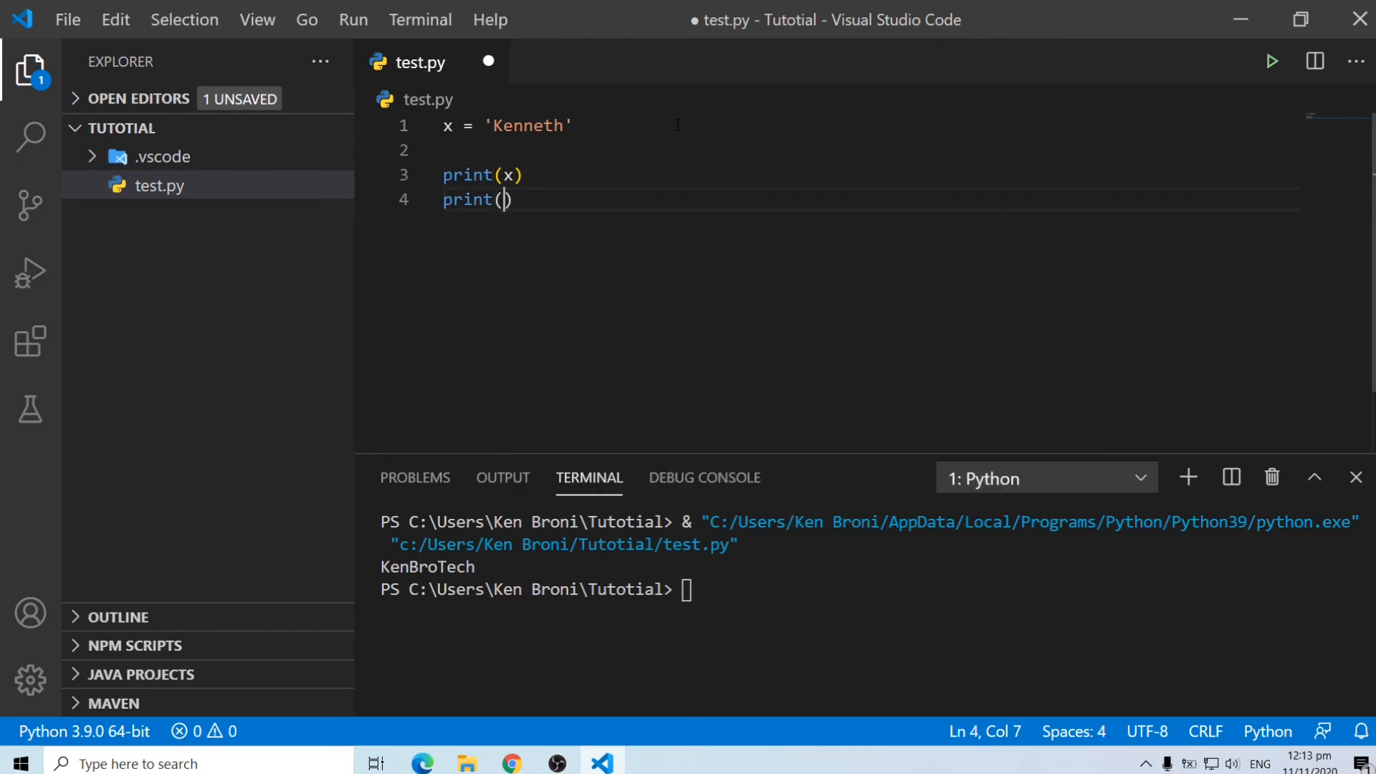
{"action": "type", "text": "t"}
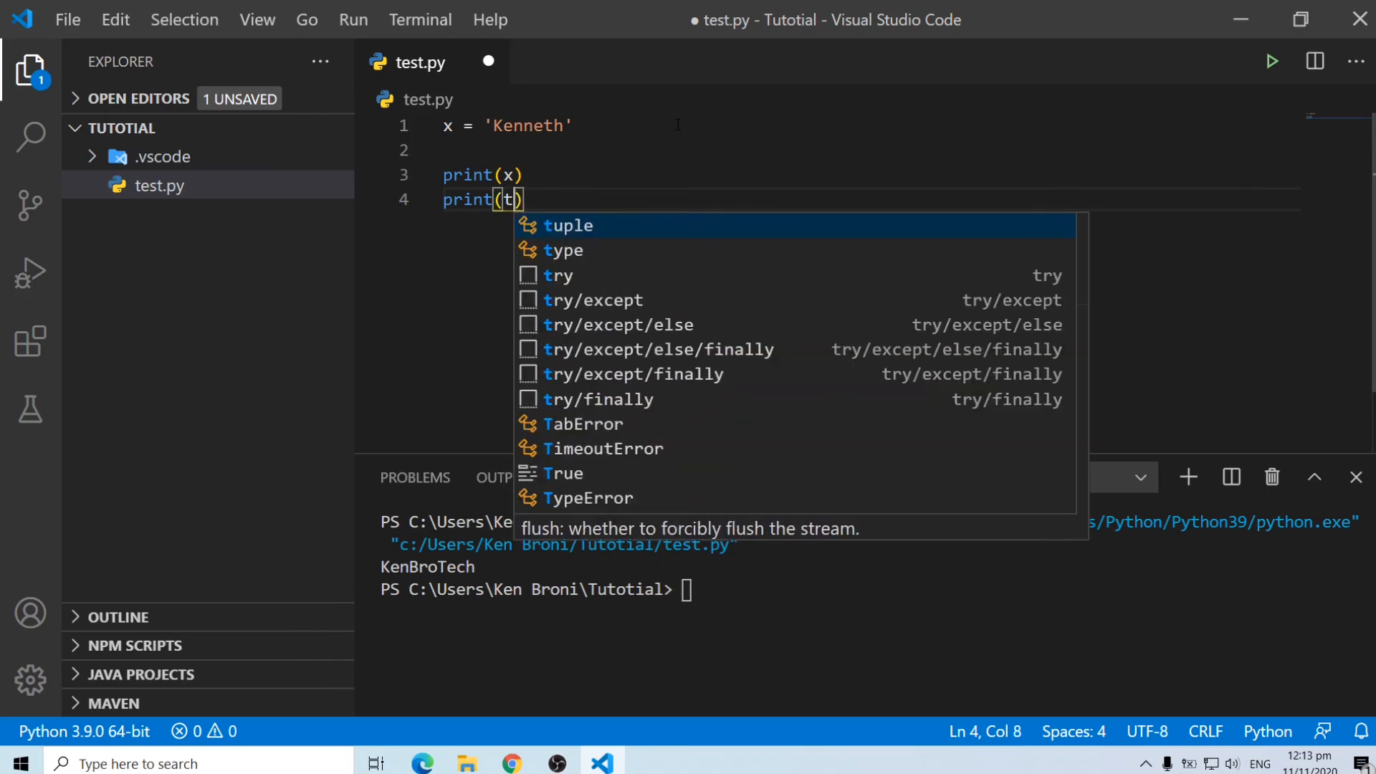
{"action": "left_click", "coordinate": [568, 249]}
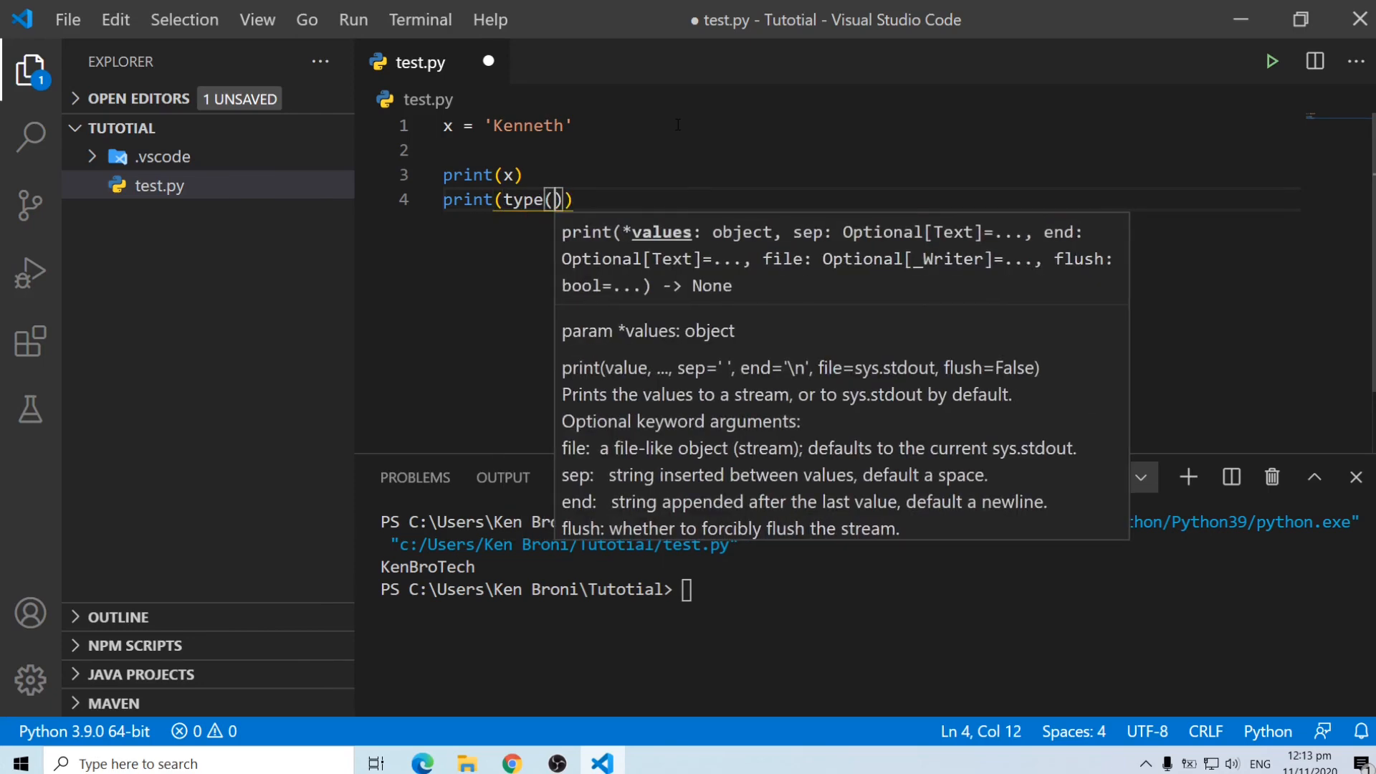
{"action": "type", "text": "x"}
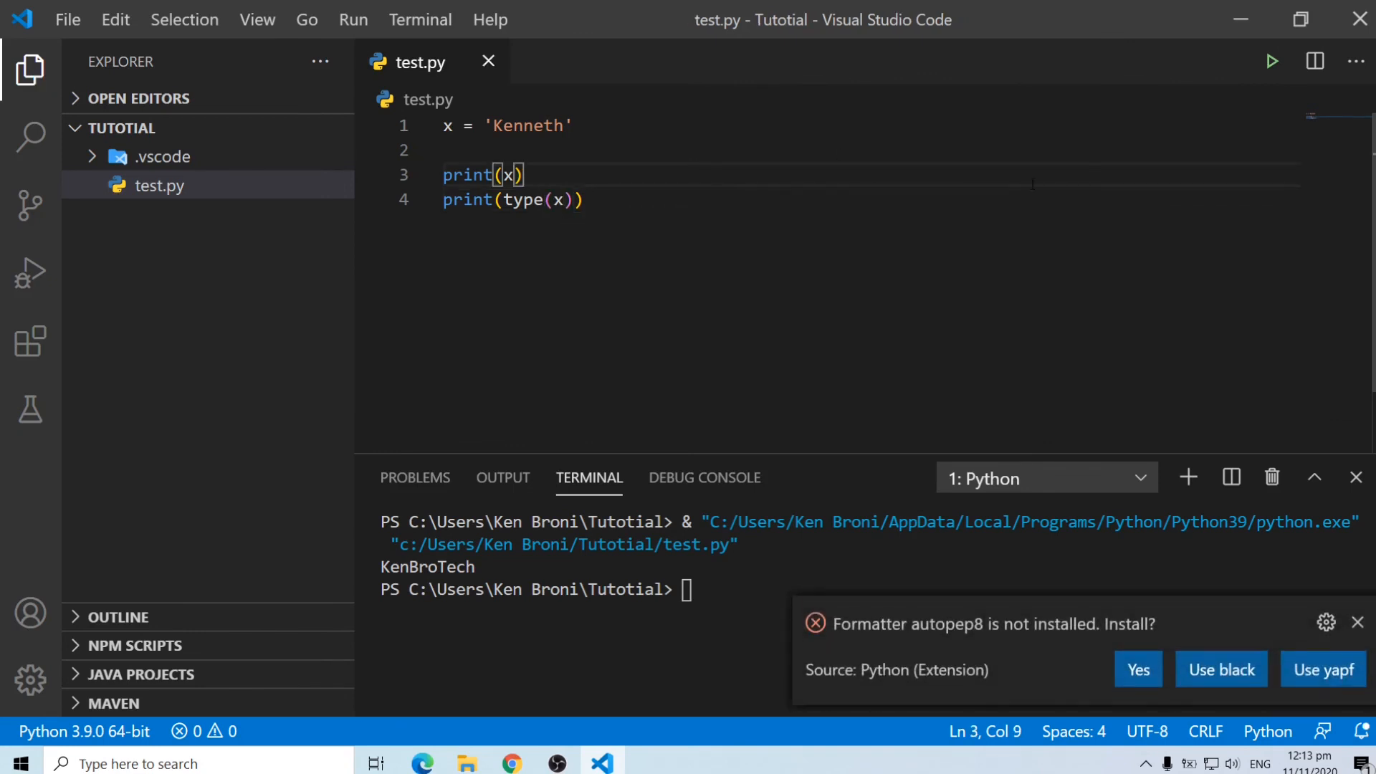
Run the script so the terminal shows Kenneth and <class 'str'>, dismissing the formatter notification
{"action": "left_click", "coordinate": [1271, 62]}
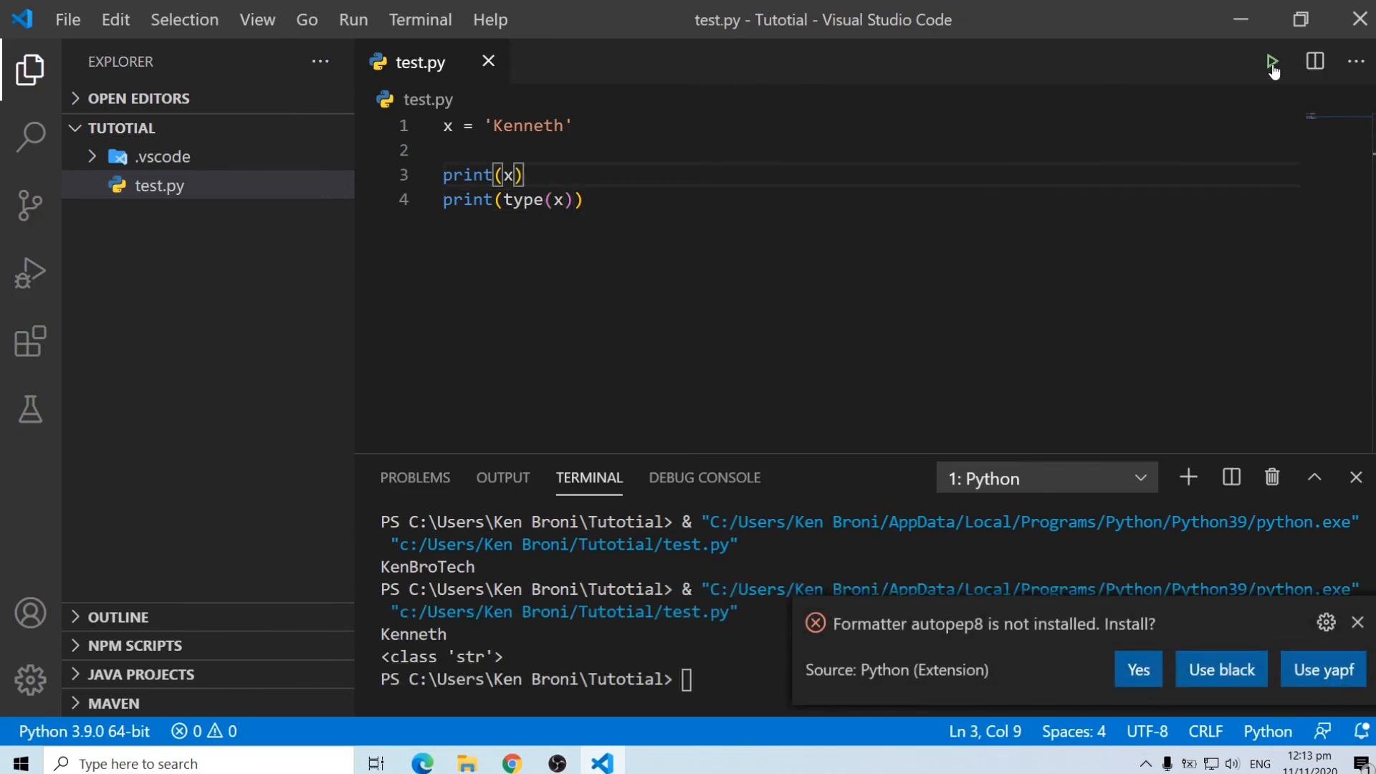
{"action": "left_click", "coordinate": [1357, 623]}
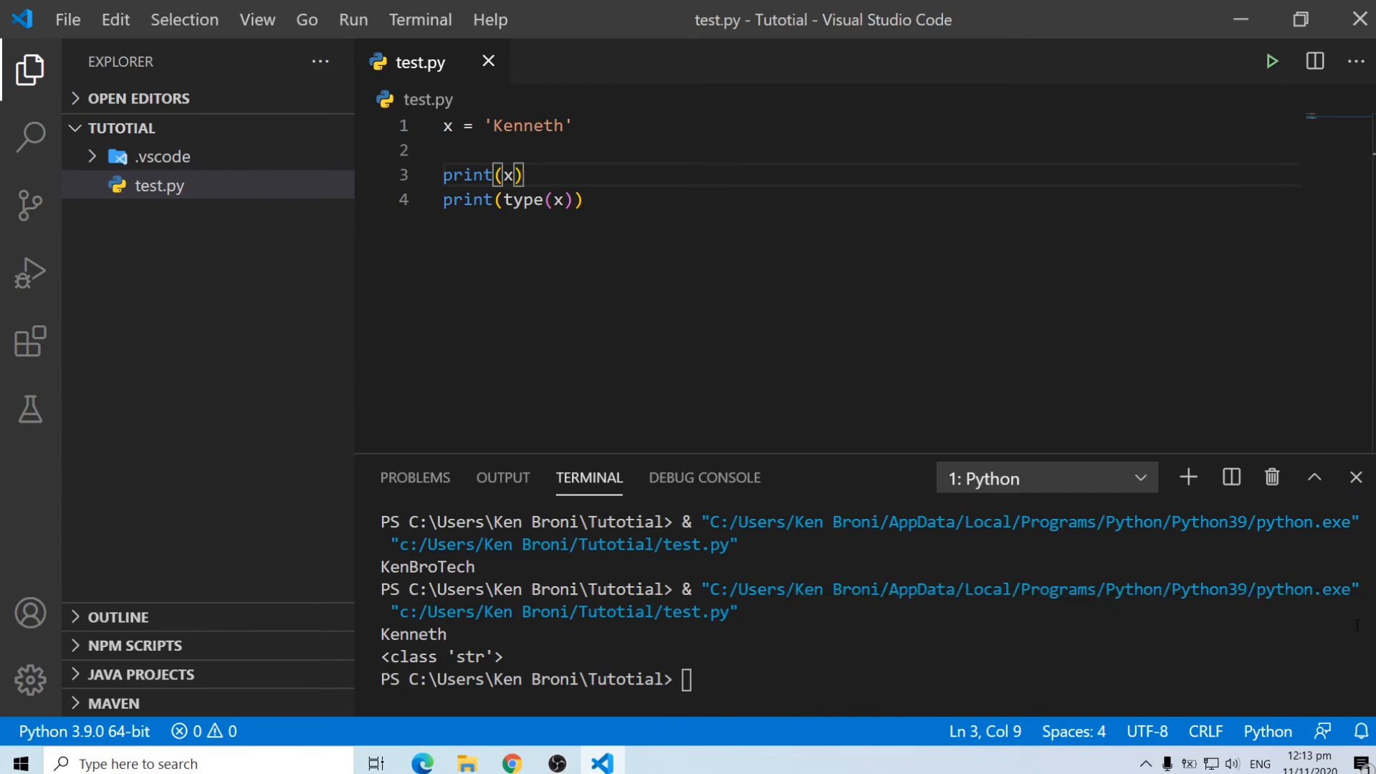
{"action": "mouse_move", "coordinate": [433, 193]}
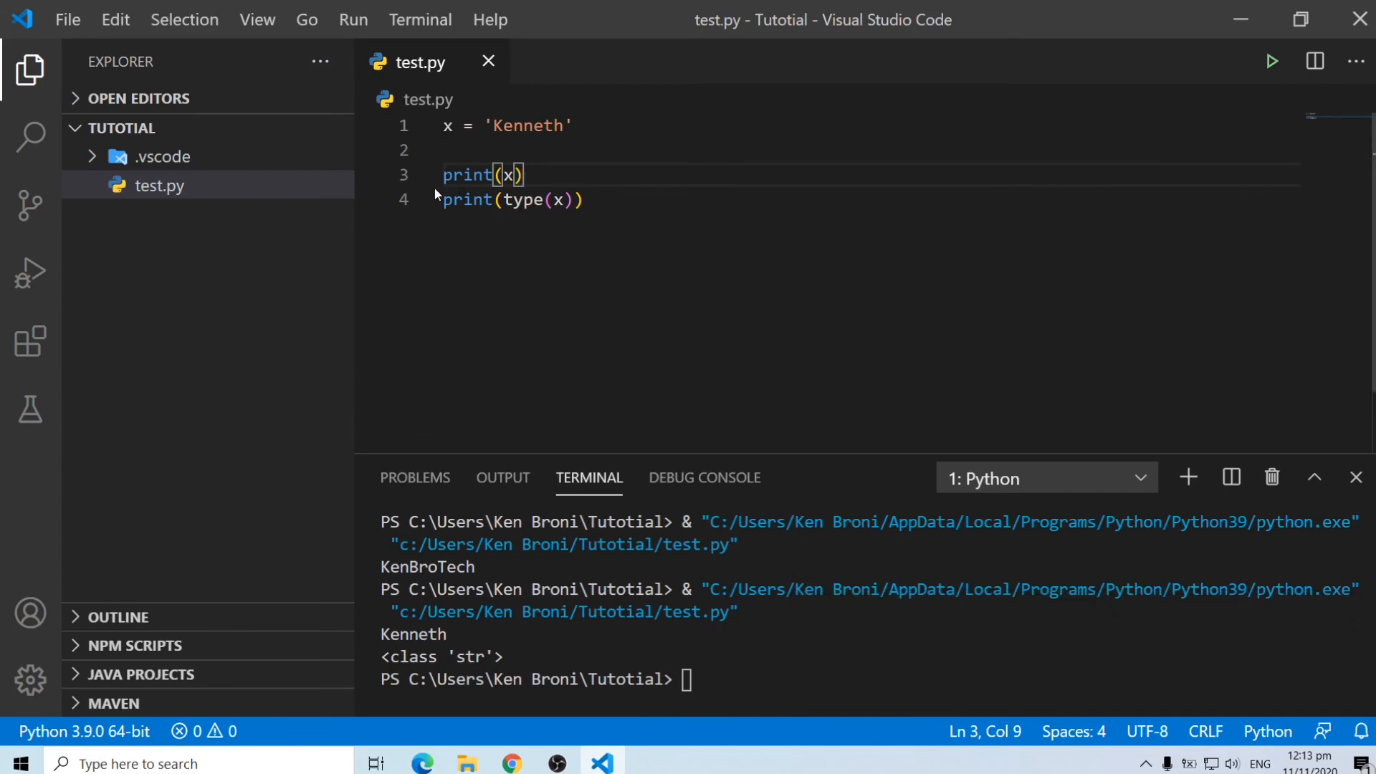
{"action": "mouse_move", "coordinate": [422, 129]}
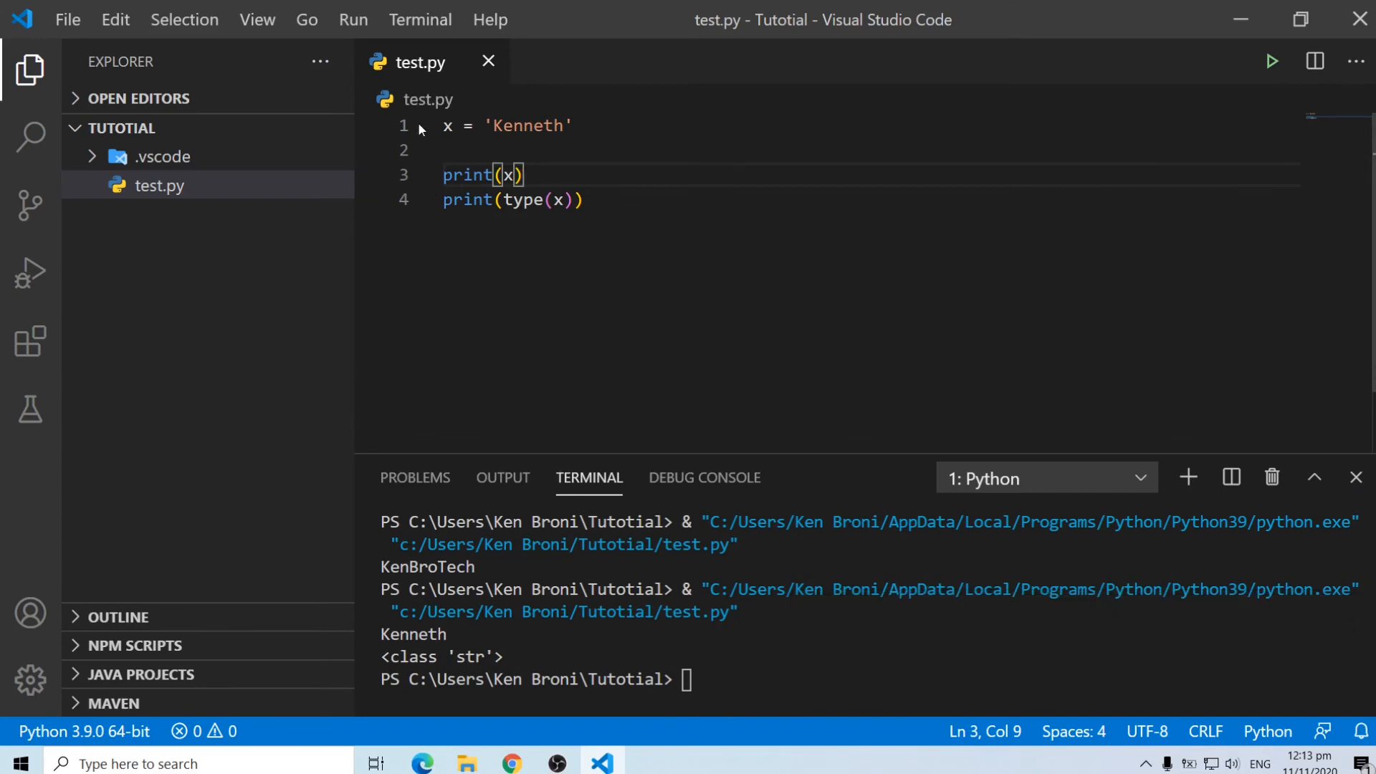